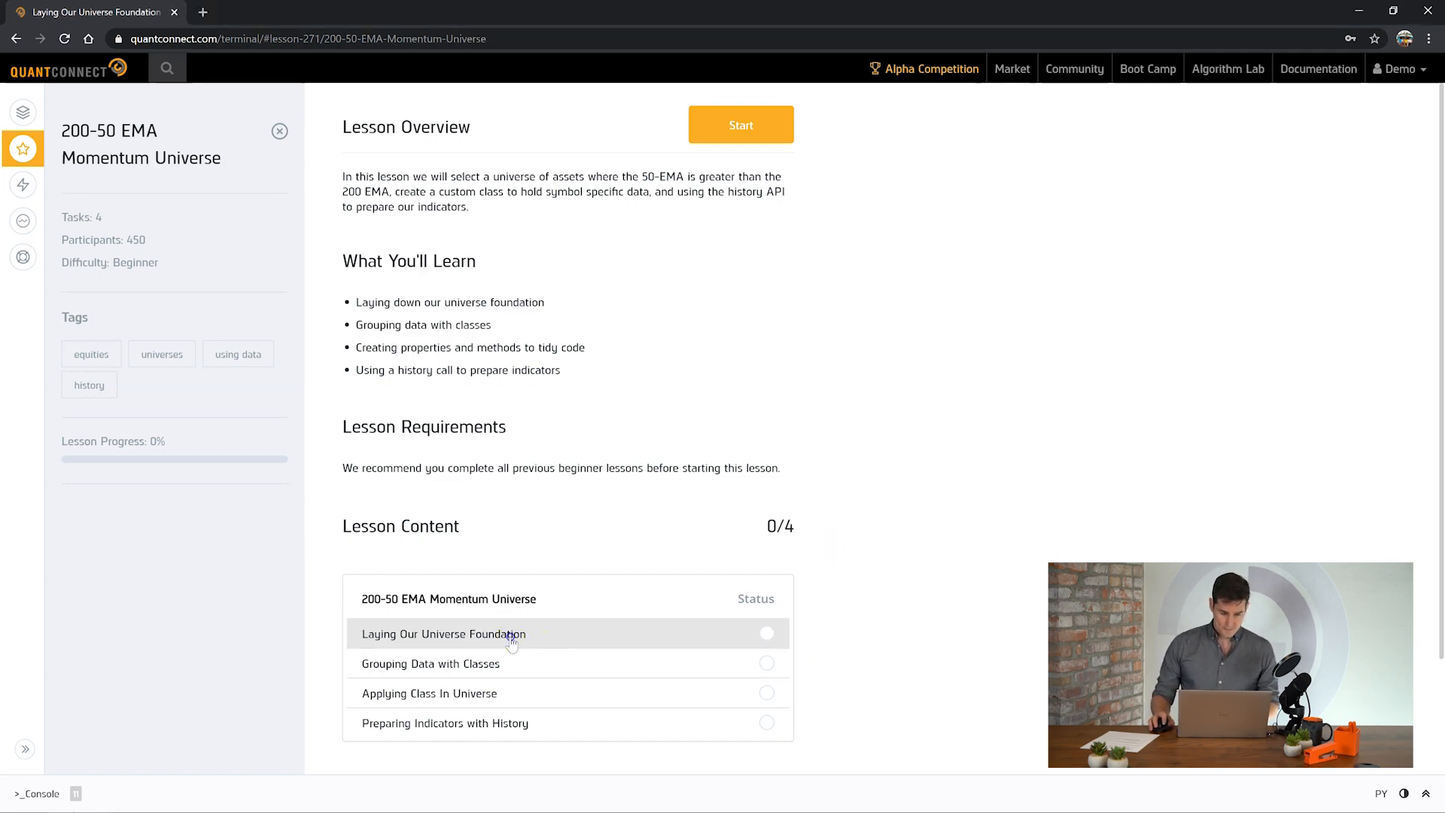
- Open the 'Laying Our Universe Foundation' task from the Lesson Content list
click(442, 633)
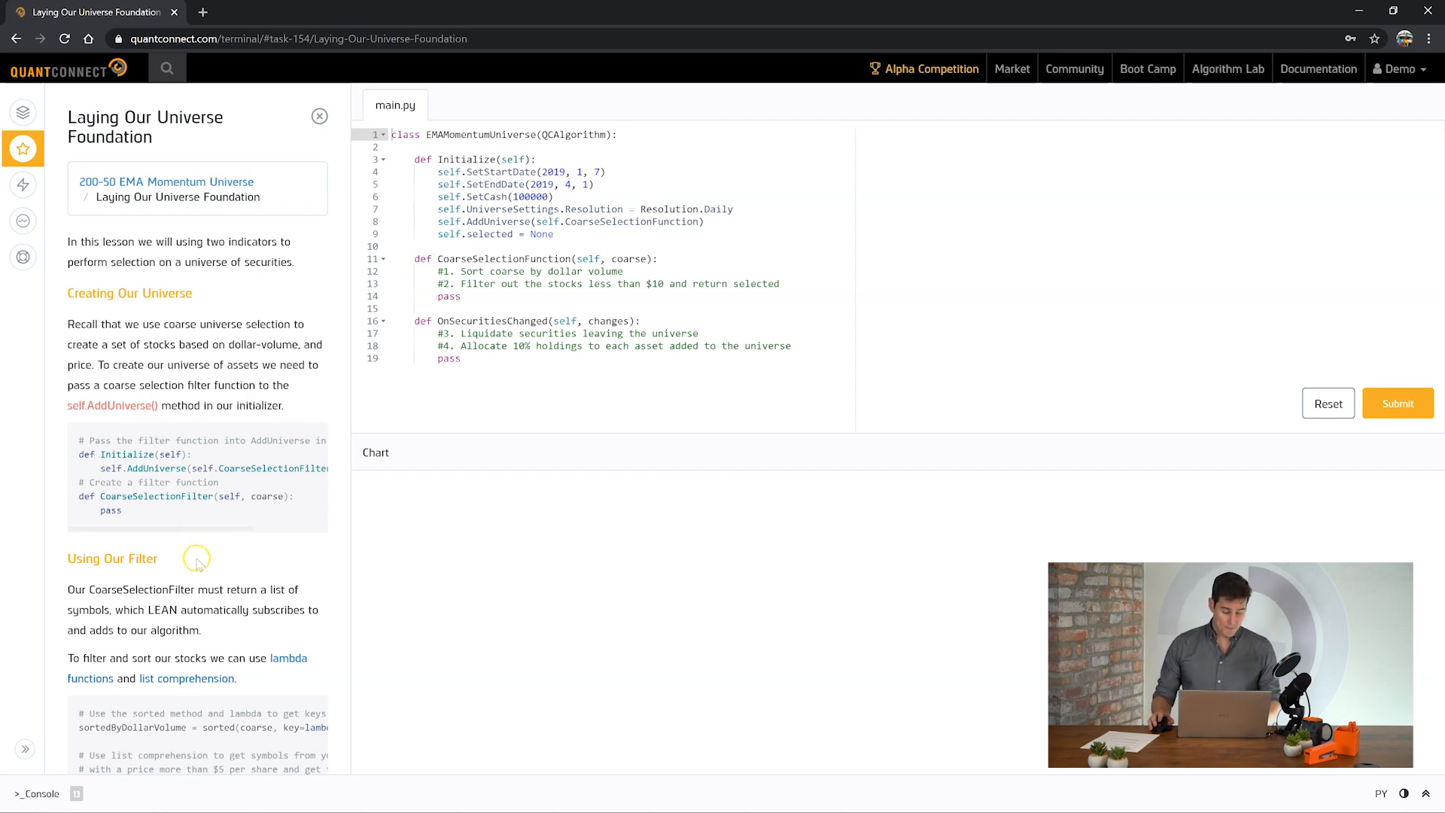
- Set self.selected to the top 10 DollarVolume symbols priced above $10, and return it
scroll(down, 3)
text(sortedByDollarVolume = sorted(coarse, key=lambda c: c.DollarVolume, reverse=True))
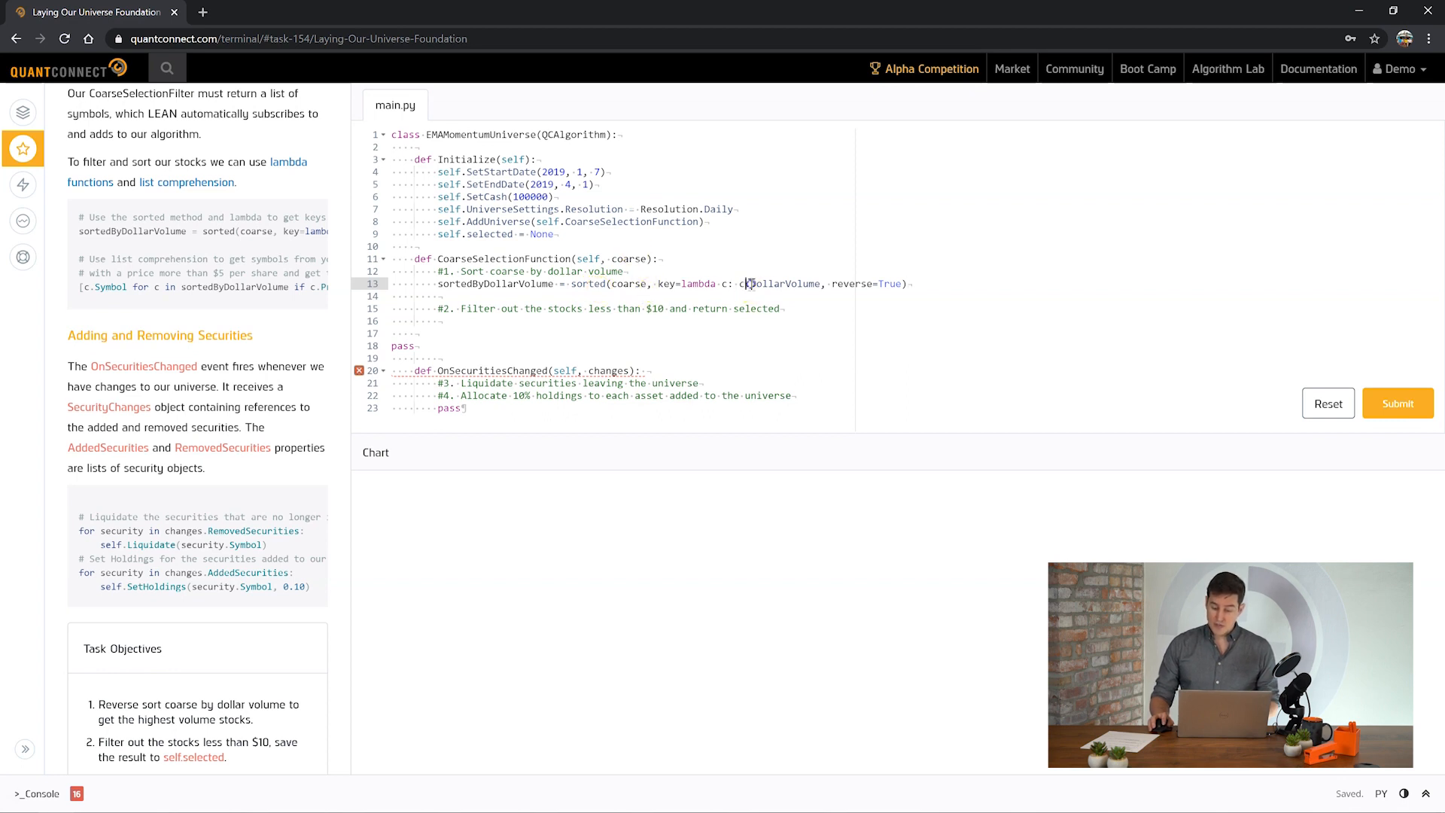
double_click(497, 284)
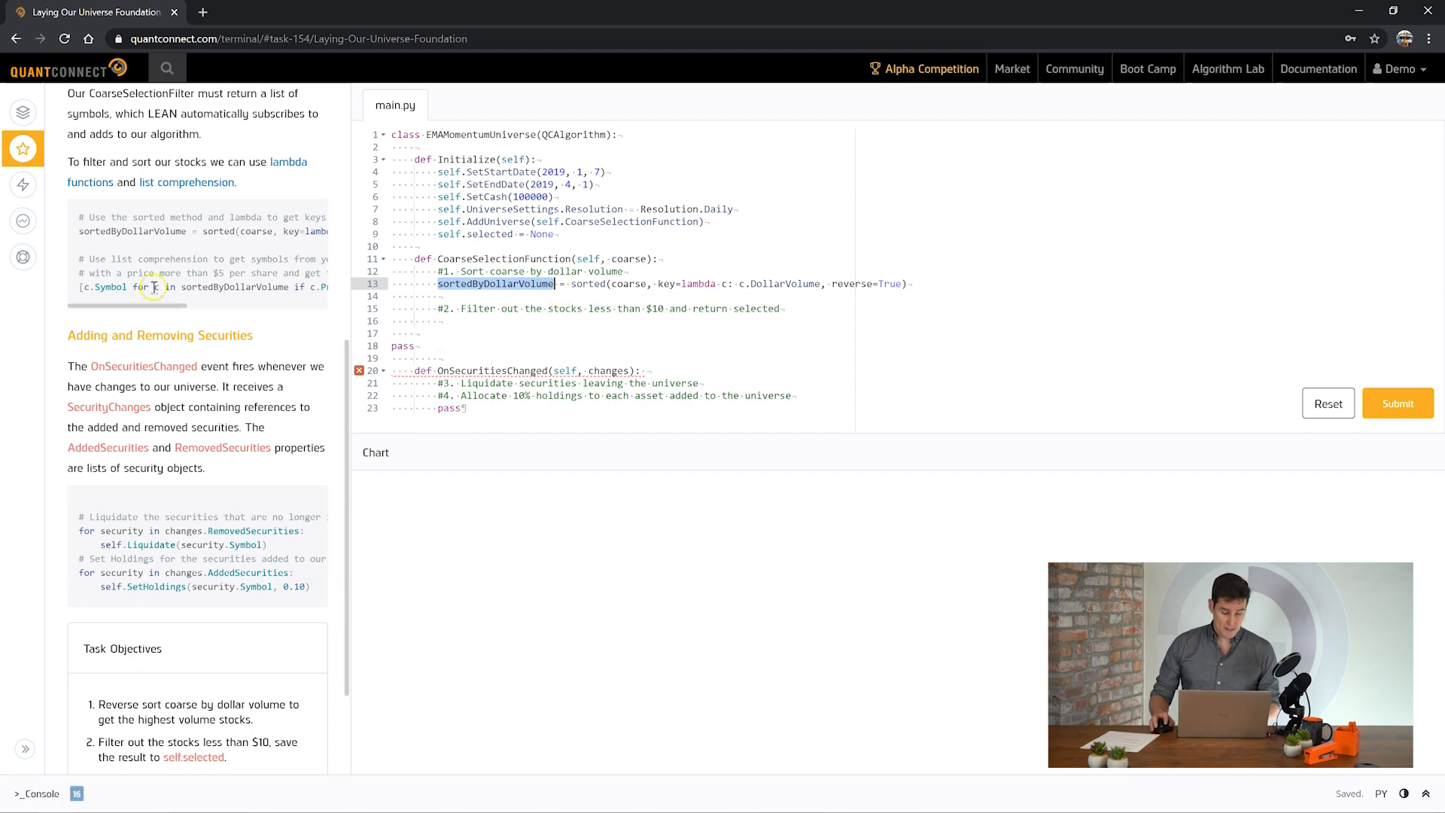
scroll(down, 3)
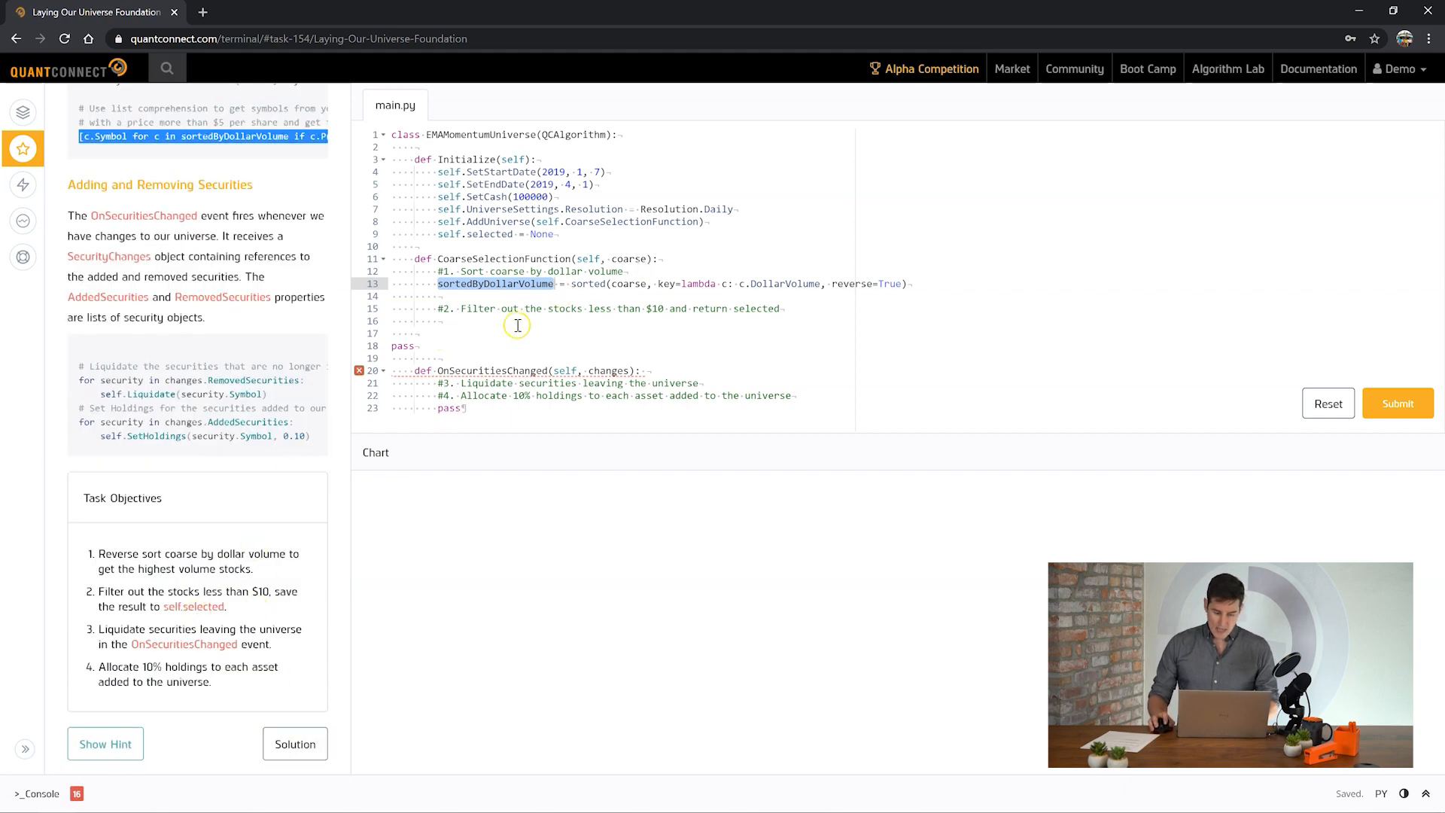
text(self.selected =)
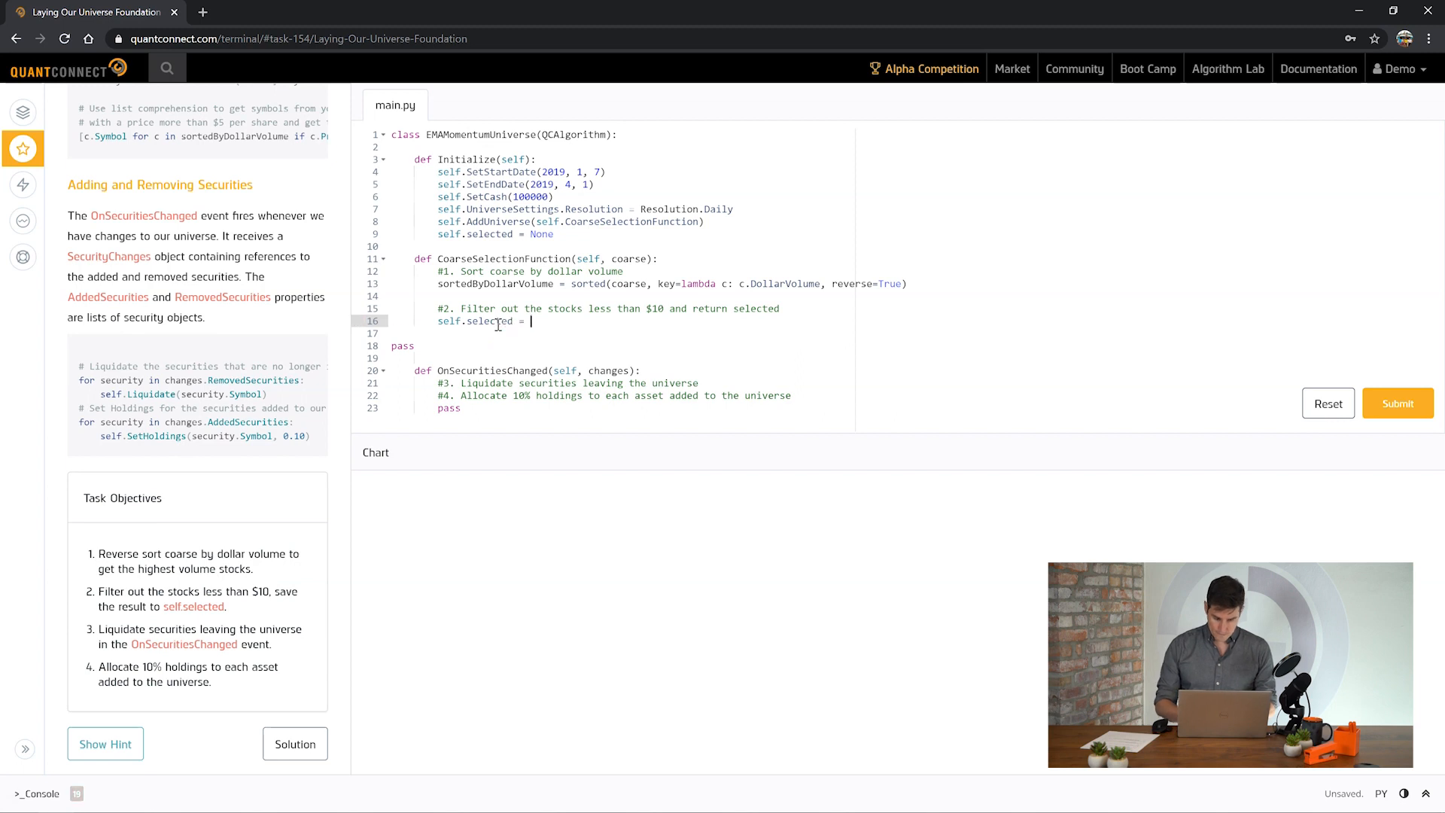
text([c.Symbol for c in sortedByDollarVolume if c.Price > 5][:10])
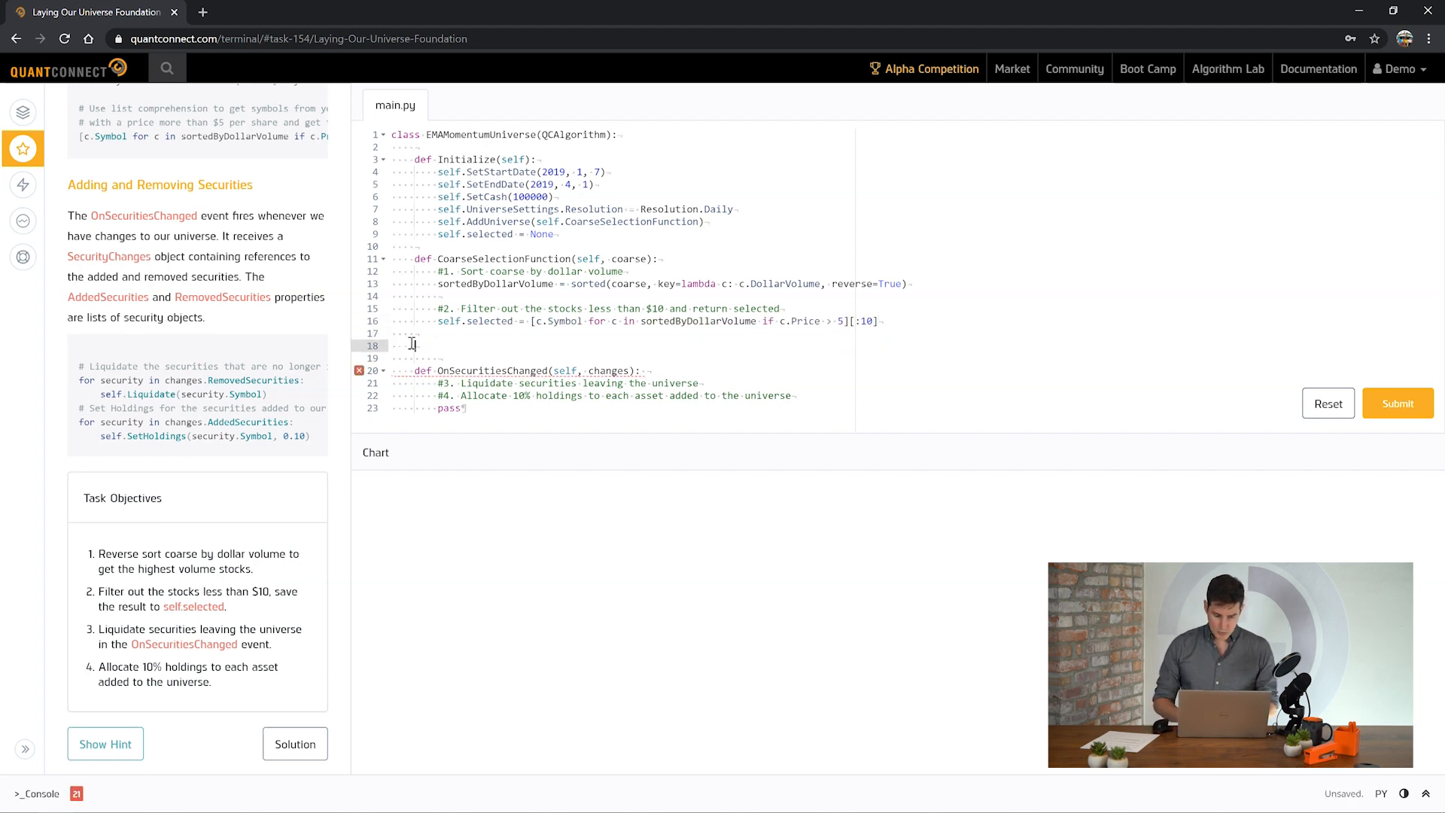
text(self.s)
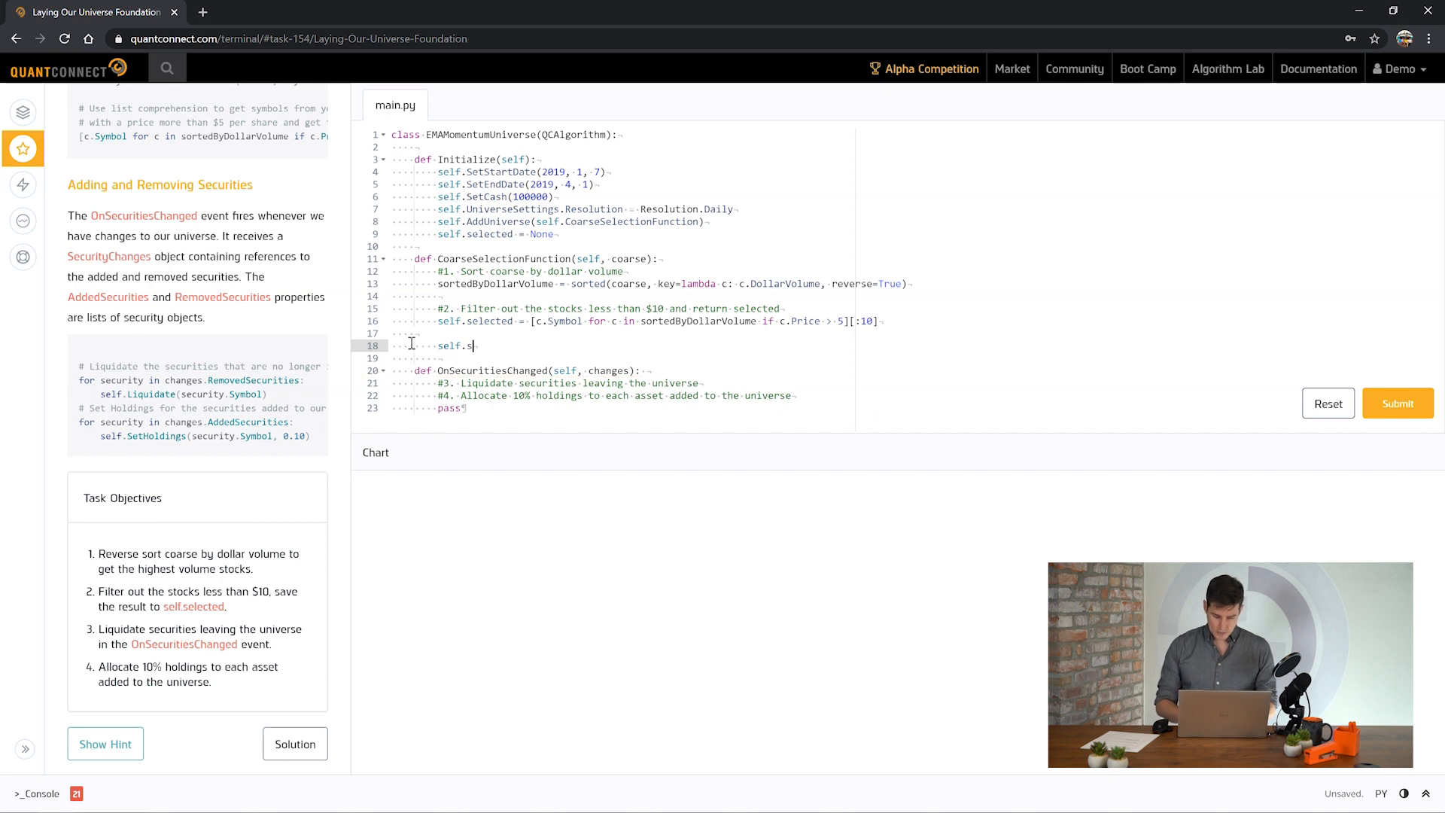
text(elected)
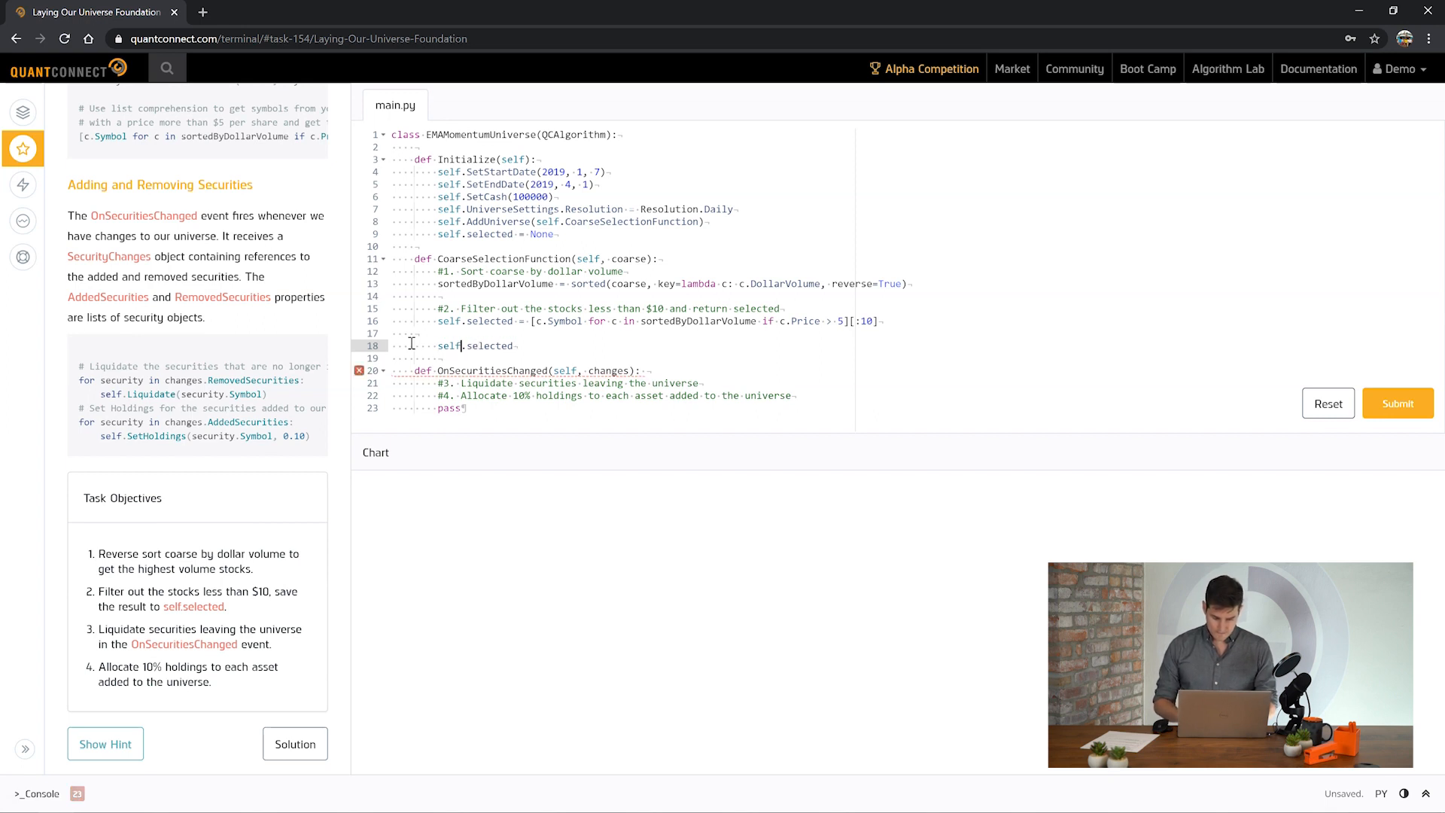
text(return)
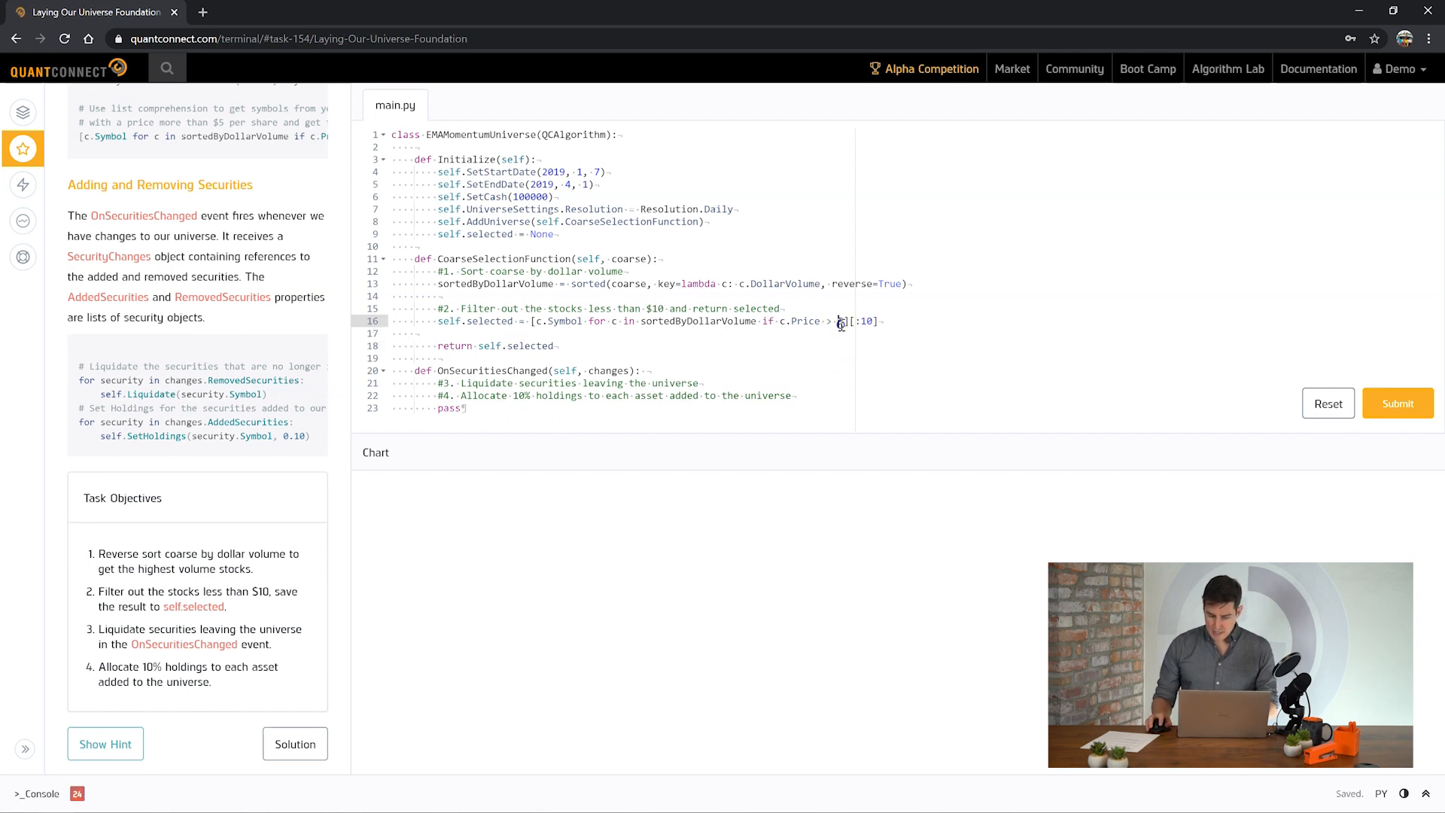
text(10)
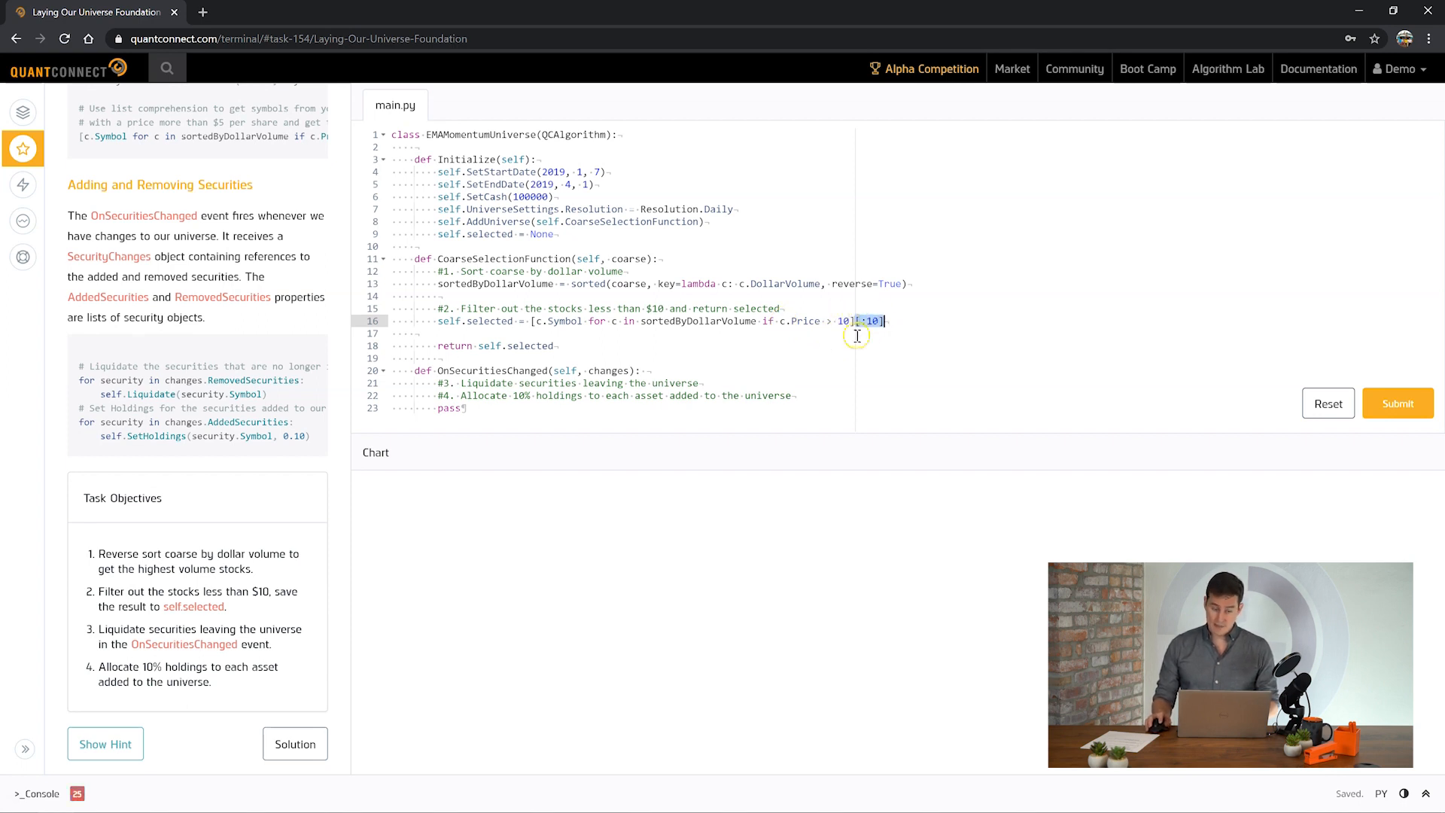
mouse_move(781, 359)
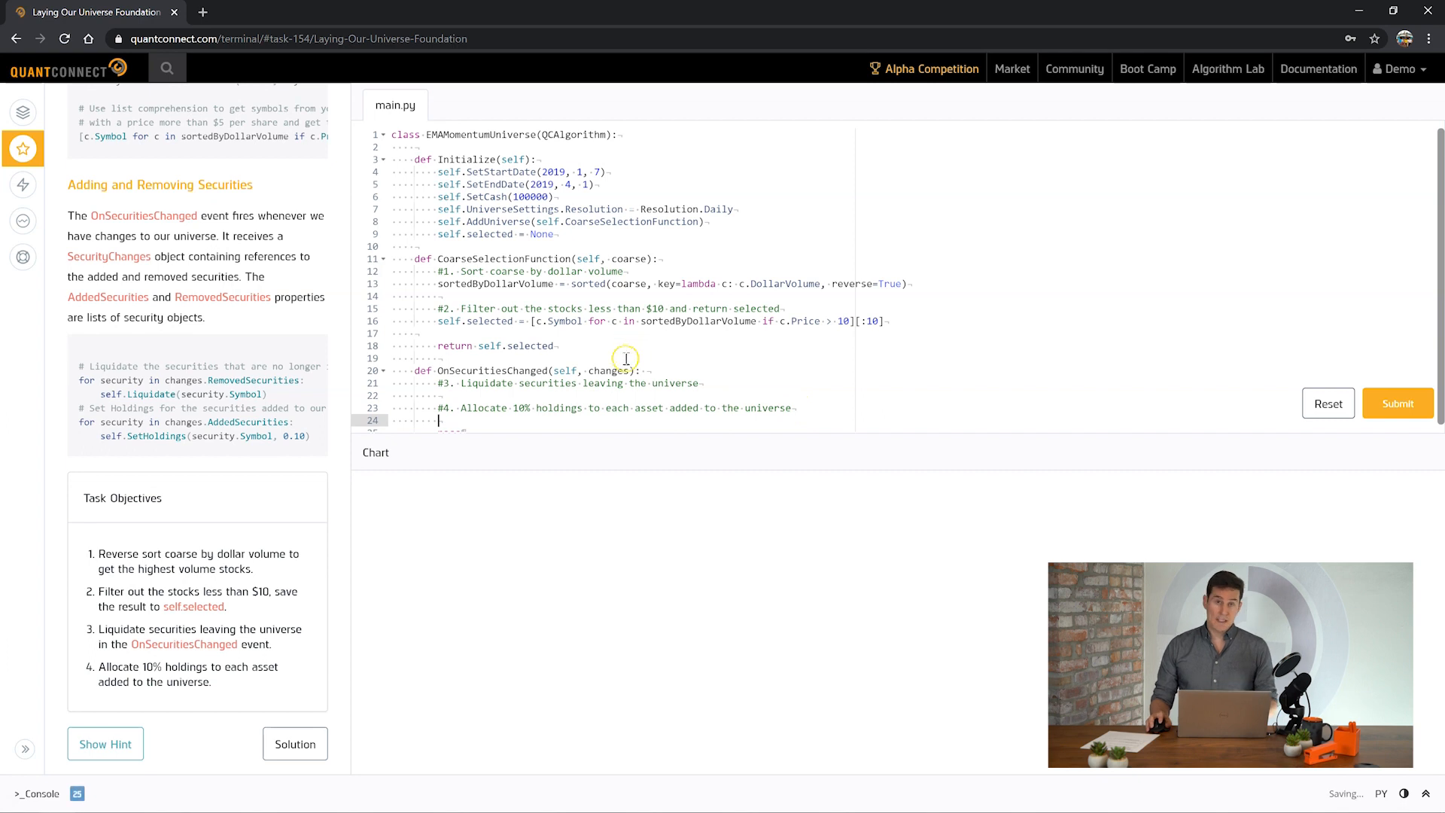
- Liquidate each RemovedSecurities symbol and give each added security a 0.10 holding
text(pass)
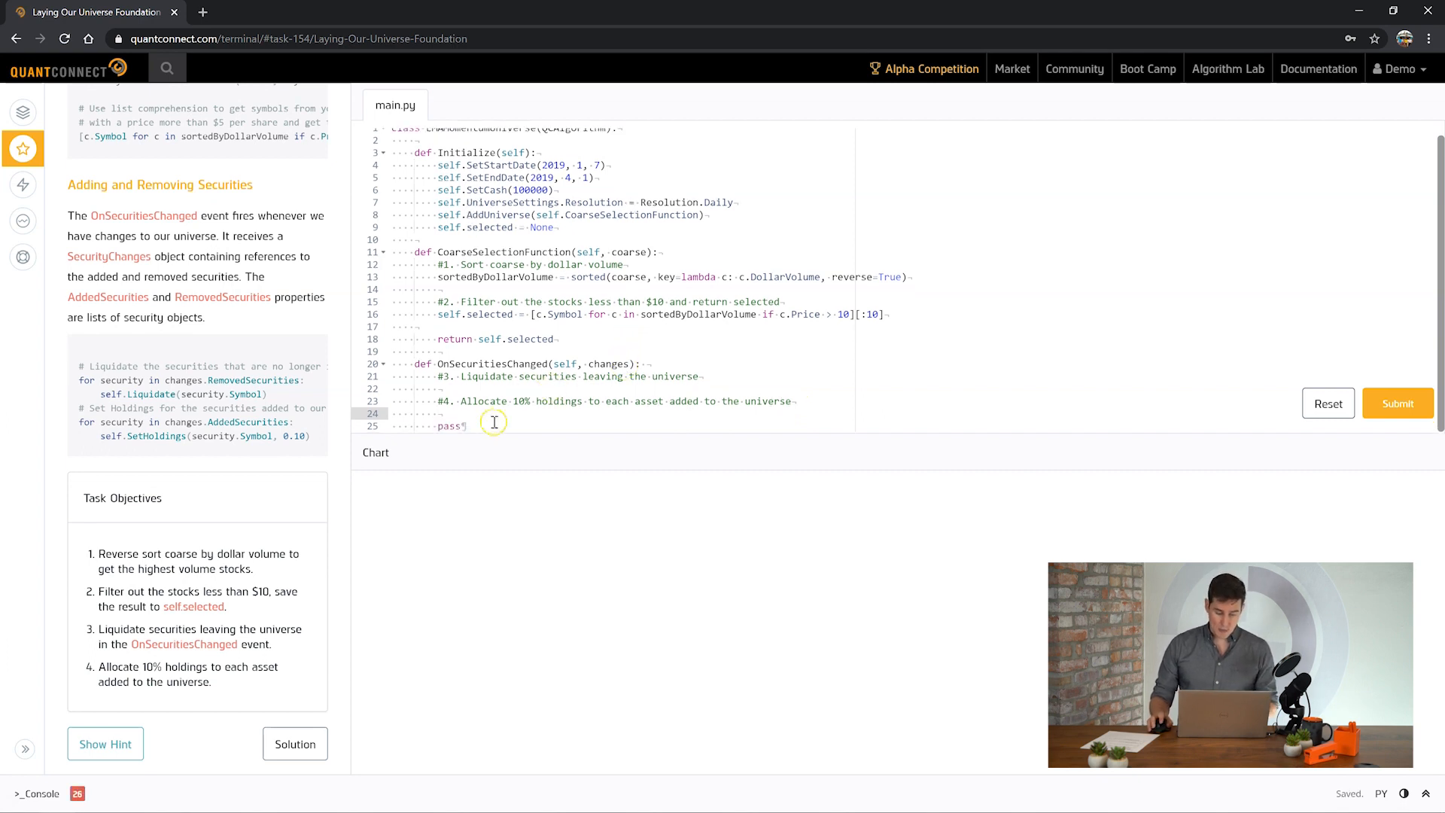
key(Backspace)
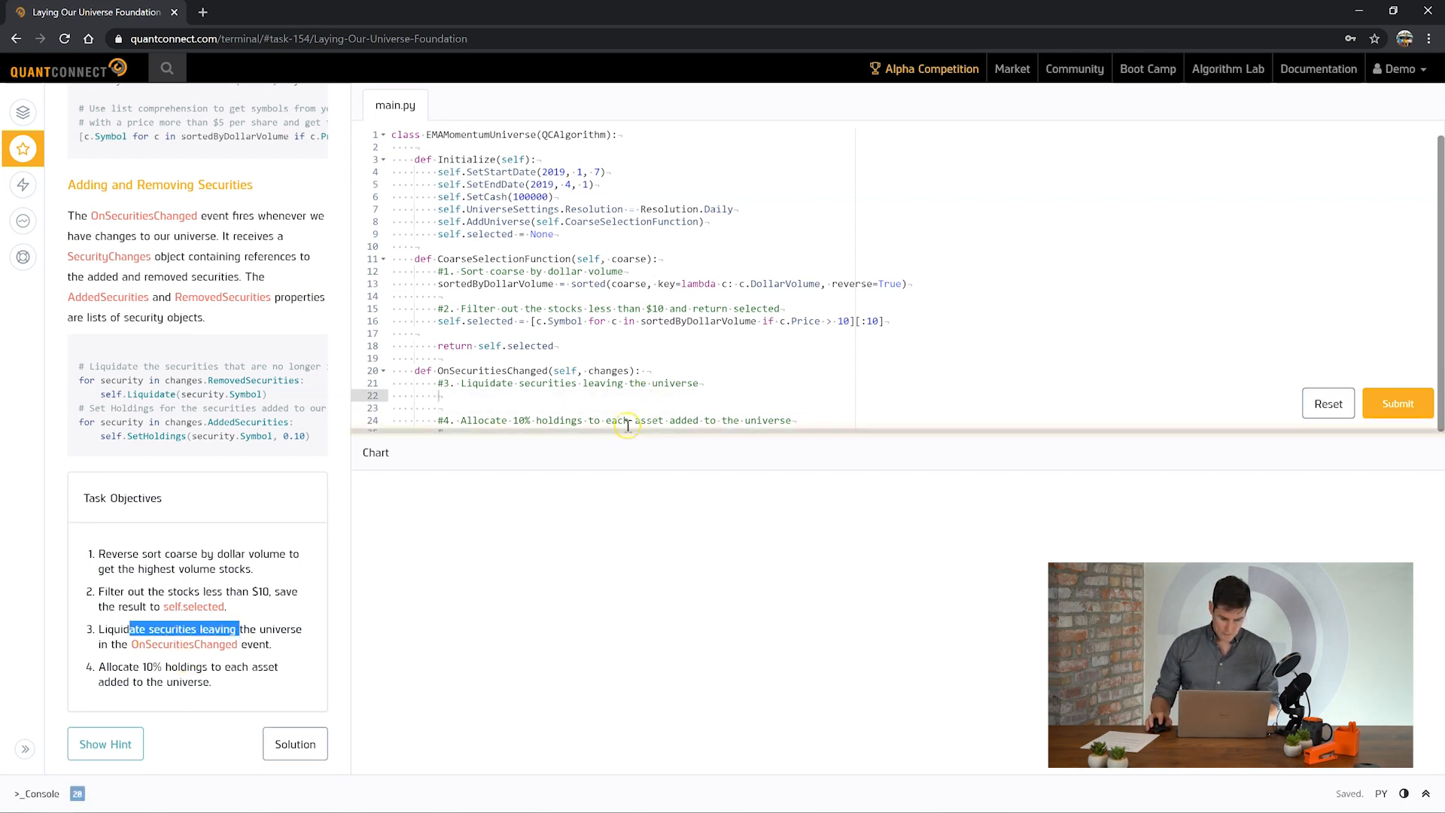
scroll(down, 3)
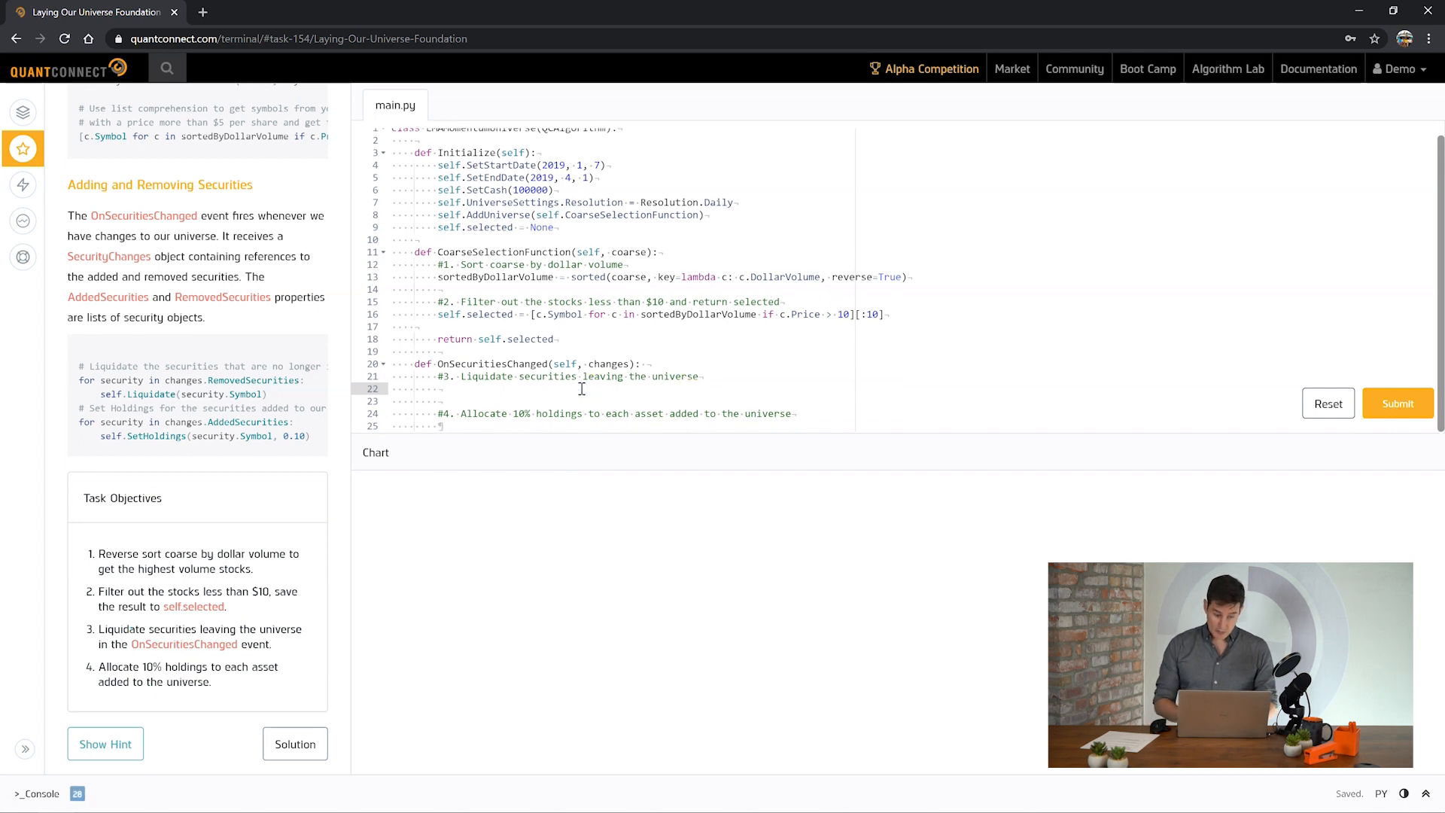
text(self.Liq)
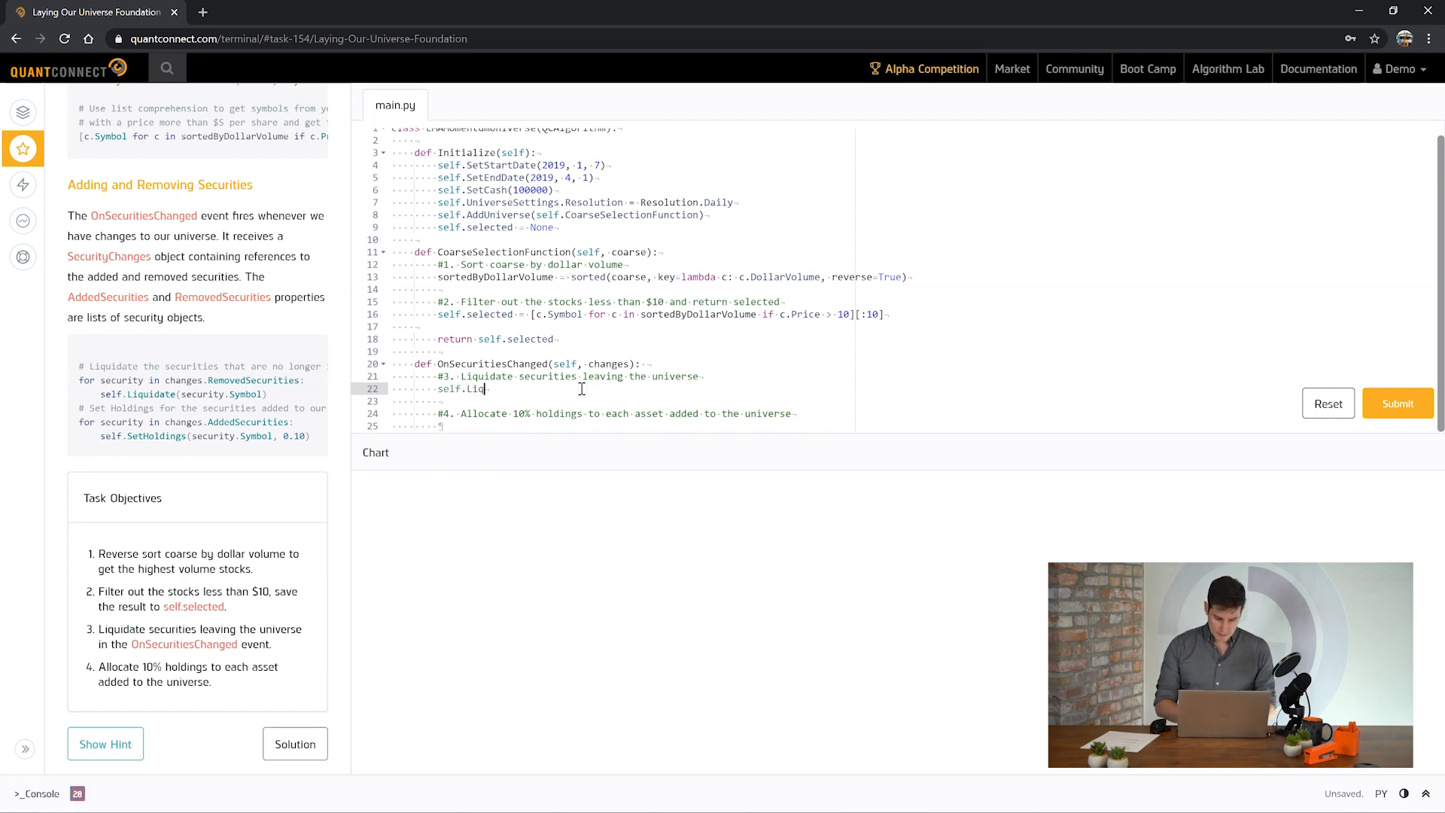
text(uidate())
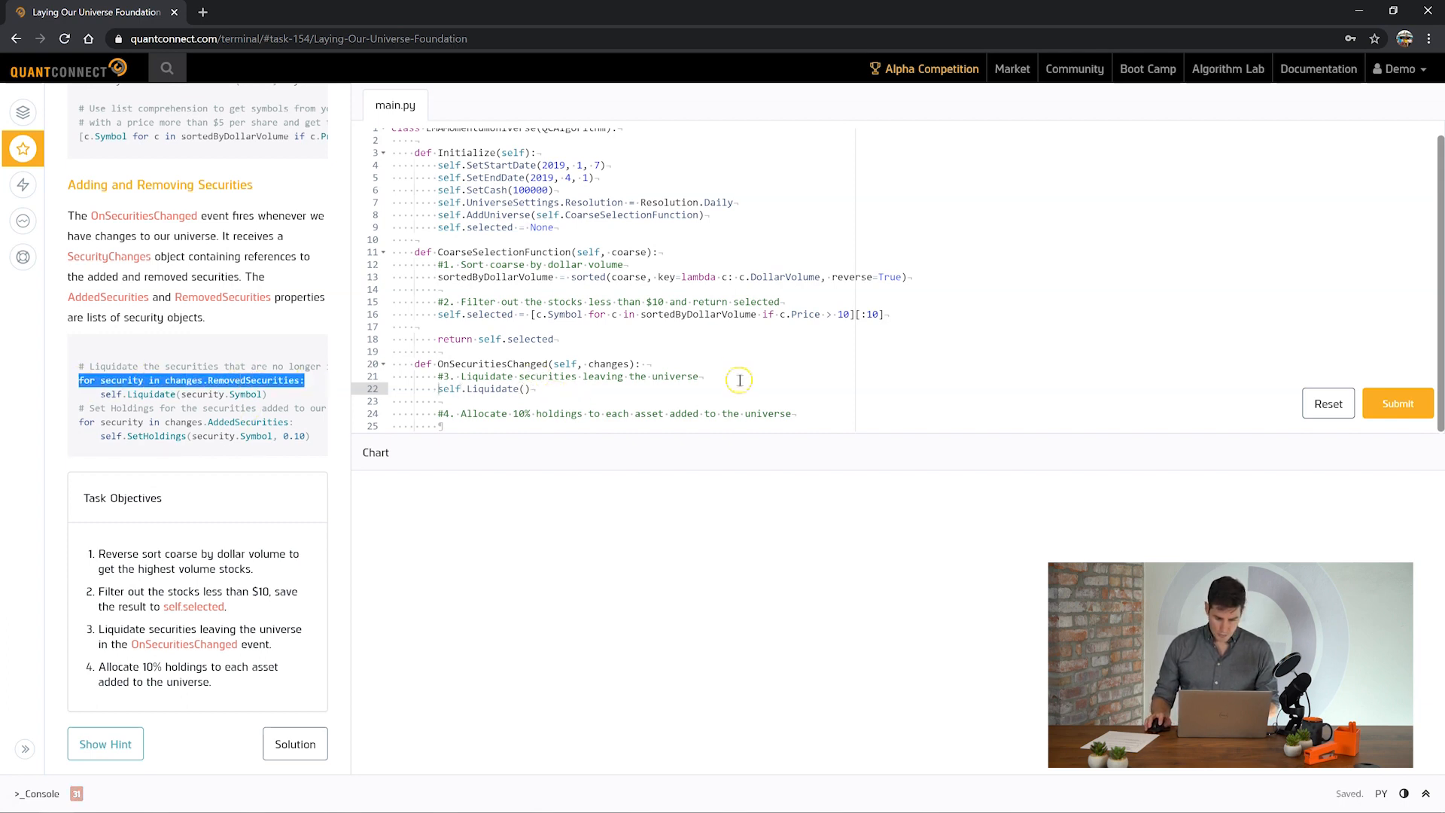
text(for security in changes.RemovedSecurities:)
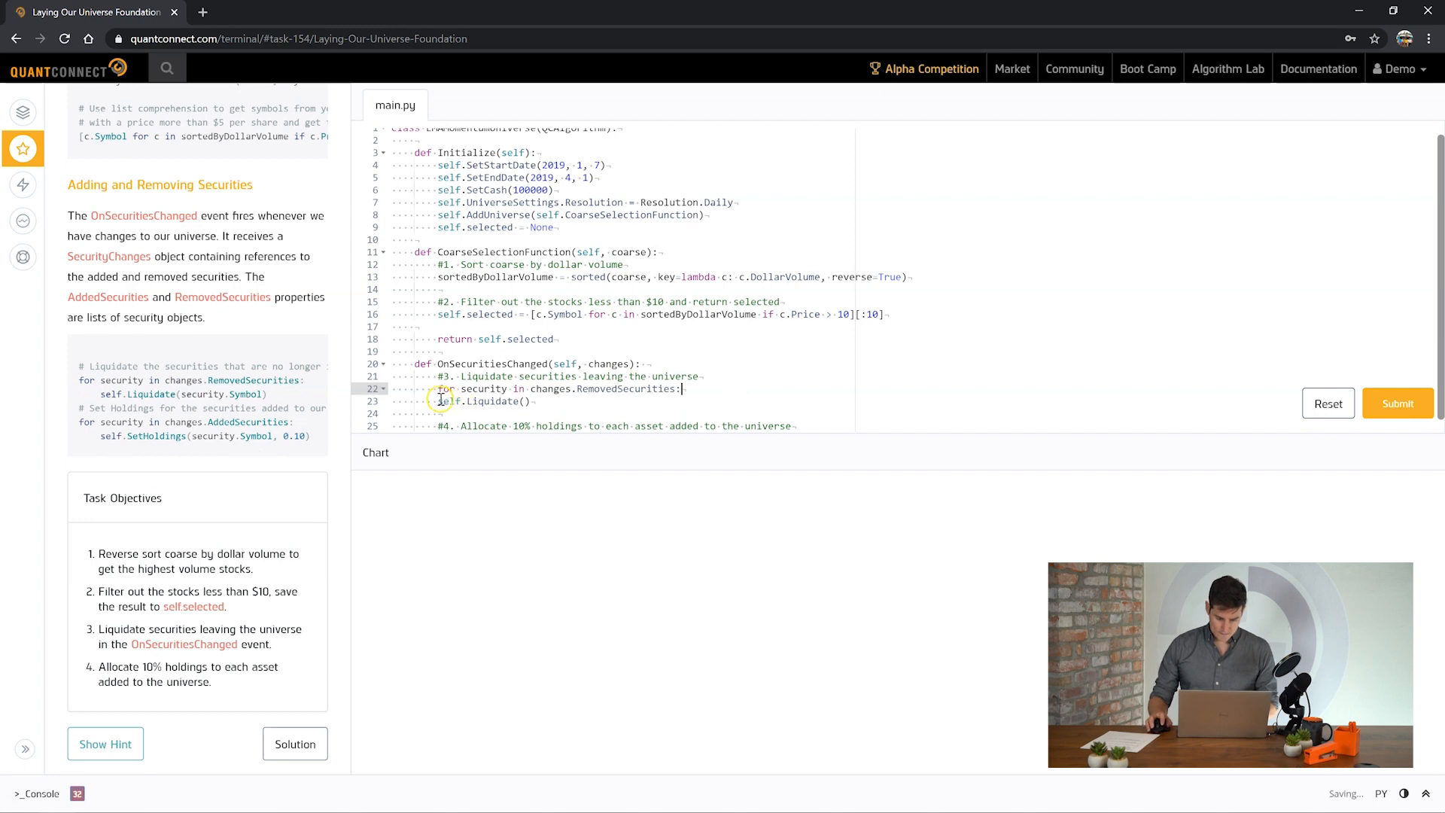
double_click(481, 388)
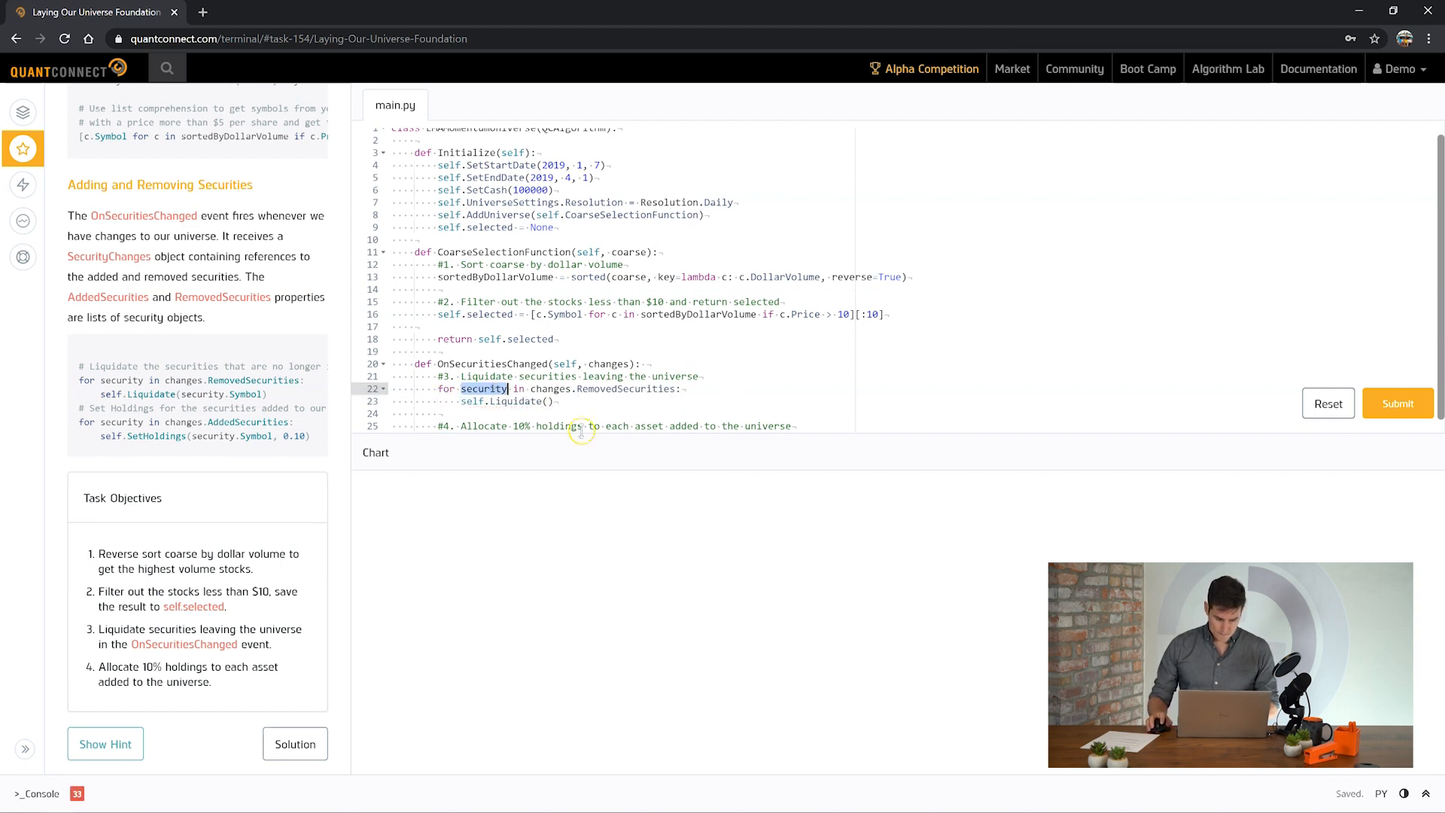
text(security.Symbol)
text(for security in changes.AddedSecurities:)
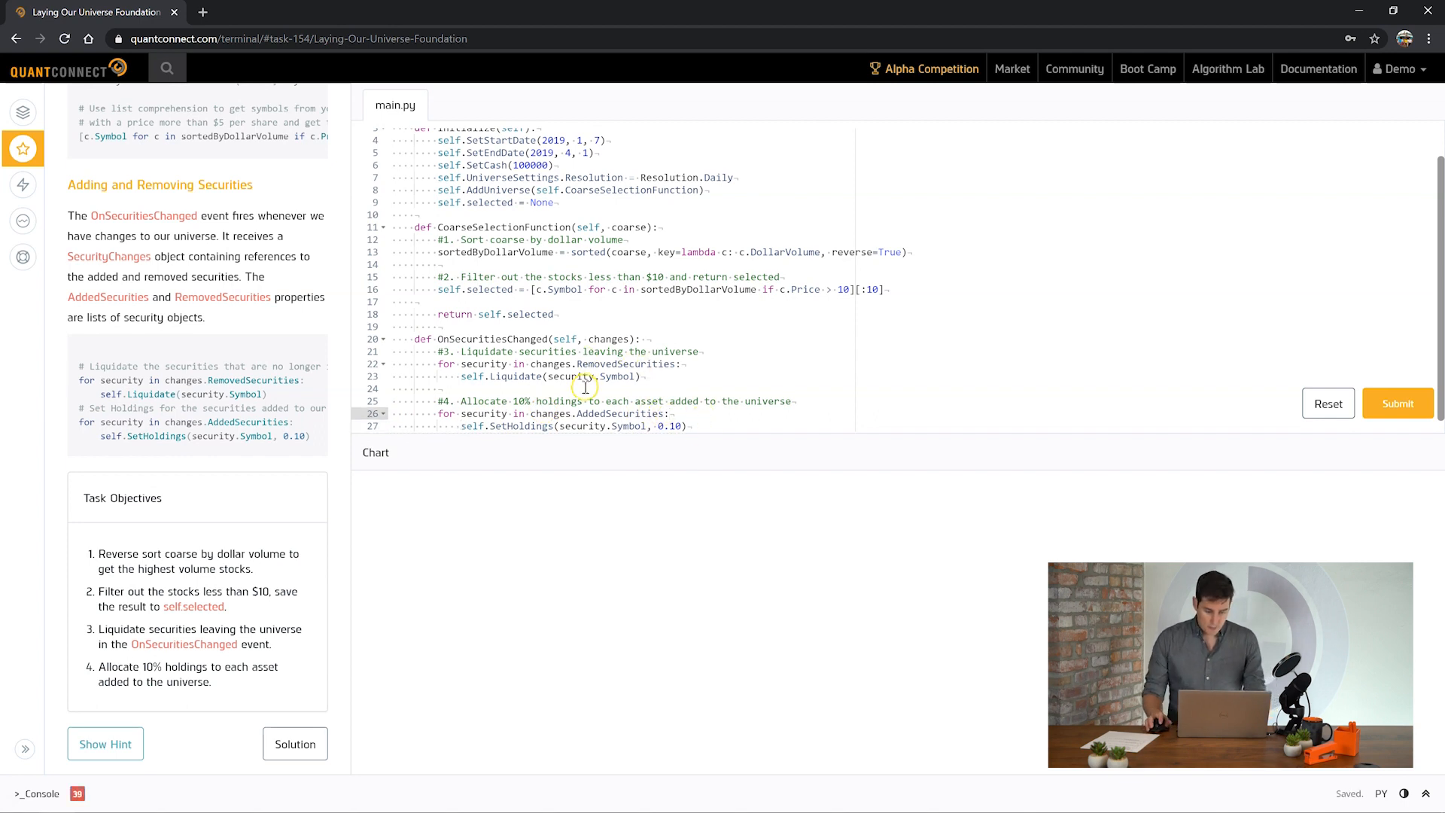
mouse_move(556, 369)
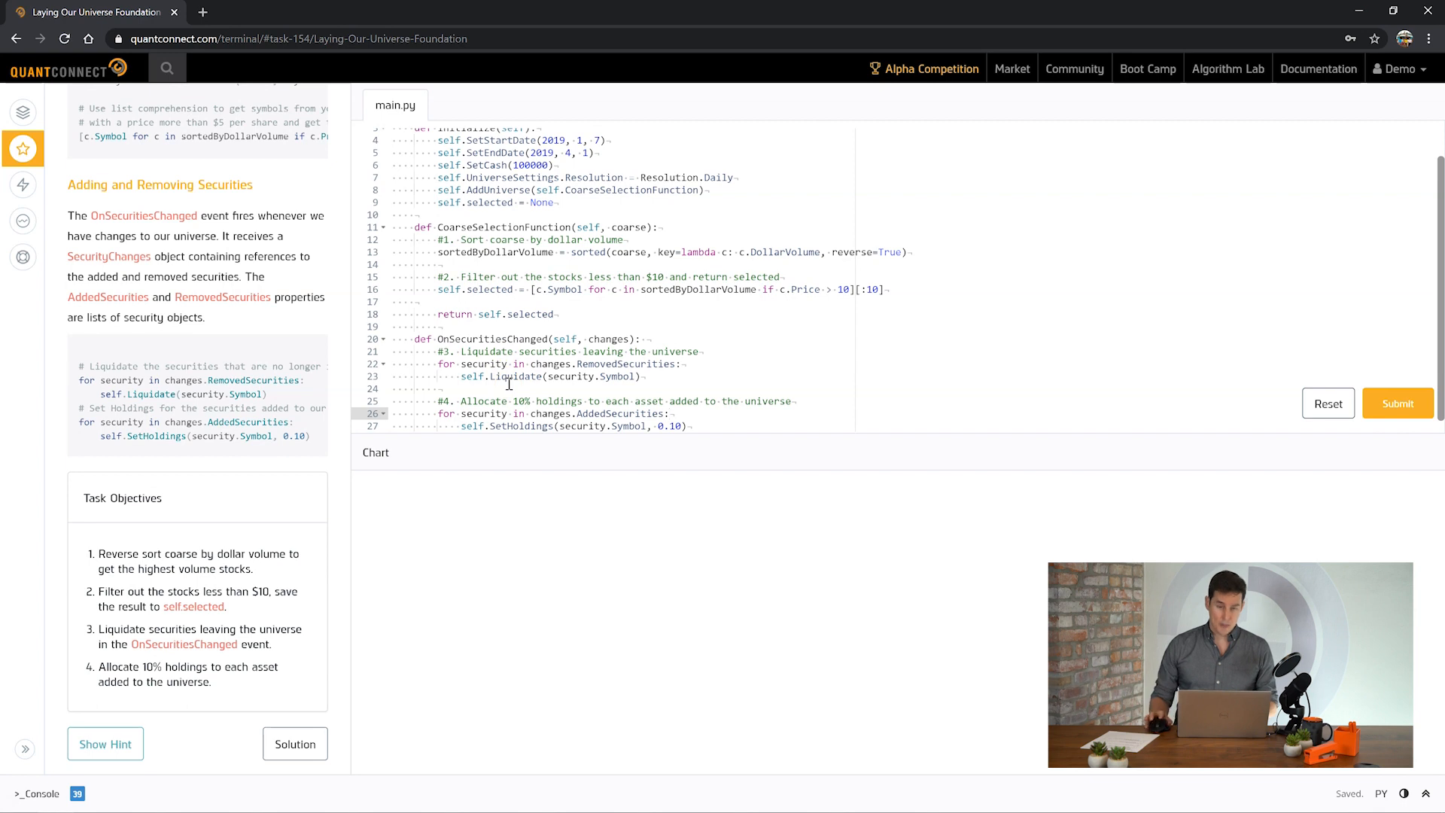
click(650, 376)
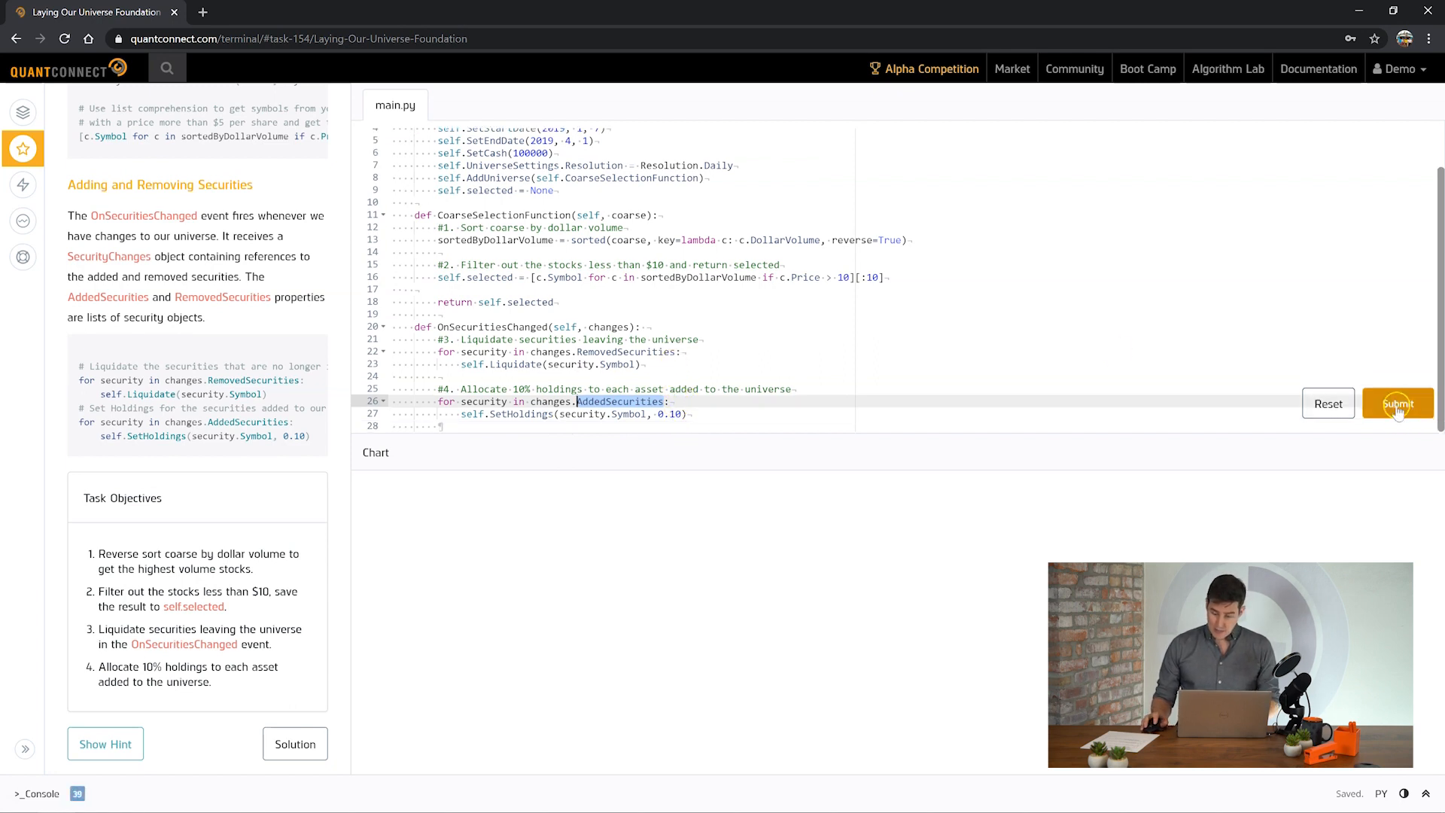
- Submit the universe code, pass the check, and continue to Grouping Data with Classes
click(1397, 403)
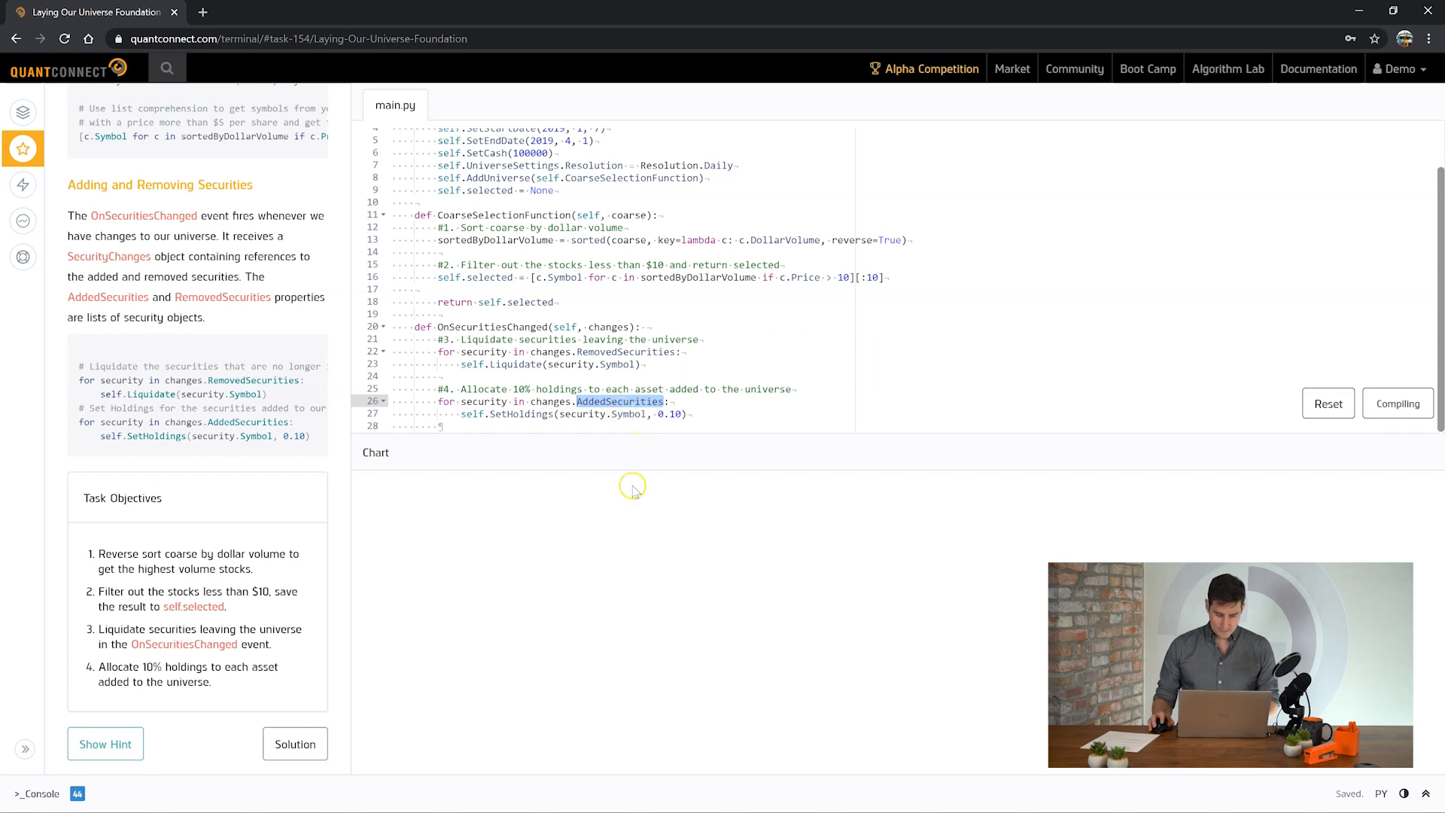
click(1397, 403)
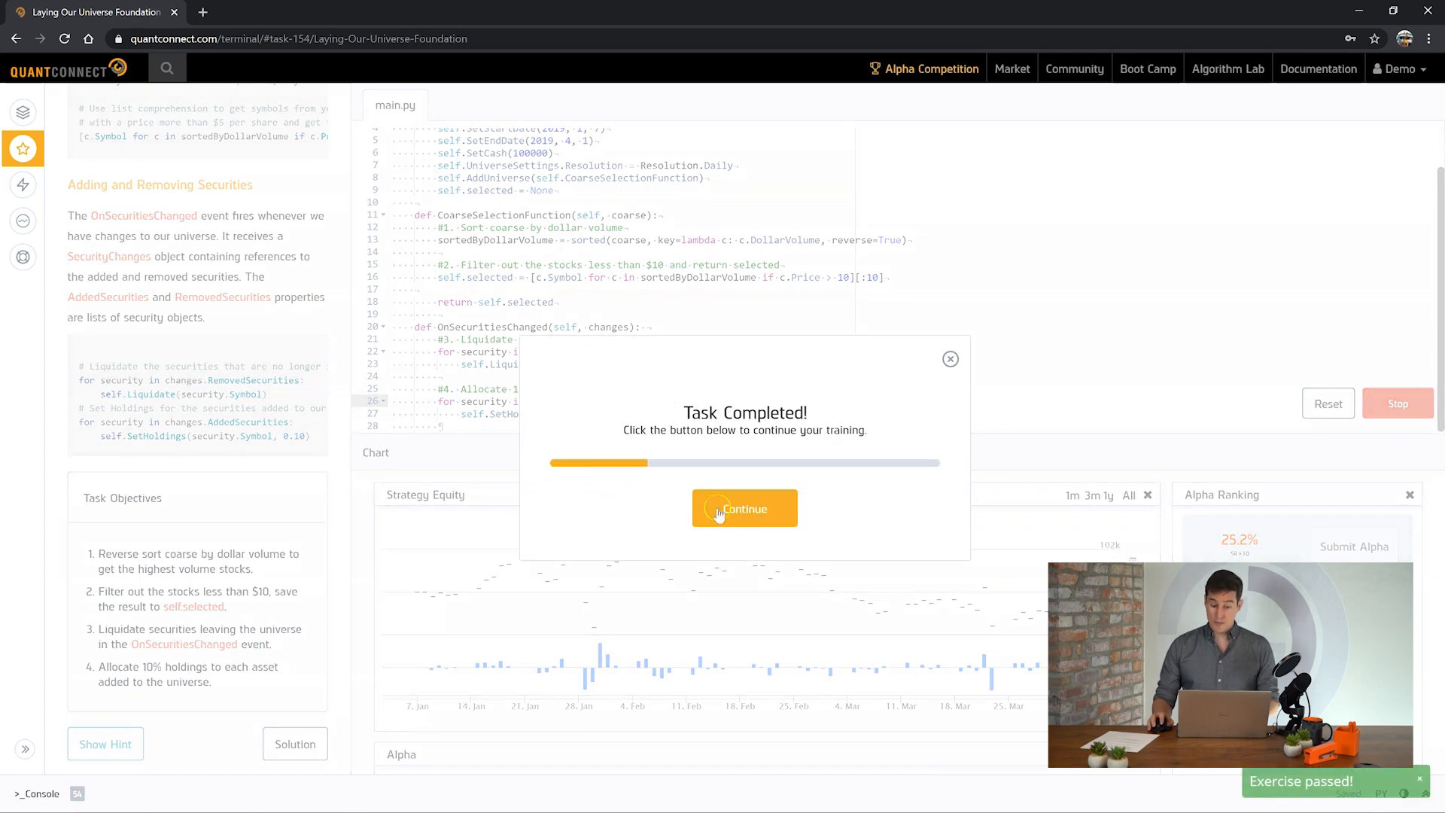
click(744, 508)
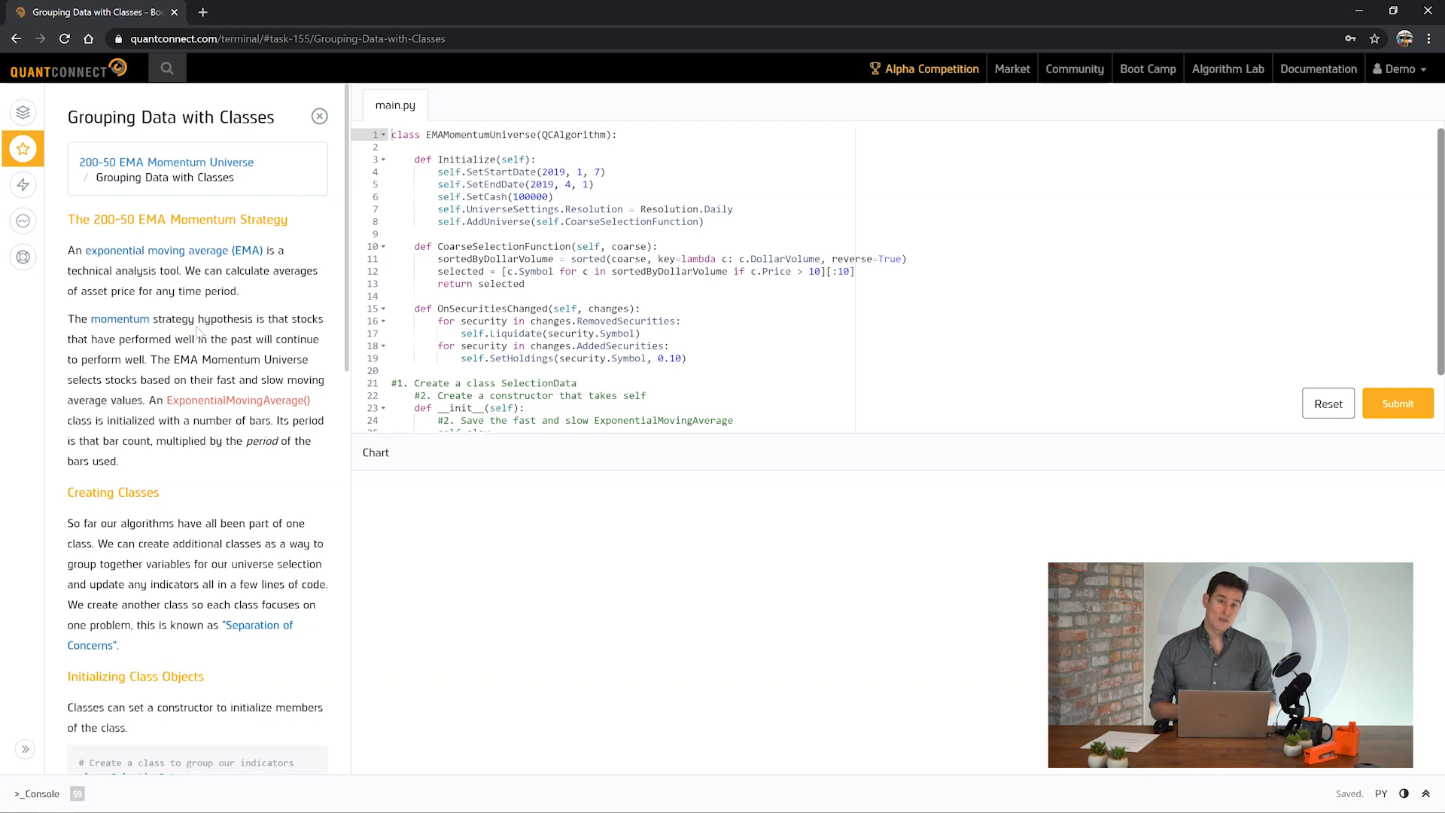
scroll(down, 3)
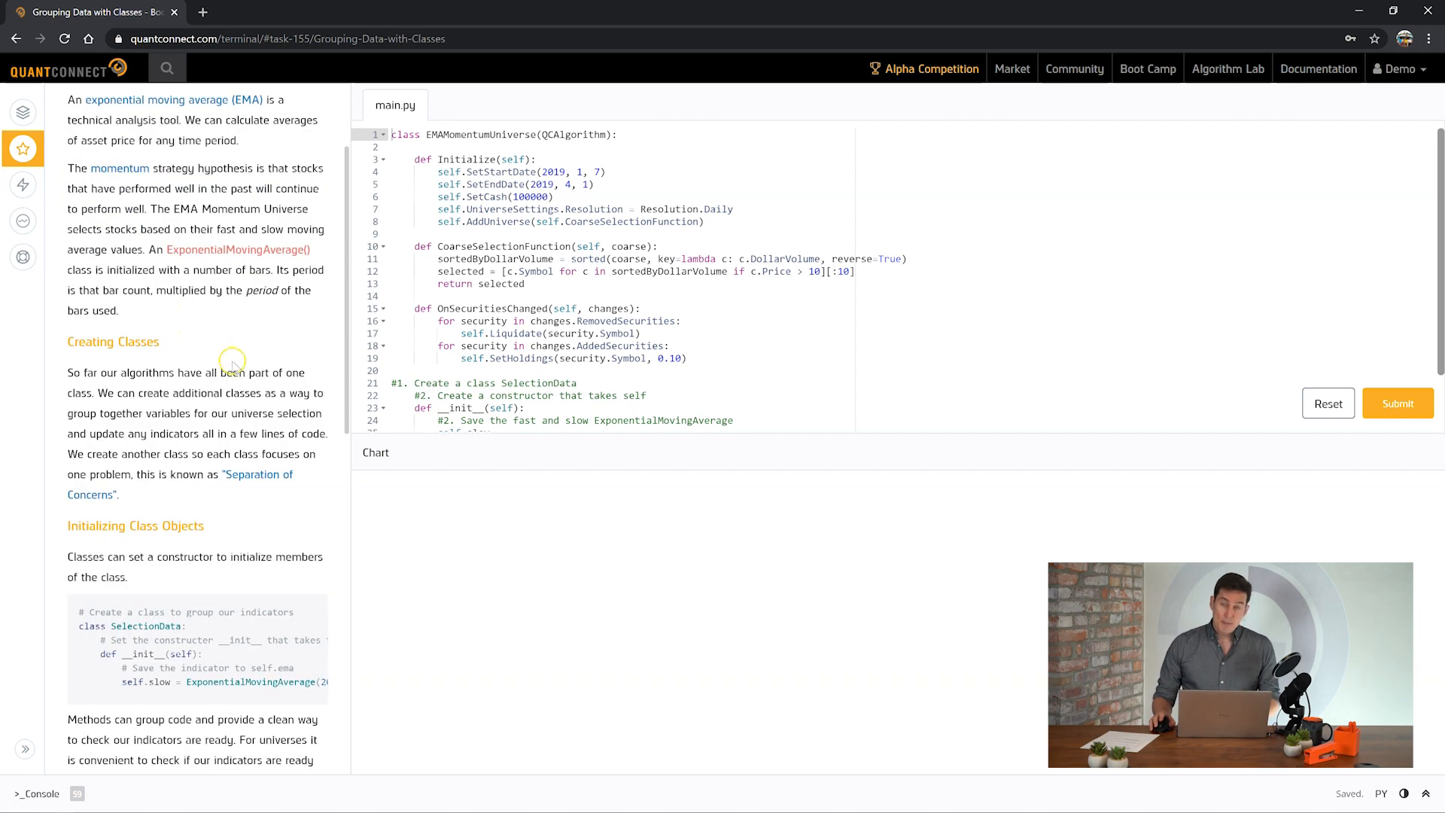
scroll(down, 3)
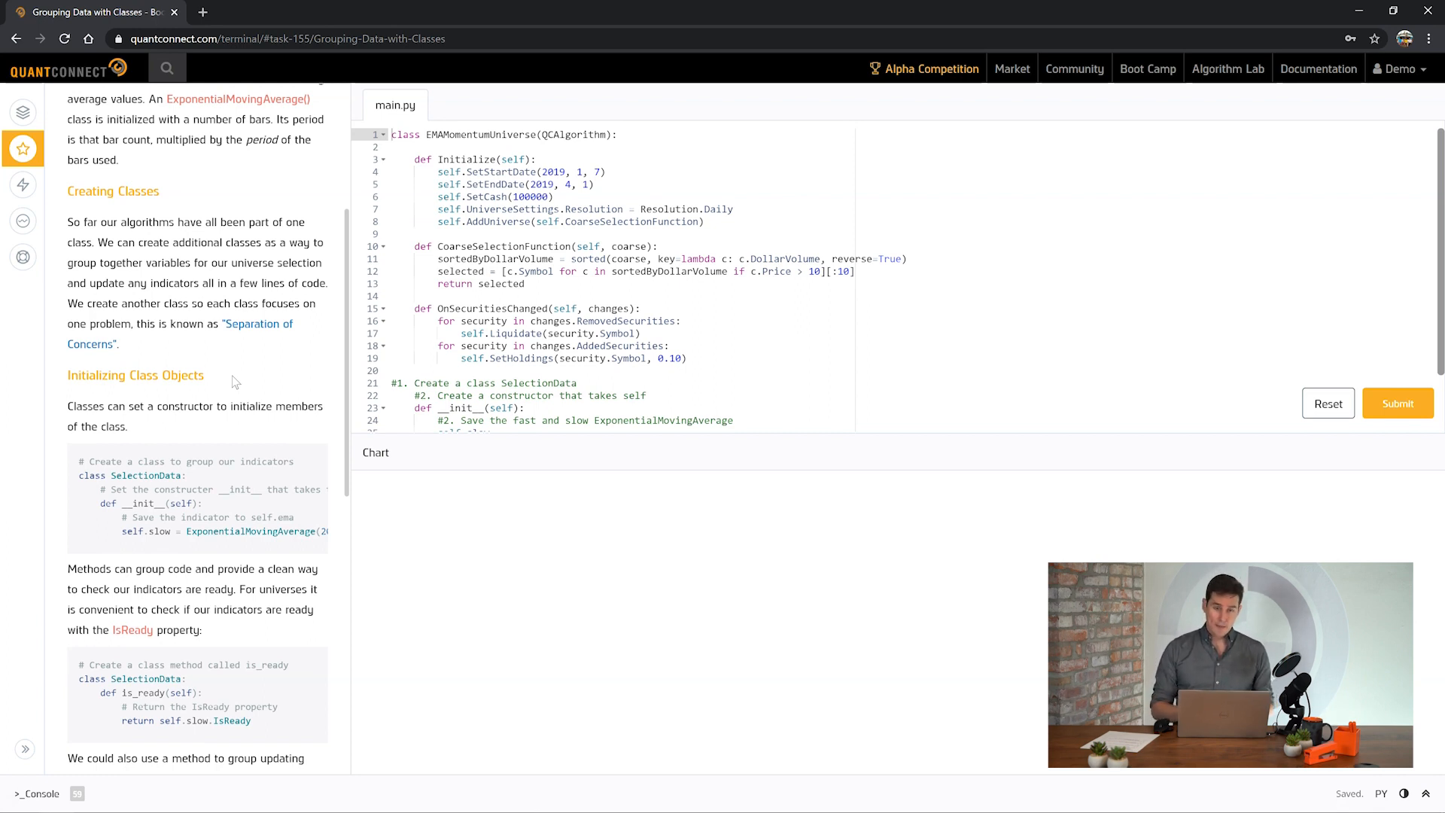
scroll(down, 3)
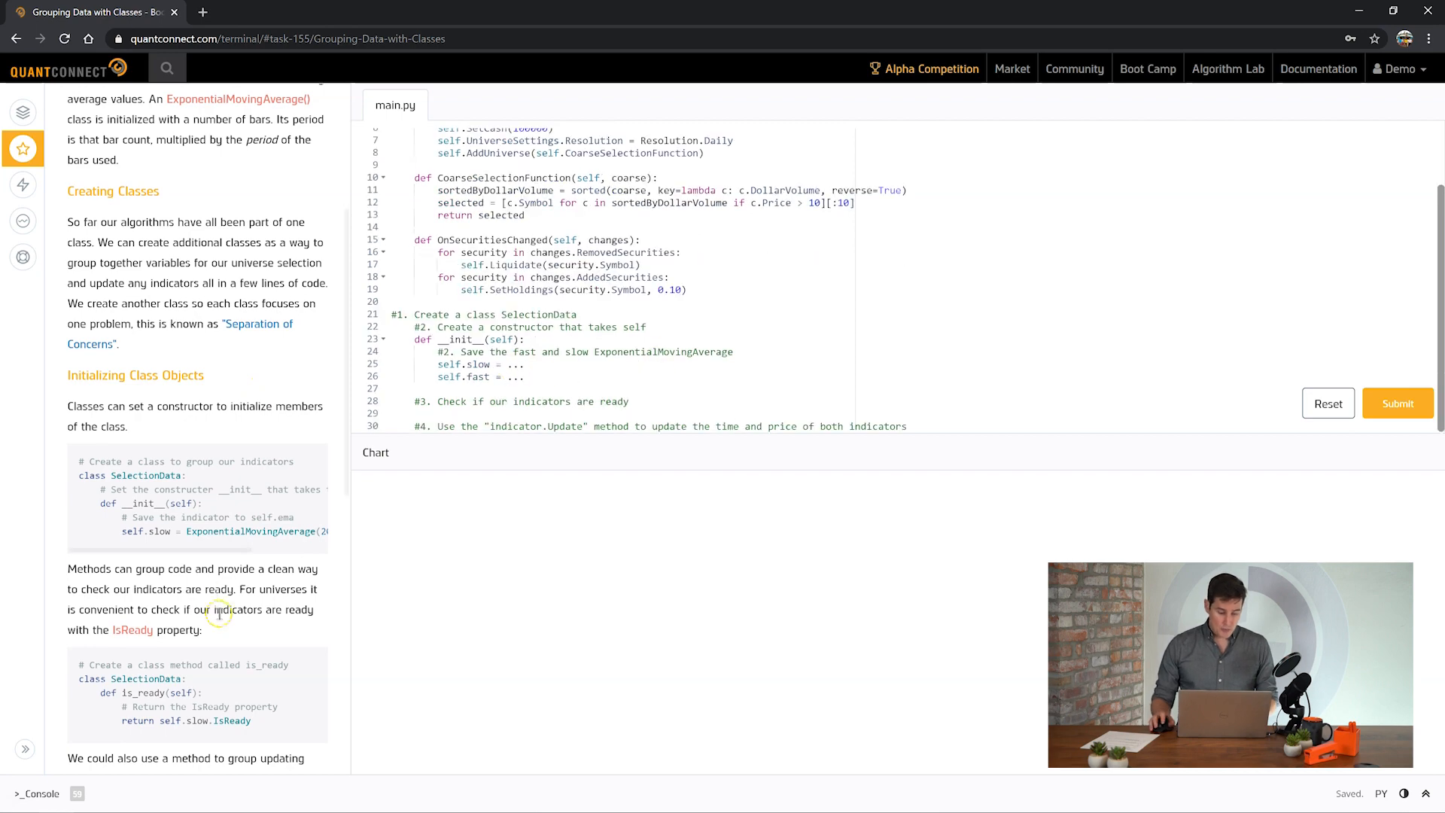
scroll(down, 3)
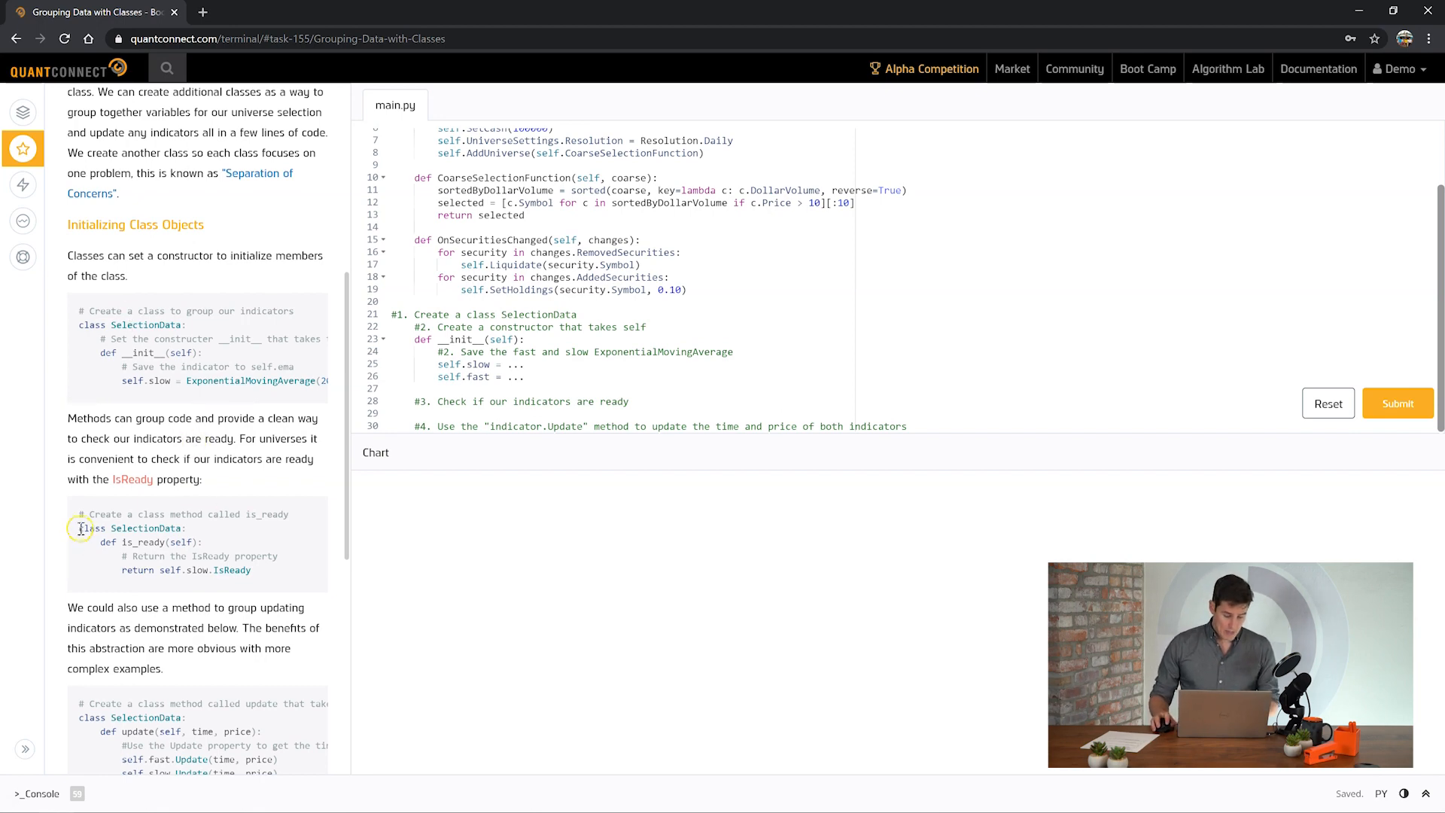
scroll(down, 3)
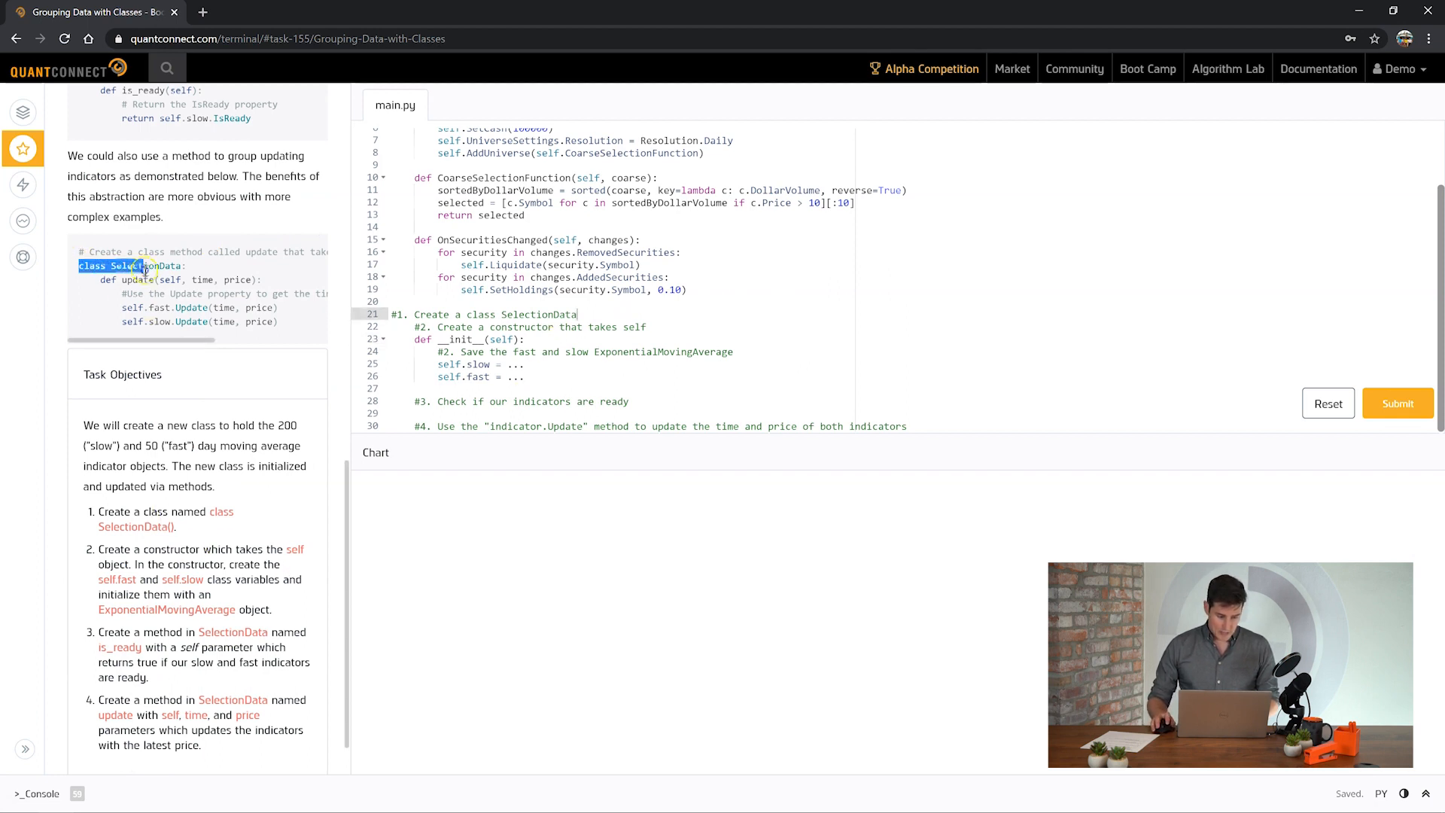
- Replace the slow and fast placeholders with ExponentialMovingAverage(200) and ExponentialMovingAverage(50)
click(579, 313)
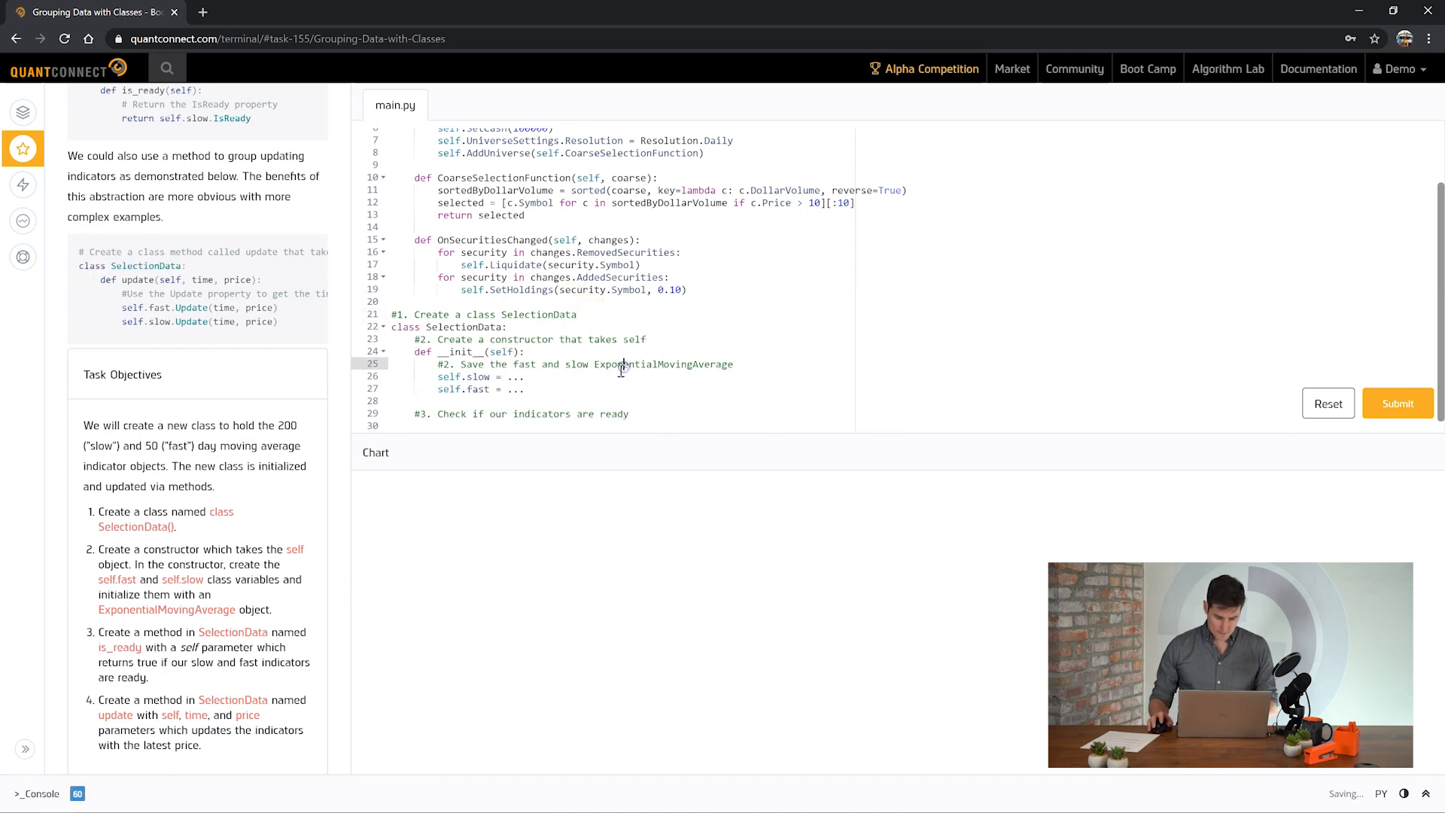
scroll(up, 3)
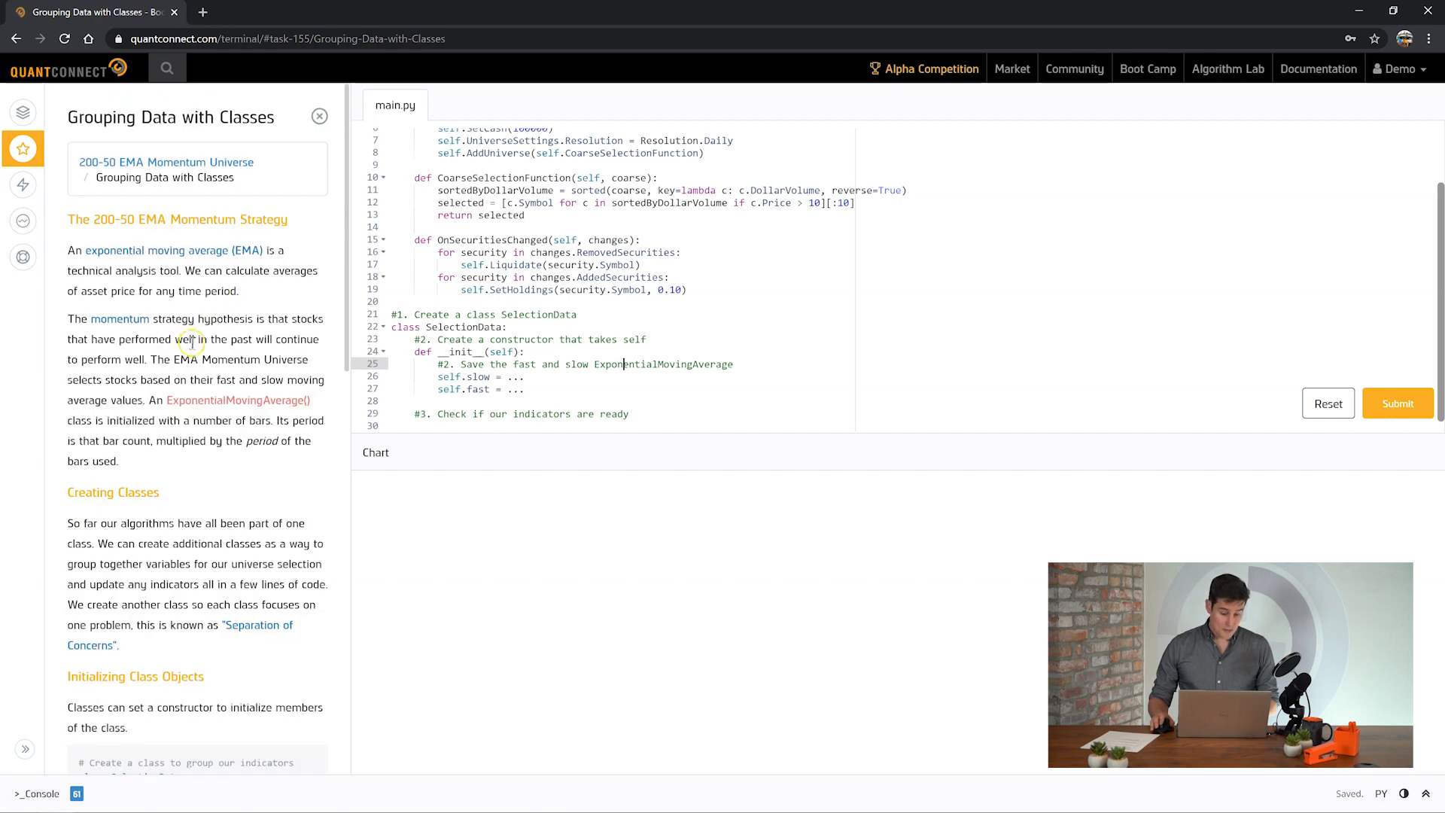
scroll(down, 3)
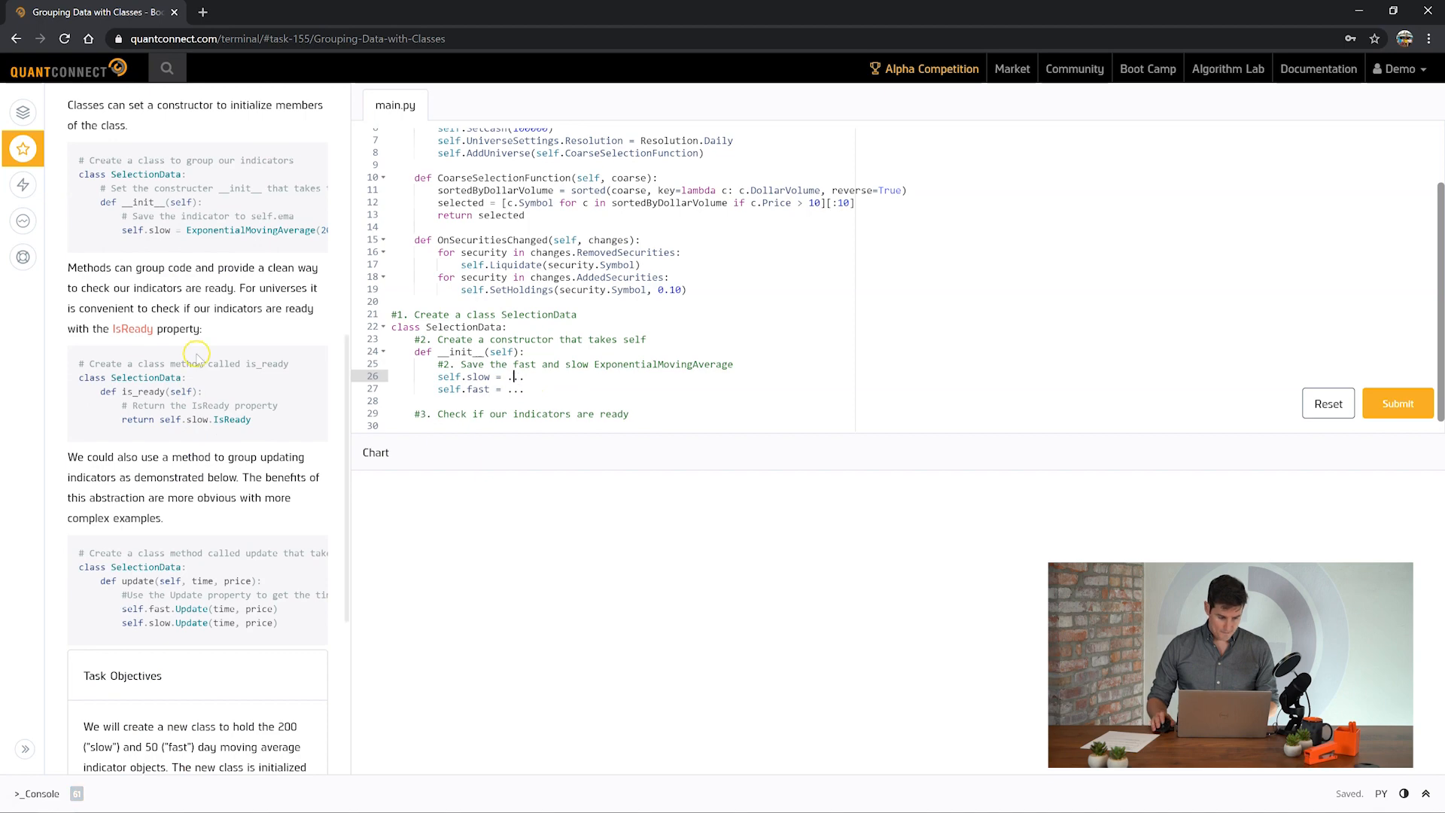
scroll(up, 3)
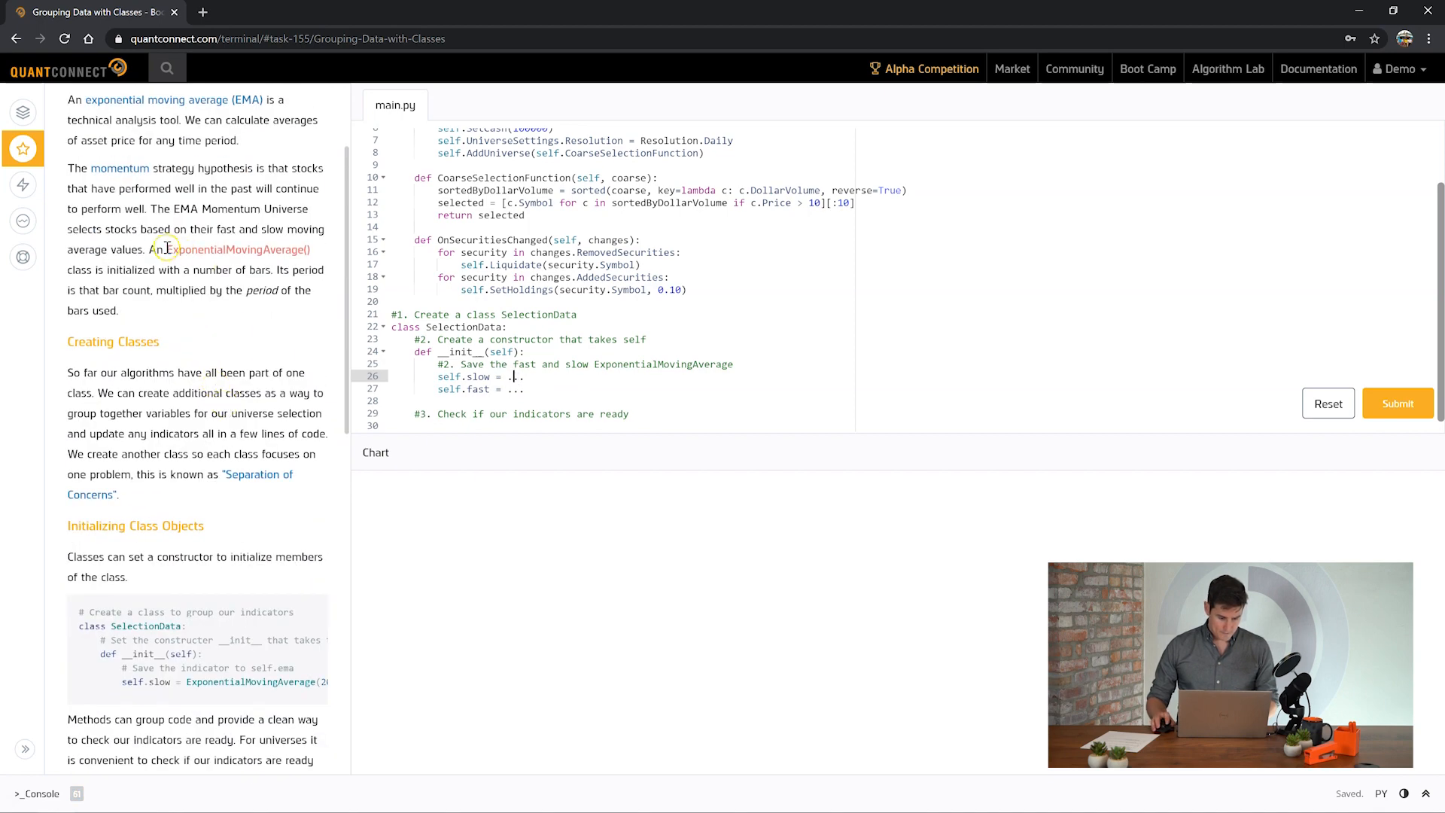
double_click(514, 376)
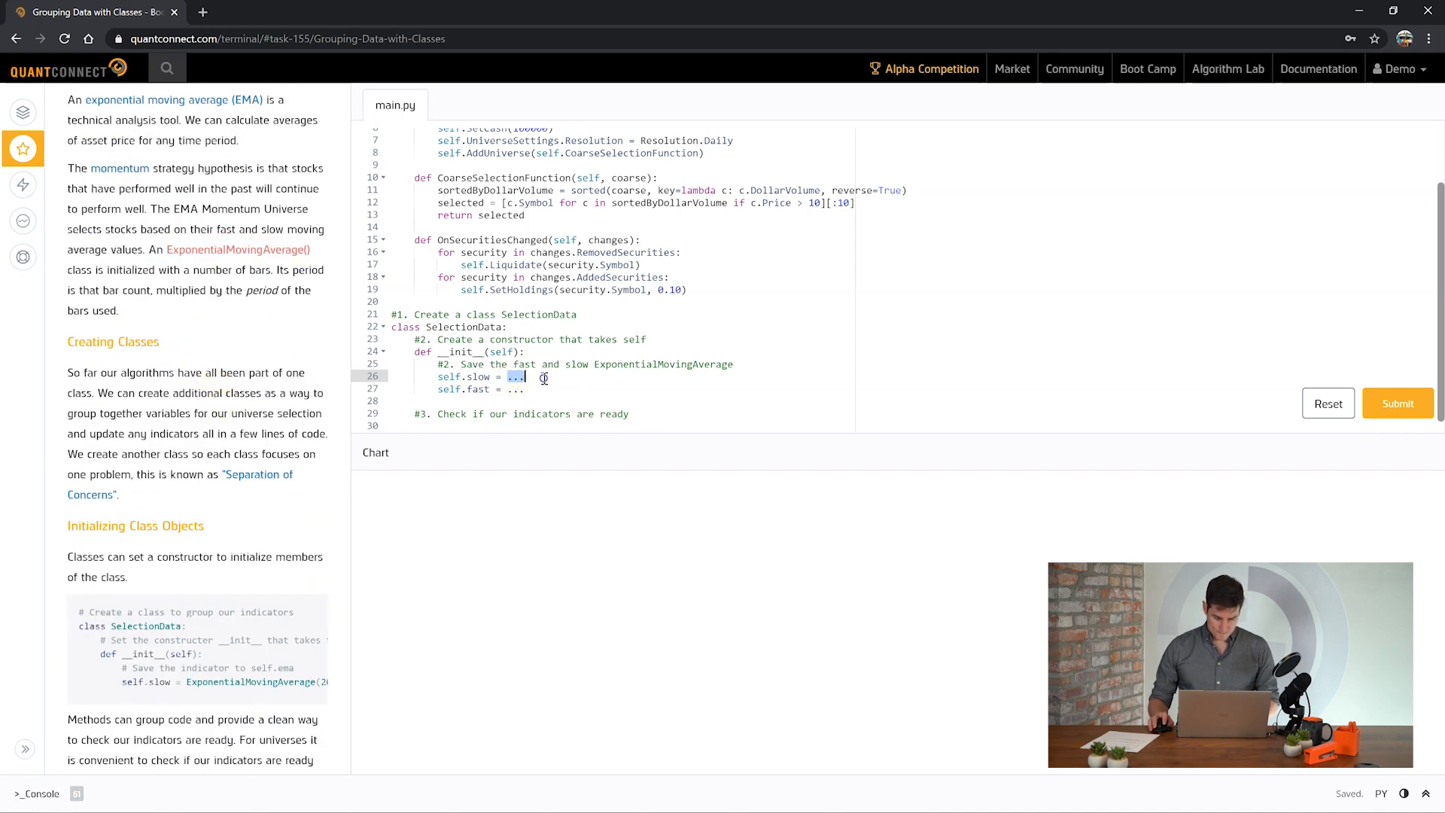
text(ExponentialMovingAverage(200))
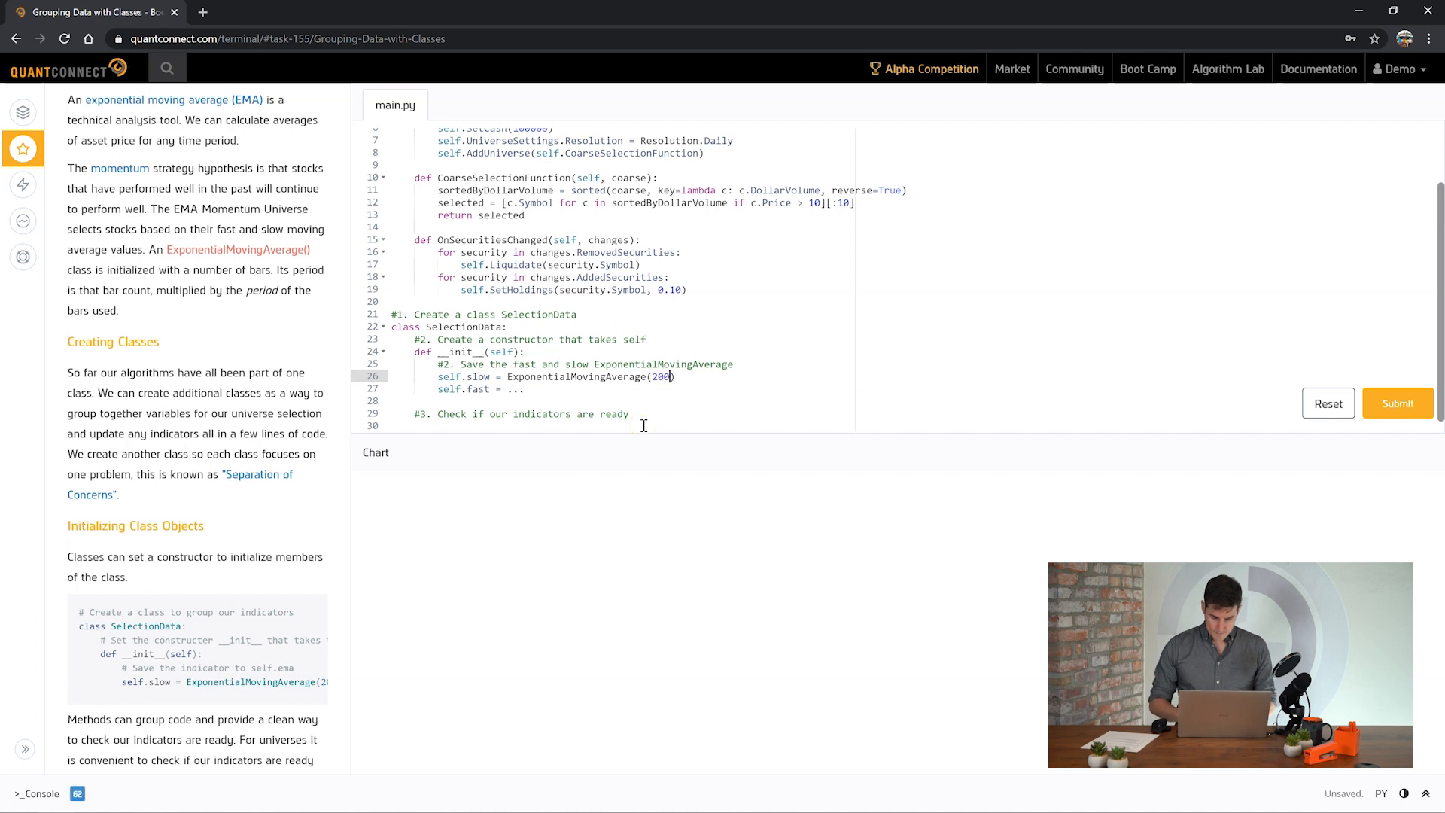
text(ExponentialMovingAverage())
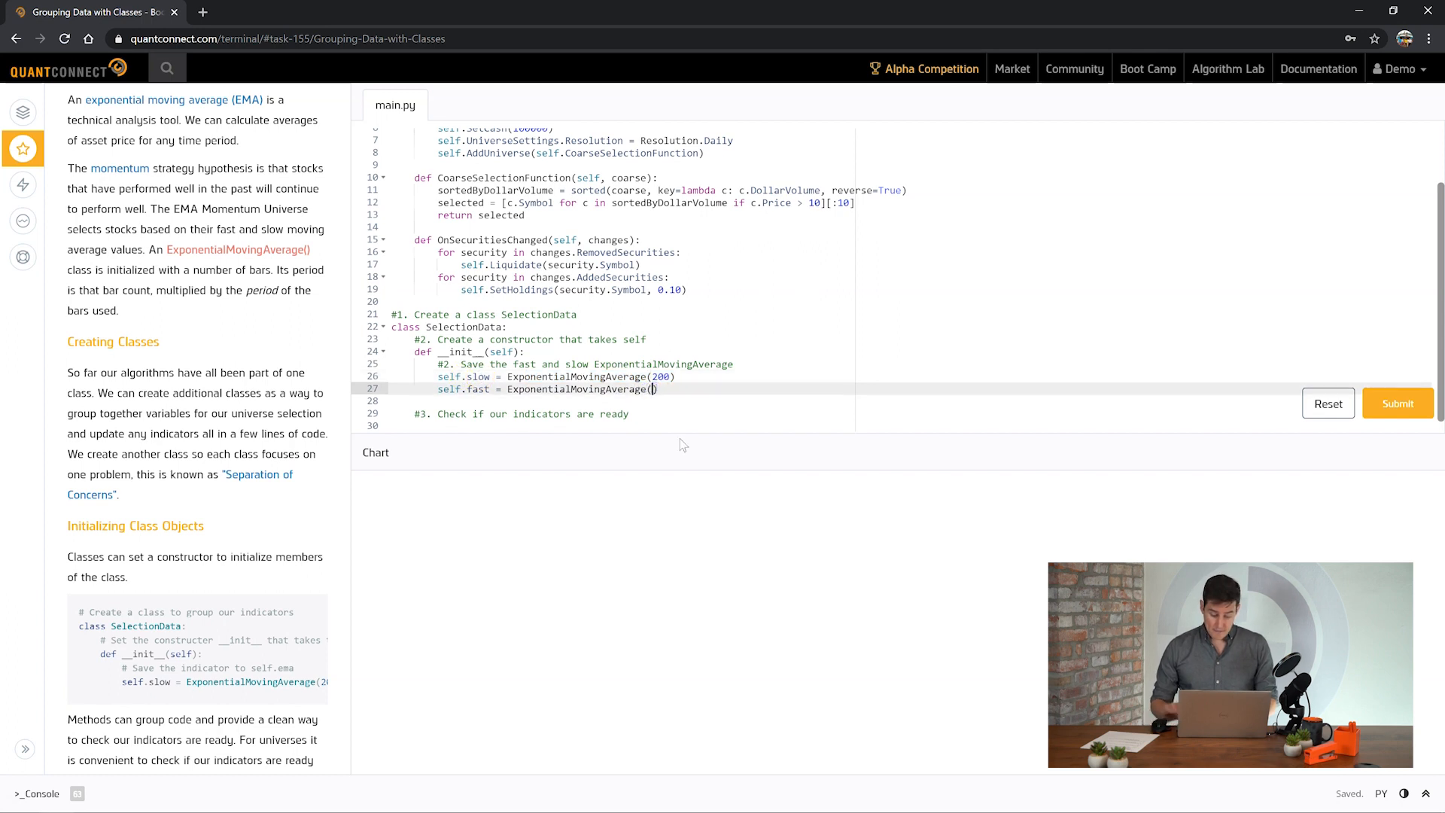
text(50)
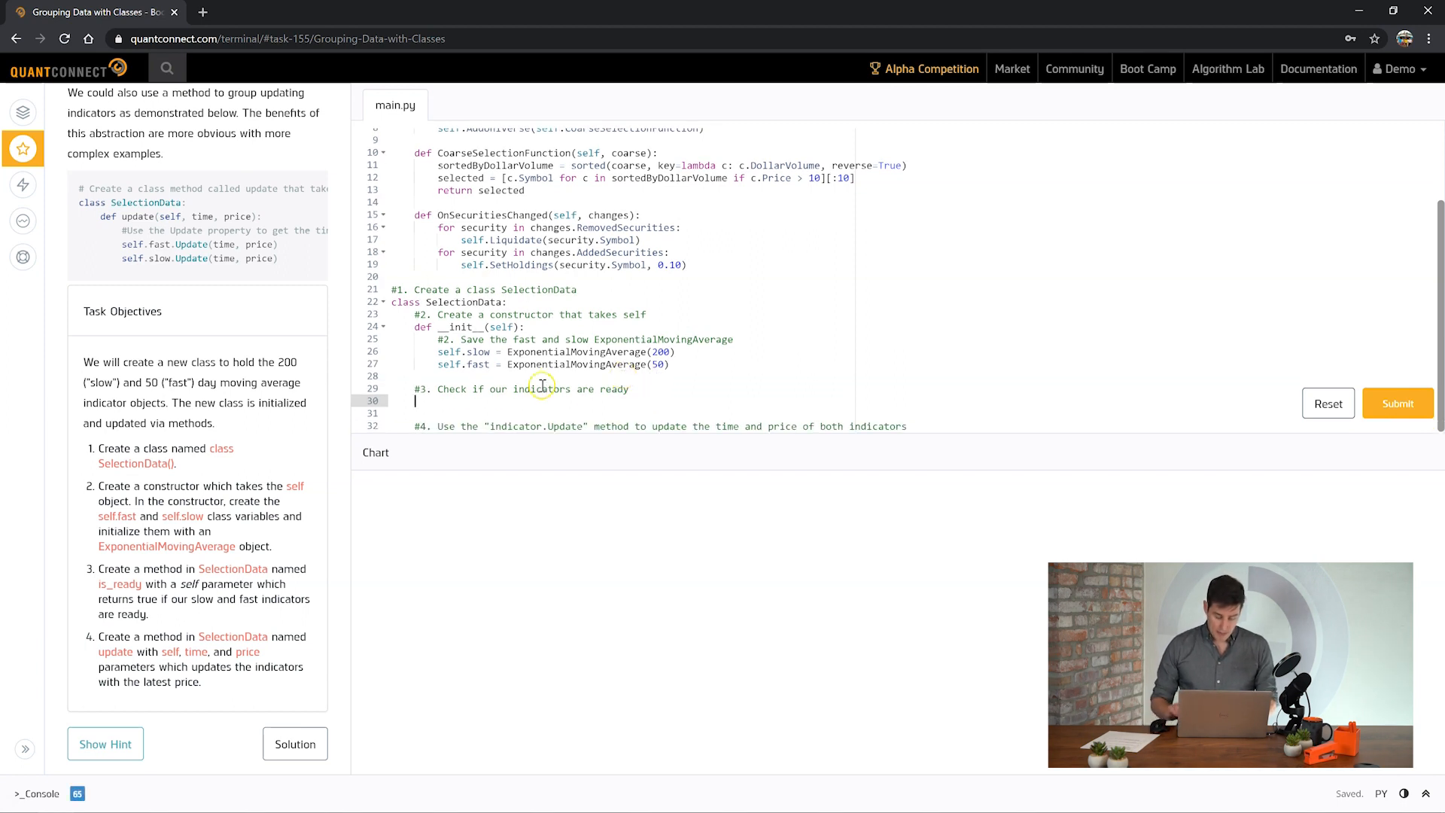
- Write def is_ready() returning self.slow.IsReady and self.fast.IsReady under comment #3
text(def is_ready)
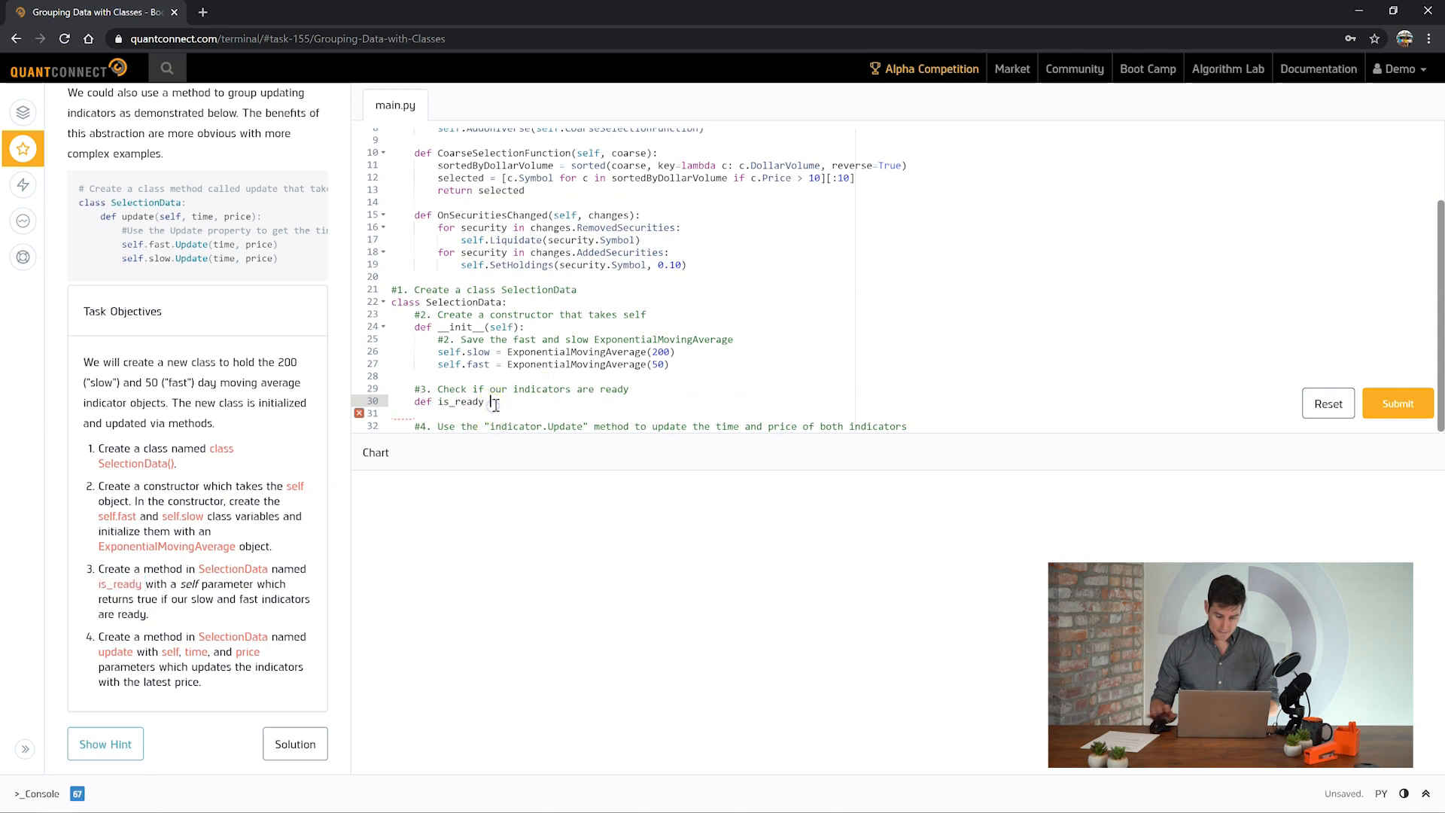
text(():)
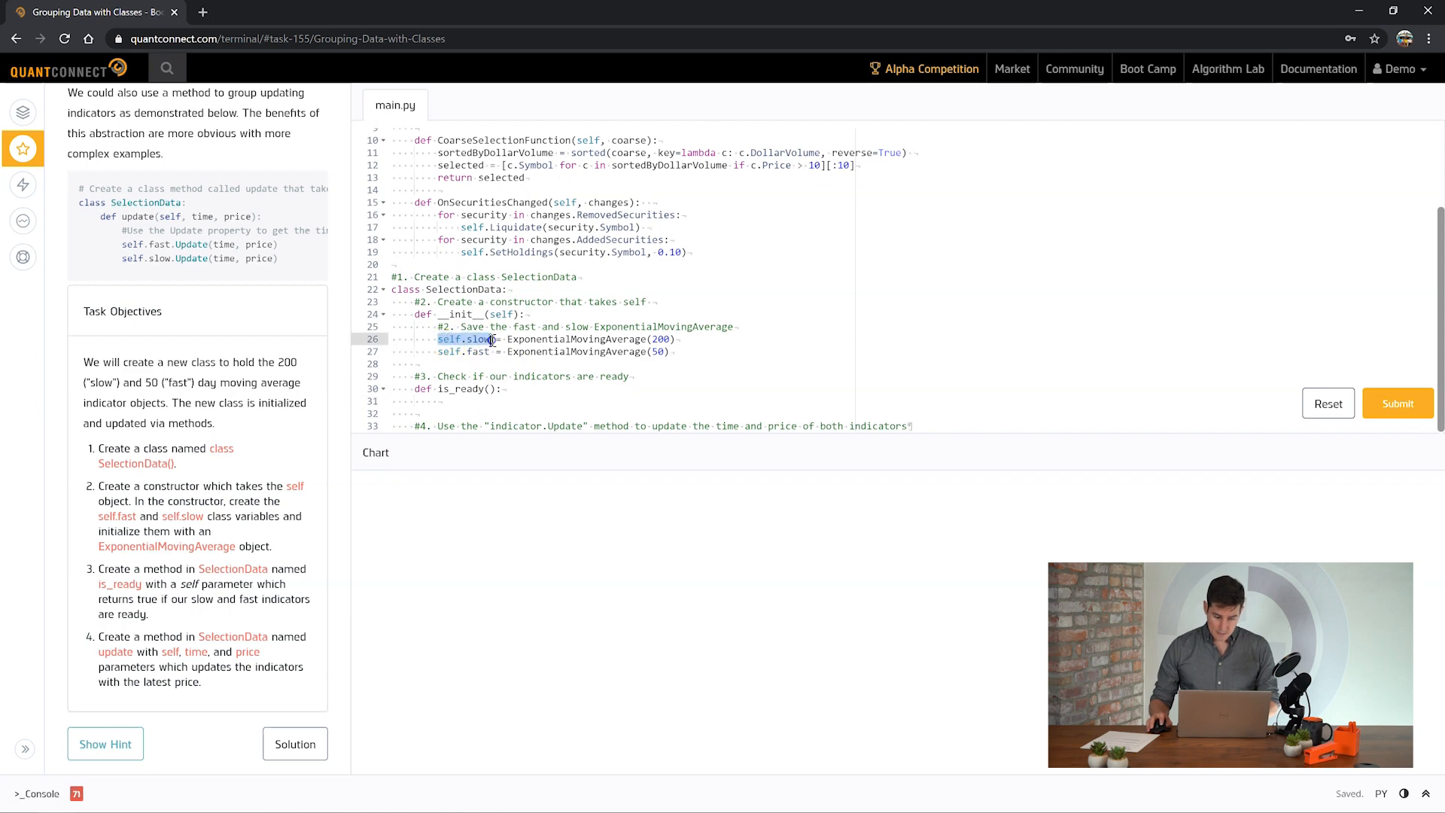
scroll(up, 3)
text(return self.slow.IsReady)
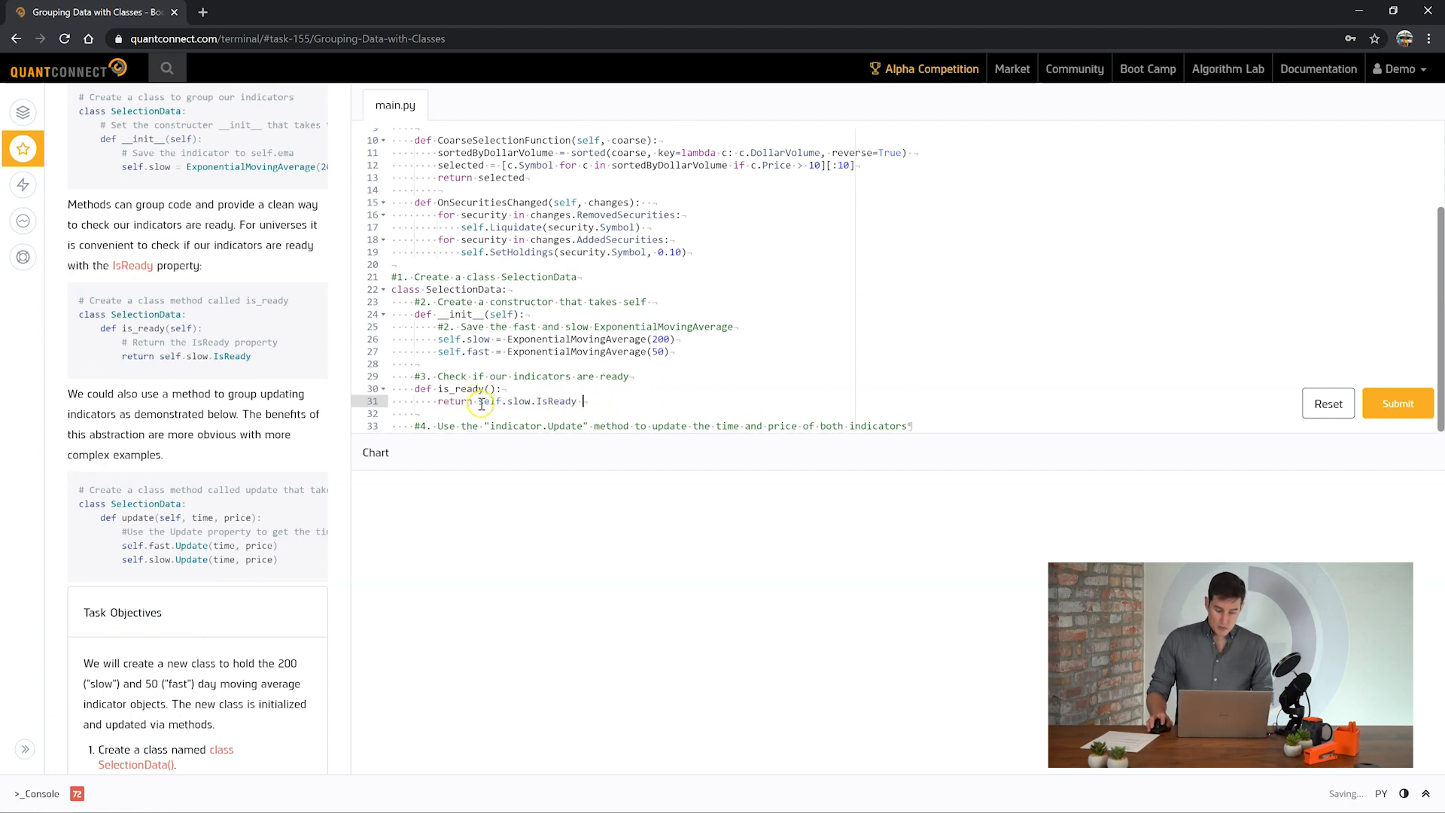
mouse_move(631, 426)
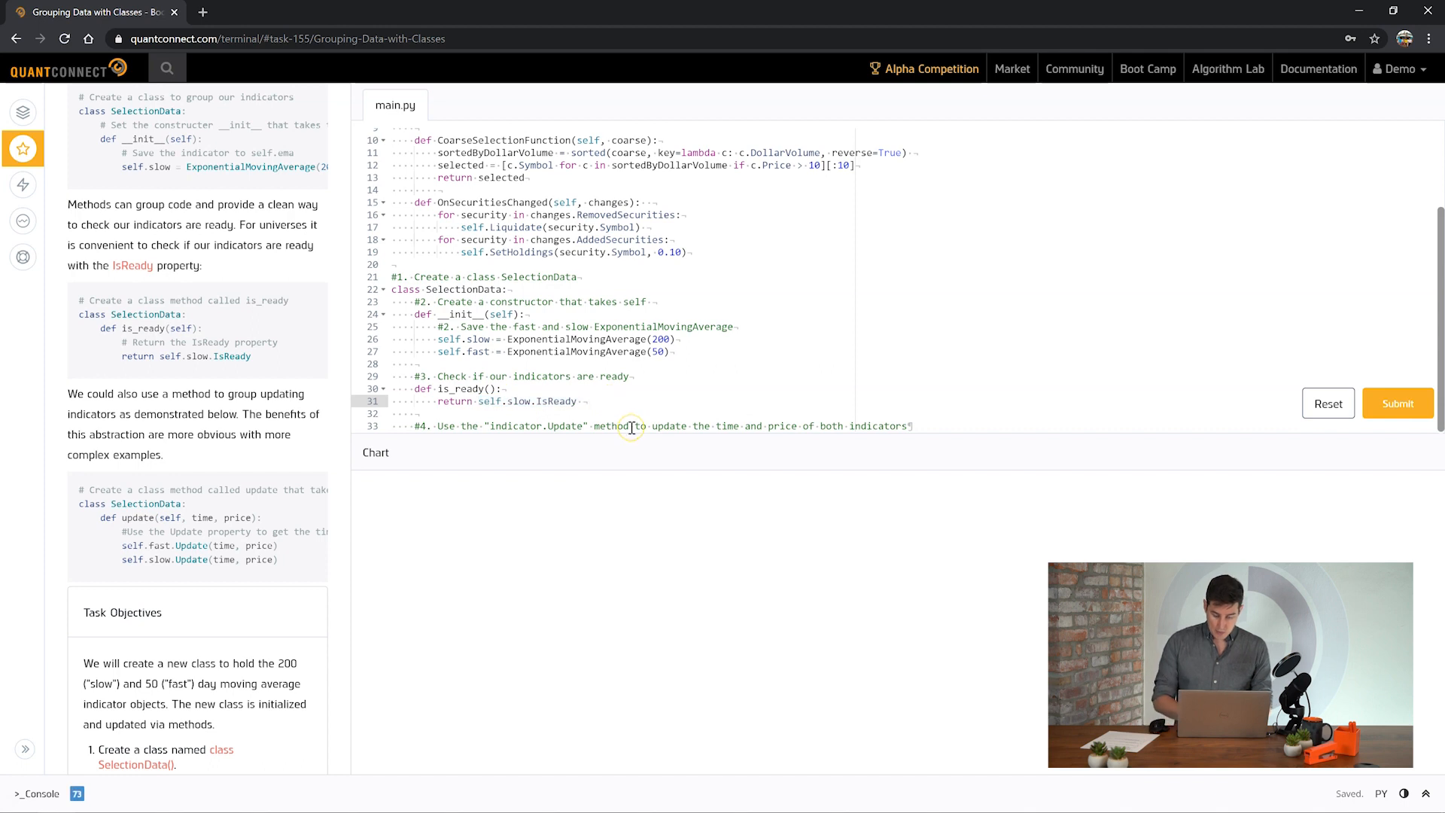
text(and self.slow.IsReady)
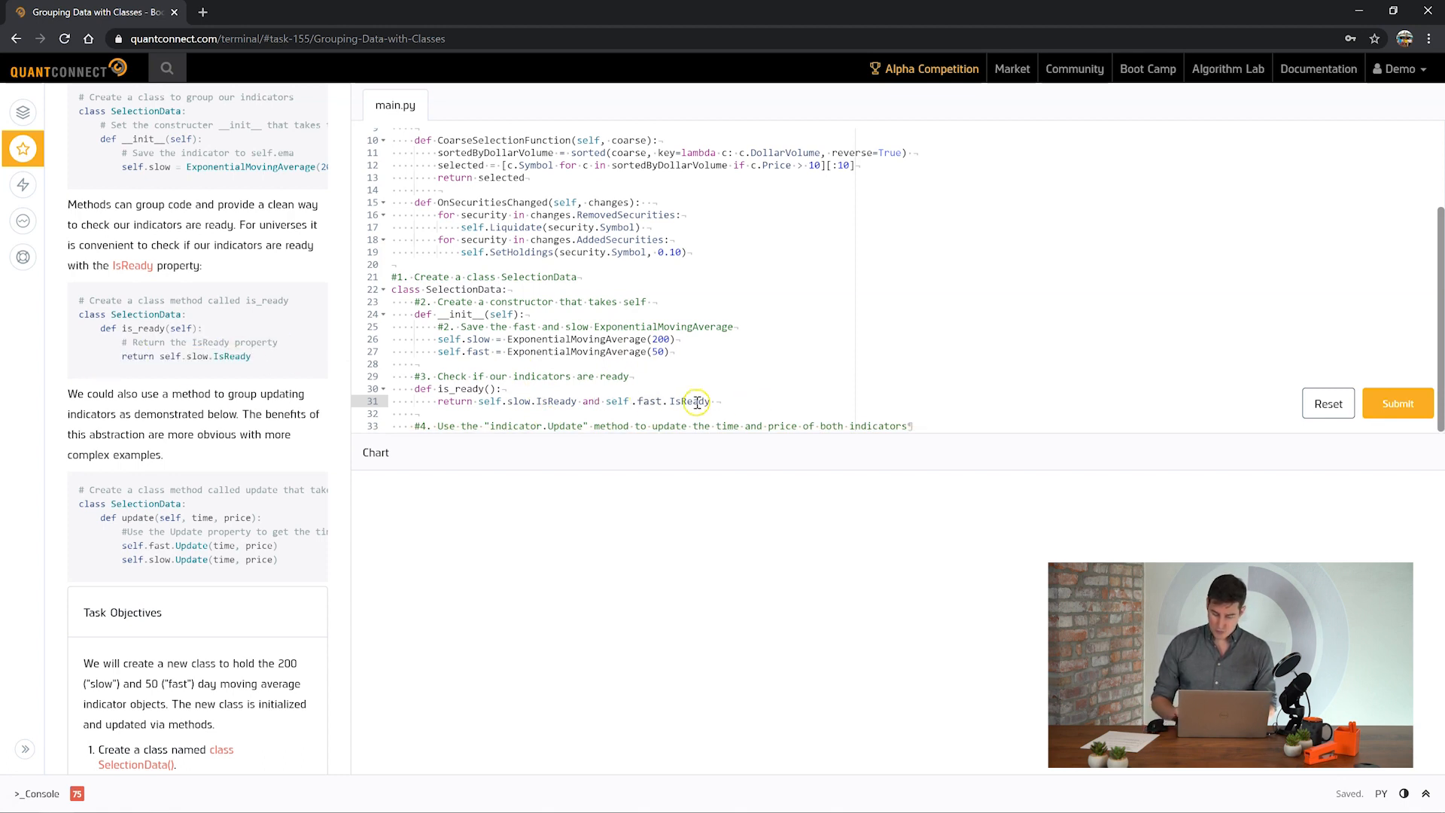
mouse_move(171, 357)
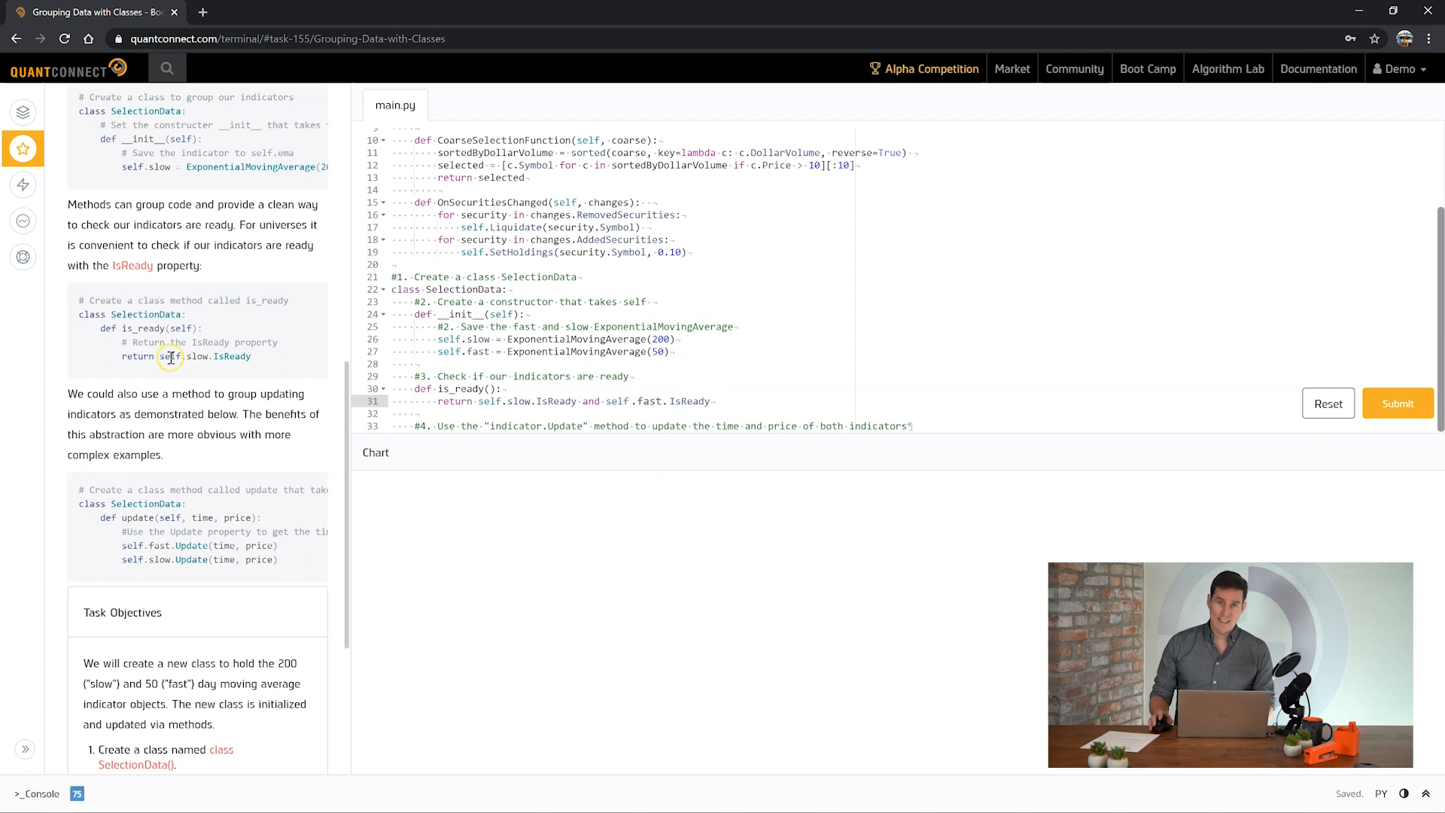
double_click(180, 328)
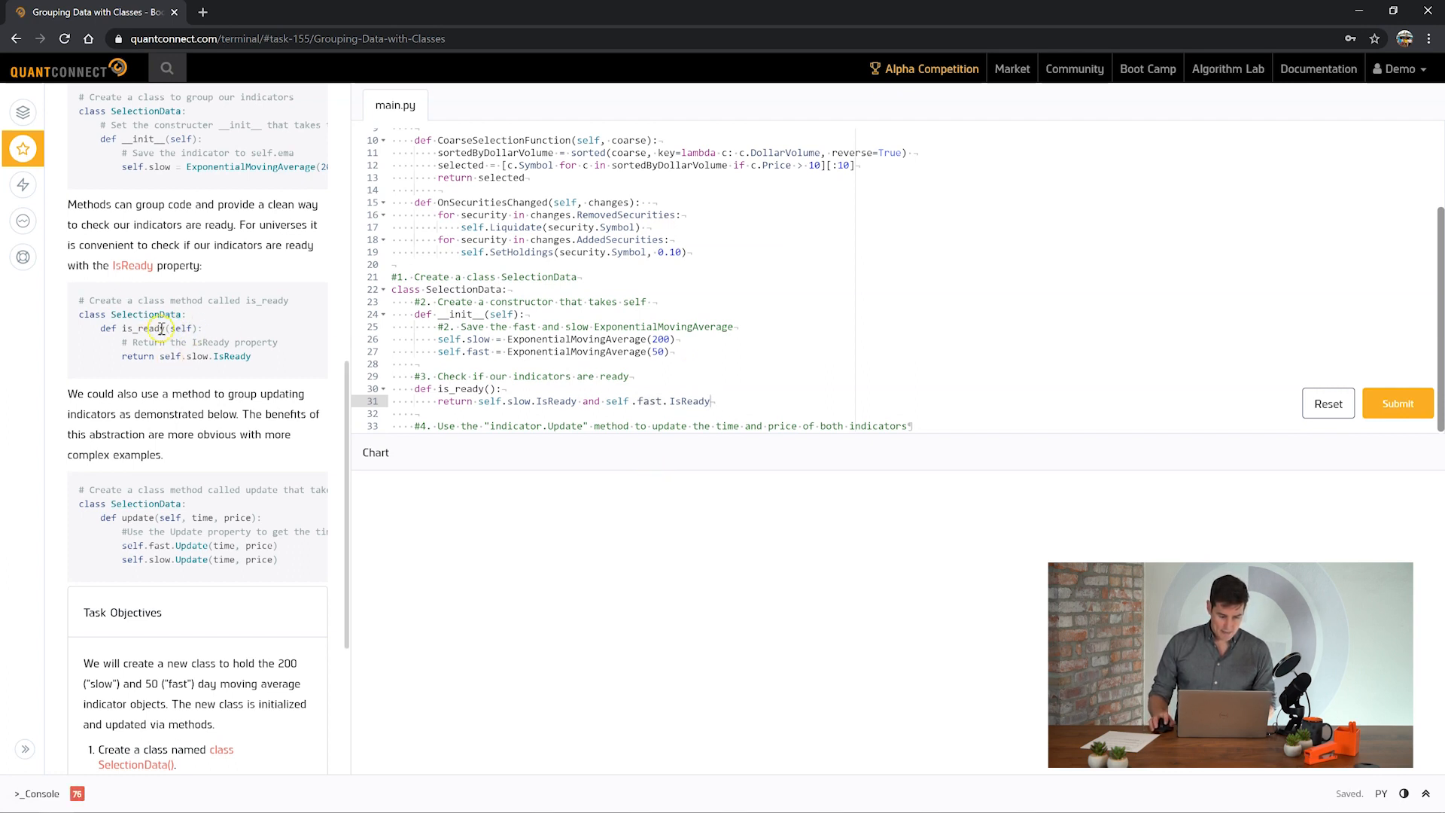
click(522, 389)
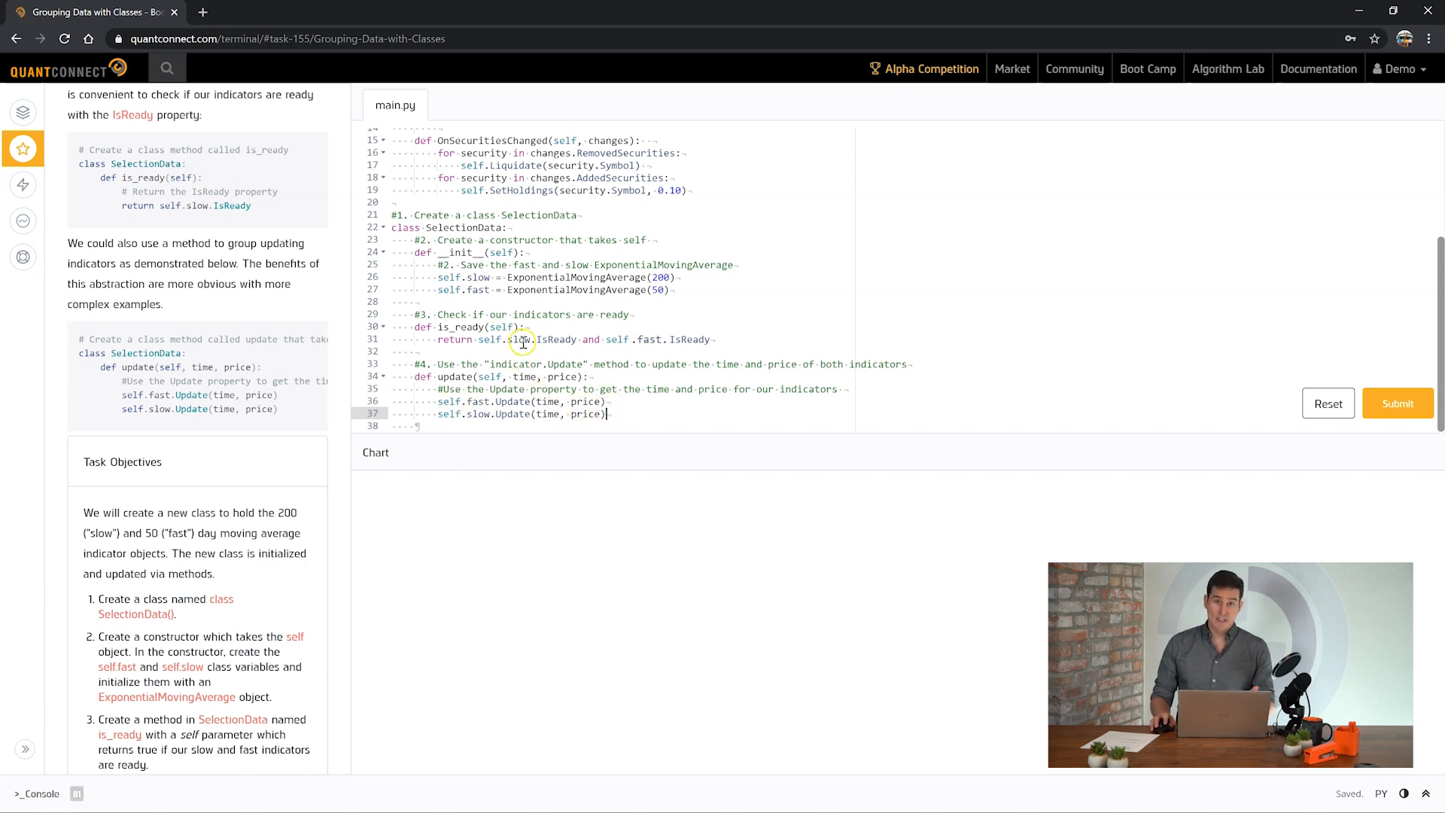
mouse_move(233, 533)
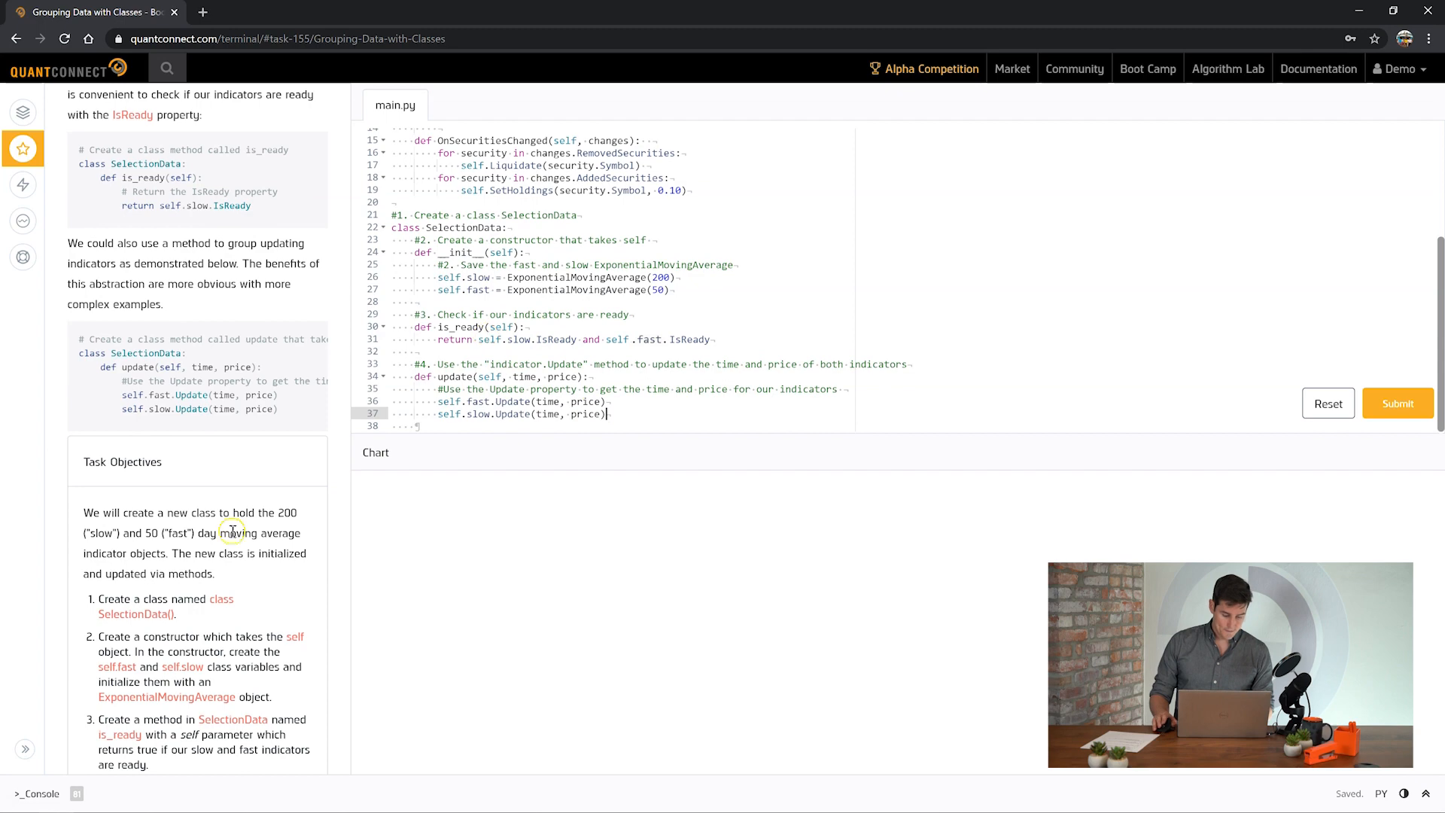
- Submit the finished SelectionData class code for checking
scroll(up, 3)
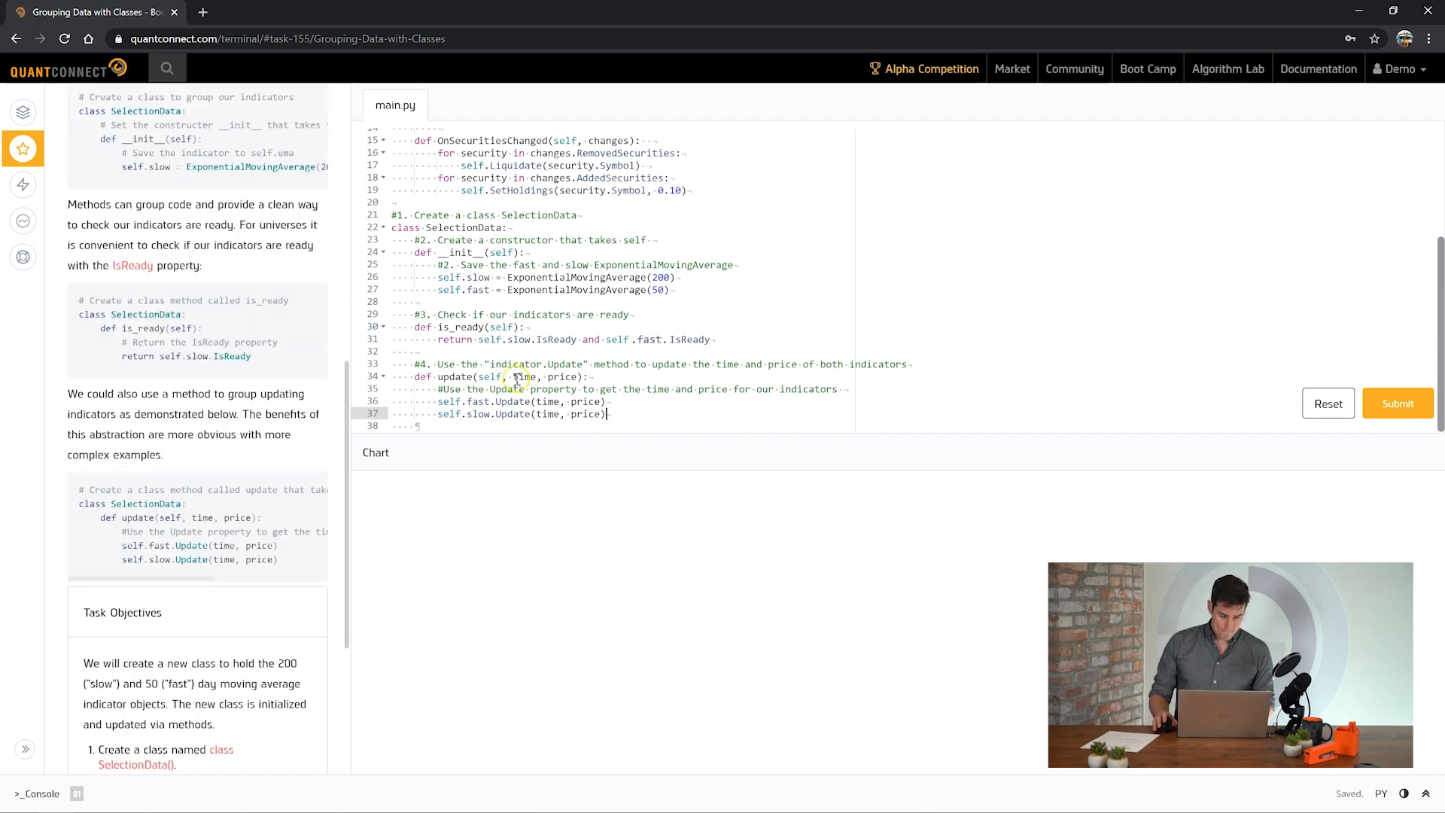
click(1396, 403)
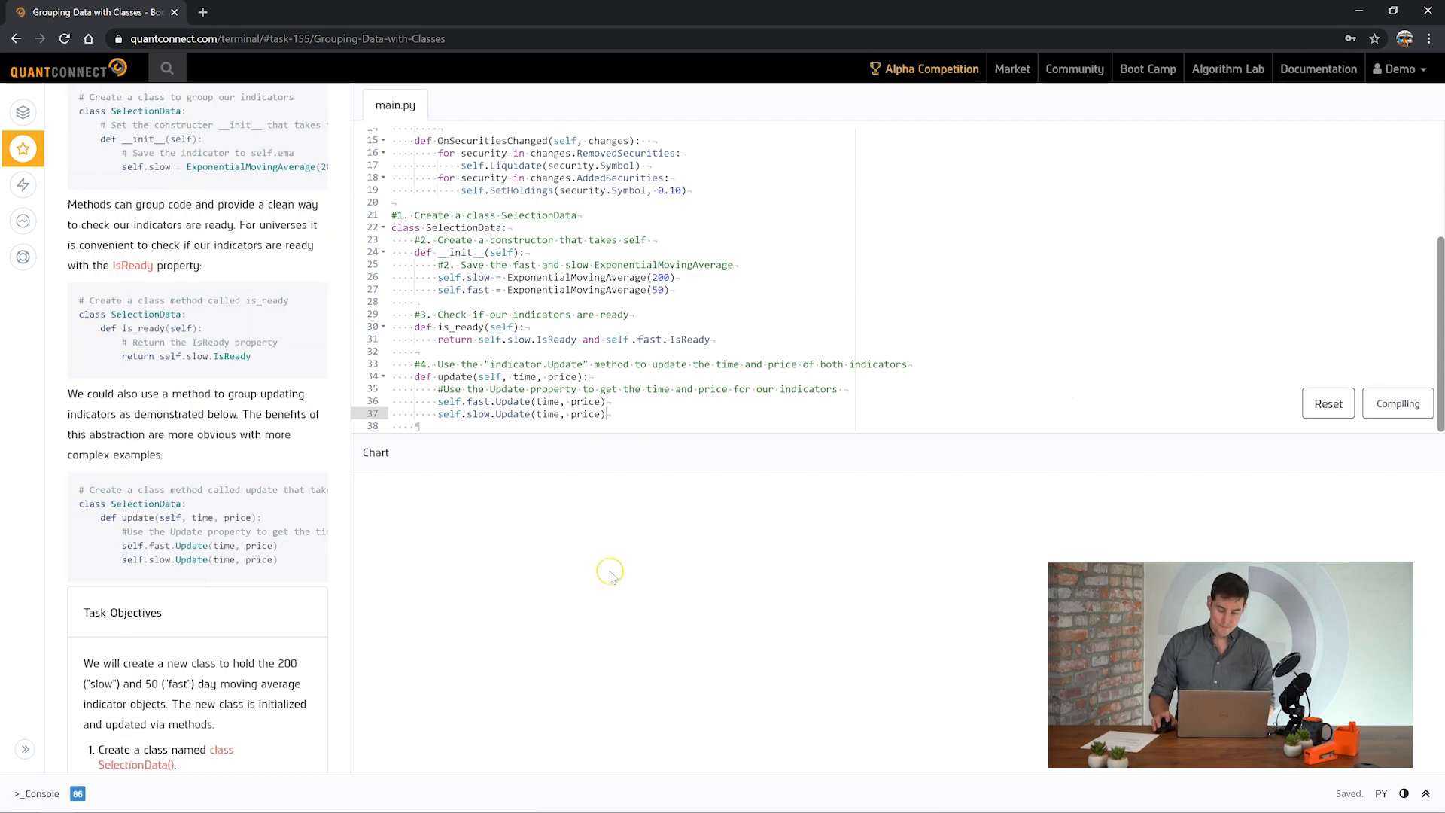
- Continue from the passed class task to Applying Class In Universe
click(1395, 403)
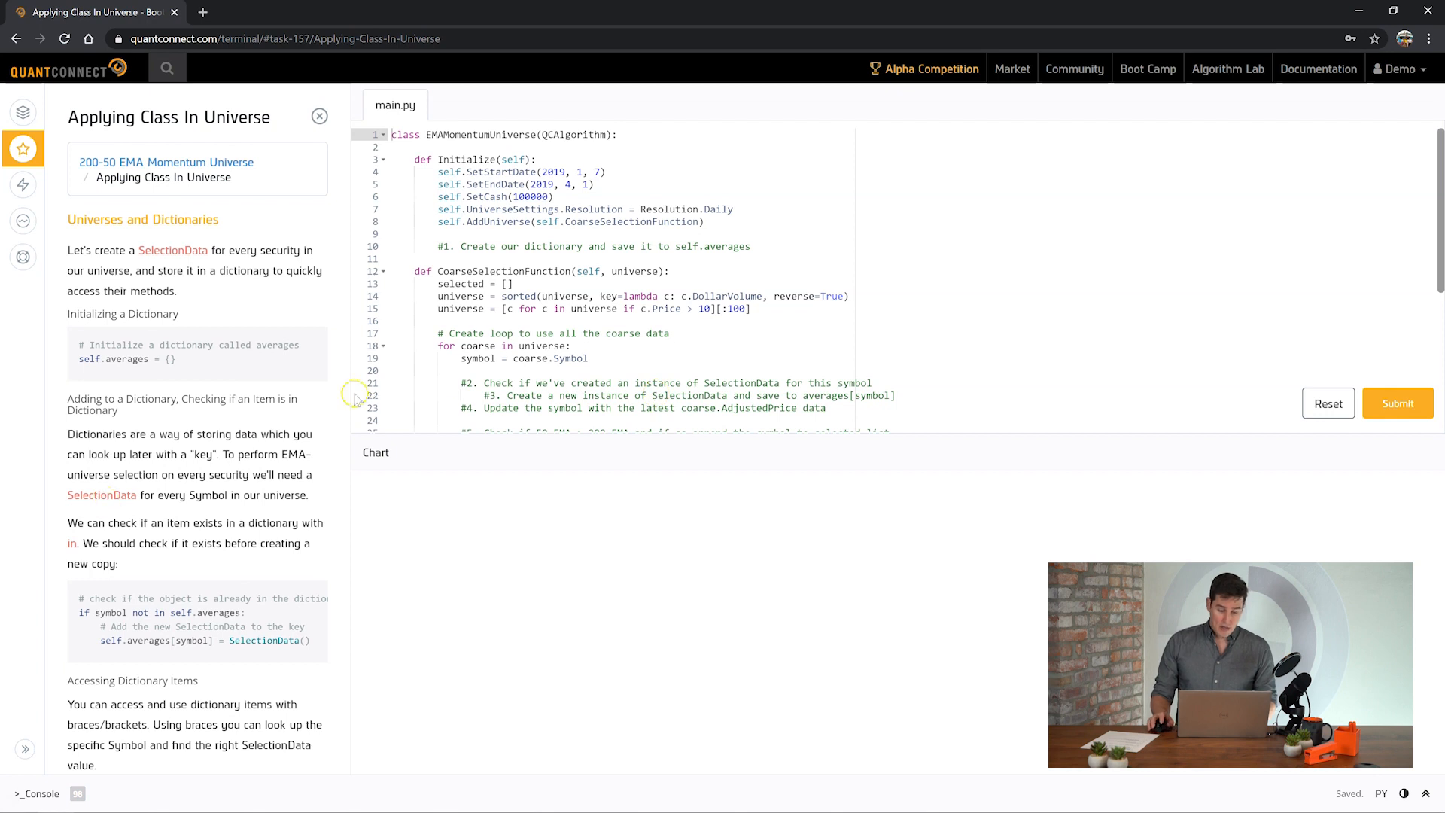
- Replace the example line under comment #1 with self.averages = {}
double_click(126, 358)
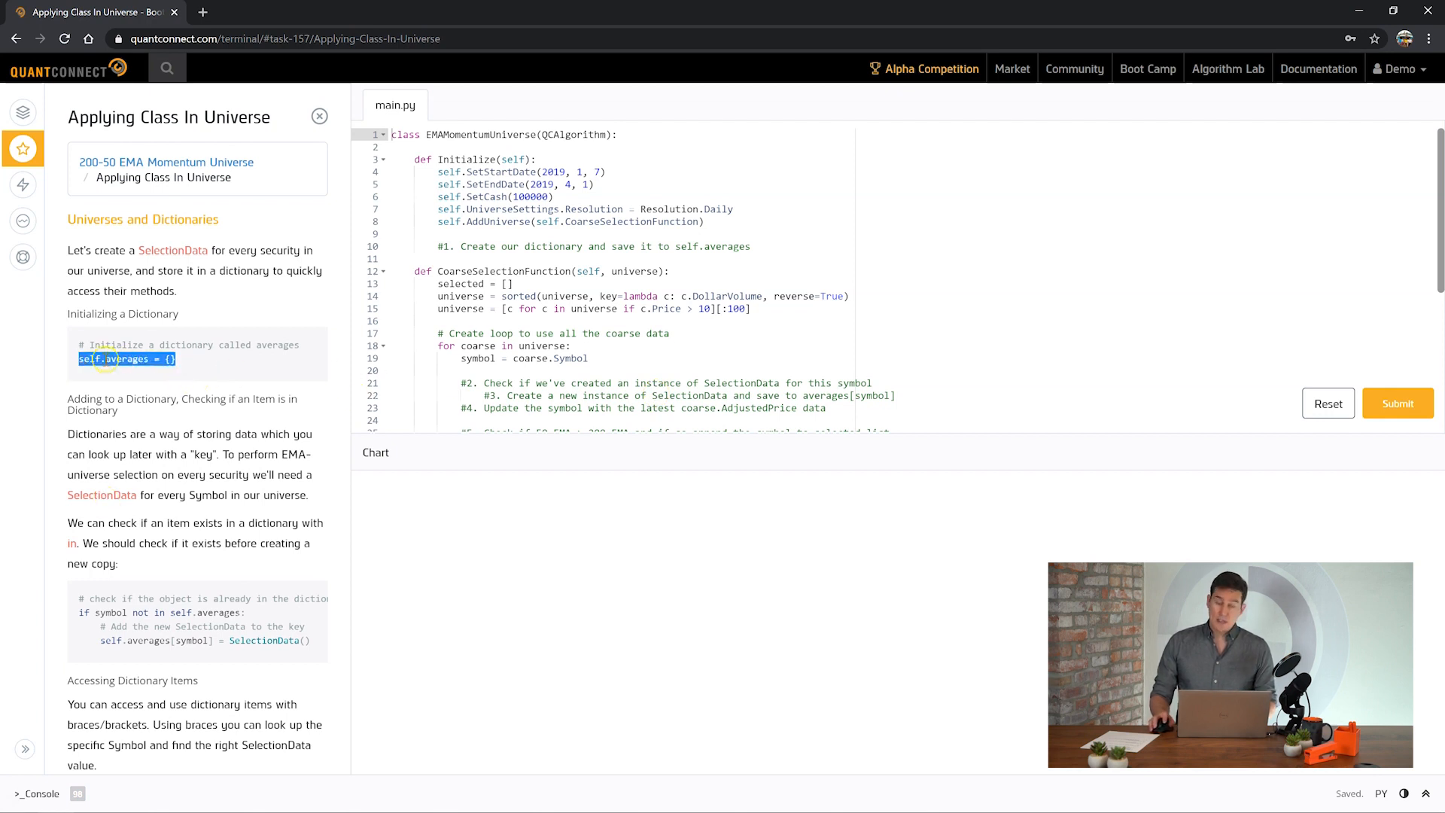
mouse_move(289, 368)
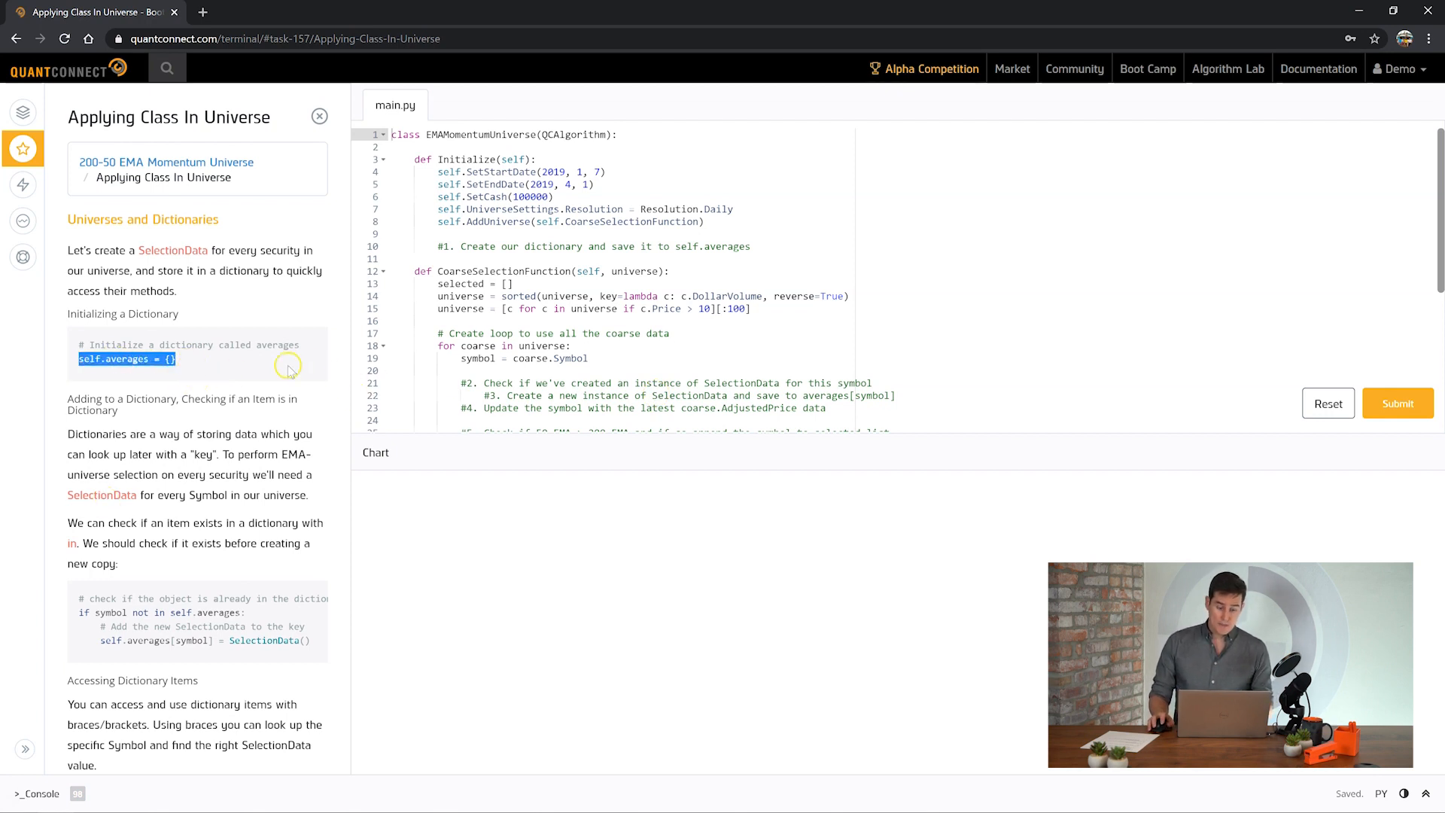
mouse_move(262, 345)
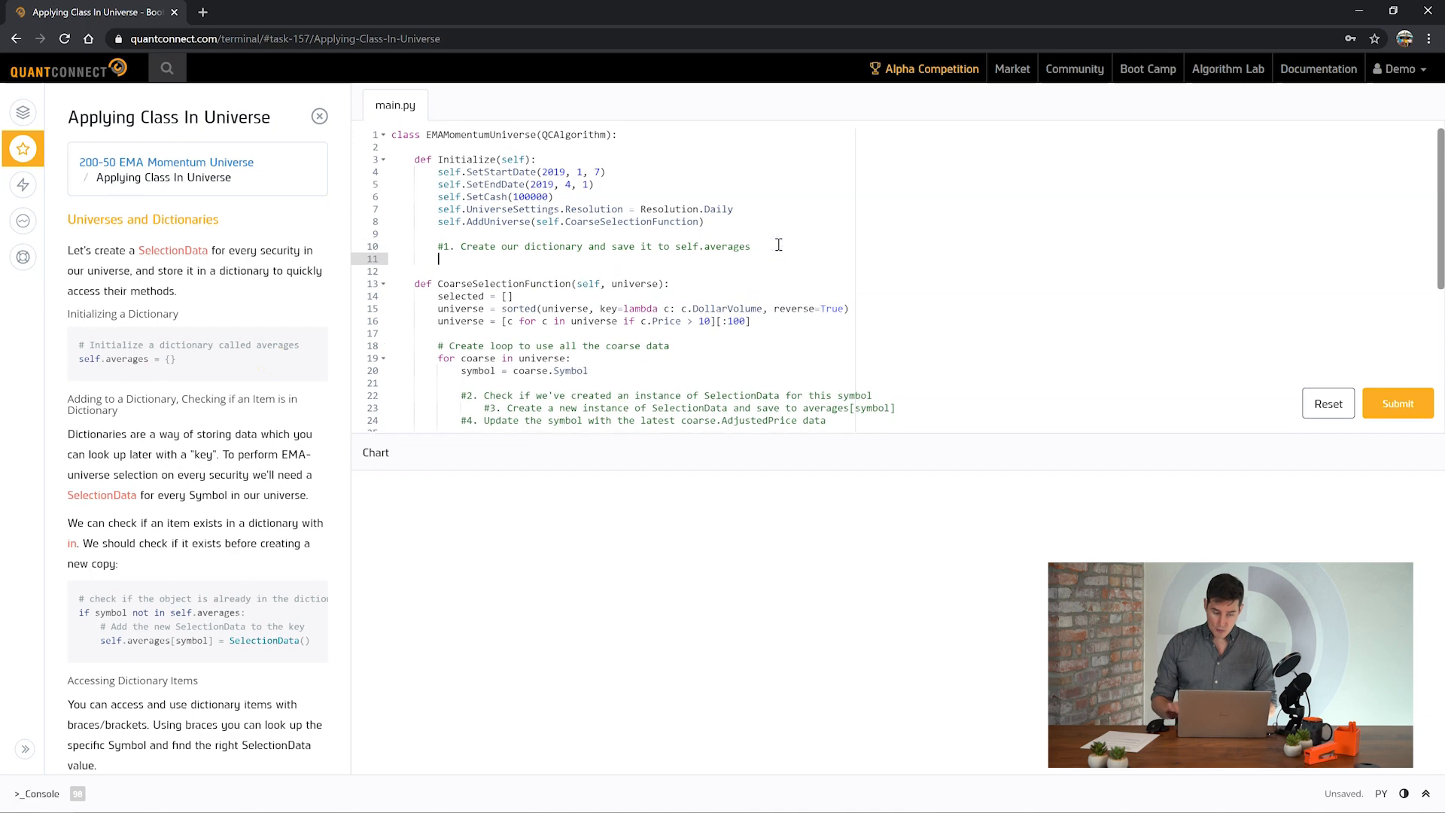
text(self.averages = {})
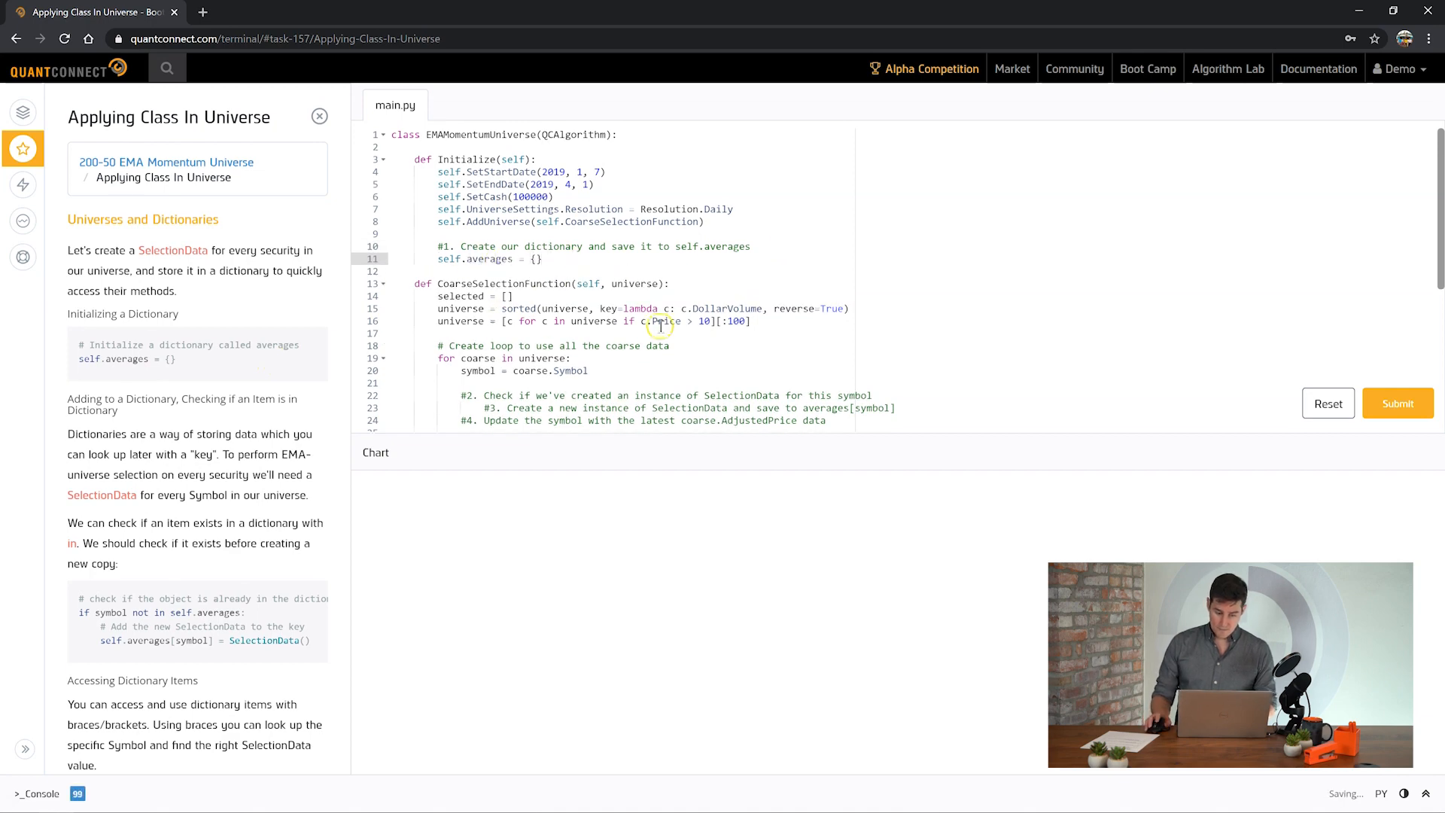
scroll(down, 3)
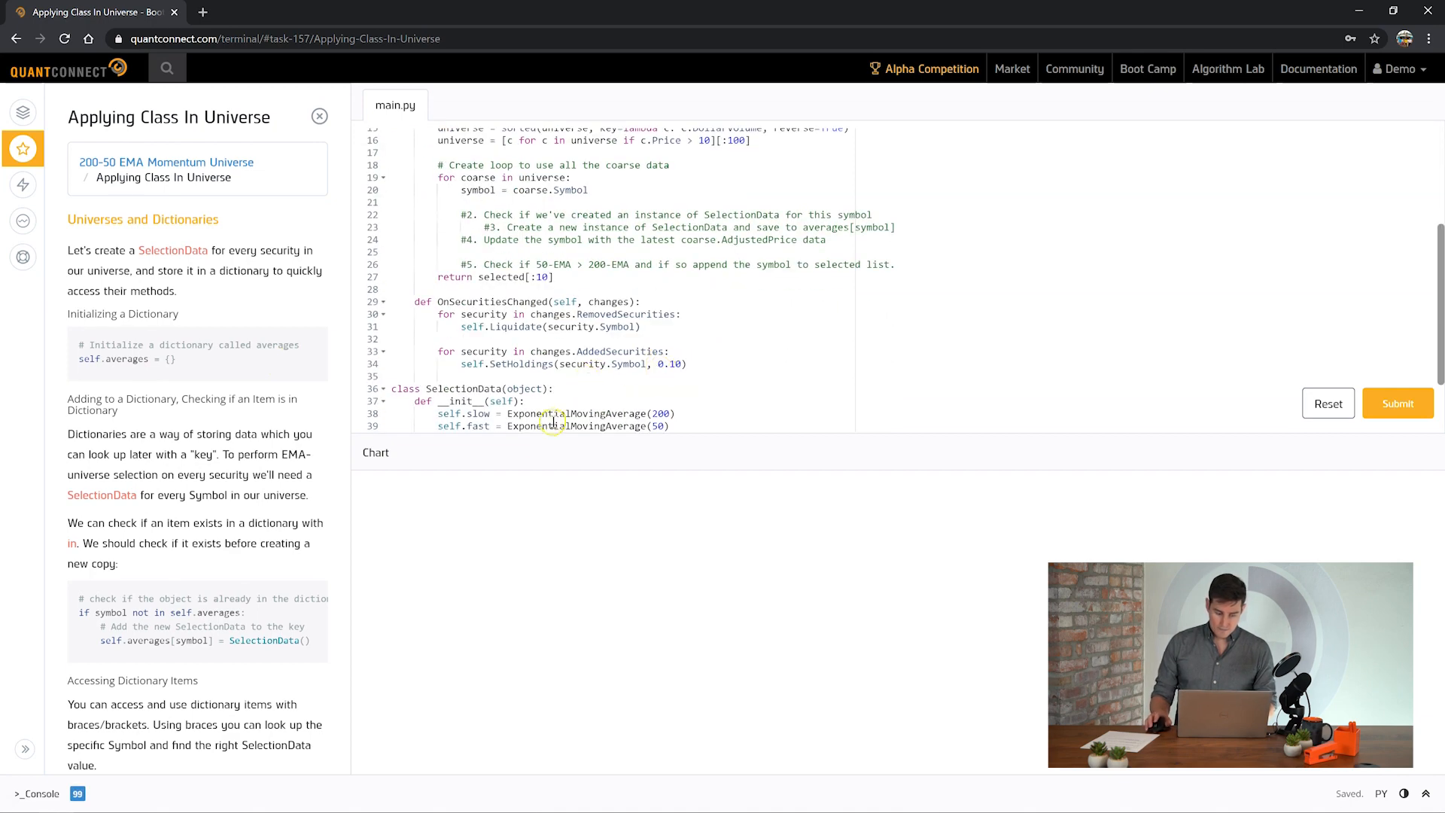
scroll(down, 3)
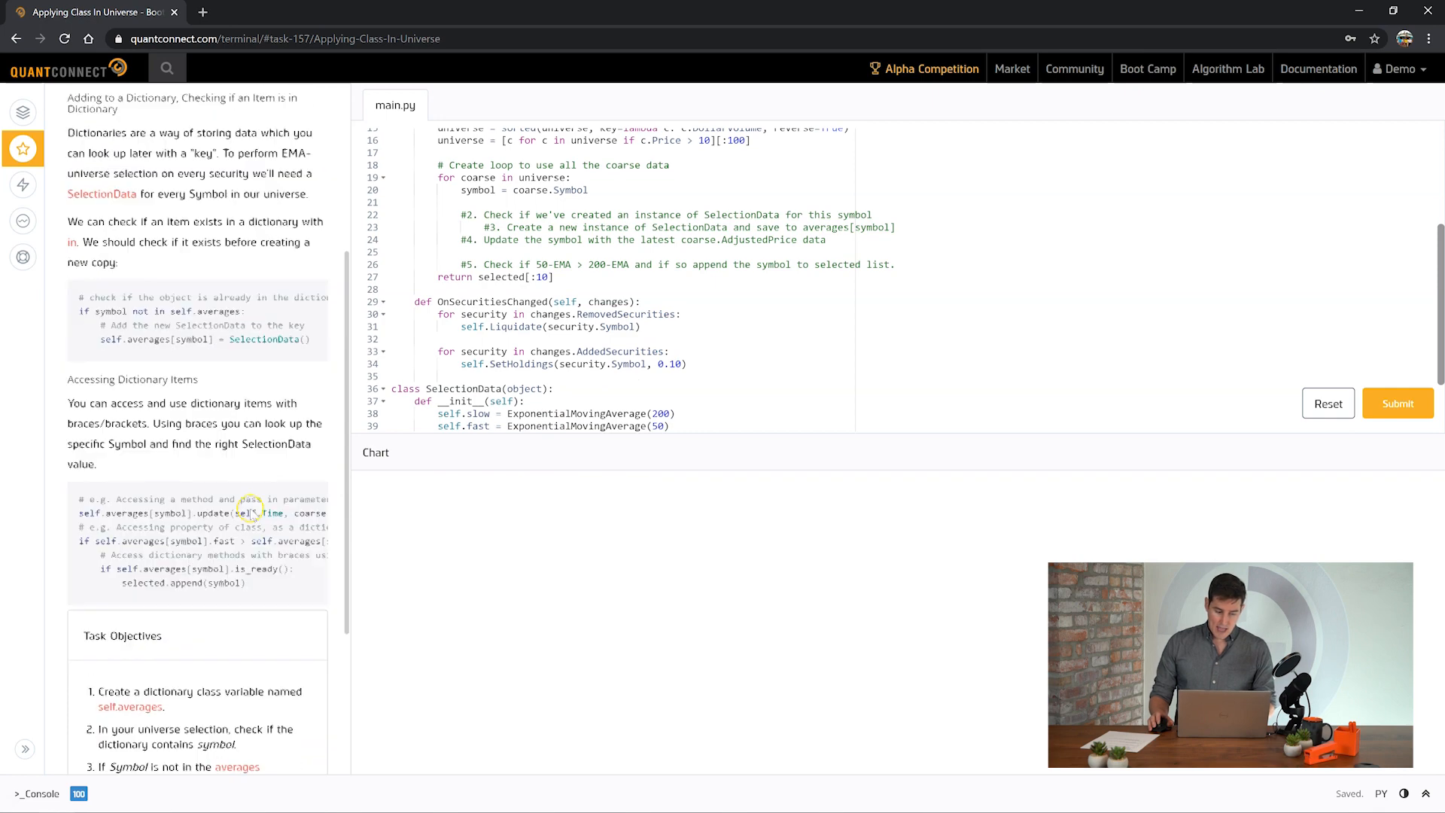
scroll(up, 3)
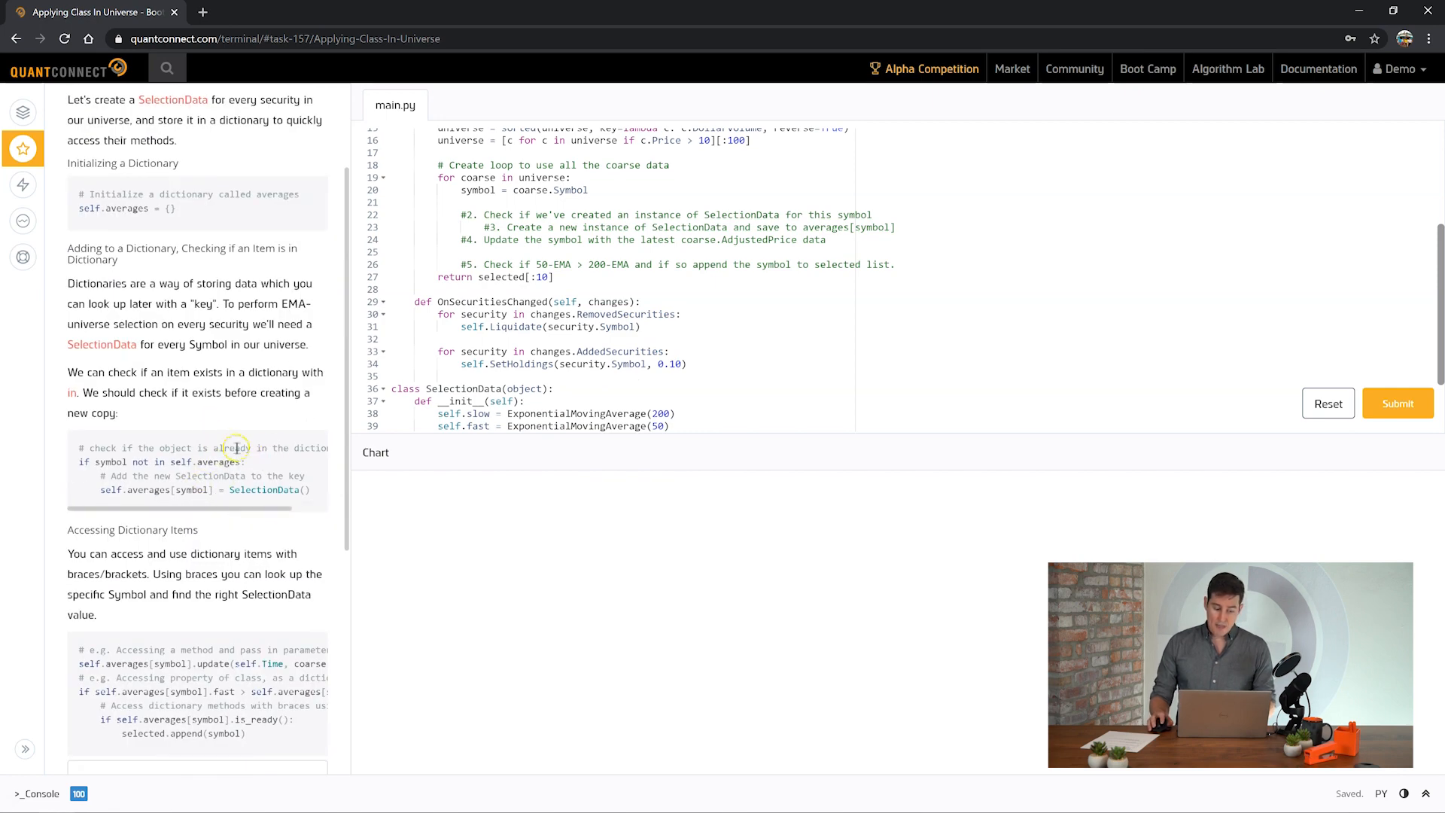
mouse_move(185, 472)
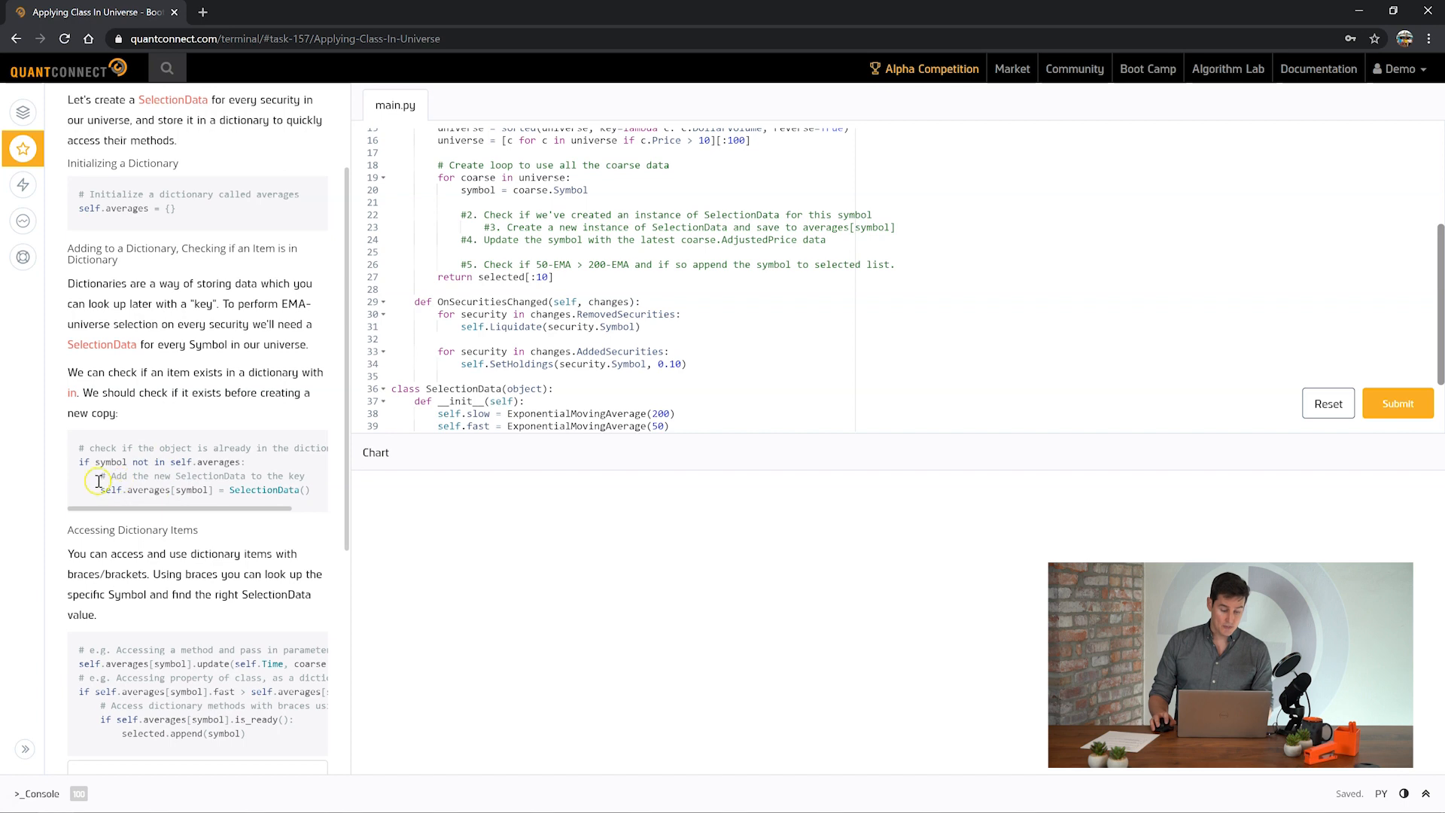
- Add 'if symbol not in self.averages:' storing self.averages[symbol] = SelectionData()
double_click(161, 461)
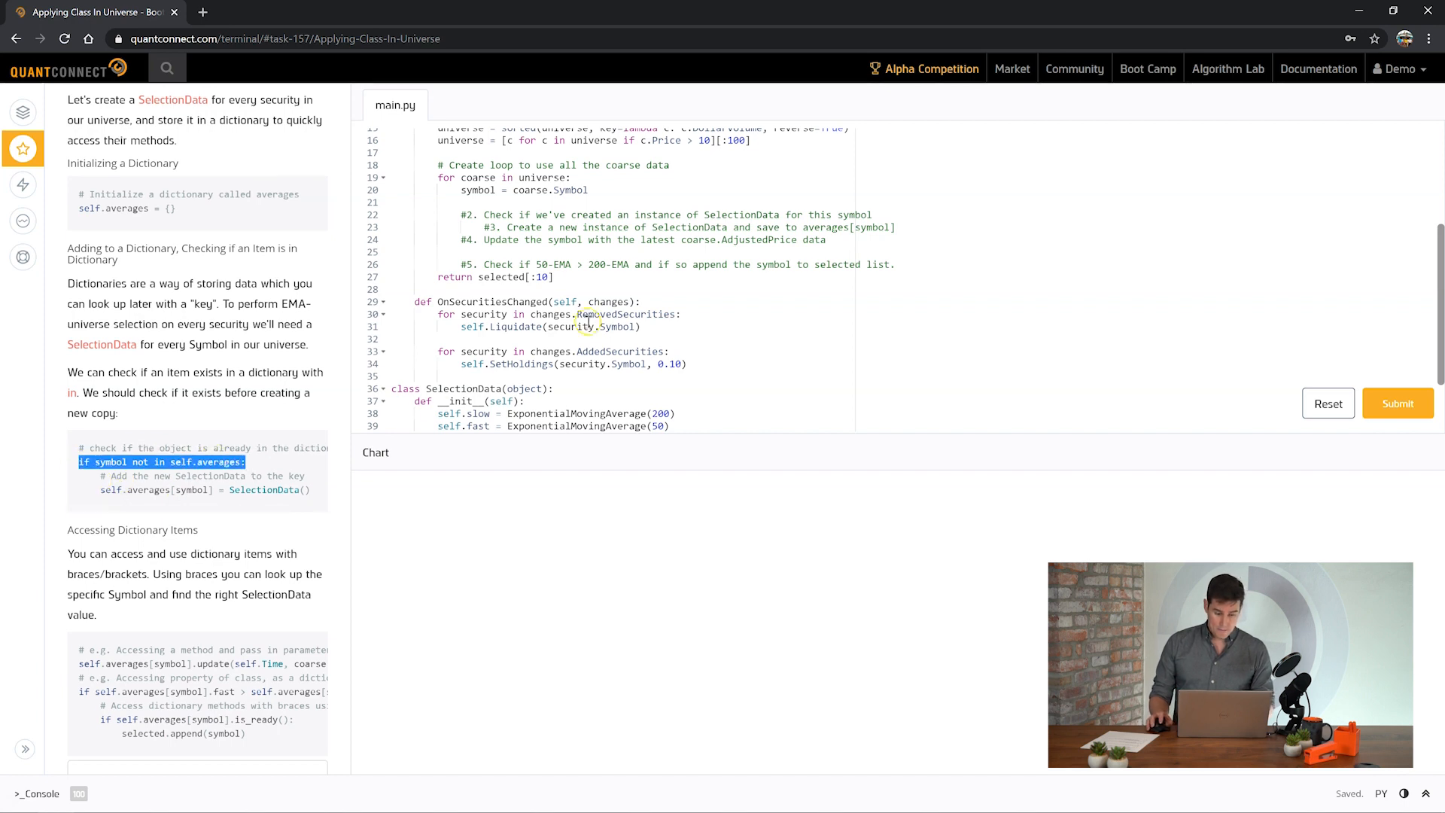
text(if symbol not in self.averages:)
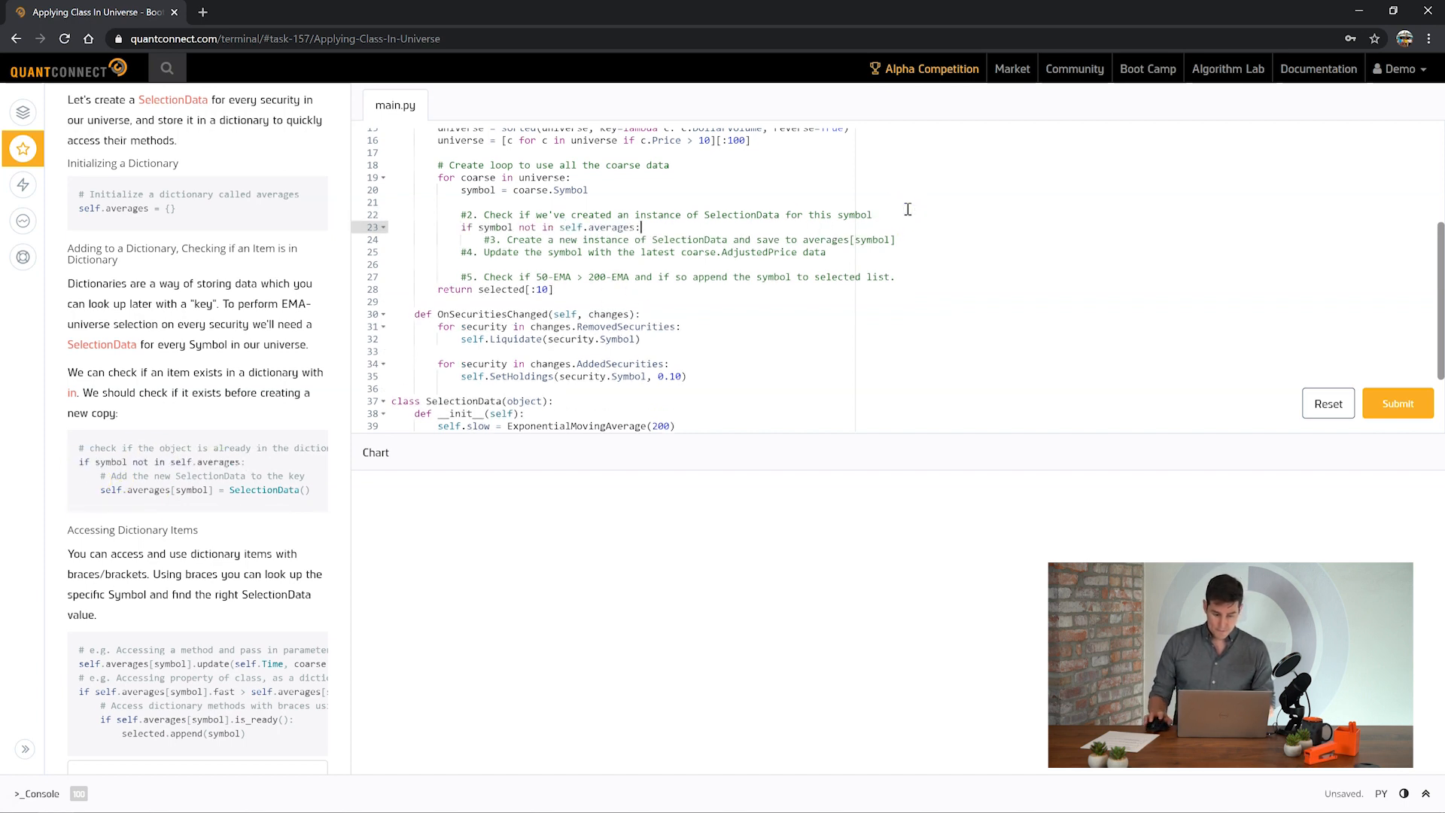
key(ctrl+s)
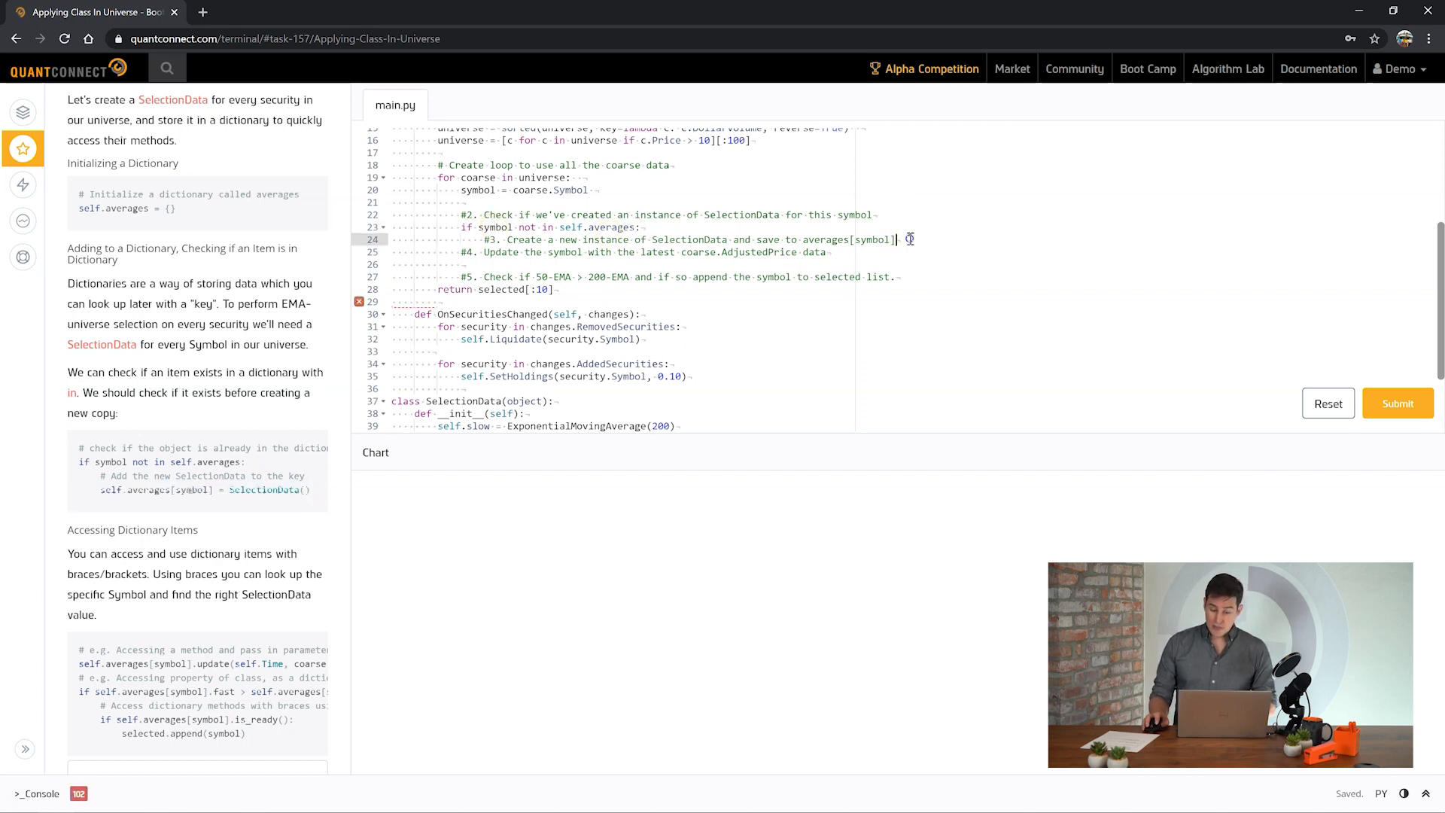
text(self.averages[symbol] = SelectionData())
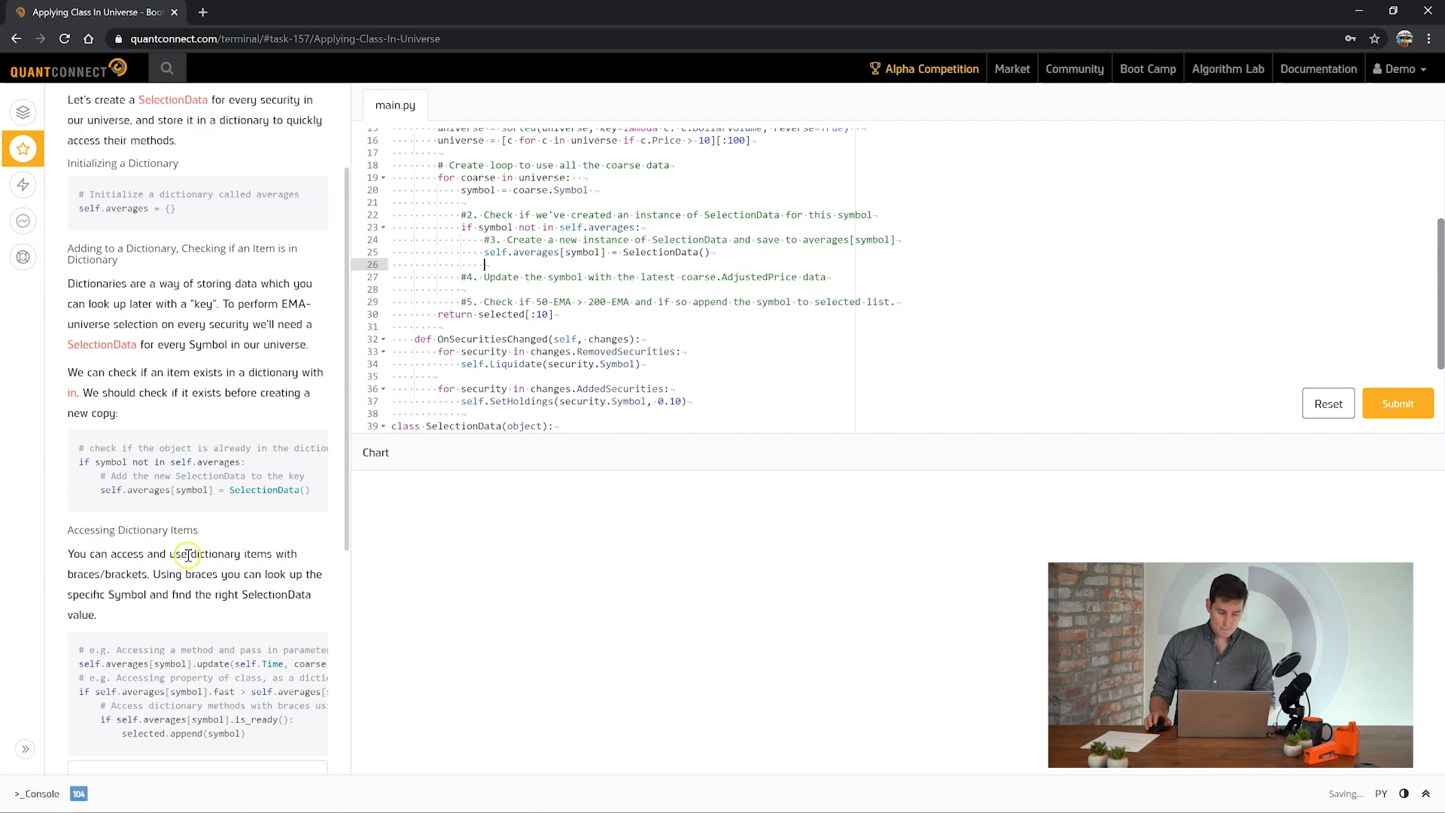
scroll(down, 3)
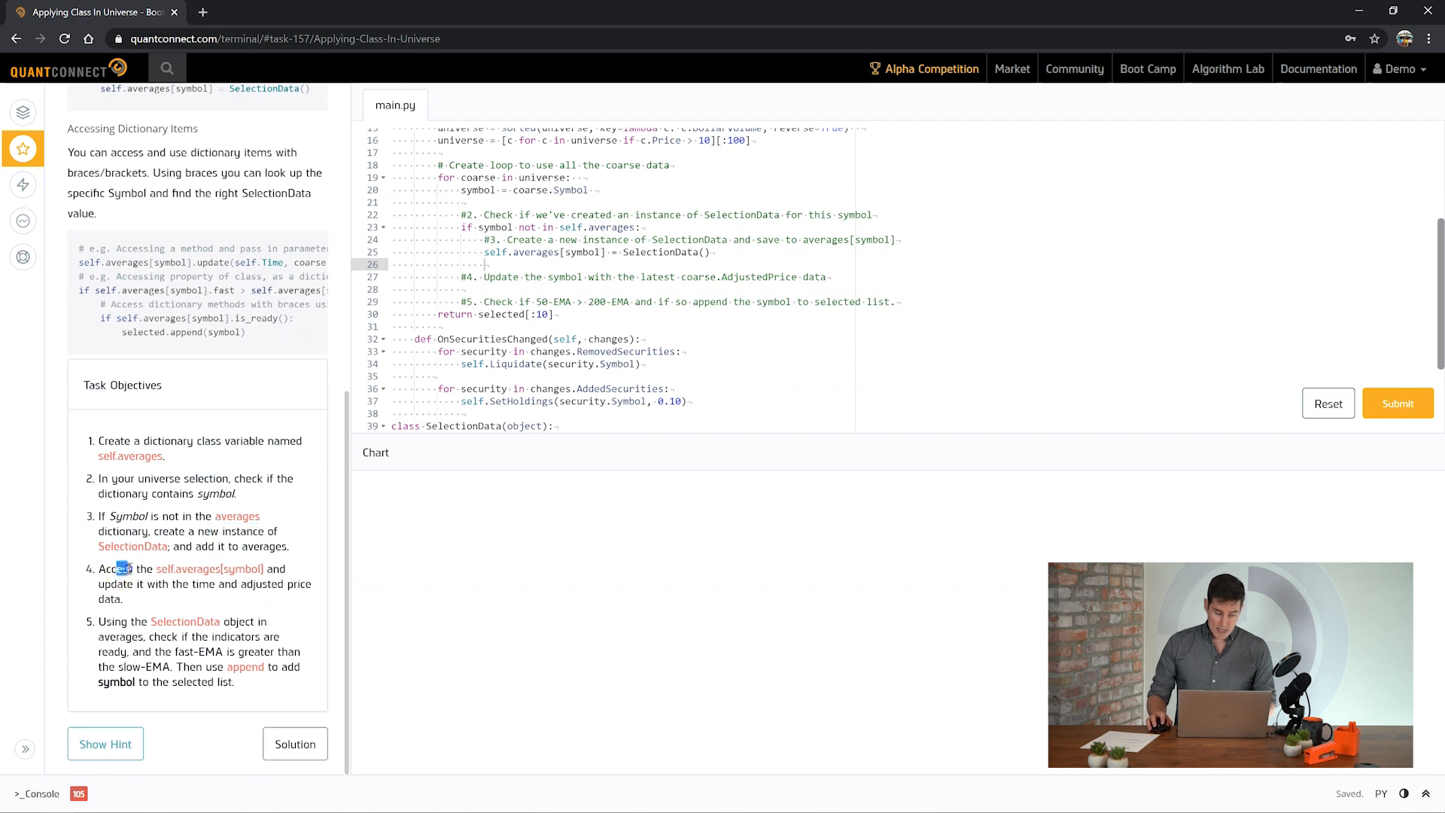
- Append an .update call to self.averages[symbol] on line 28
double_click(180, 568)
text(self.averages[symbol])
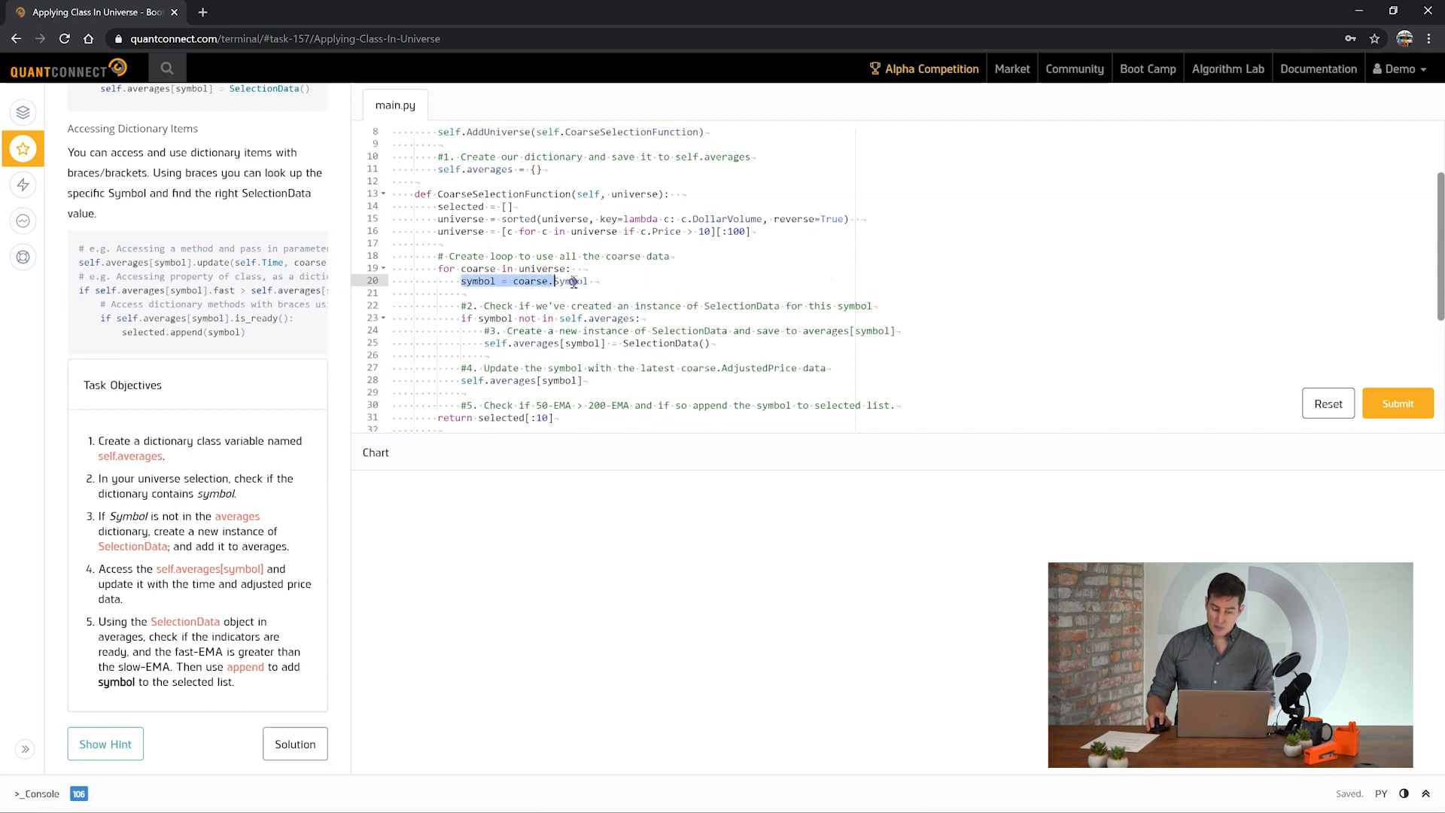
scroll(down, 3)
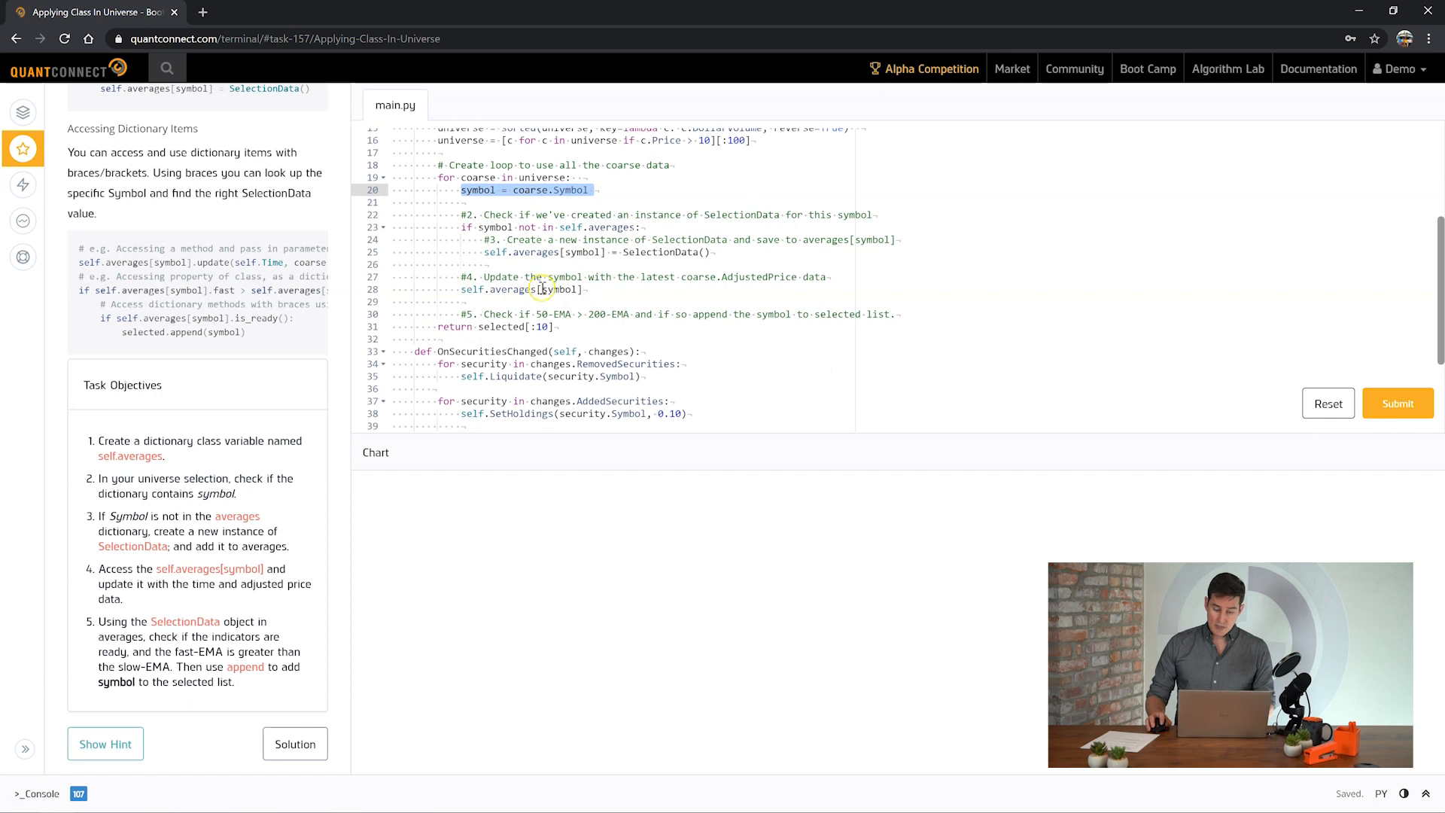
text(.update()
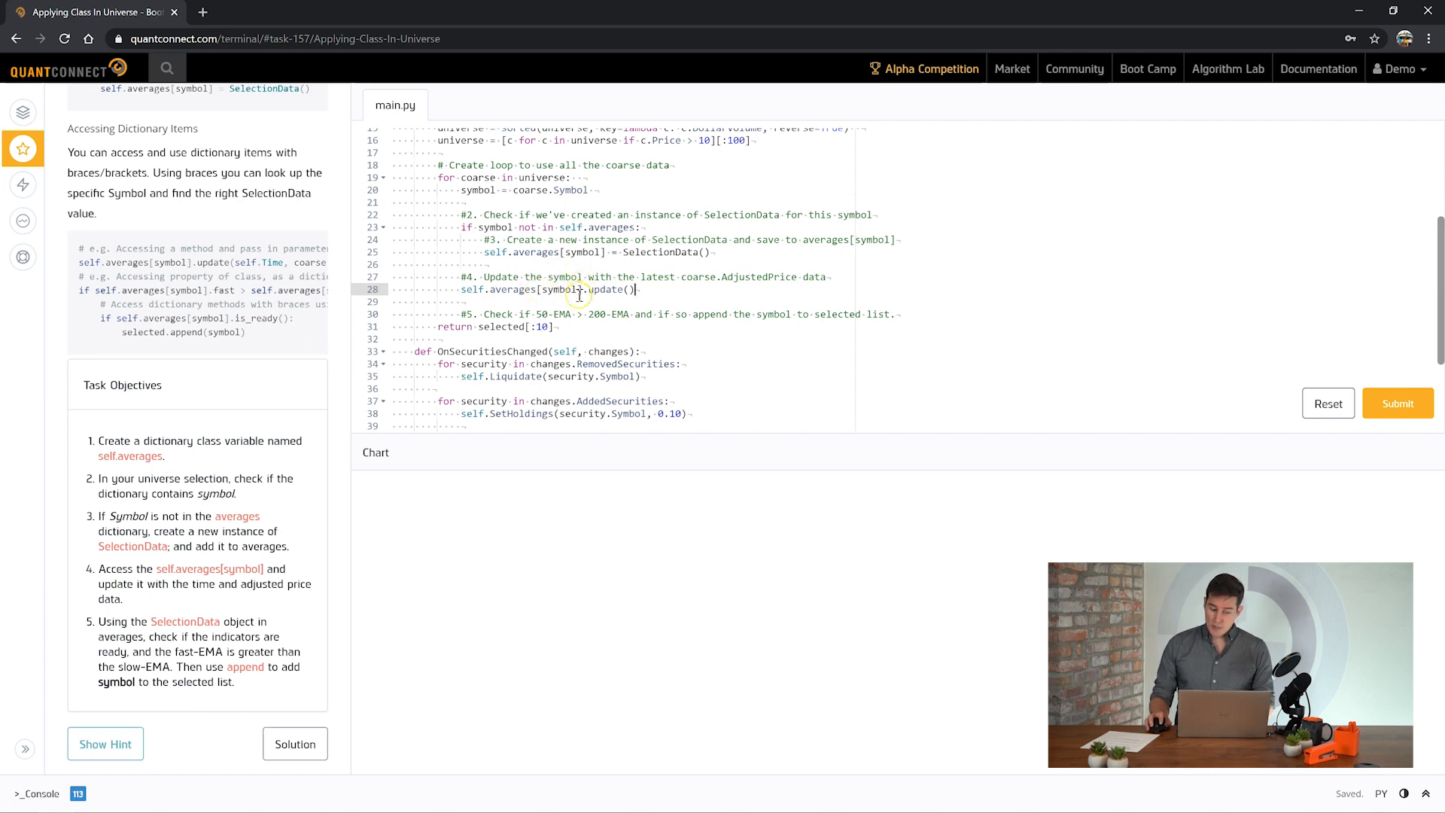
scroll(down, 3)
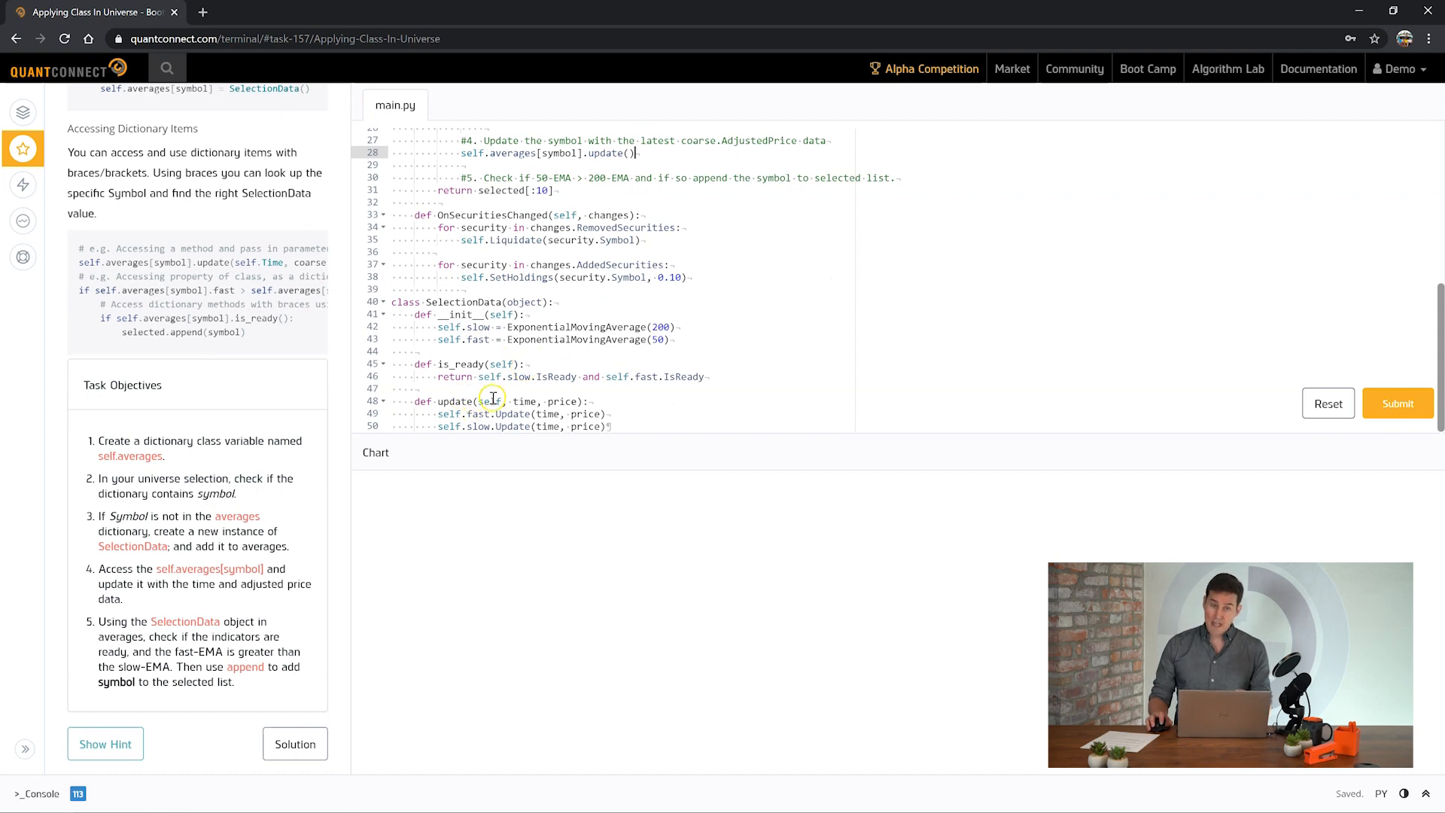
scroll(up, 3)
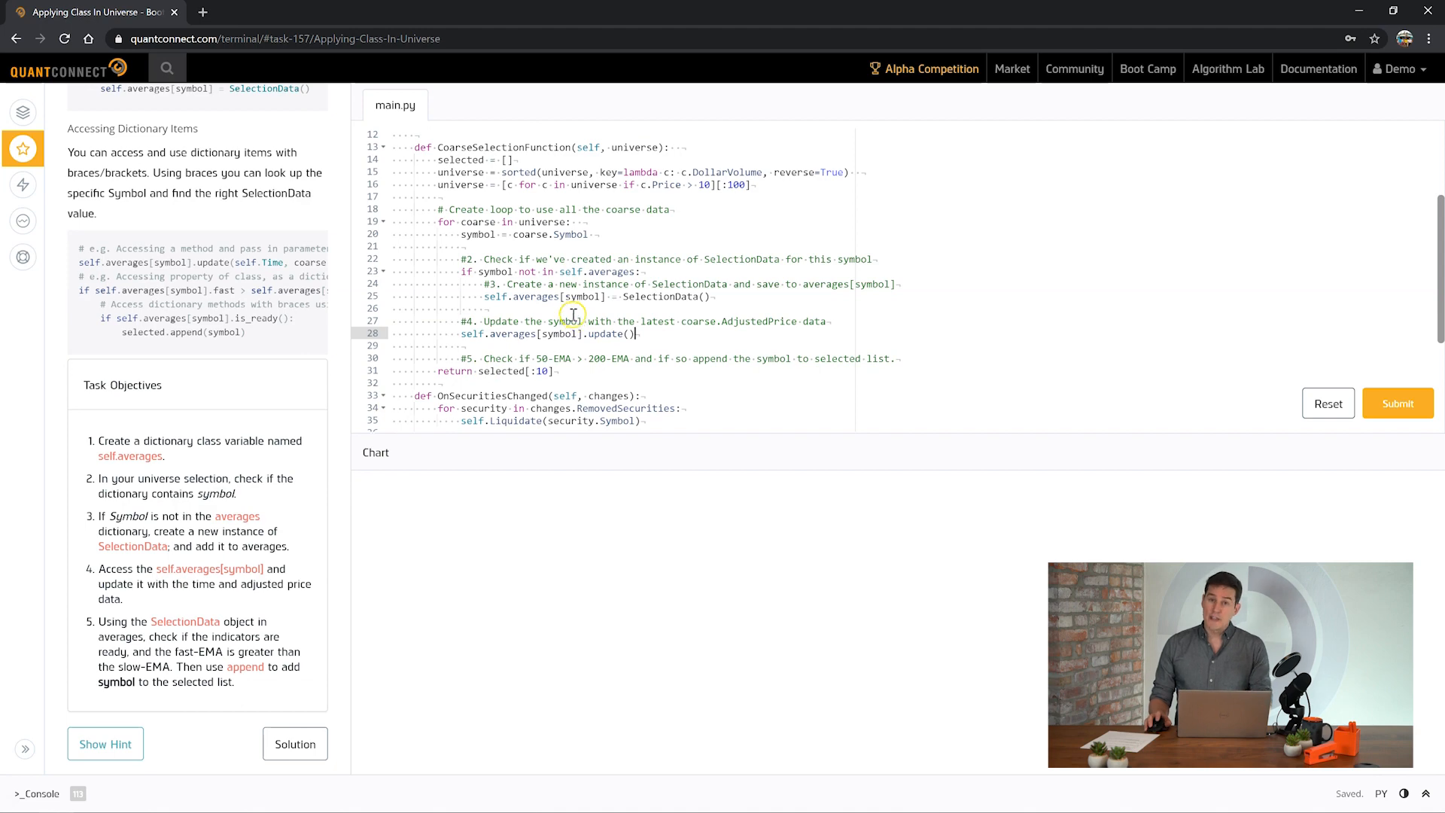
mouse_move(571, 284)
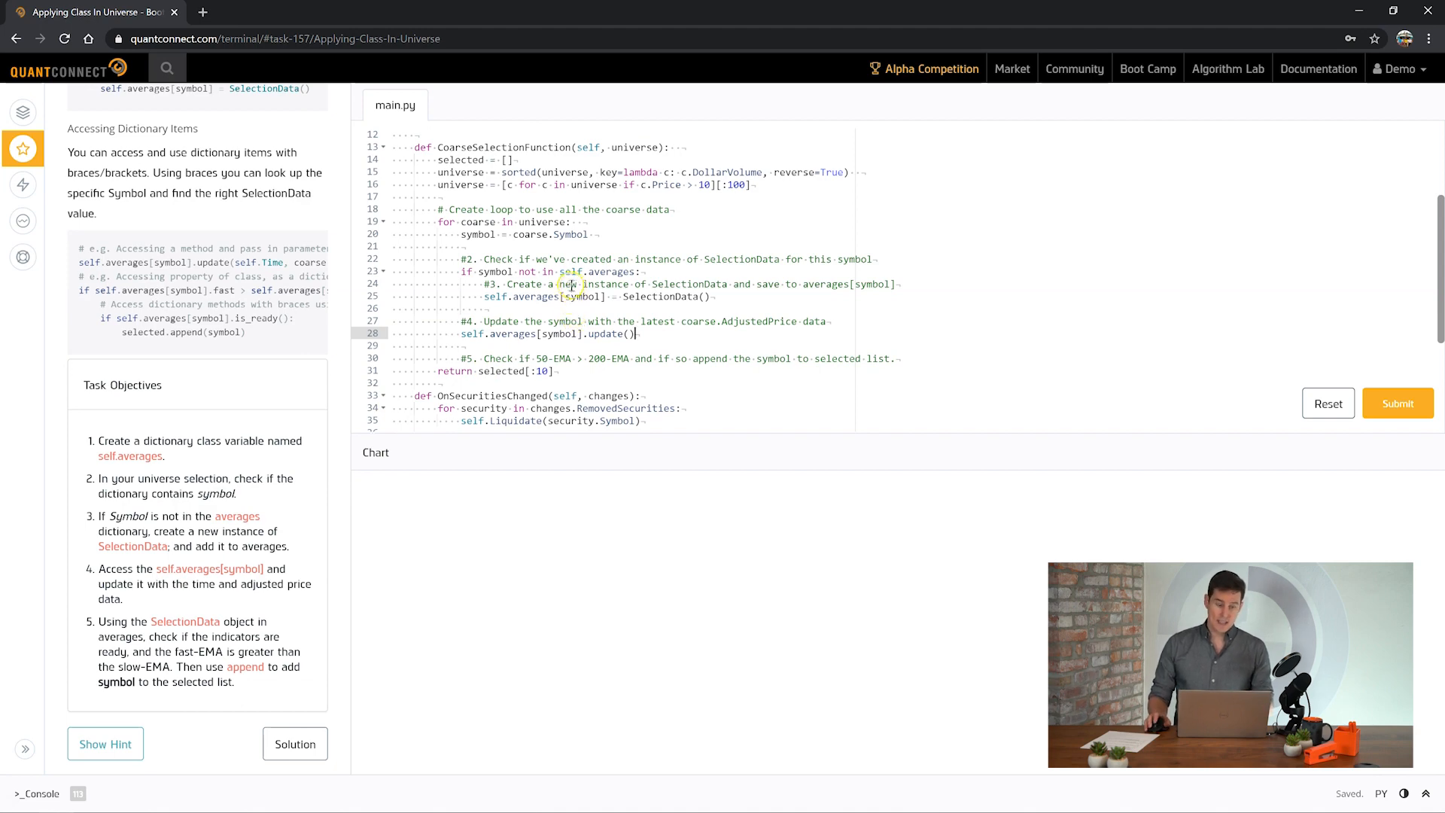
scroll(up, 3)
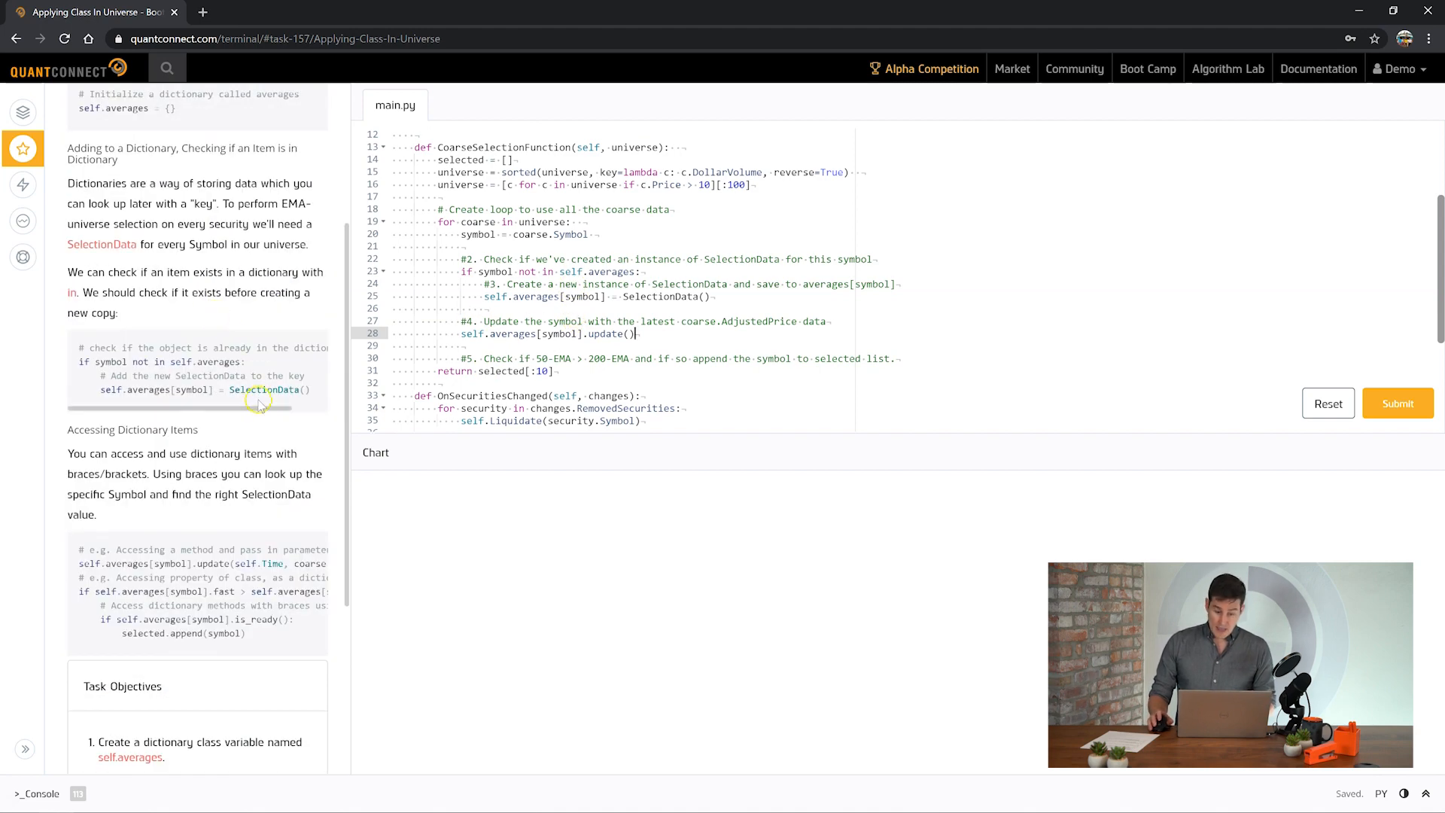
- Fill the update arguments with self.Time and coarse.AdjustedPrice
double_click(737, 320)
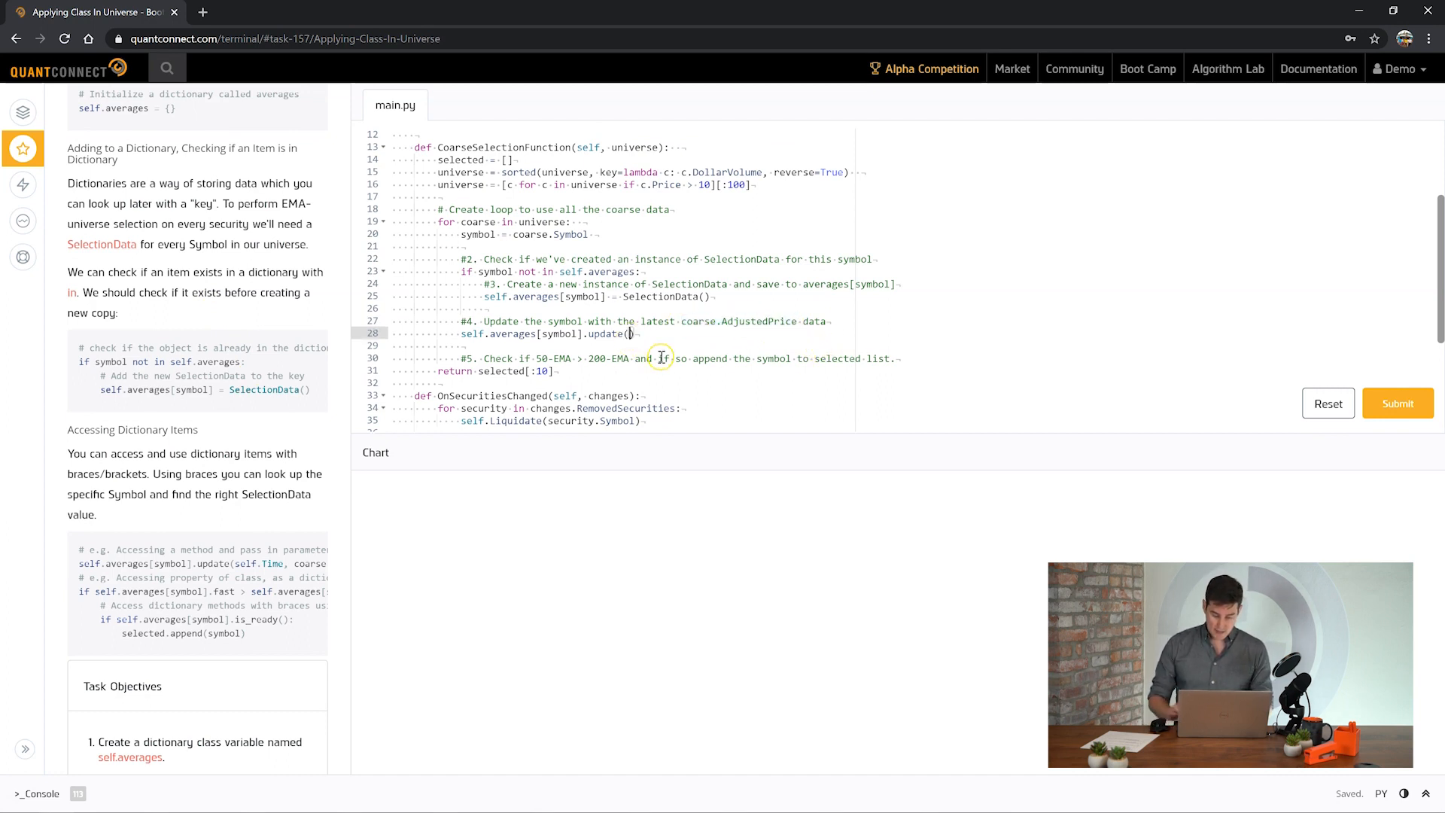
text(time, coarse.AdjustedPrice))
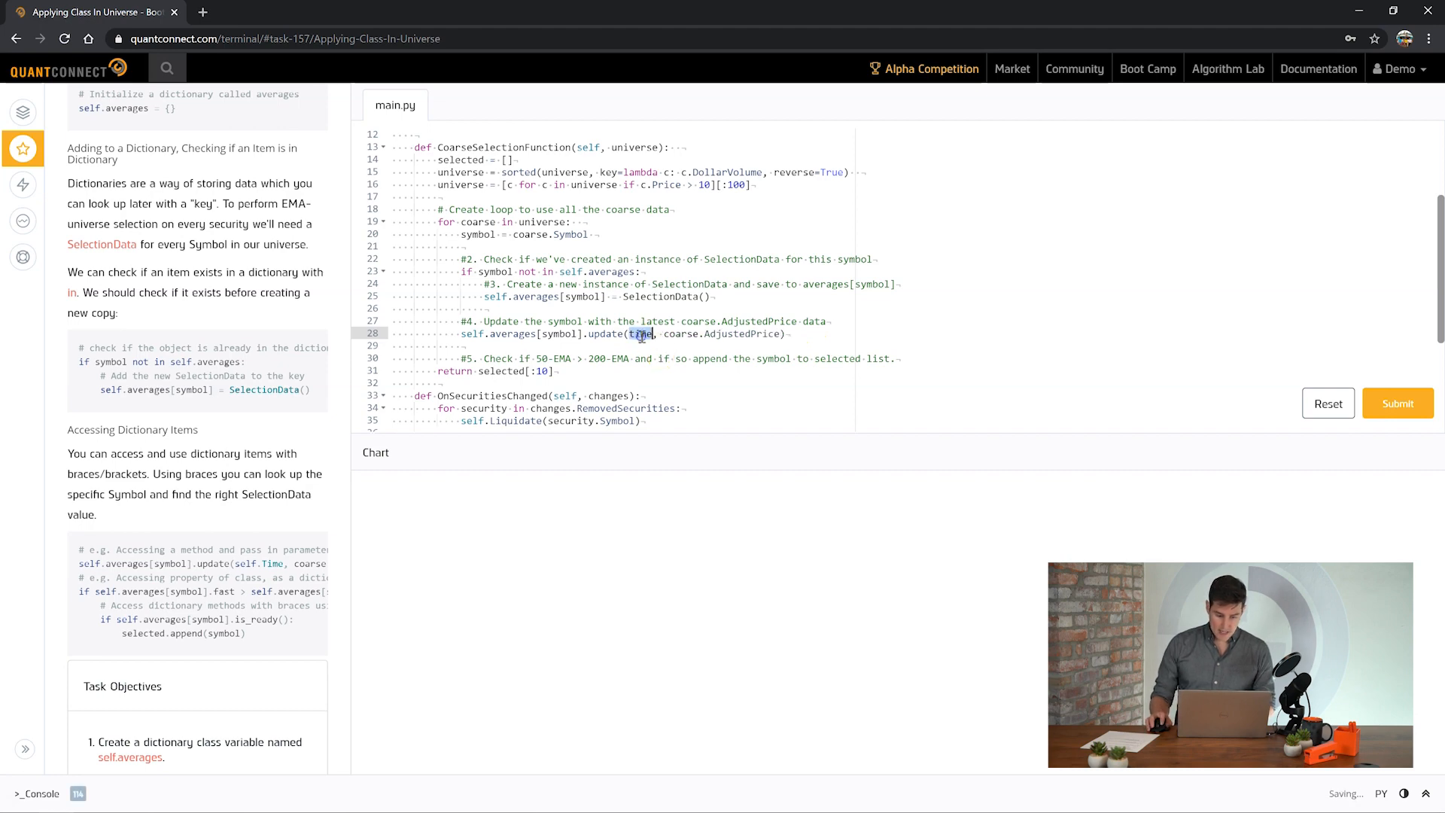
scroll(down, 3)
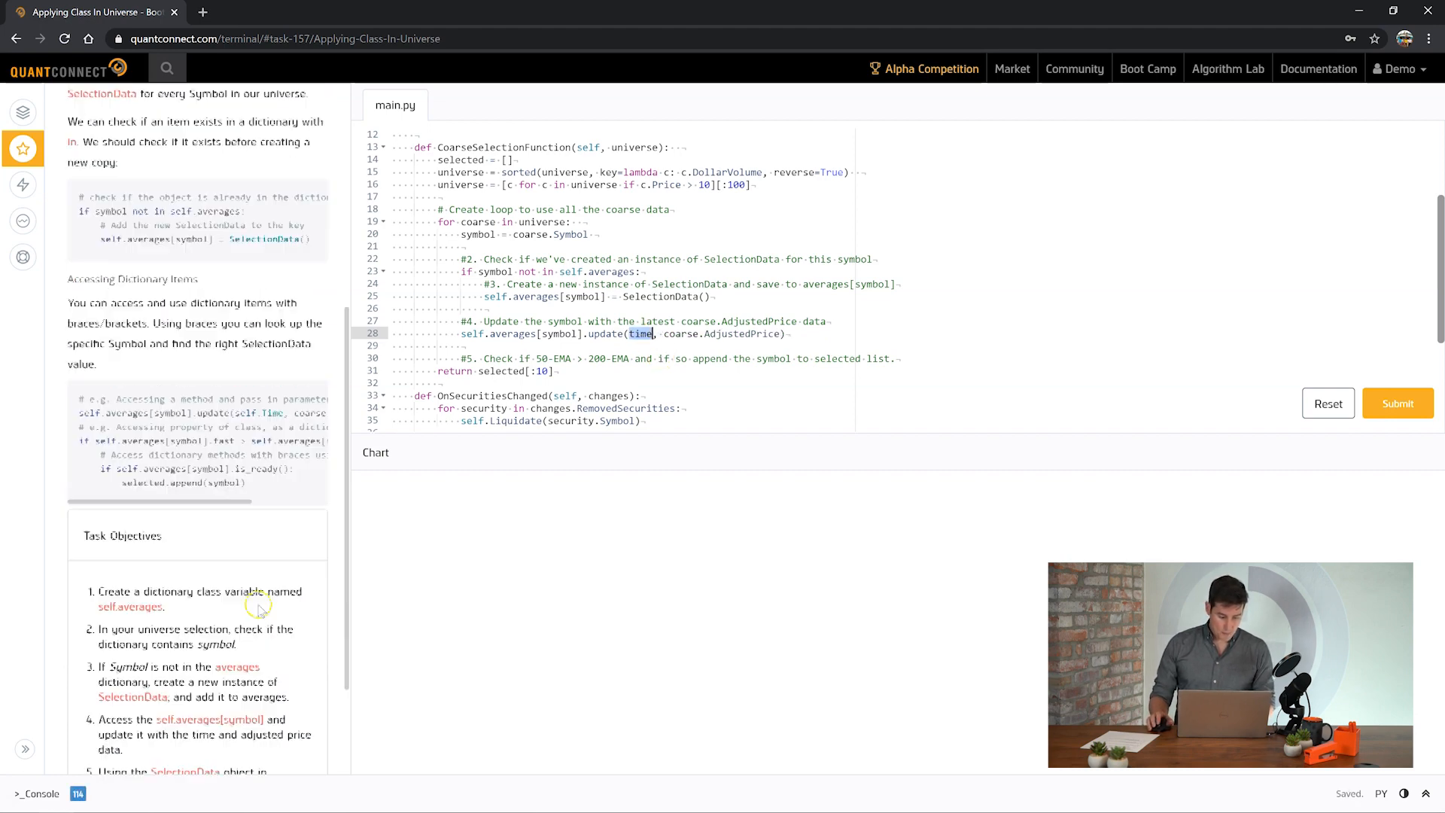
scroll(down, 3)
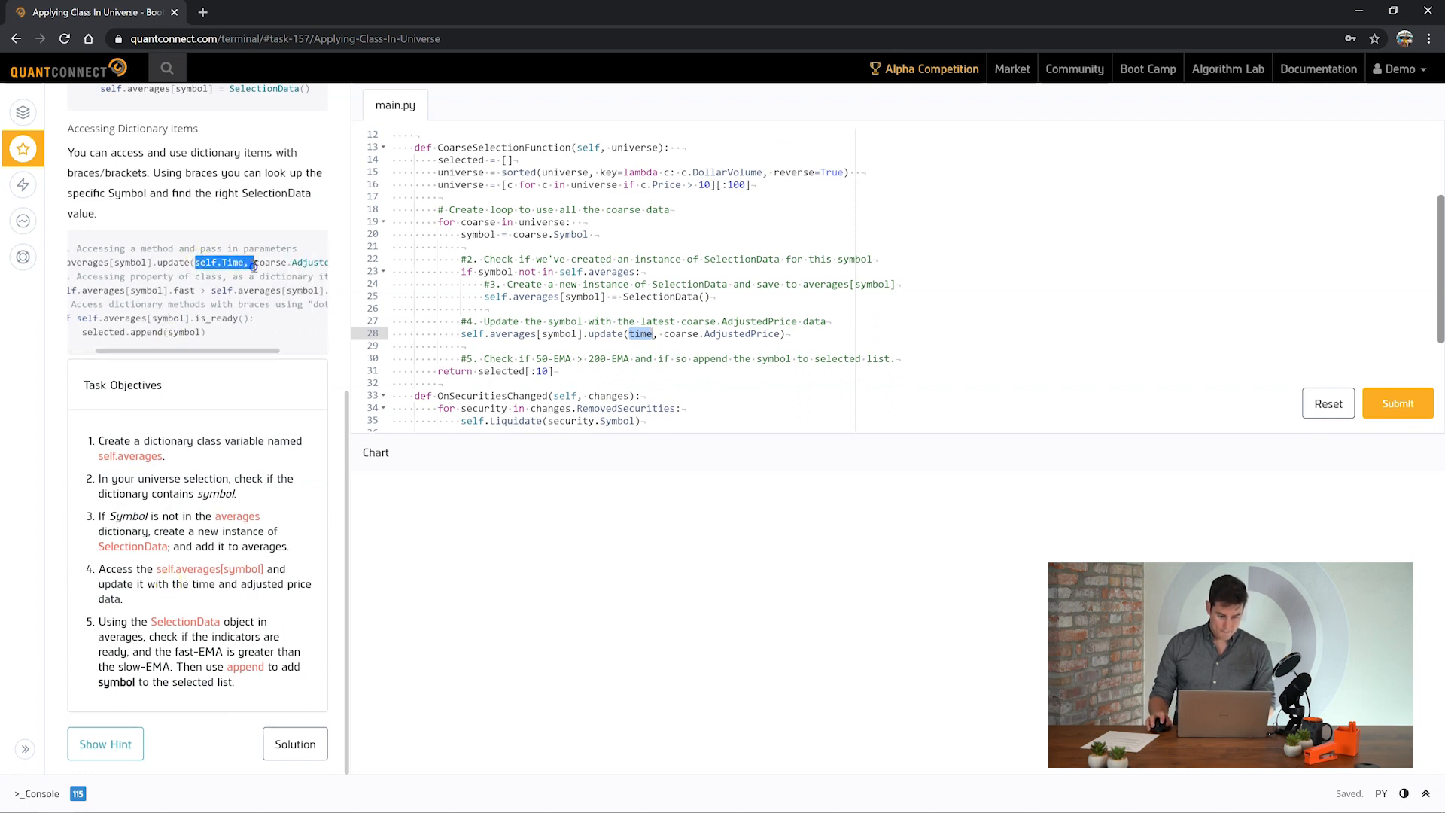
click(639, 333)
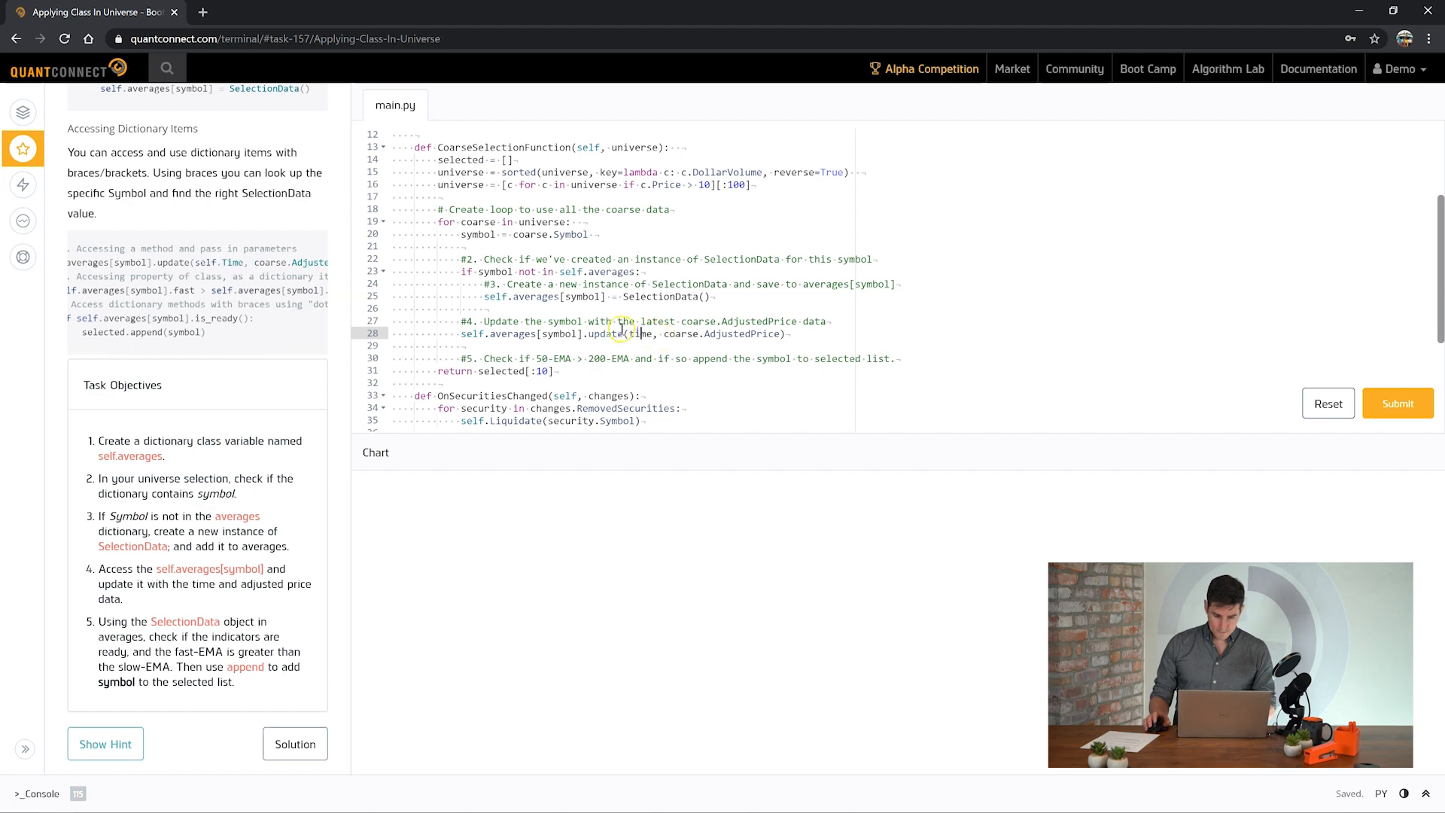
scroll(up, 3)
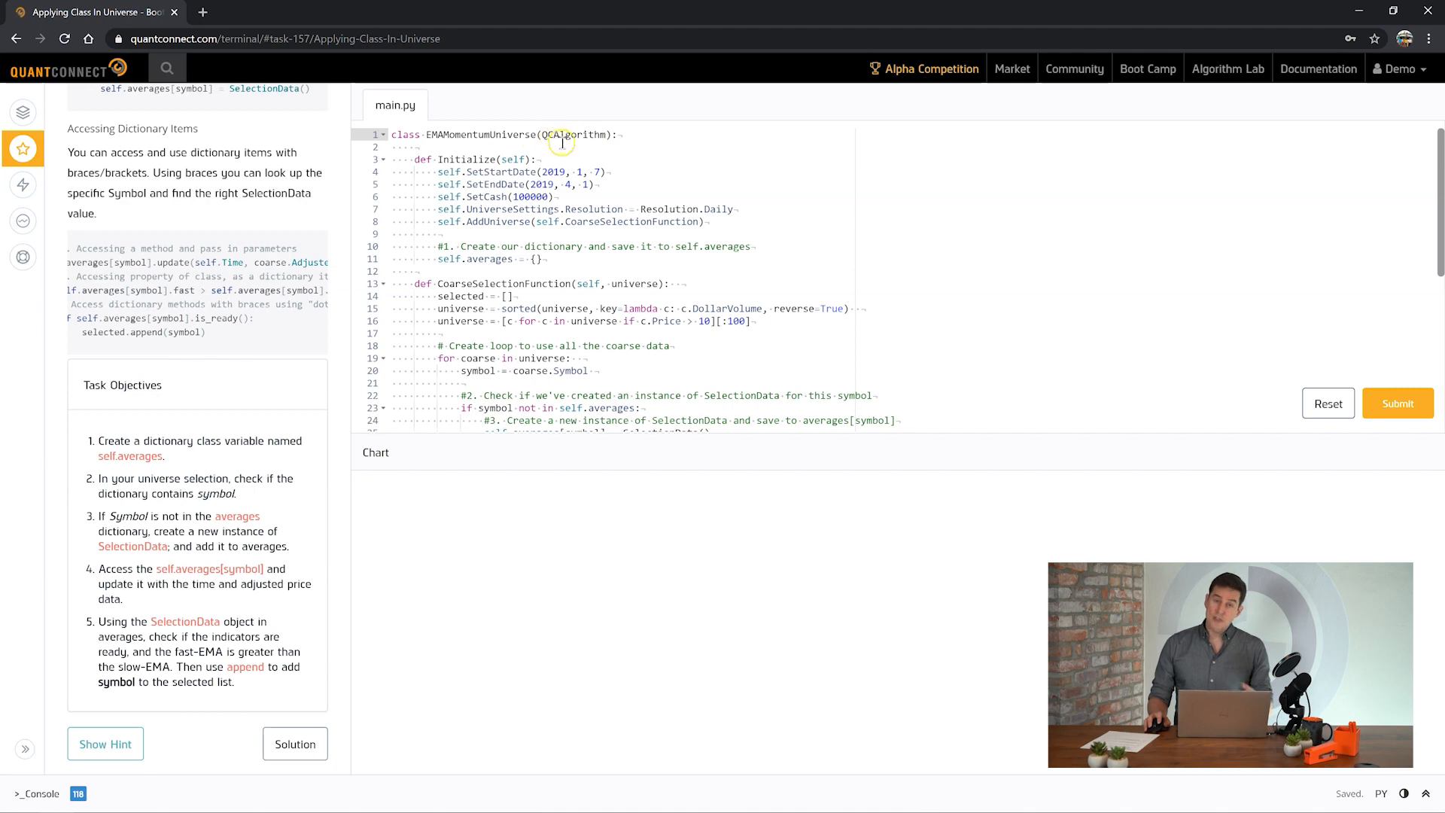
scroll(down, 3)
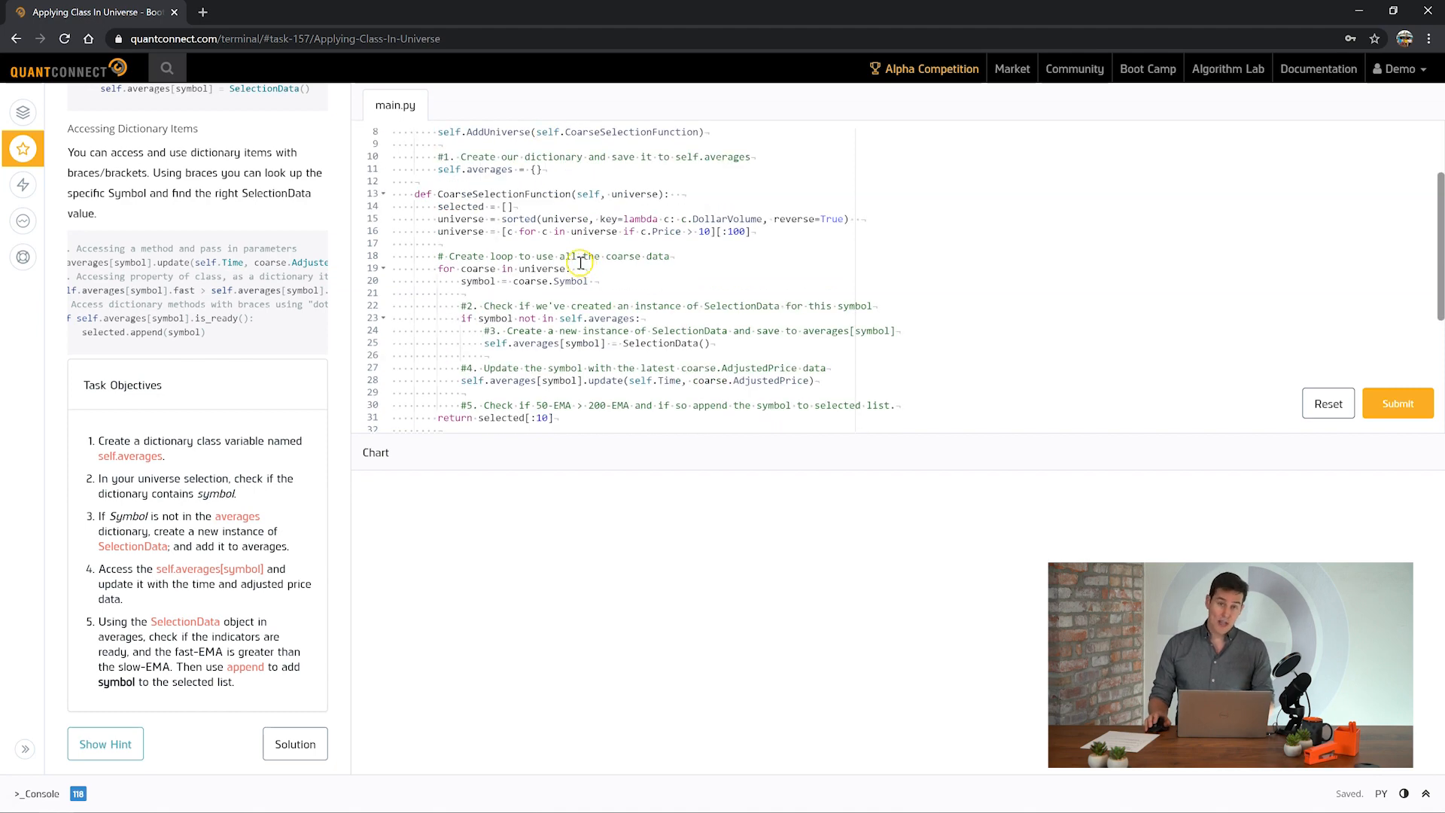
scroll(down, 3)
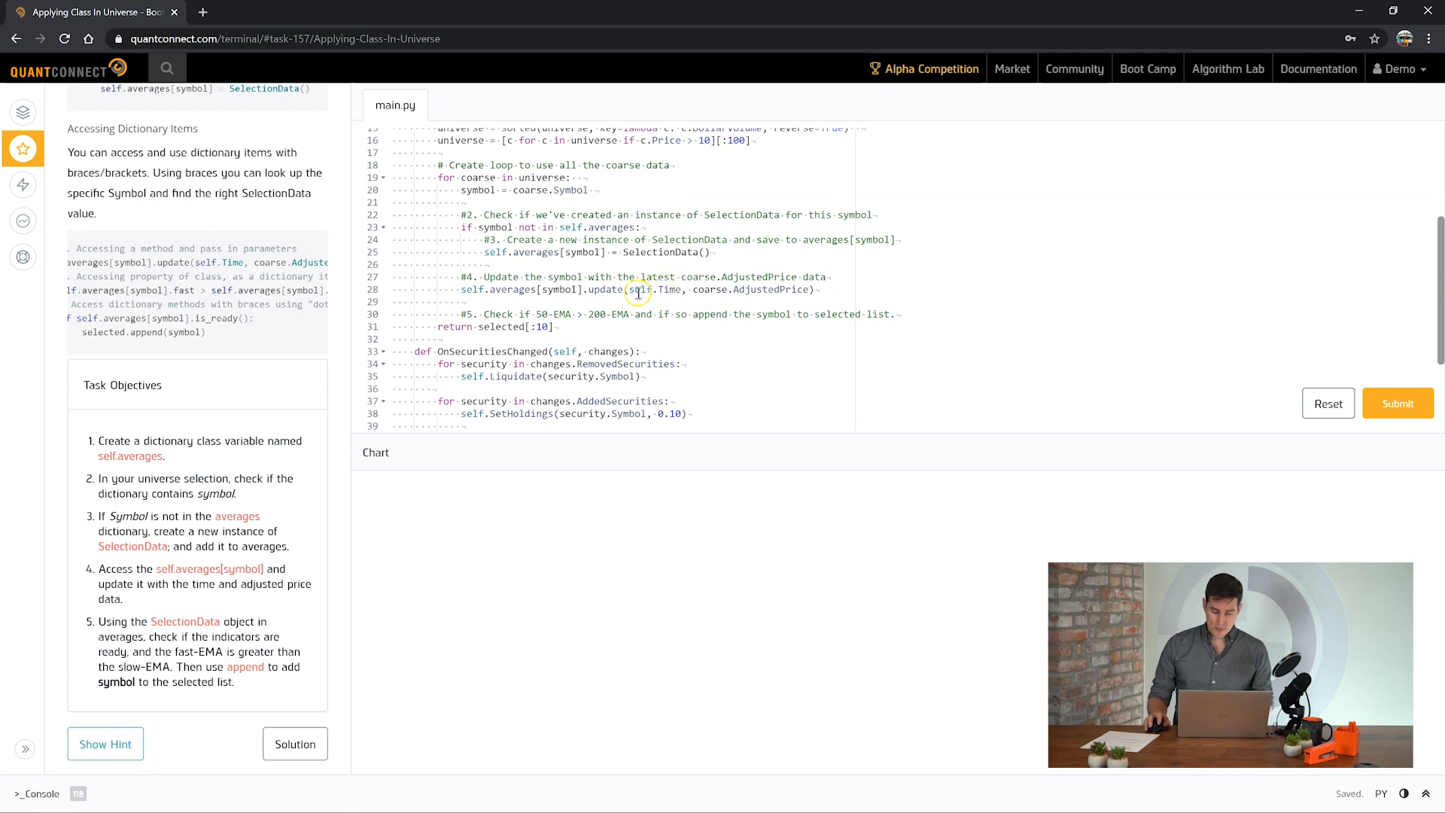
scroll(down, 3)
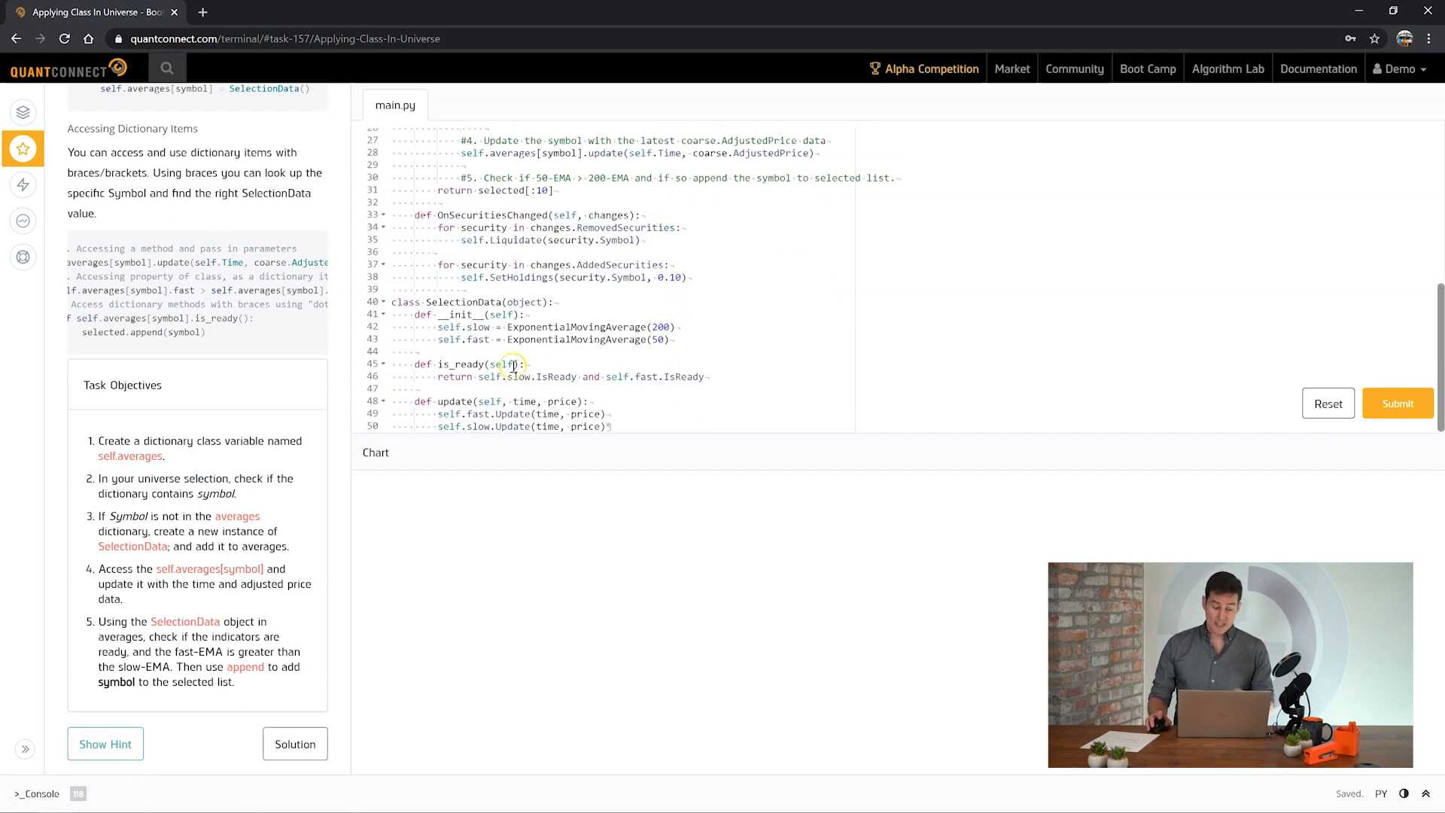
scroll(up, 3)
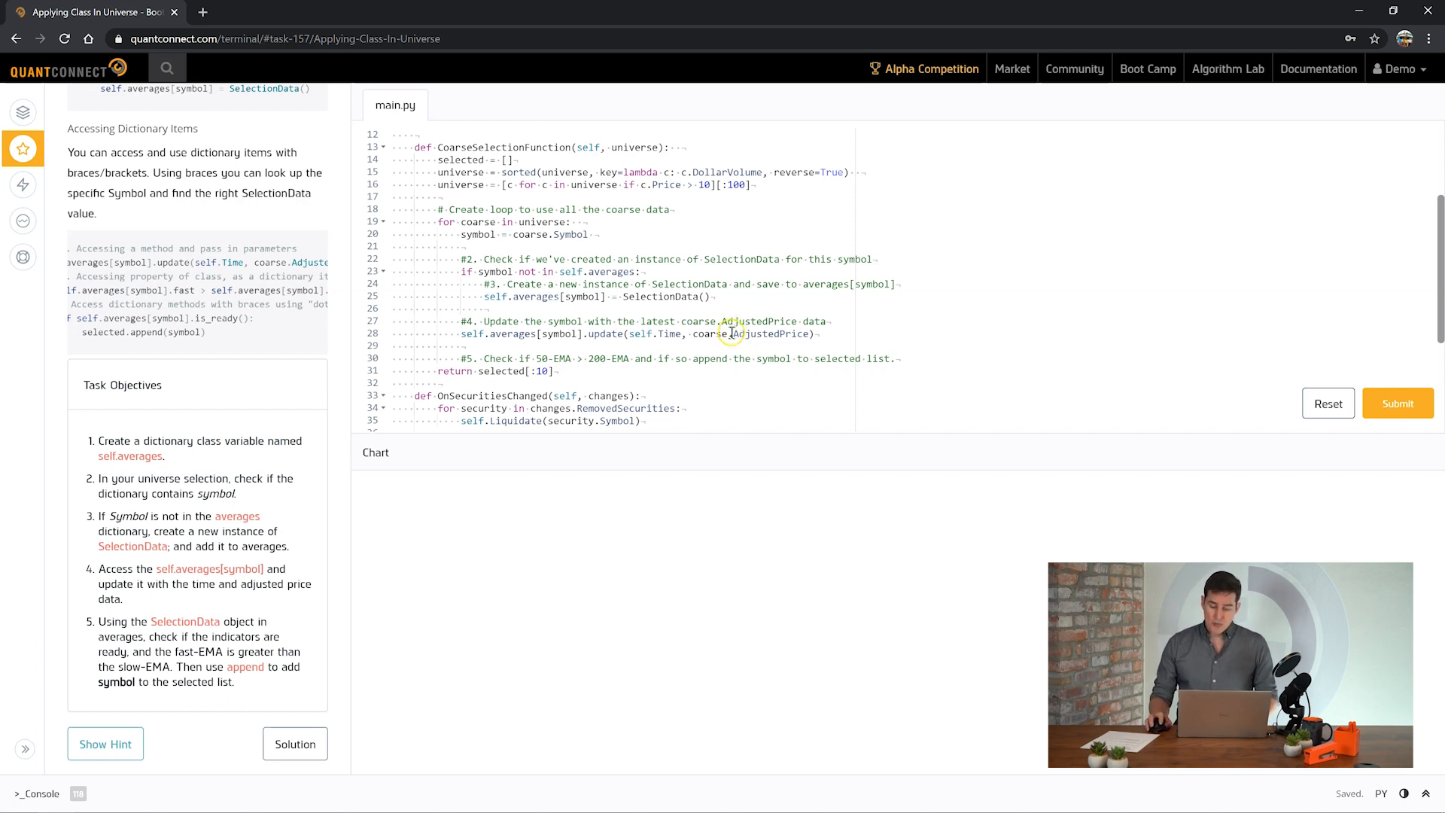
double_click(763, 333)
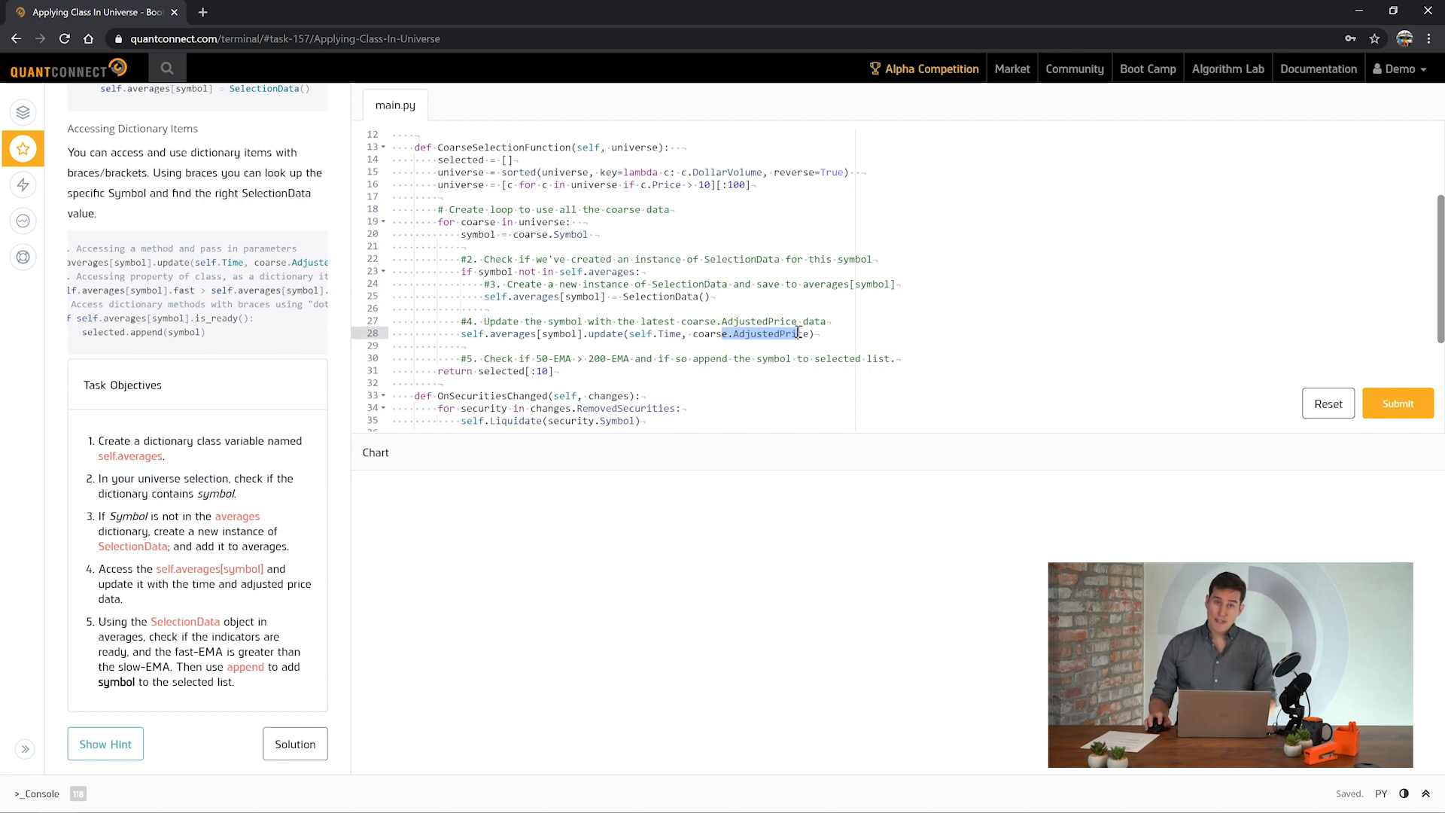
scroll(down, 3)
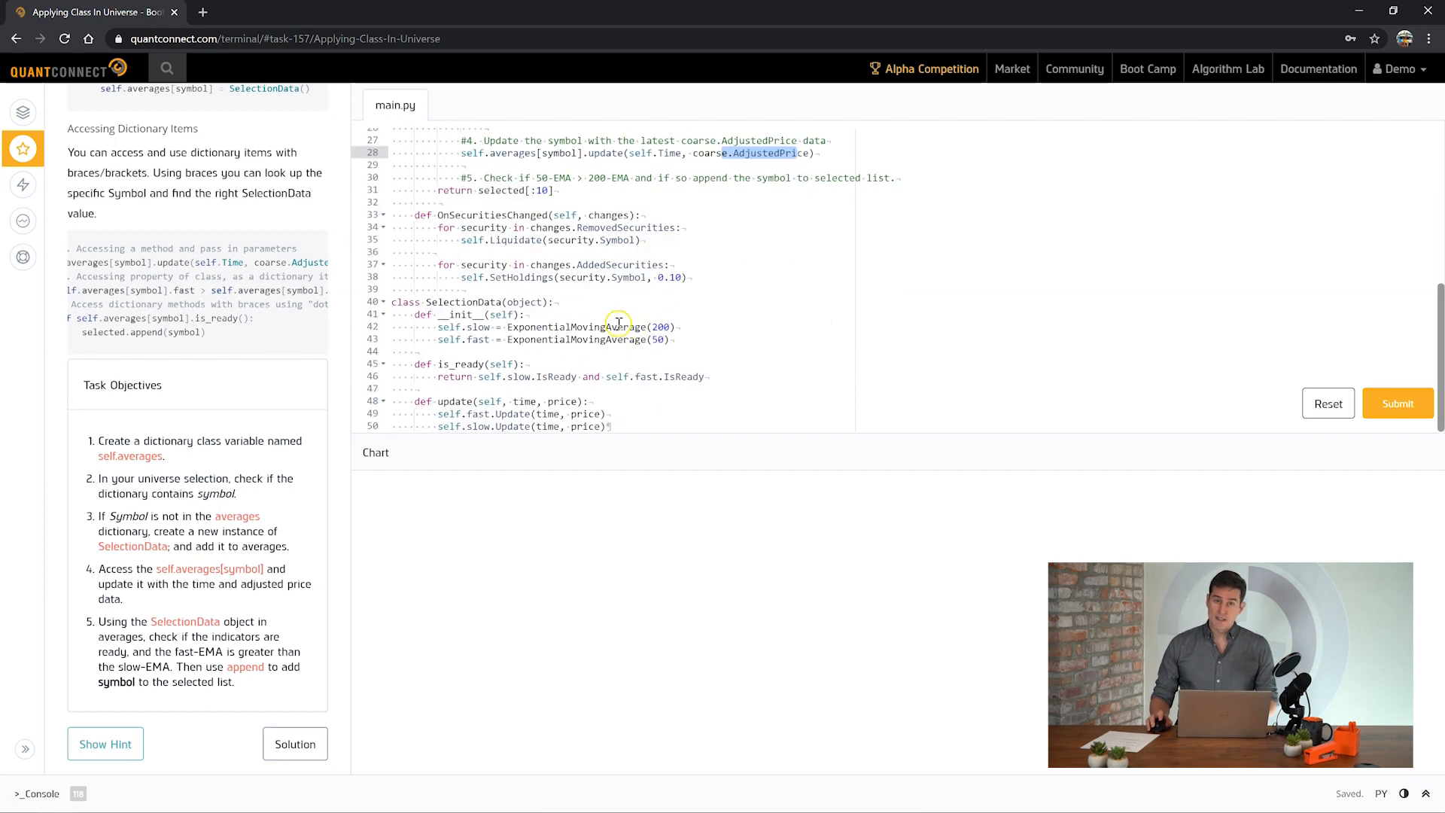
mouse_move(706, 287)
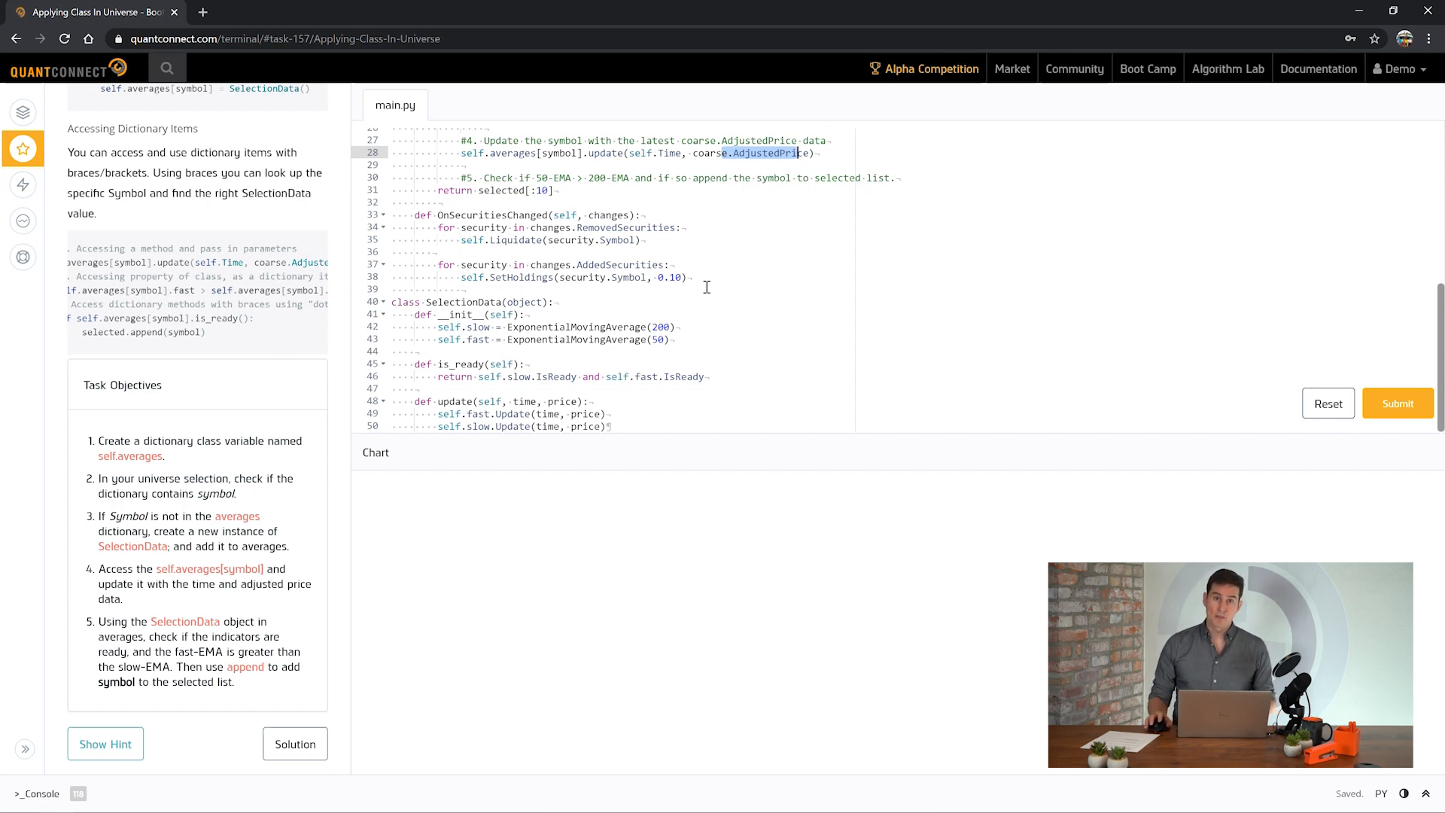
scroll(up, 3)
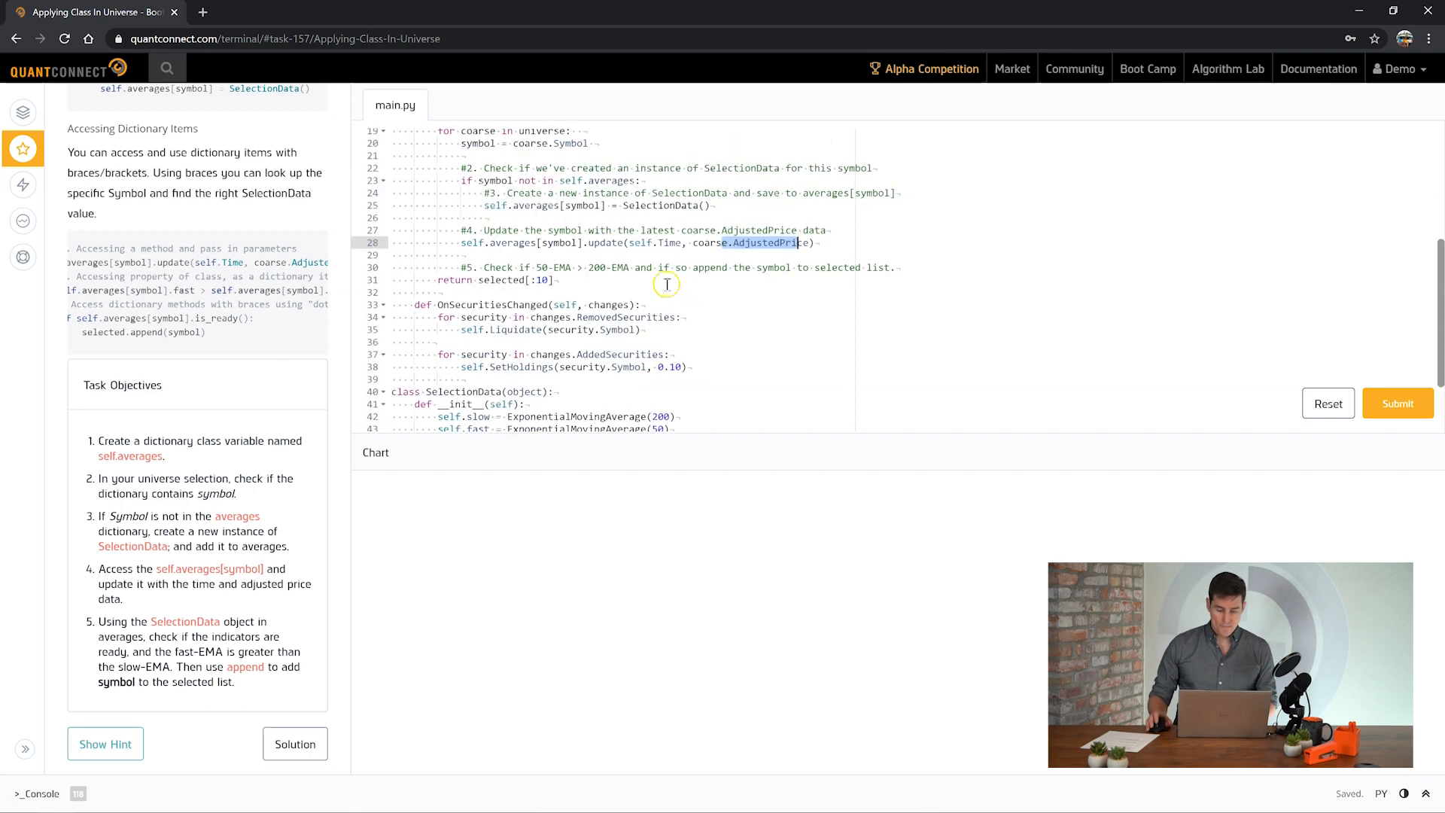
scroll(up, 3)
text(if self.averages[symbol].fast > self.averages[symbol].slow:)
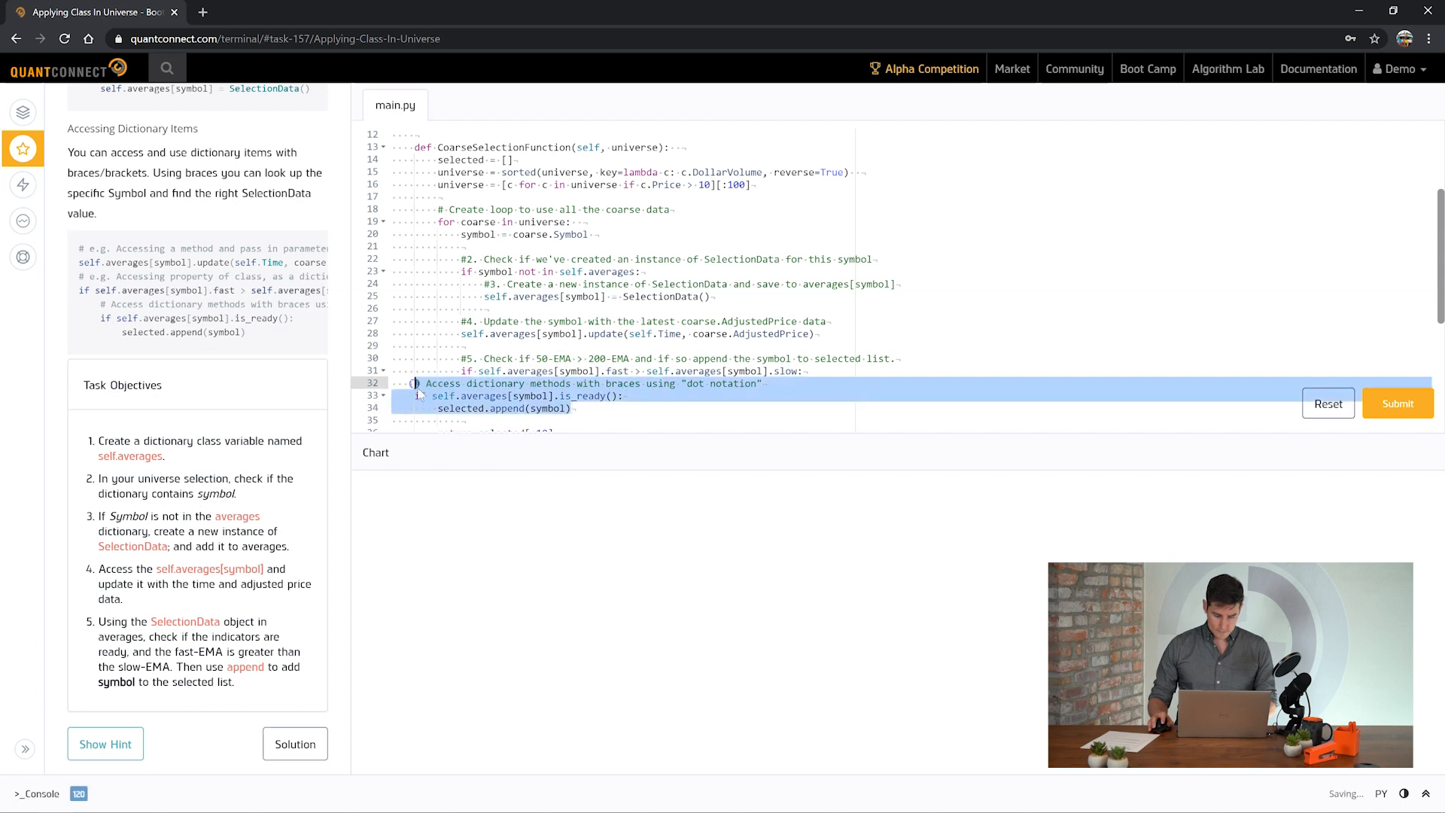
- Indent the is_ready and fast-above-slow check appending to selected, then submit the task
click(680, 408)
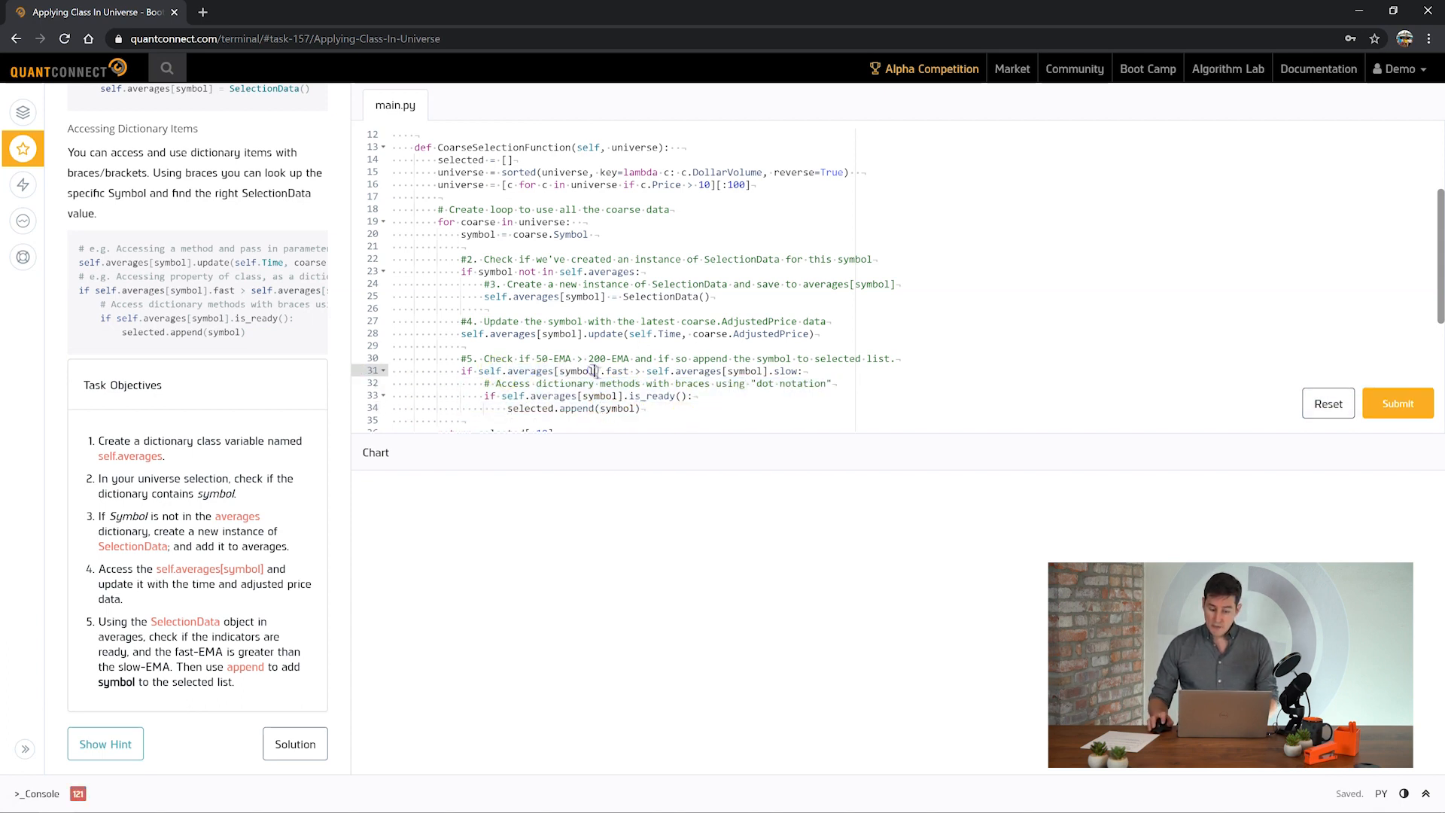
double_click(617, 370)
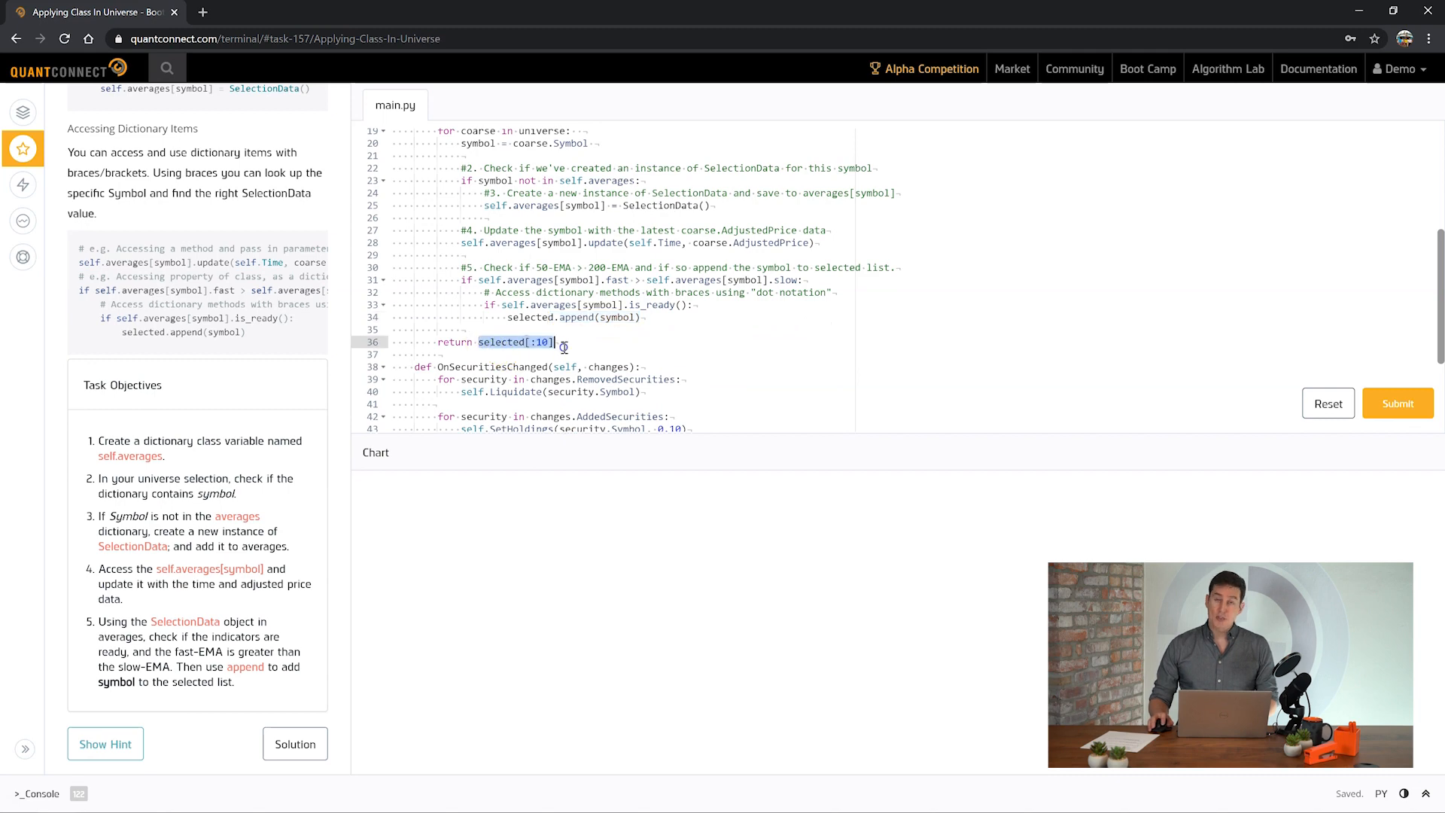
scroll(up, 3)
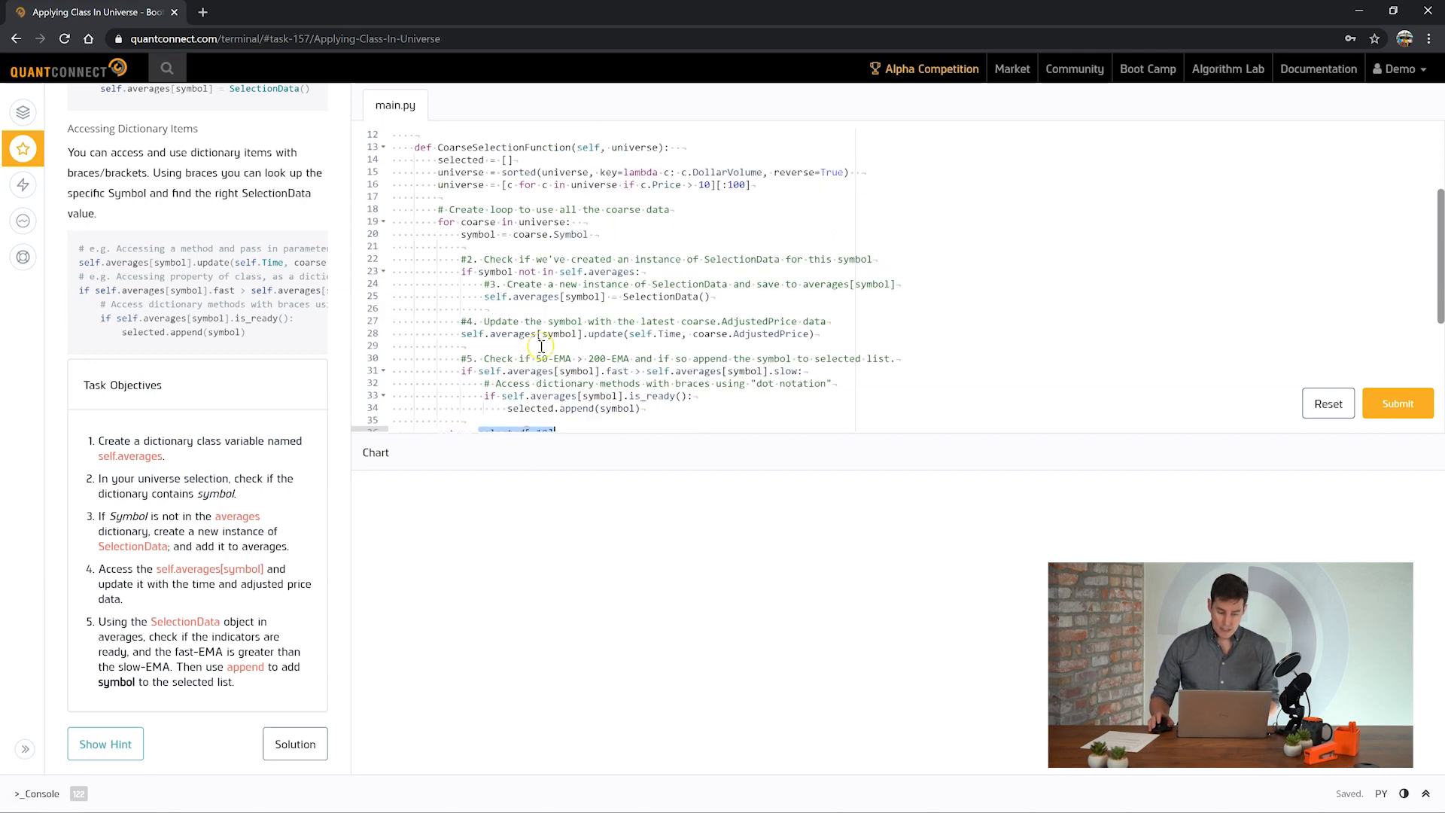
click(512, 159)
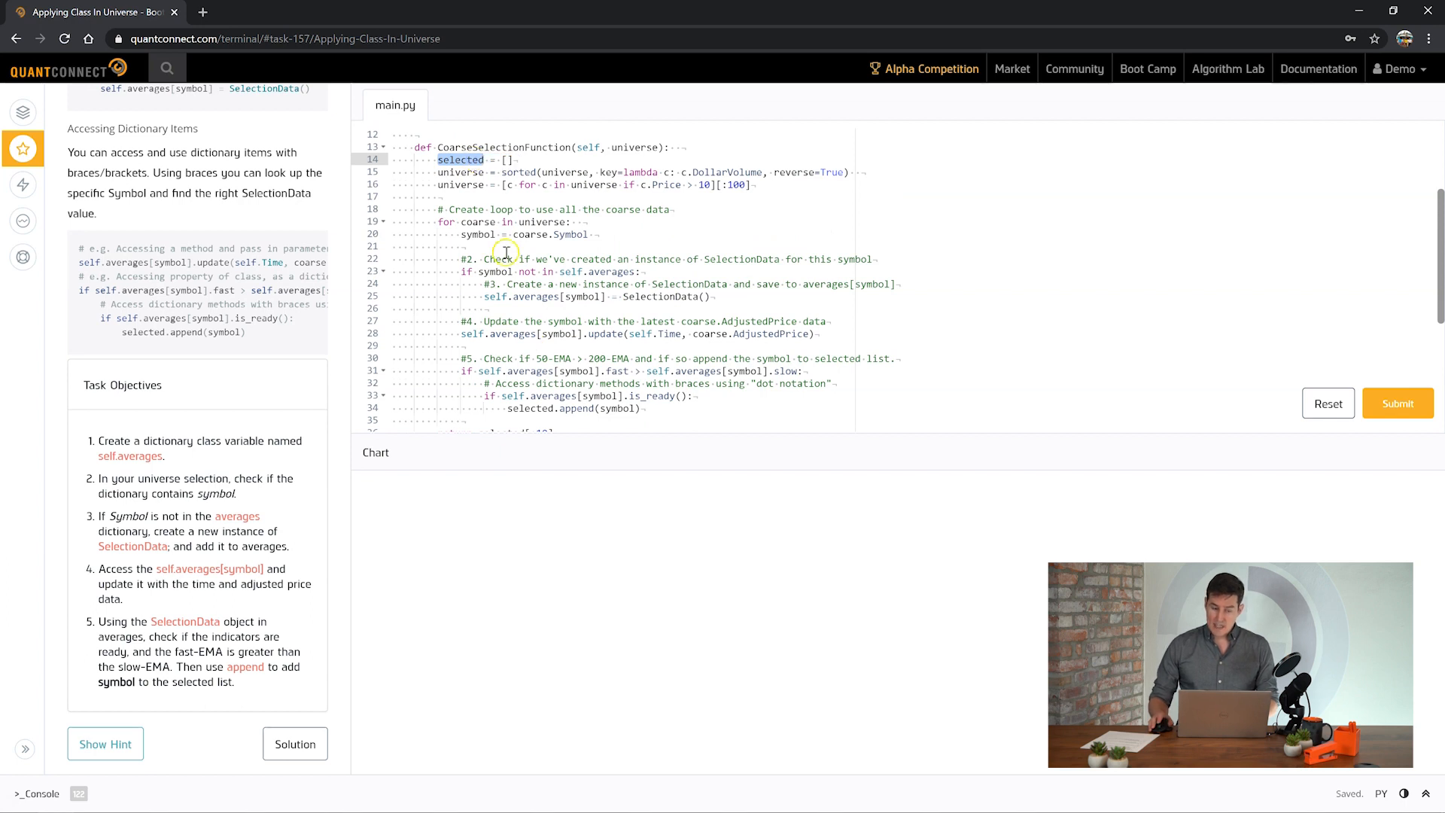
scroll(down, 3)
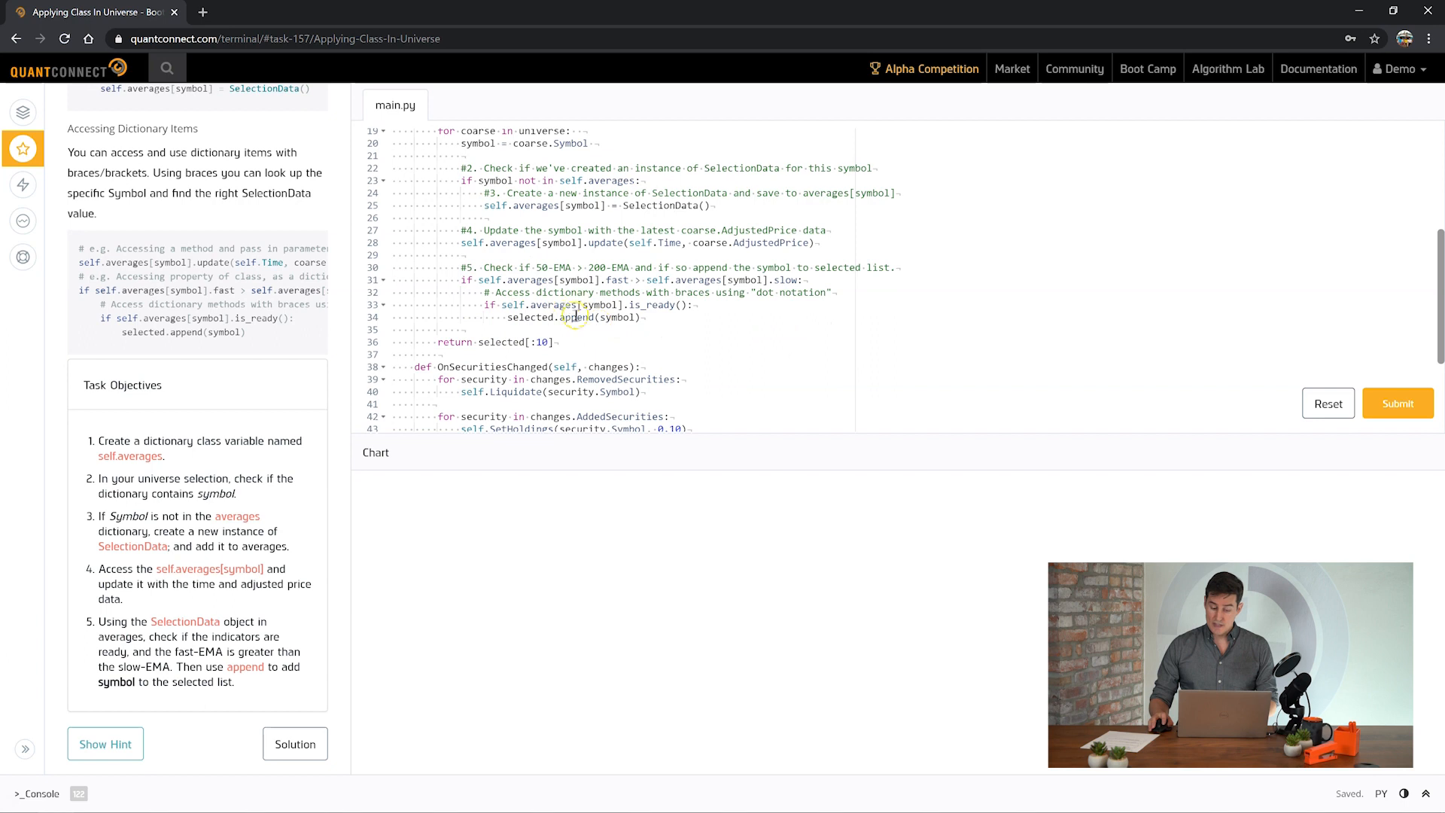
double_click(532, 317)
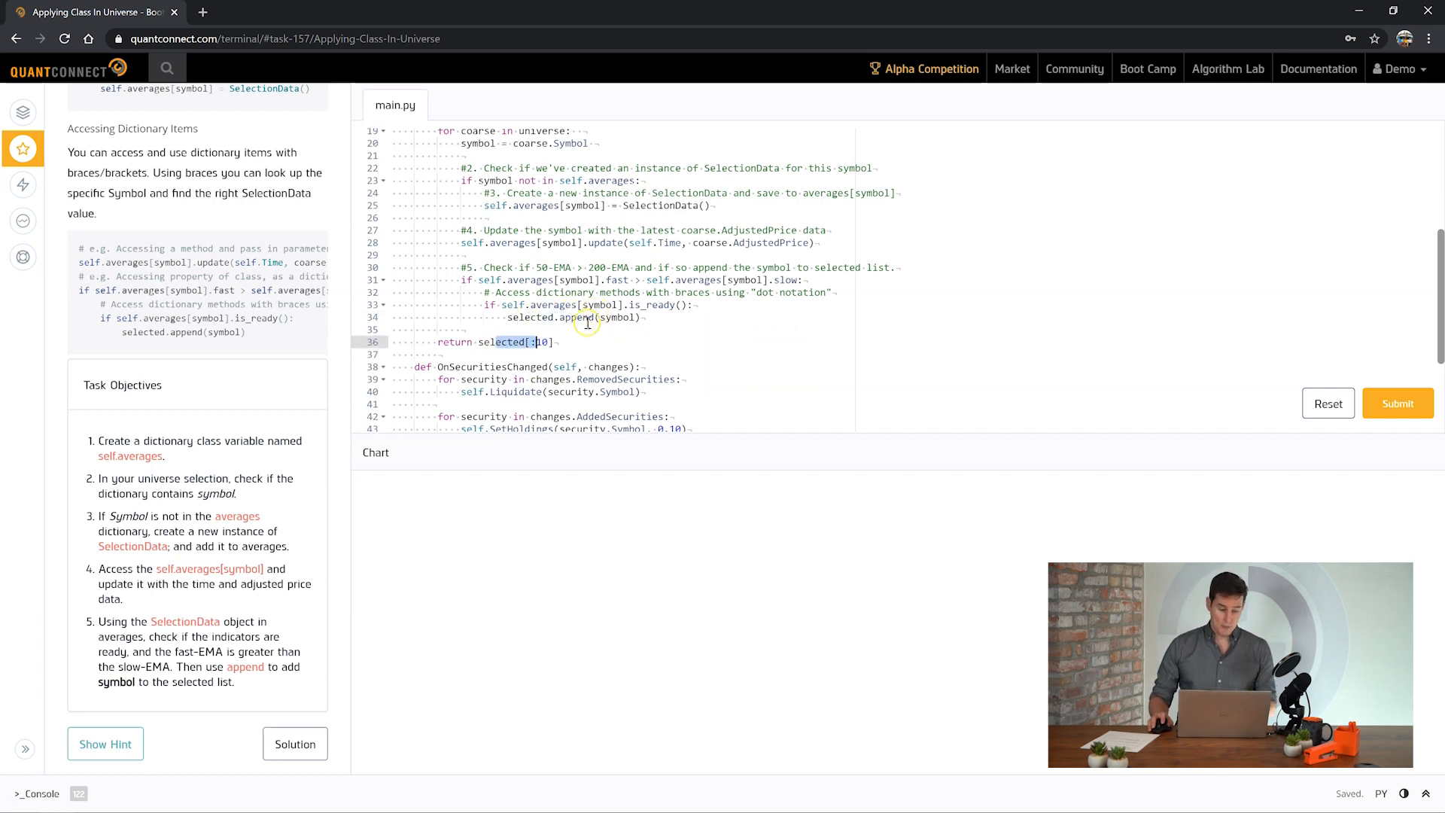
scroll(up, 3)
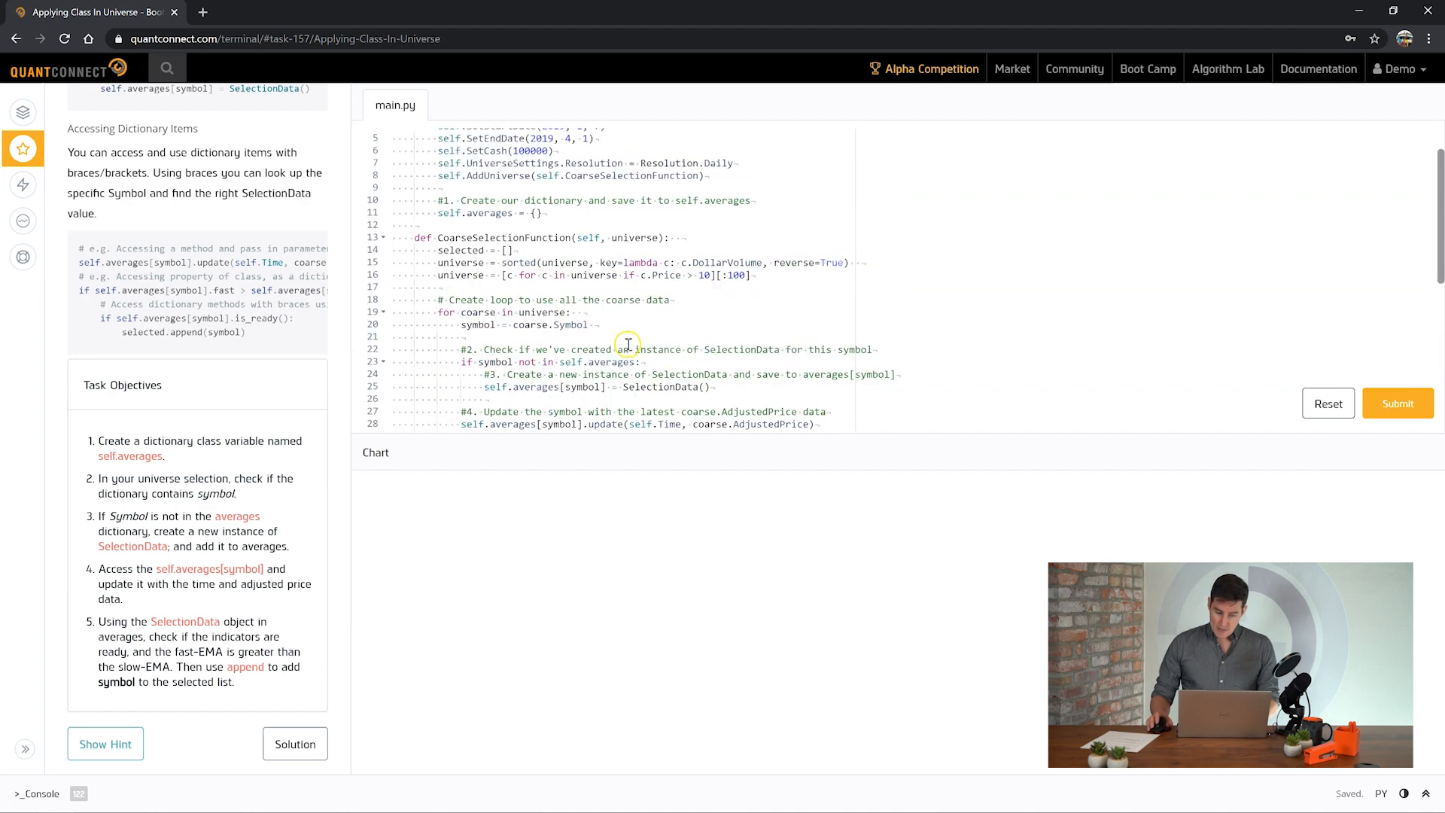
click(1396, 402)
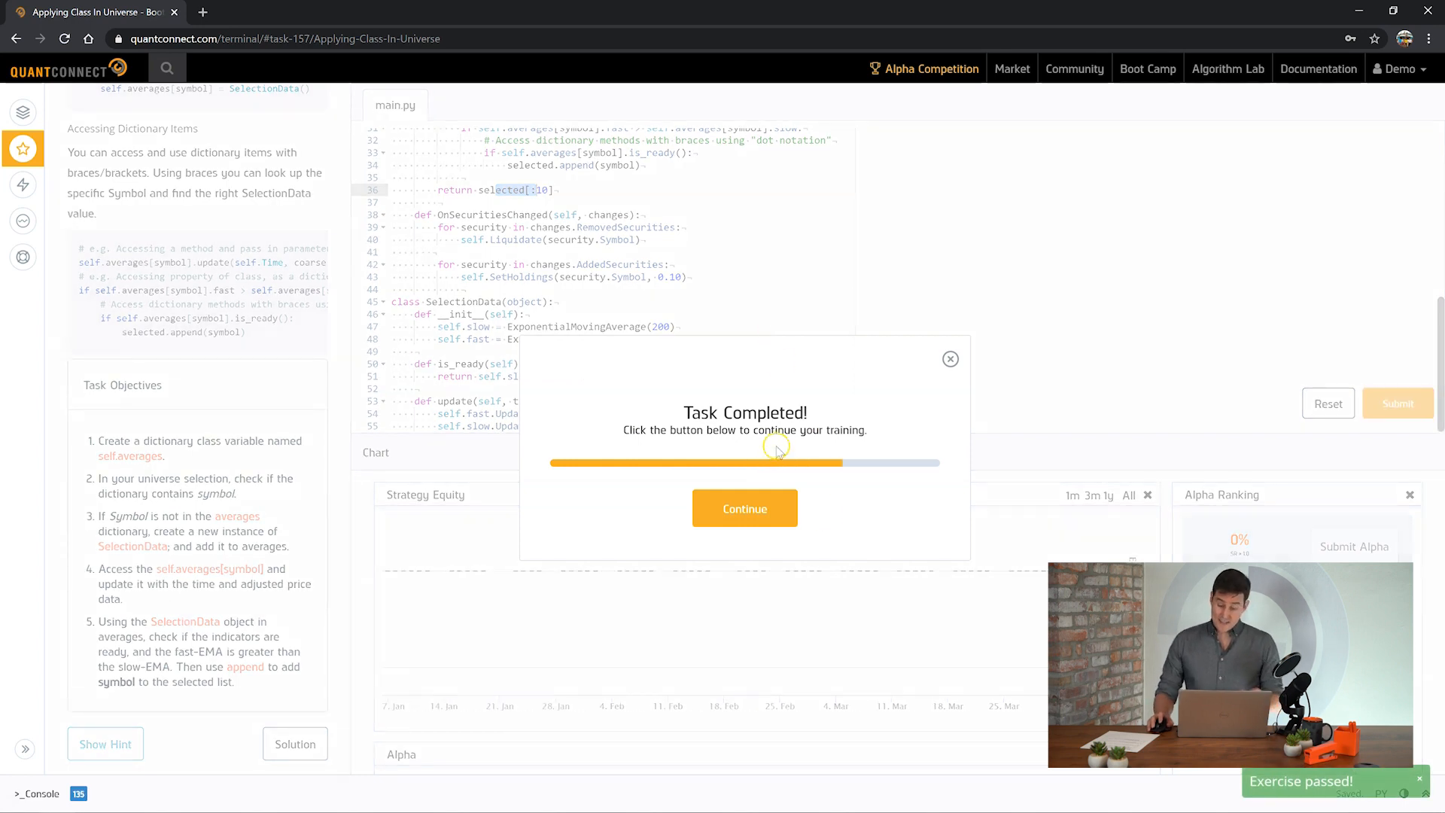
mouse_move(377, 592)
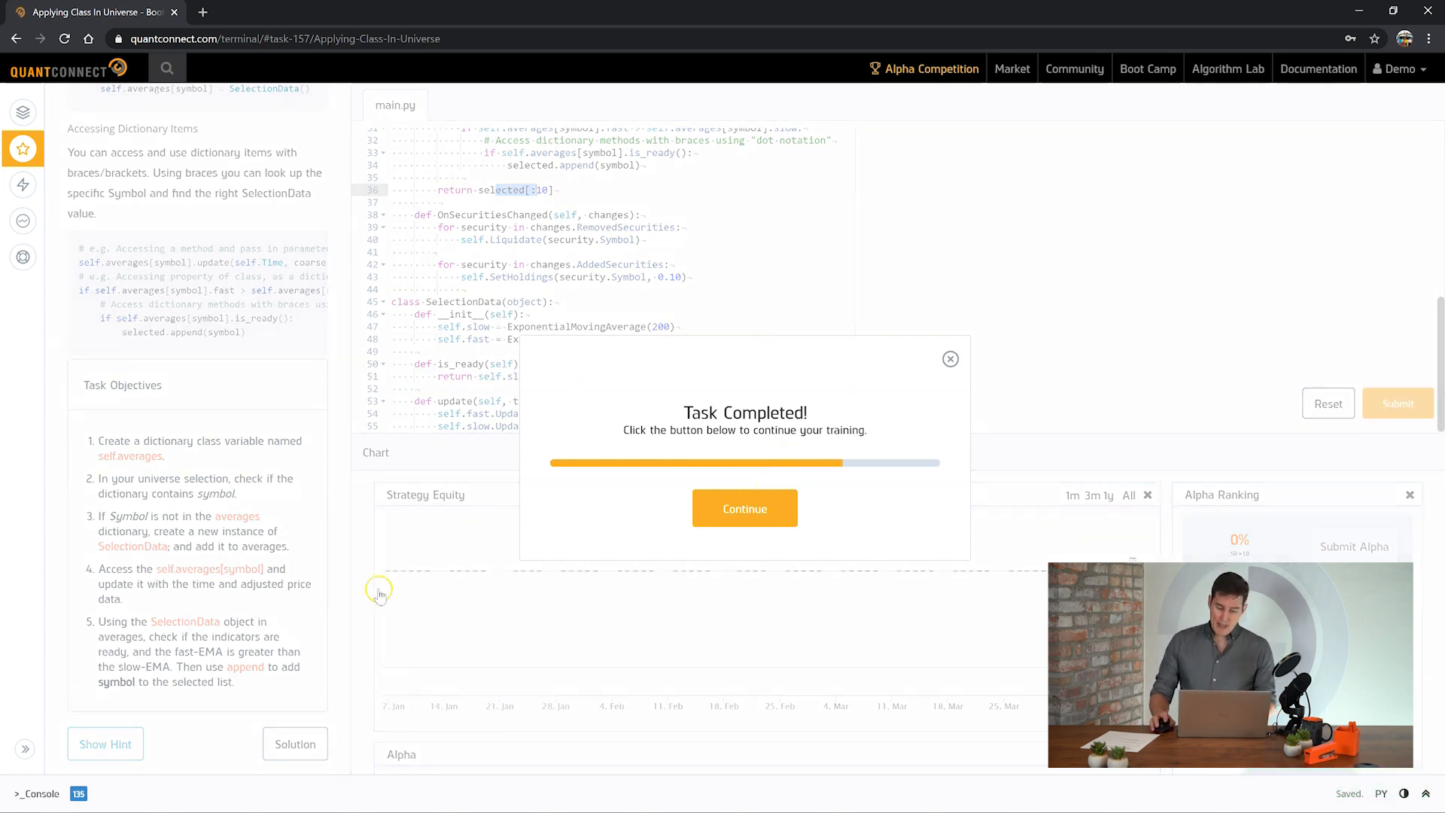
mouse_move(972, 608)
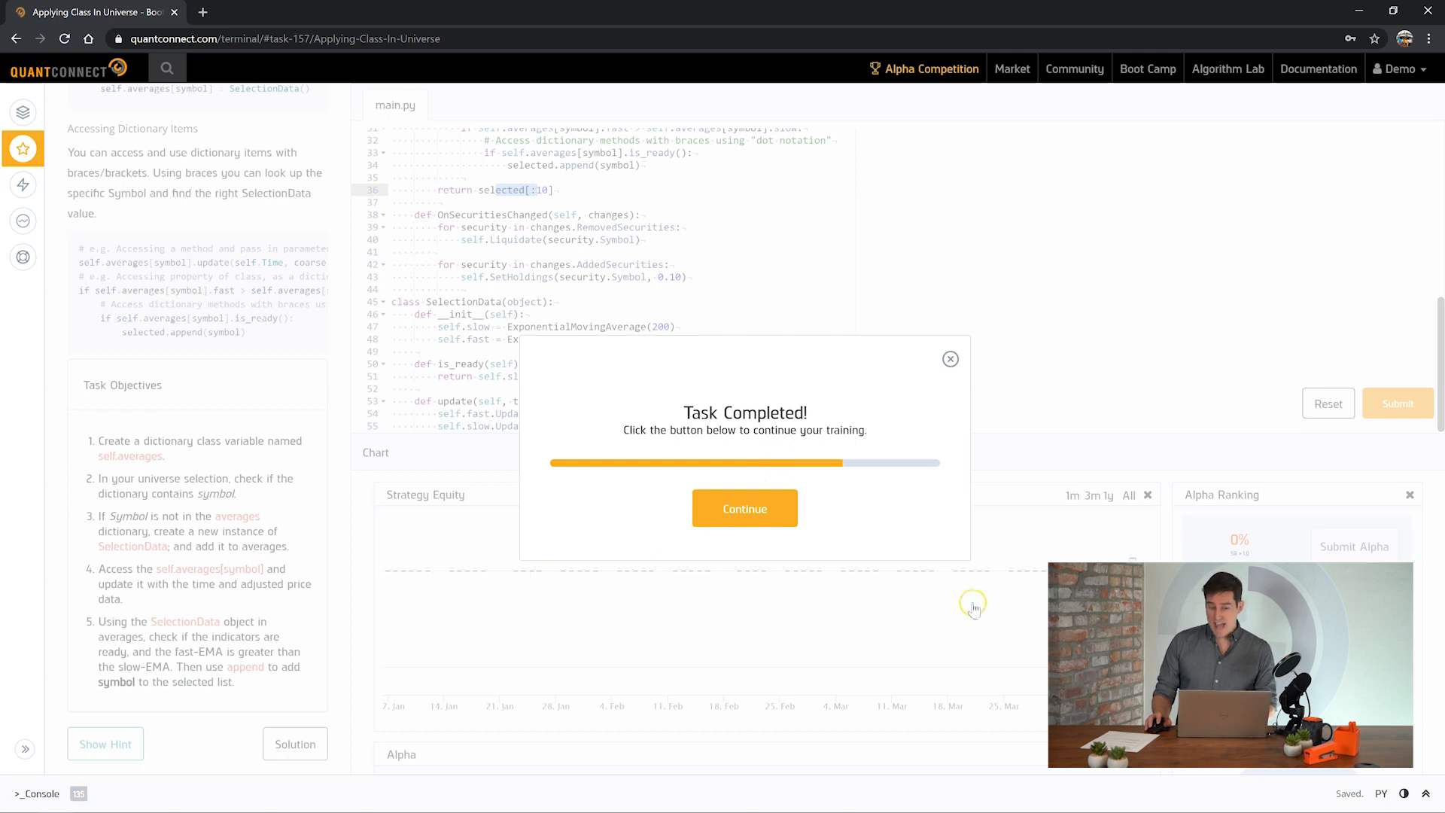
mouse_move(487, 173)
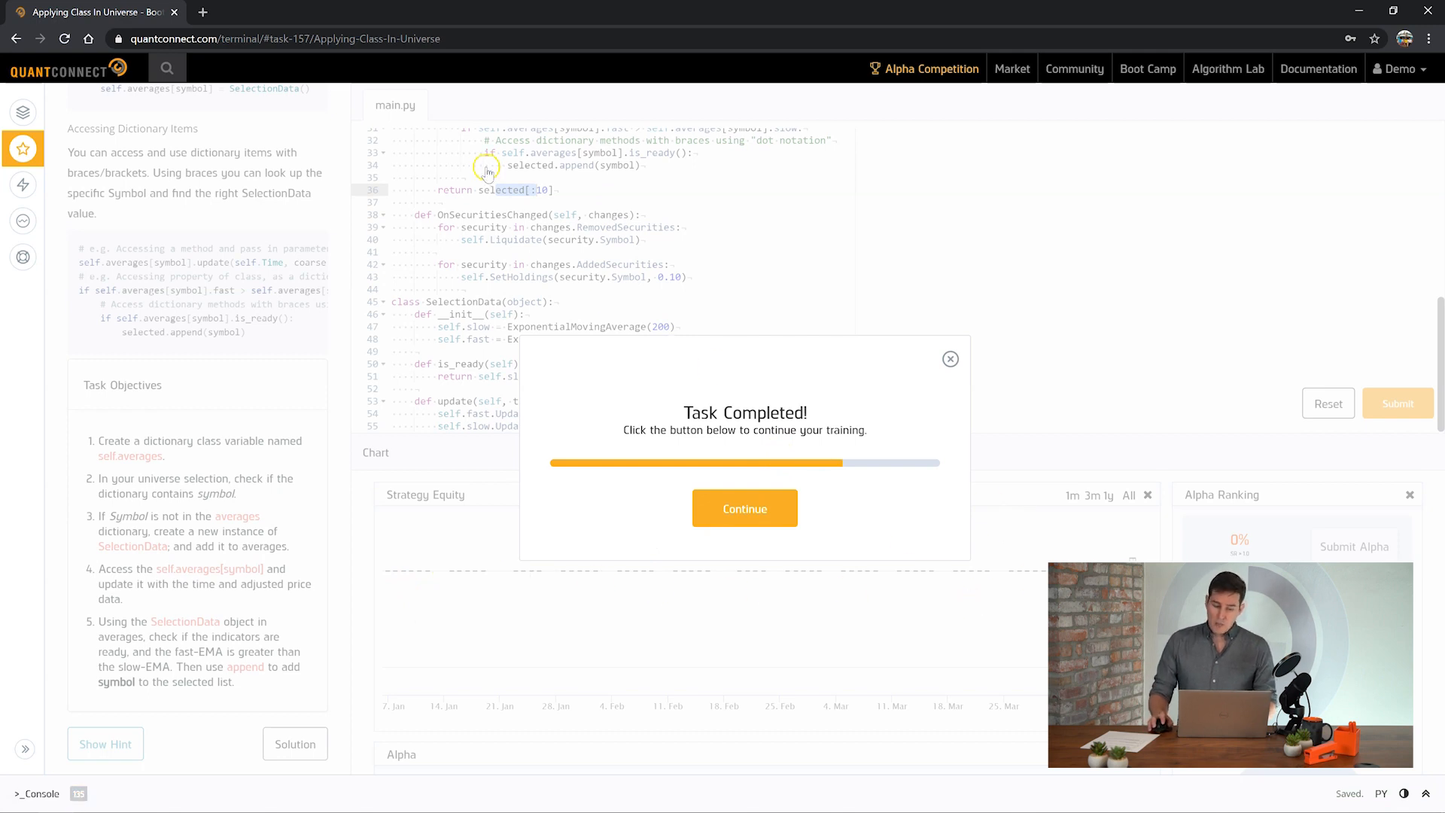
mouse_move(660, 177)
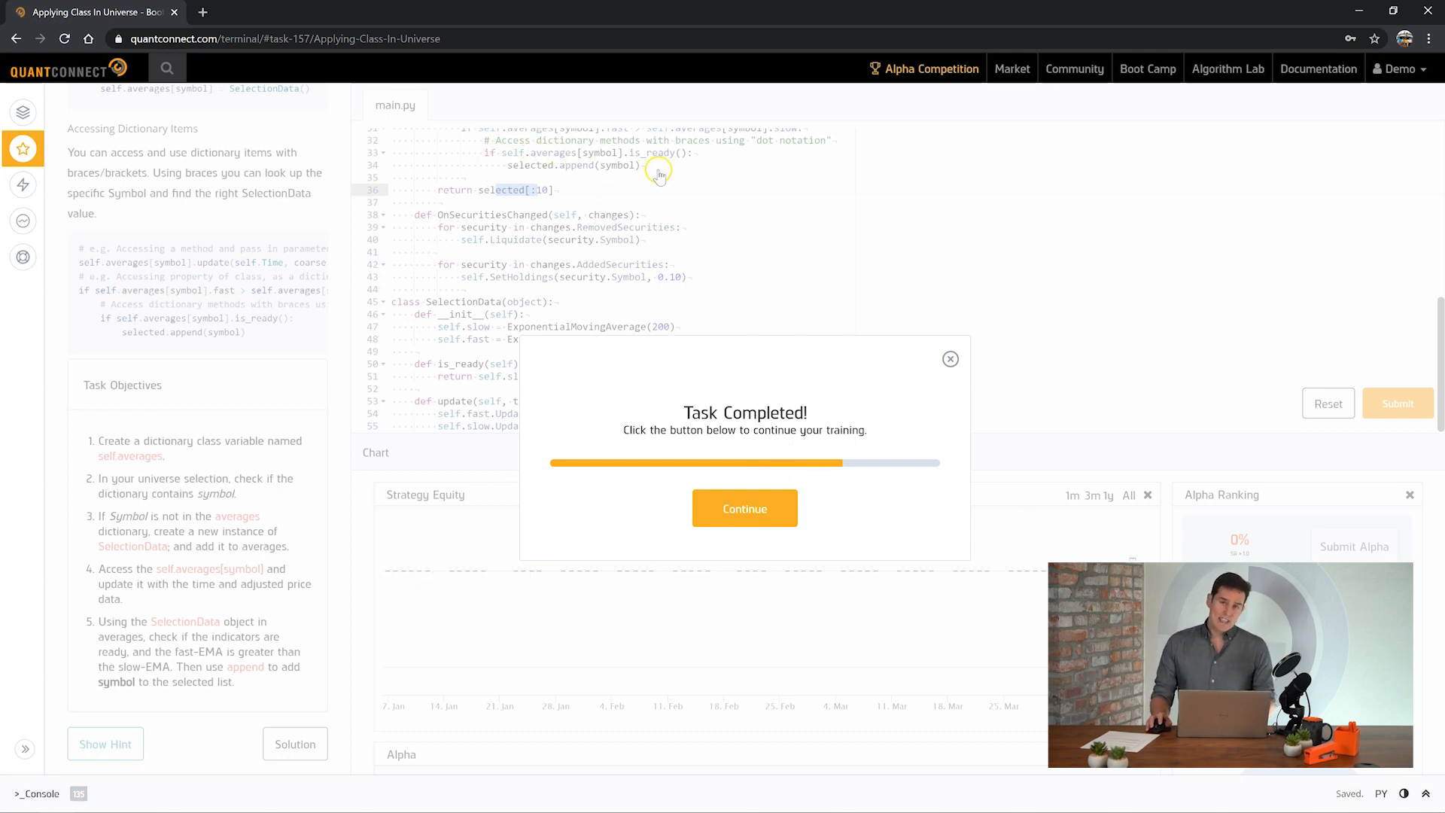
mouse_move(594, 175)
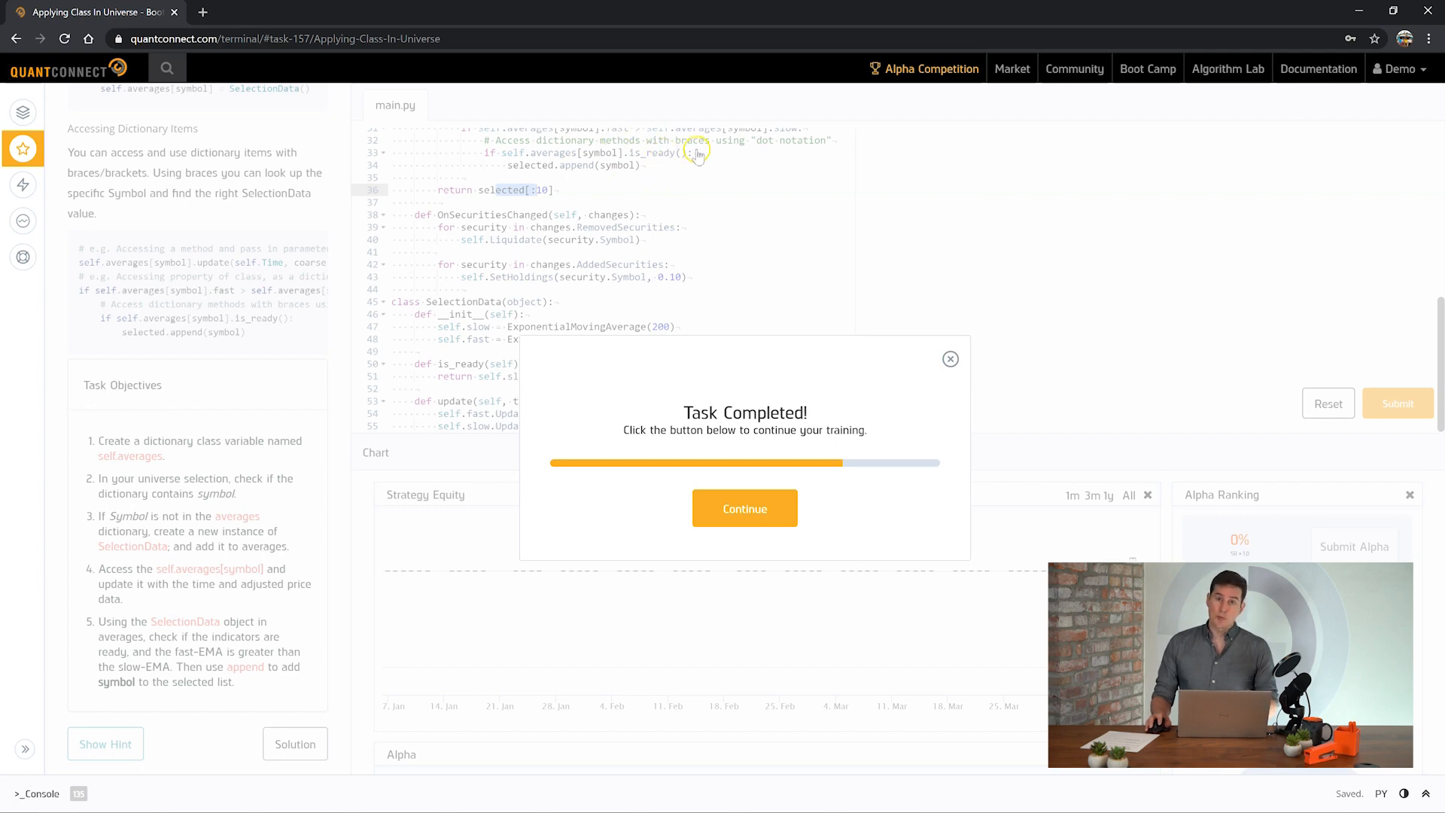
- Continue to the Preparing Indicators with History task
click(743, 508)
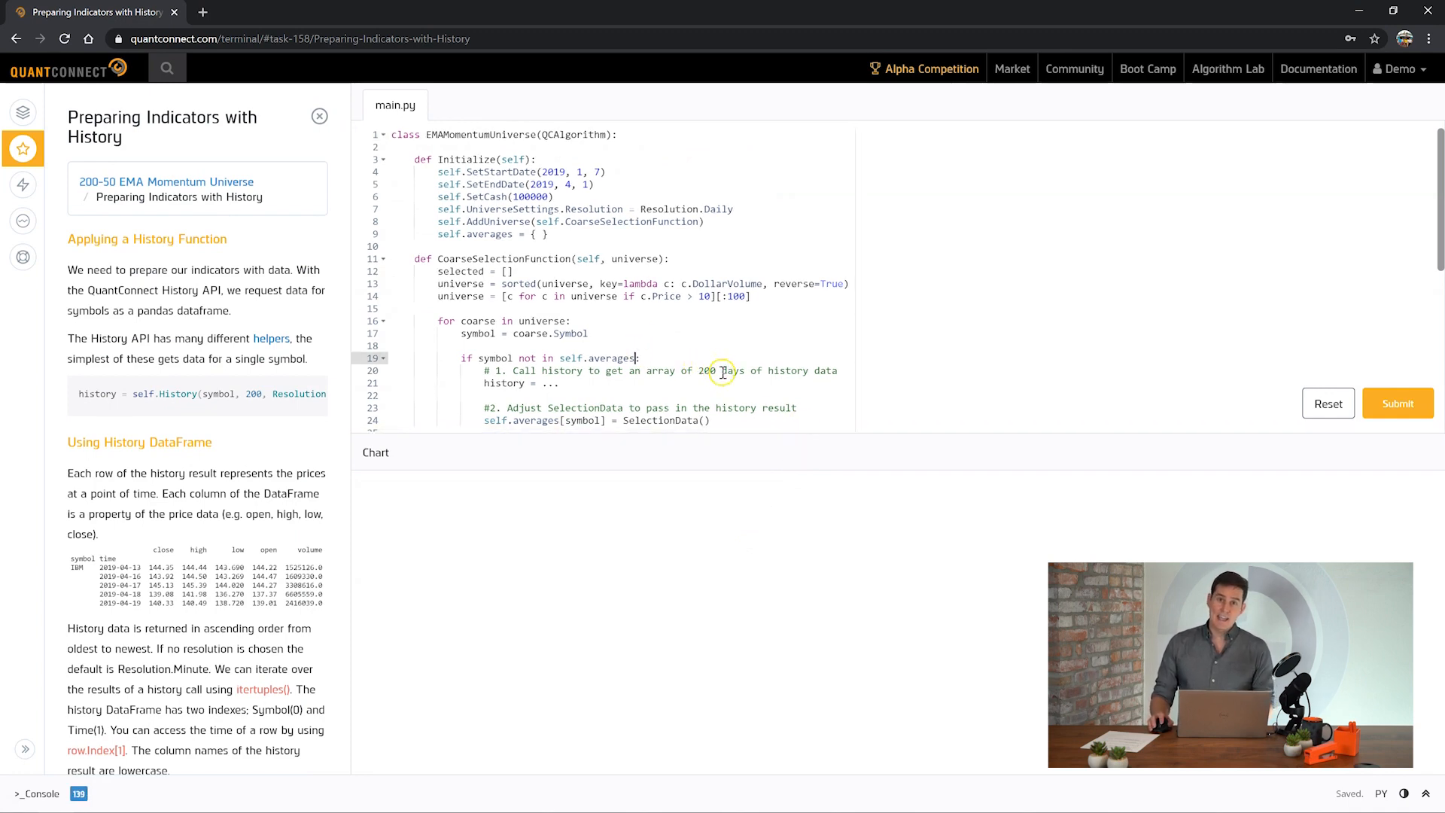
mouse_move(738, 349)
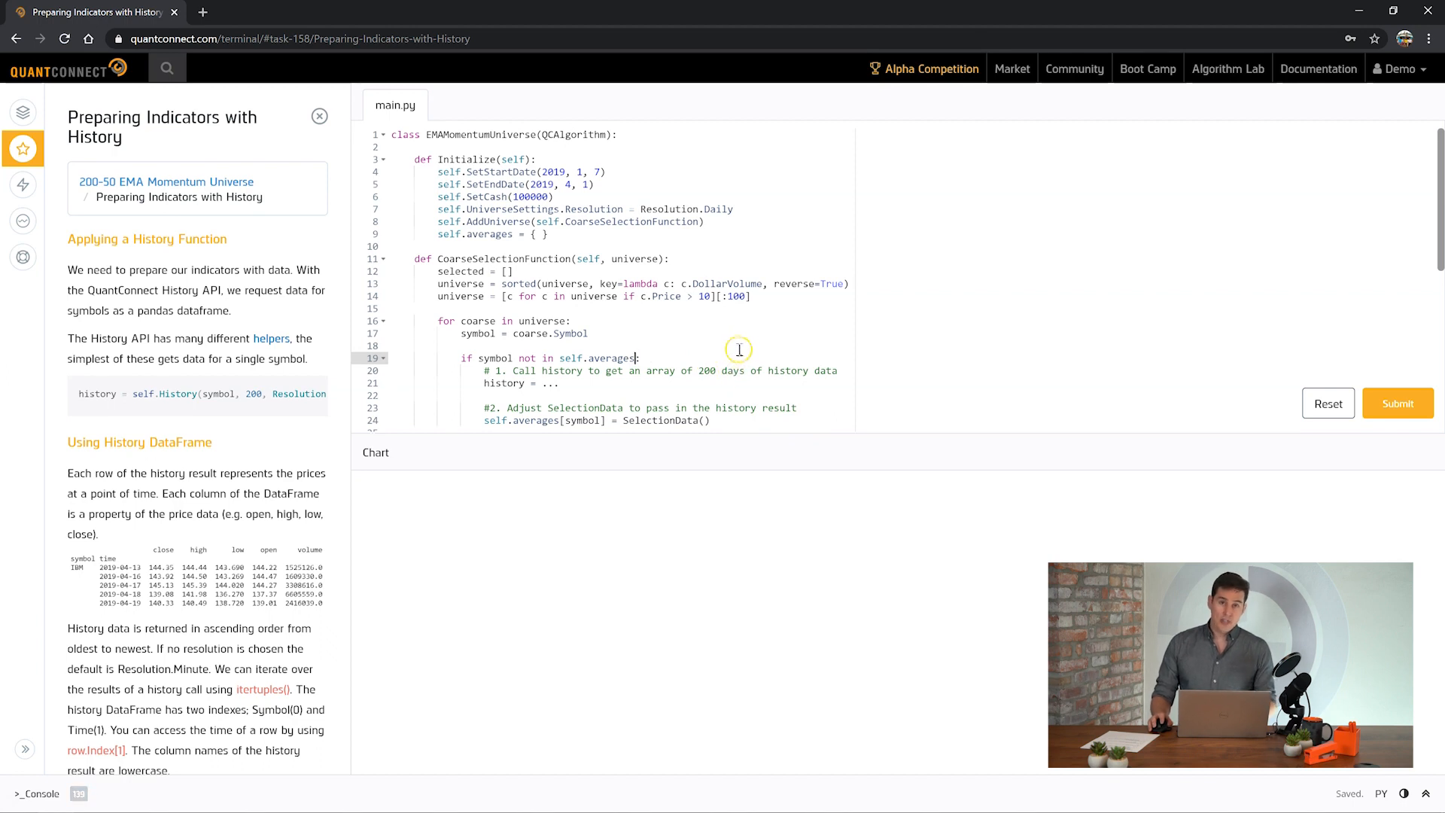
mouse_move(766, 329)
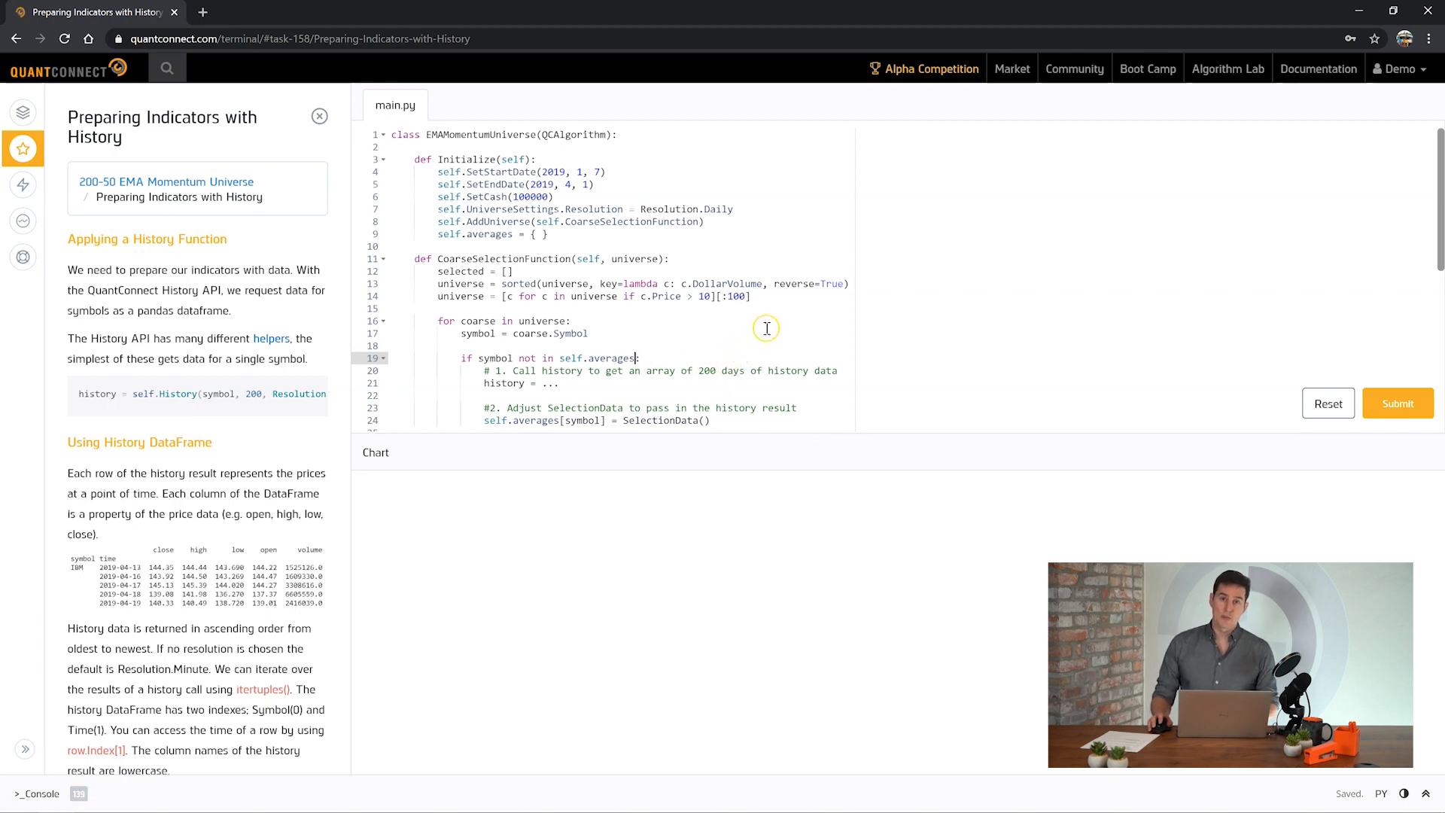
mouse_move(774, 331)
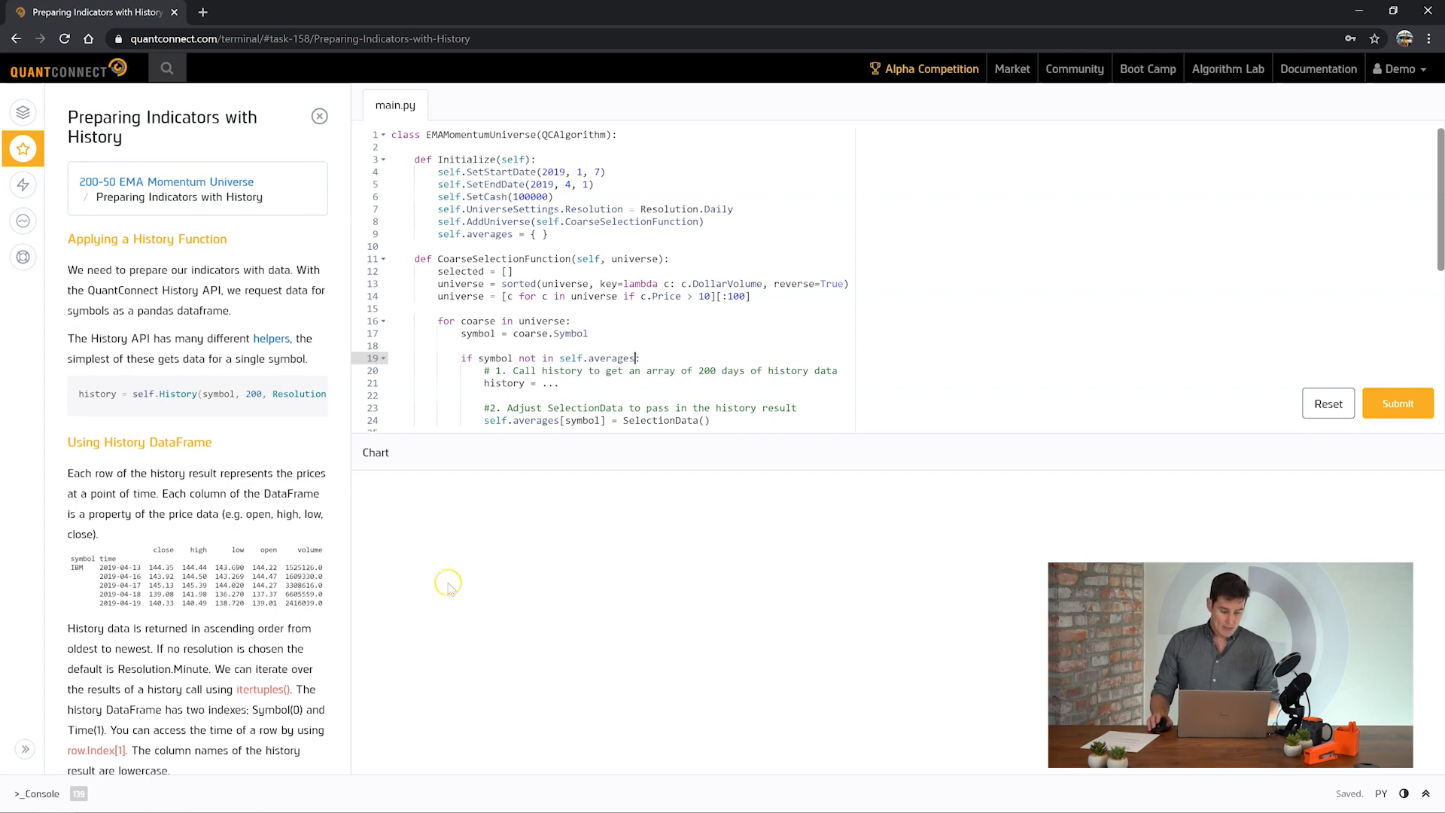
- Copy the lesson's self.History(symbol, 200, Resolution.Daily) example into the history assignment
scroll(down, 3)
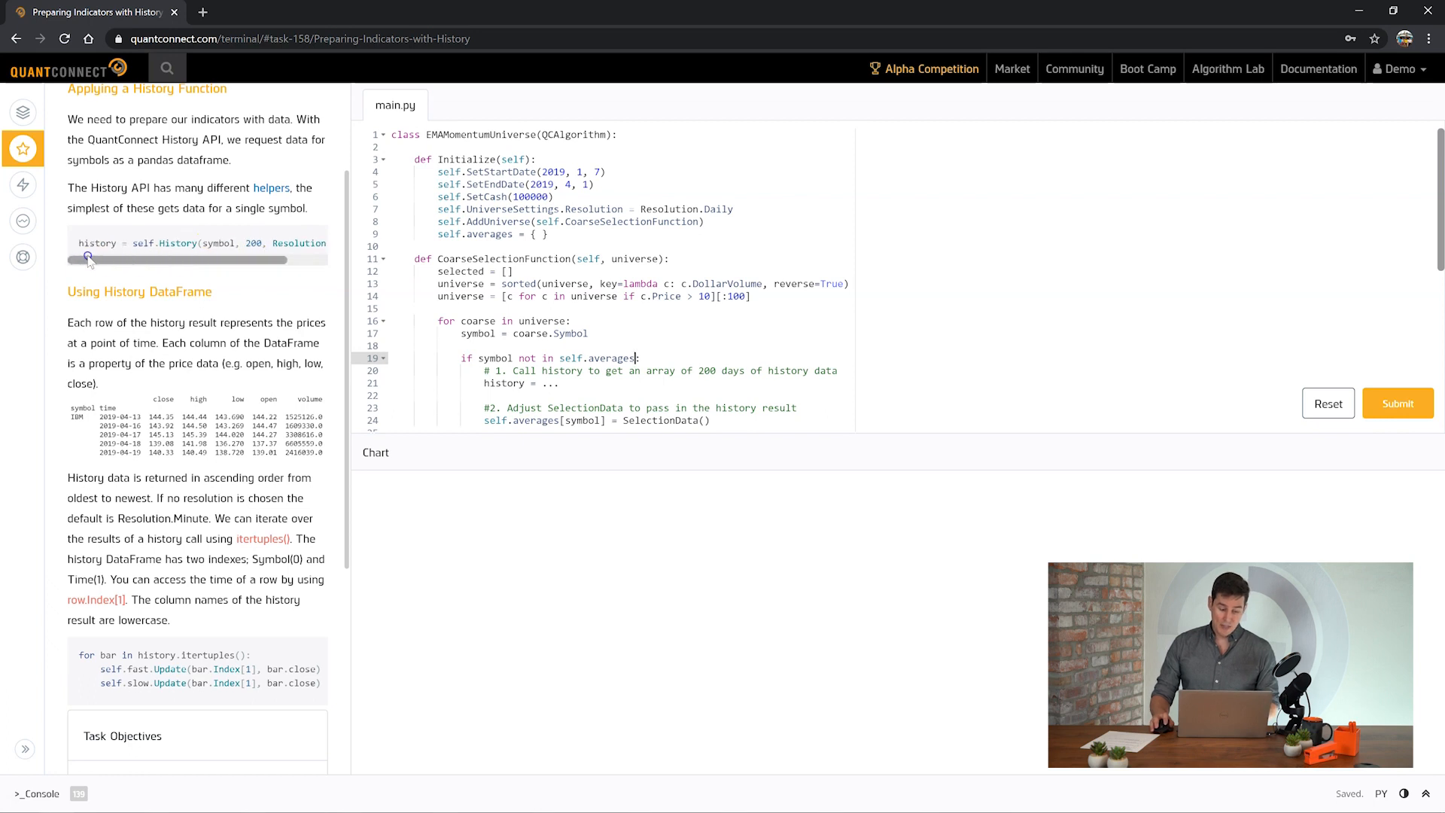
triple_click(198, 243)
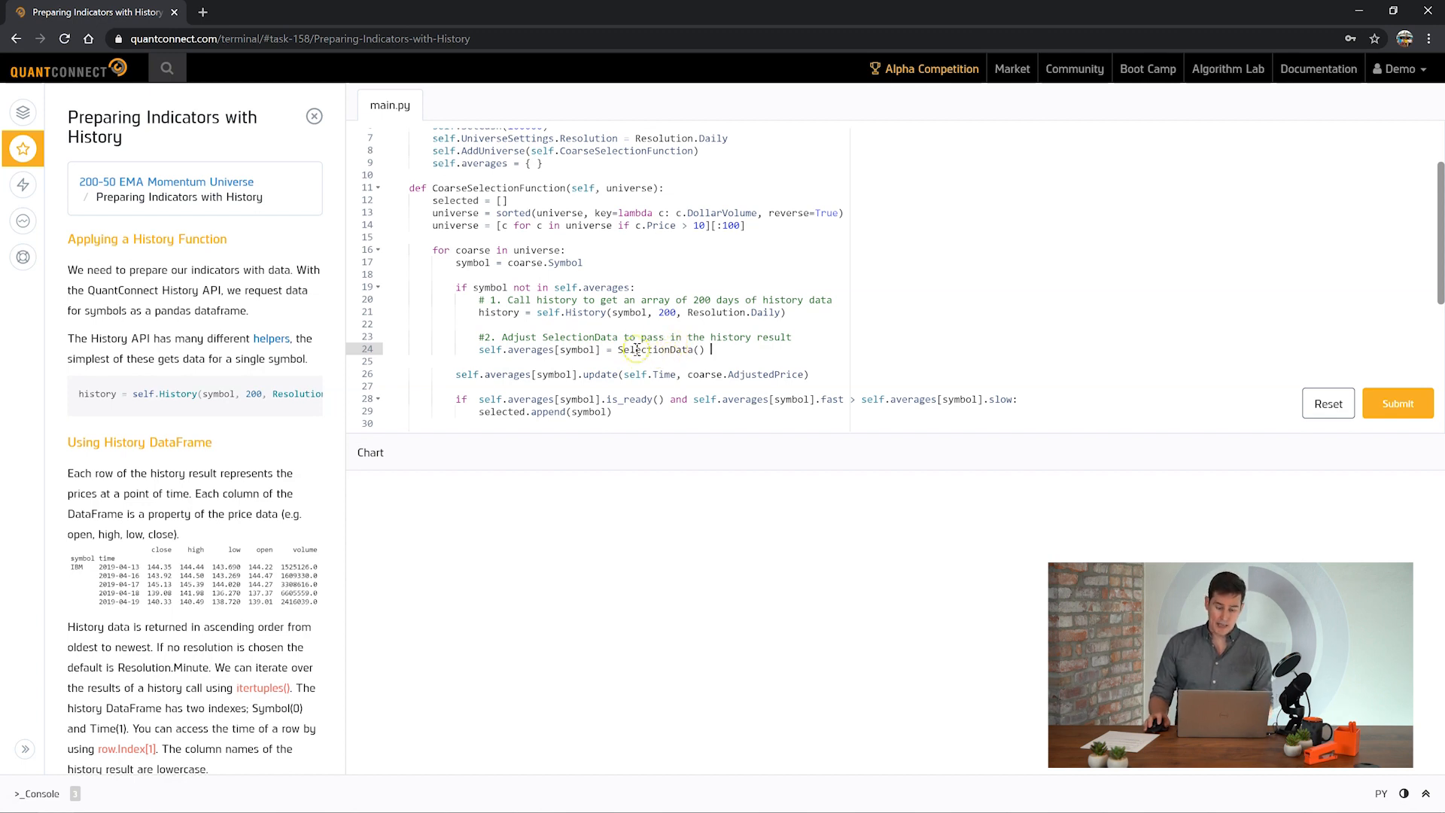
- Change SelectionData() to SelectionData(history) and add a history parameter to __init__
double_click(497, 311)
text(history)
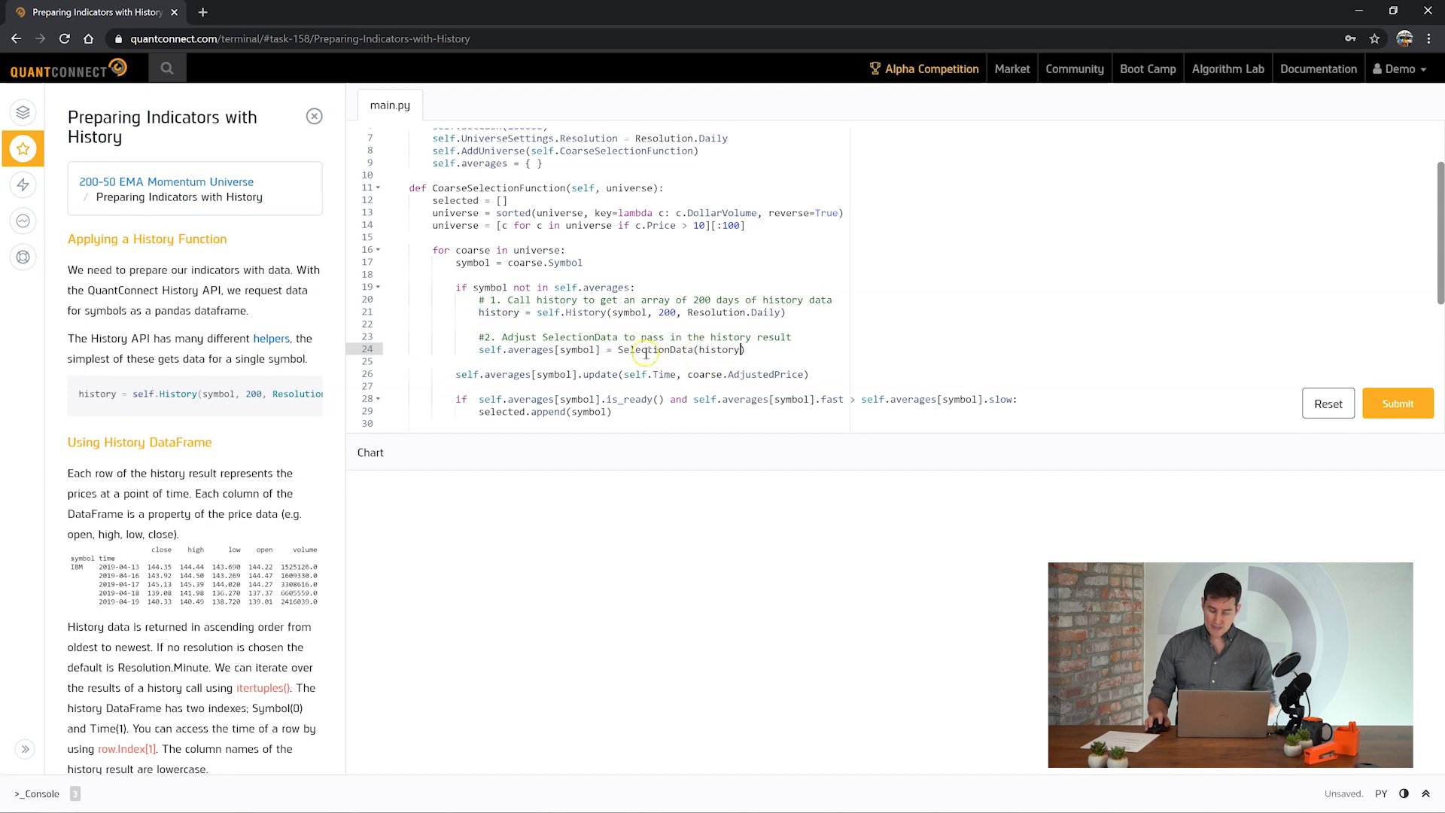
scroll(down, 3)
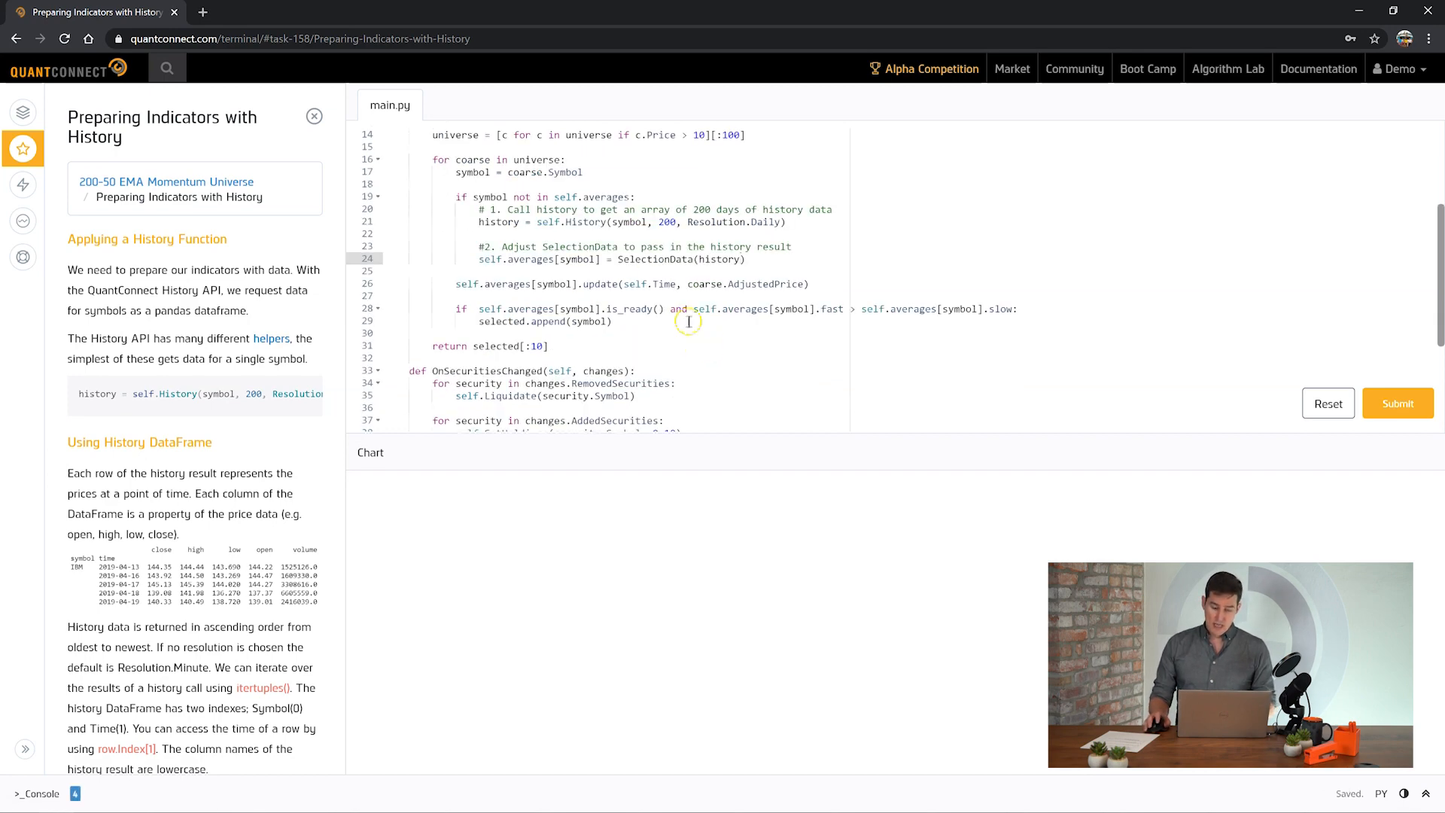
scroll(down, 3)
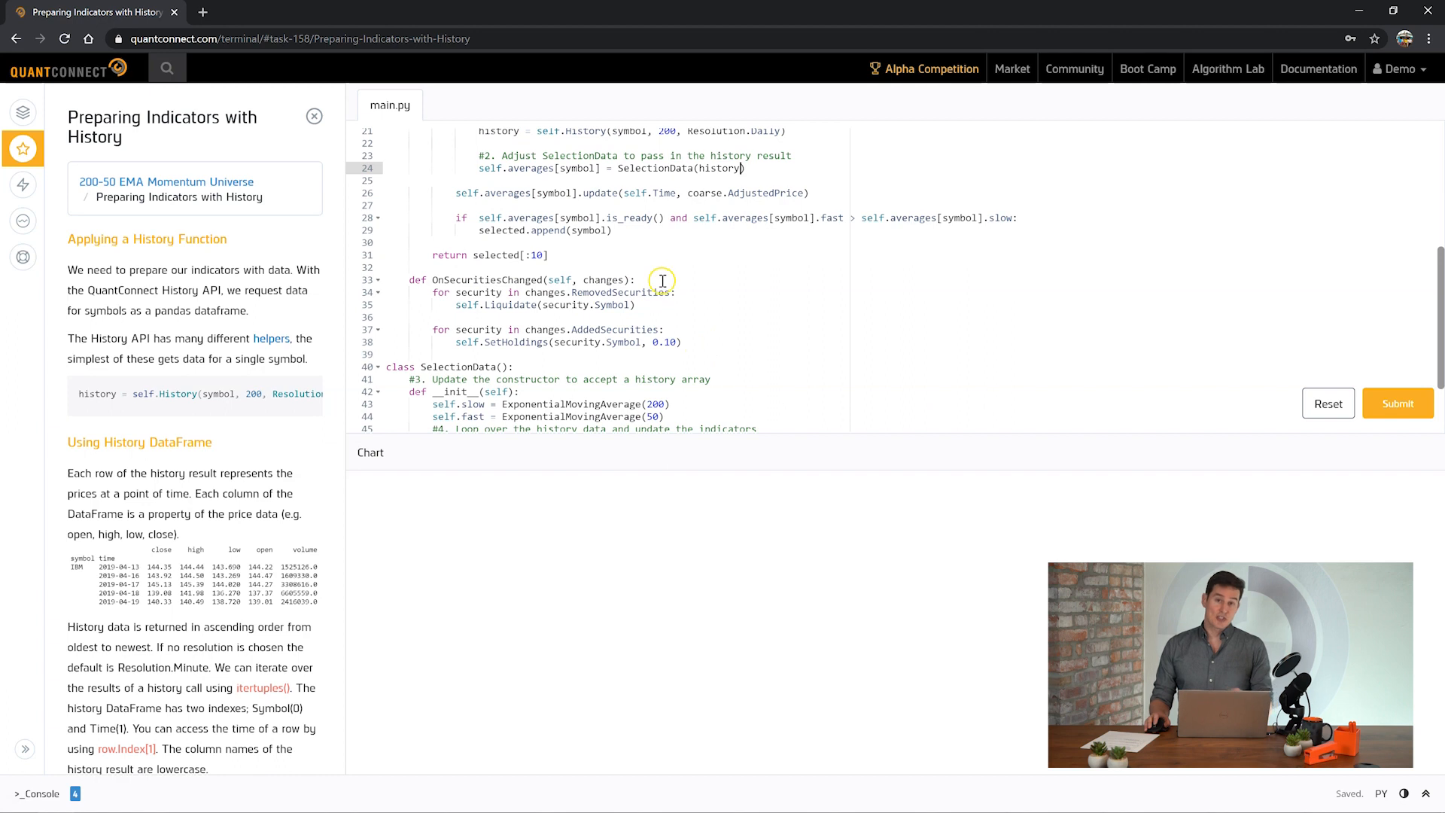
mouse_move(661, 268)
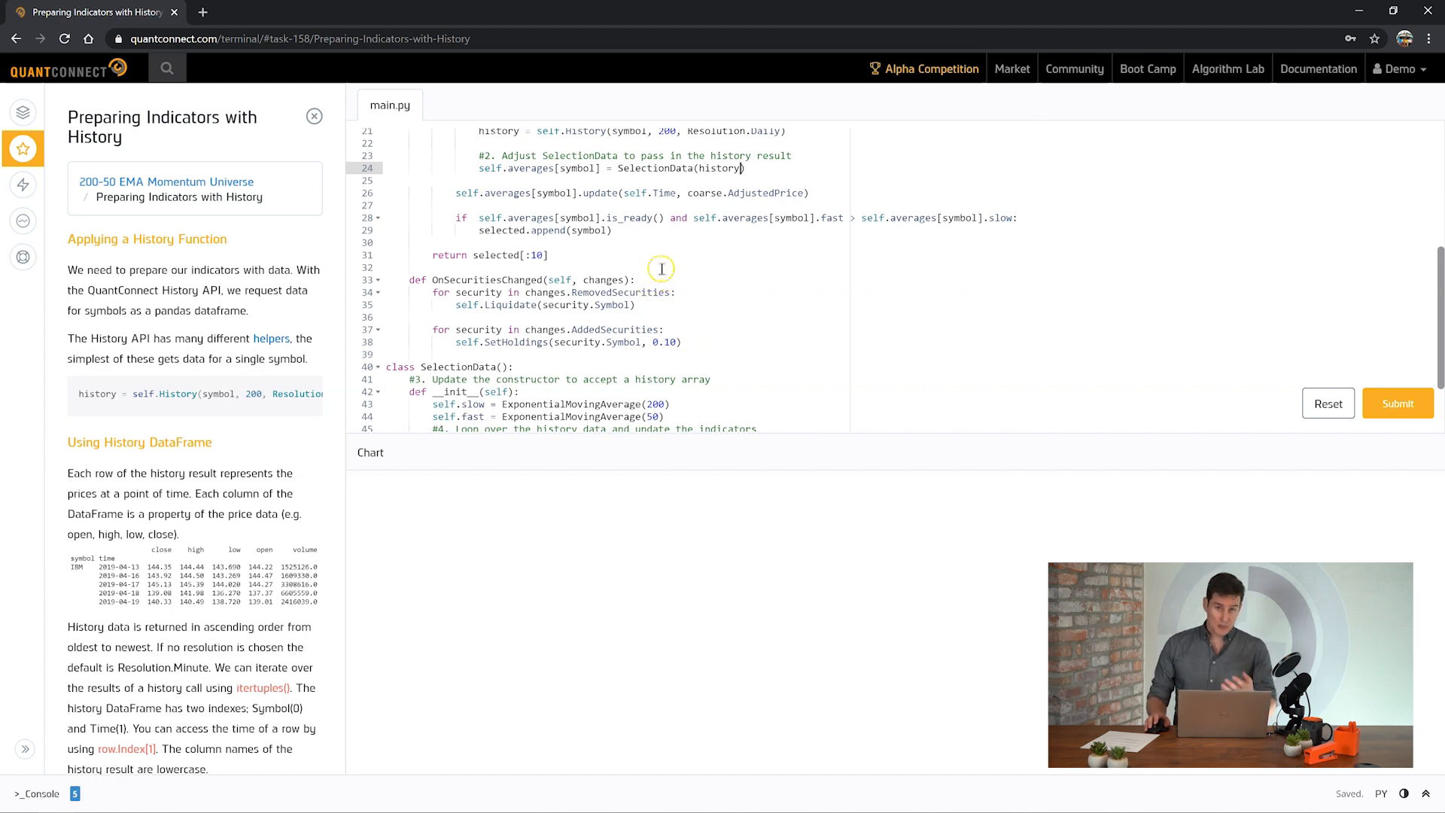
scroll(down, 3)
text(, )
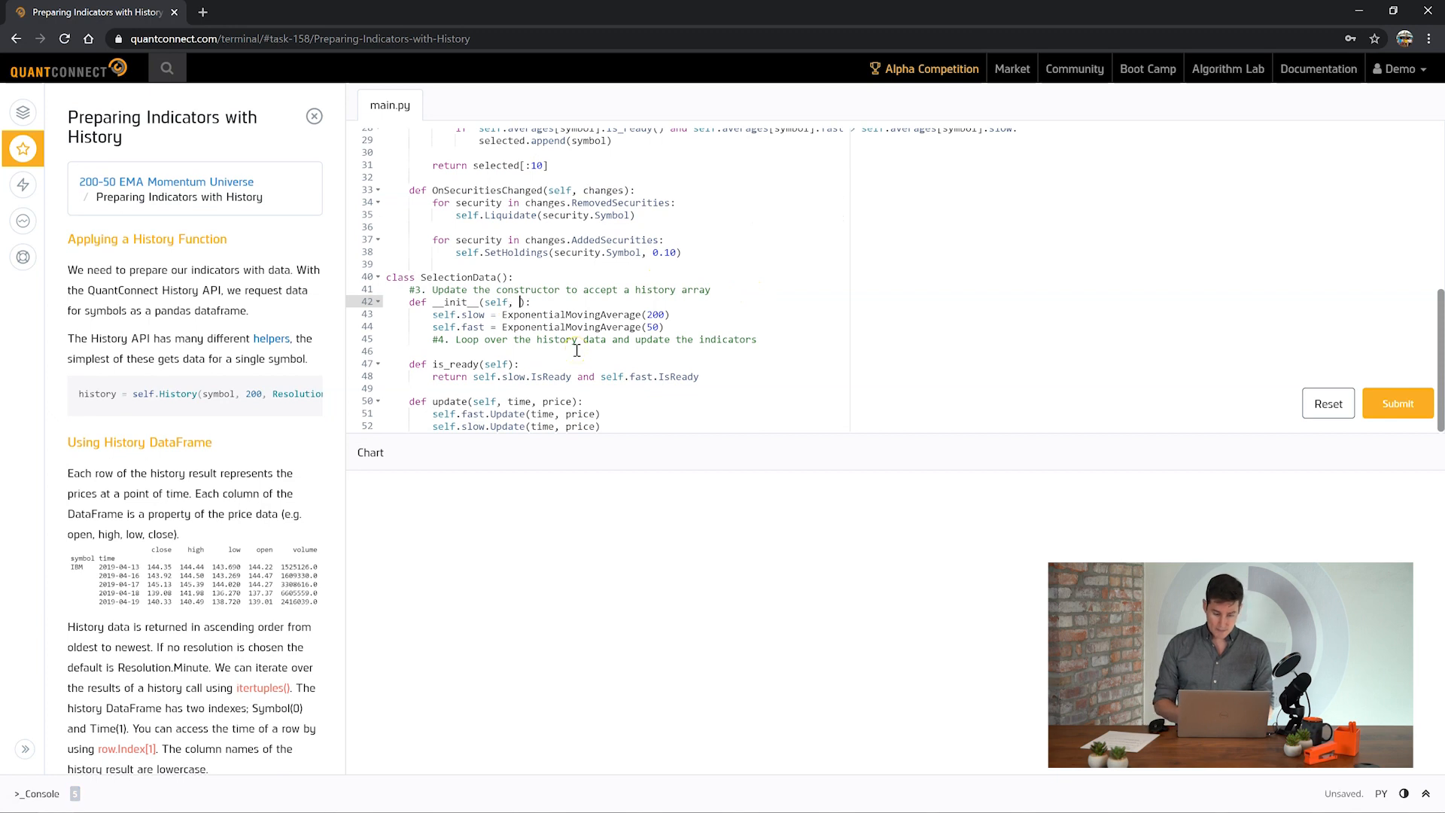
text(his)
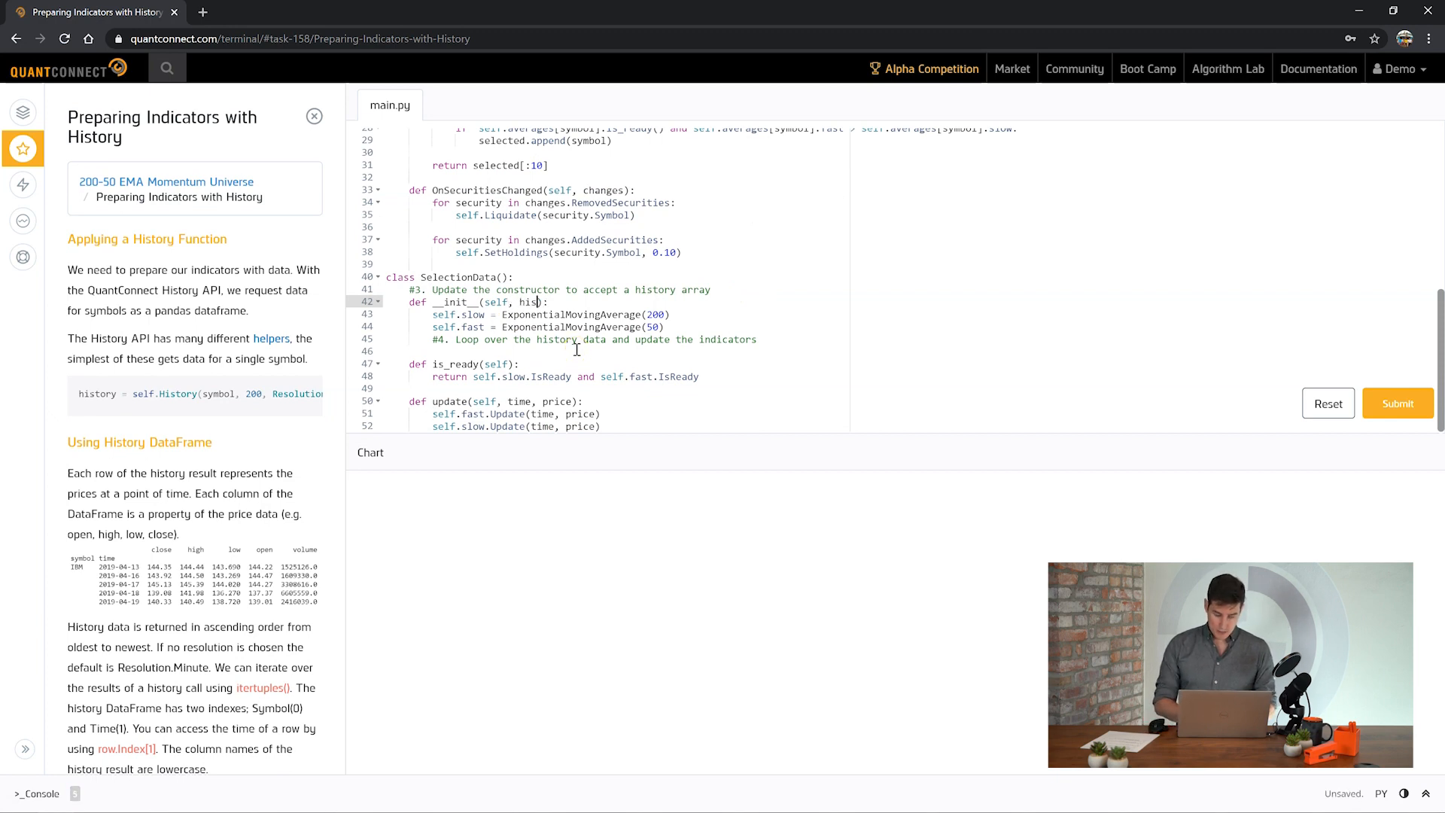
text(history)
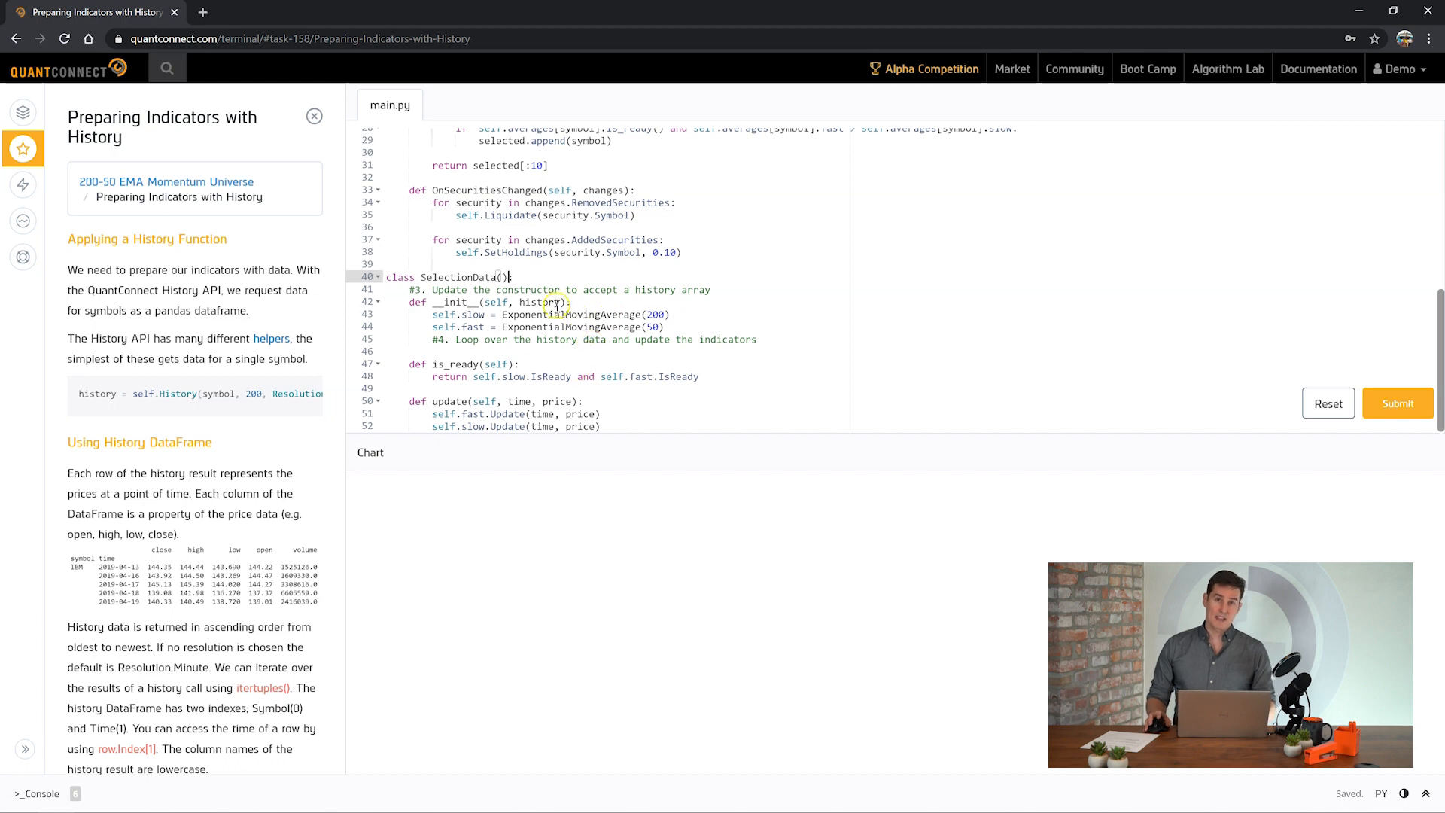
mouse_move(599, 283)
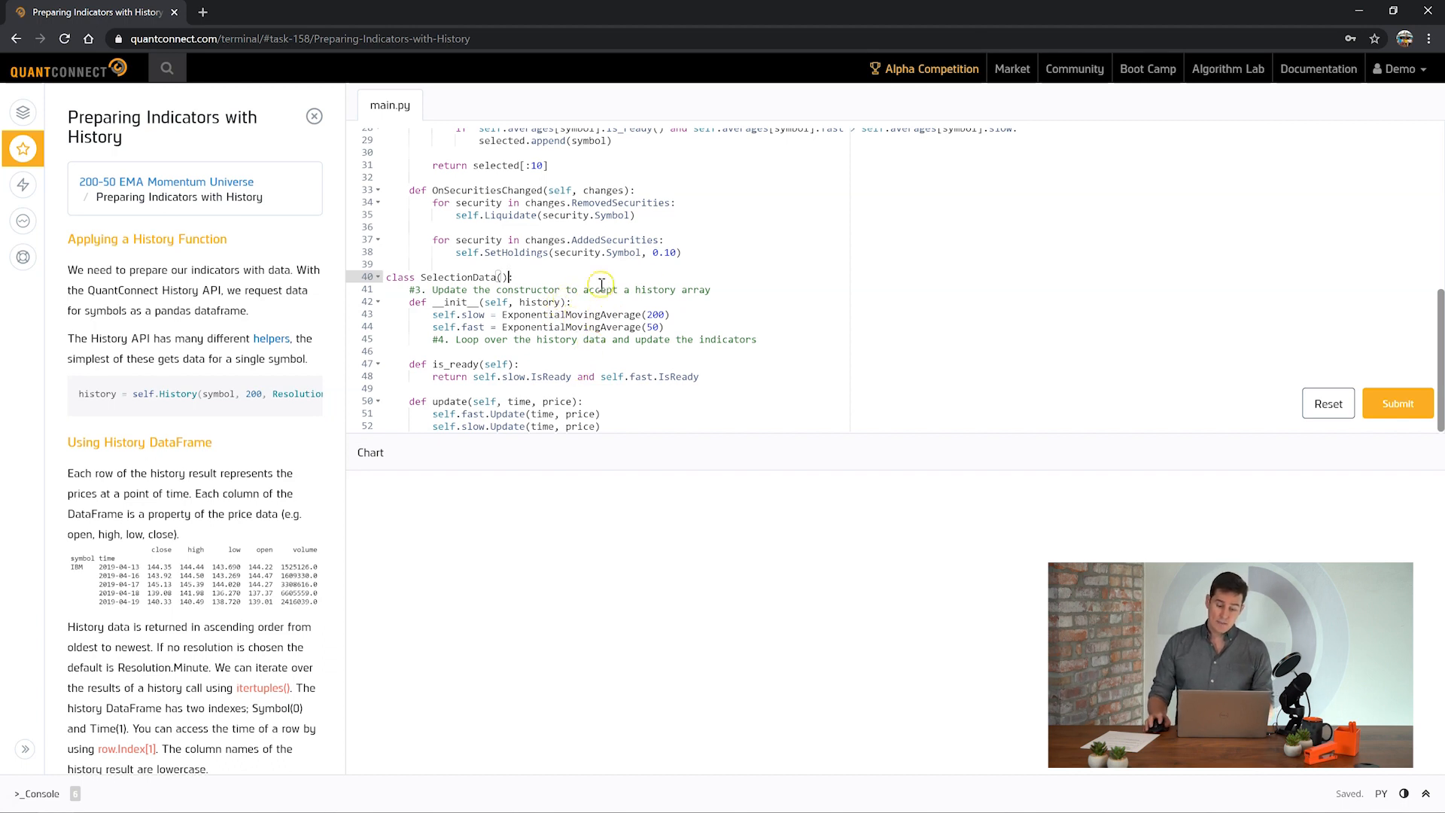
mouse_move(821, 356)
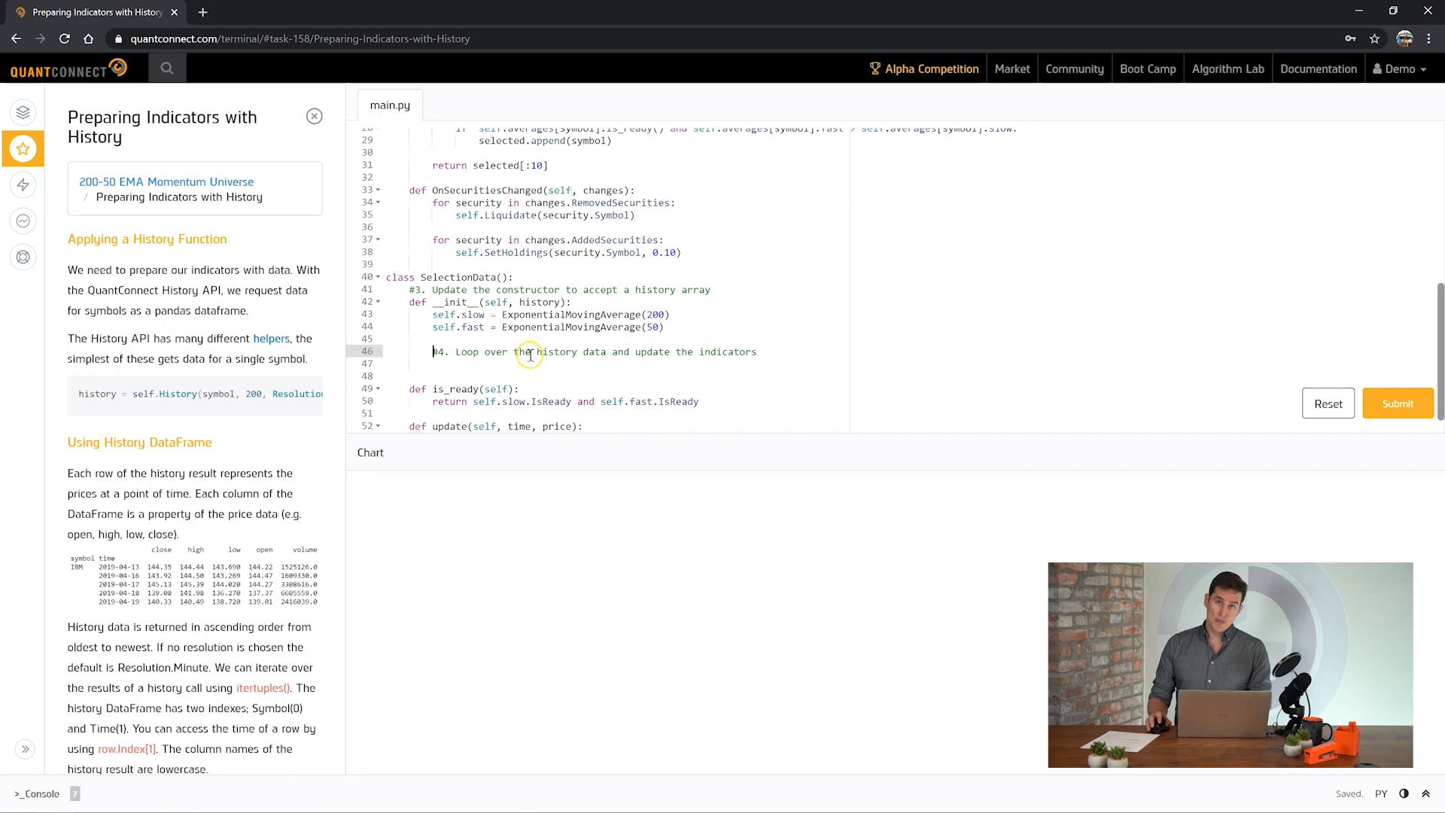
- Indent the pasted itertuples loop updating fast and slow with bar.Index[1] and bar.close
scroll(down, 3)
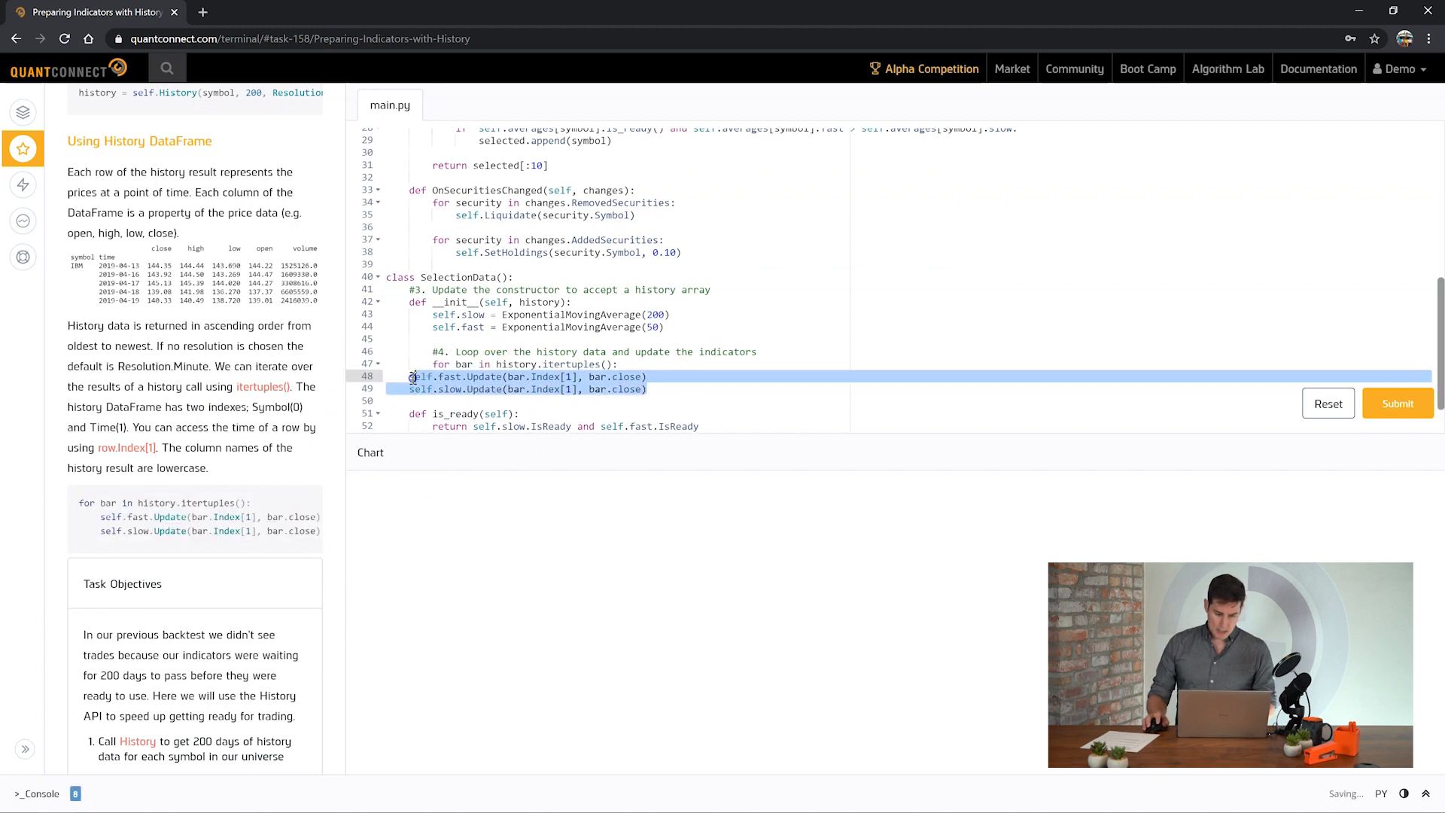
click(445, 363)
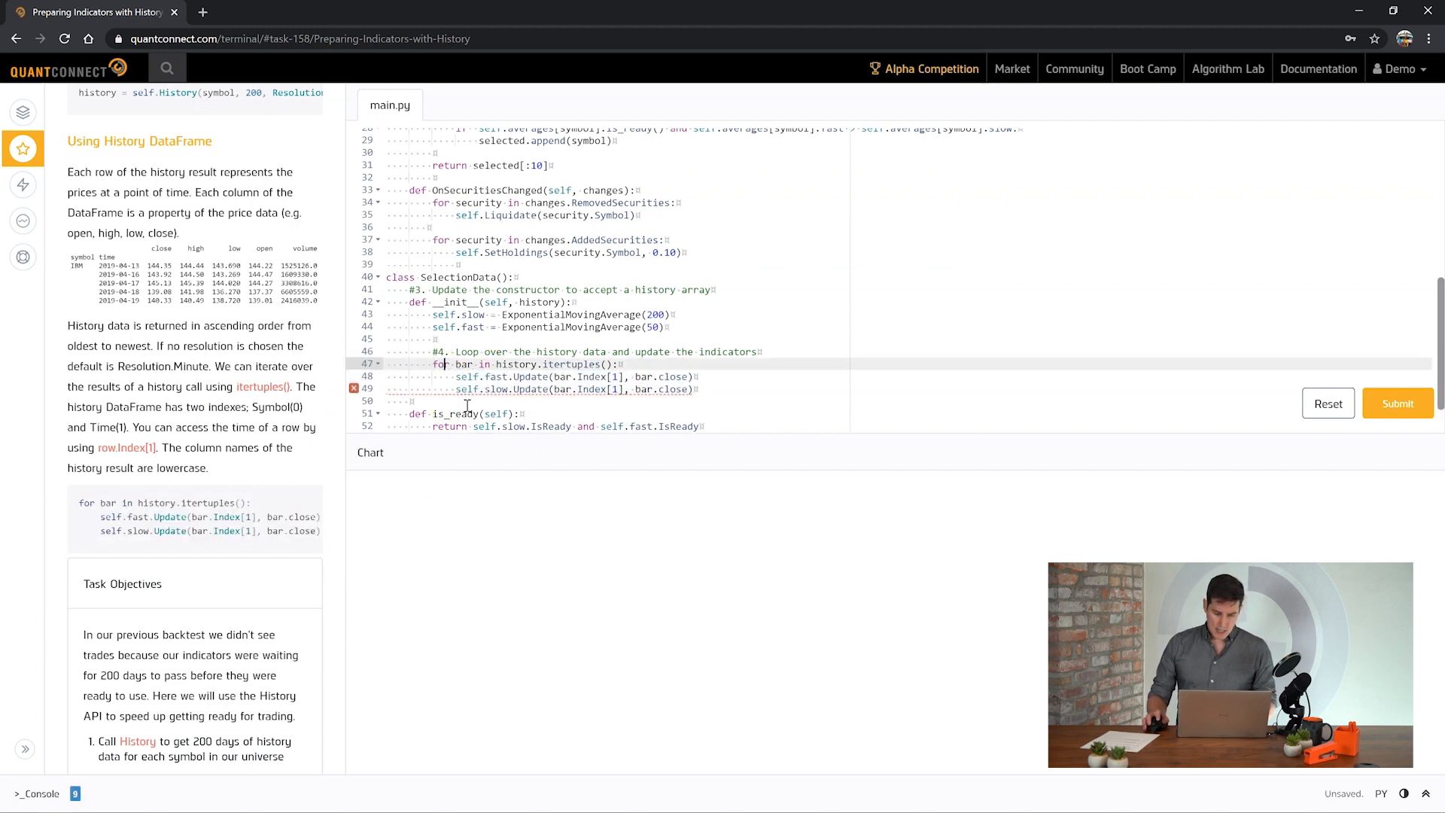
key(ctrl+s)
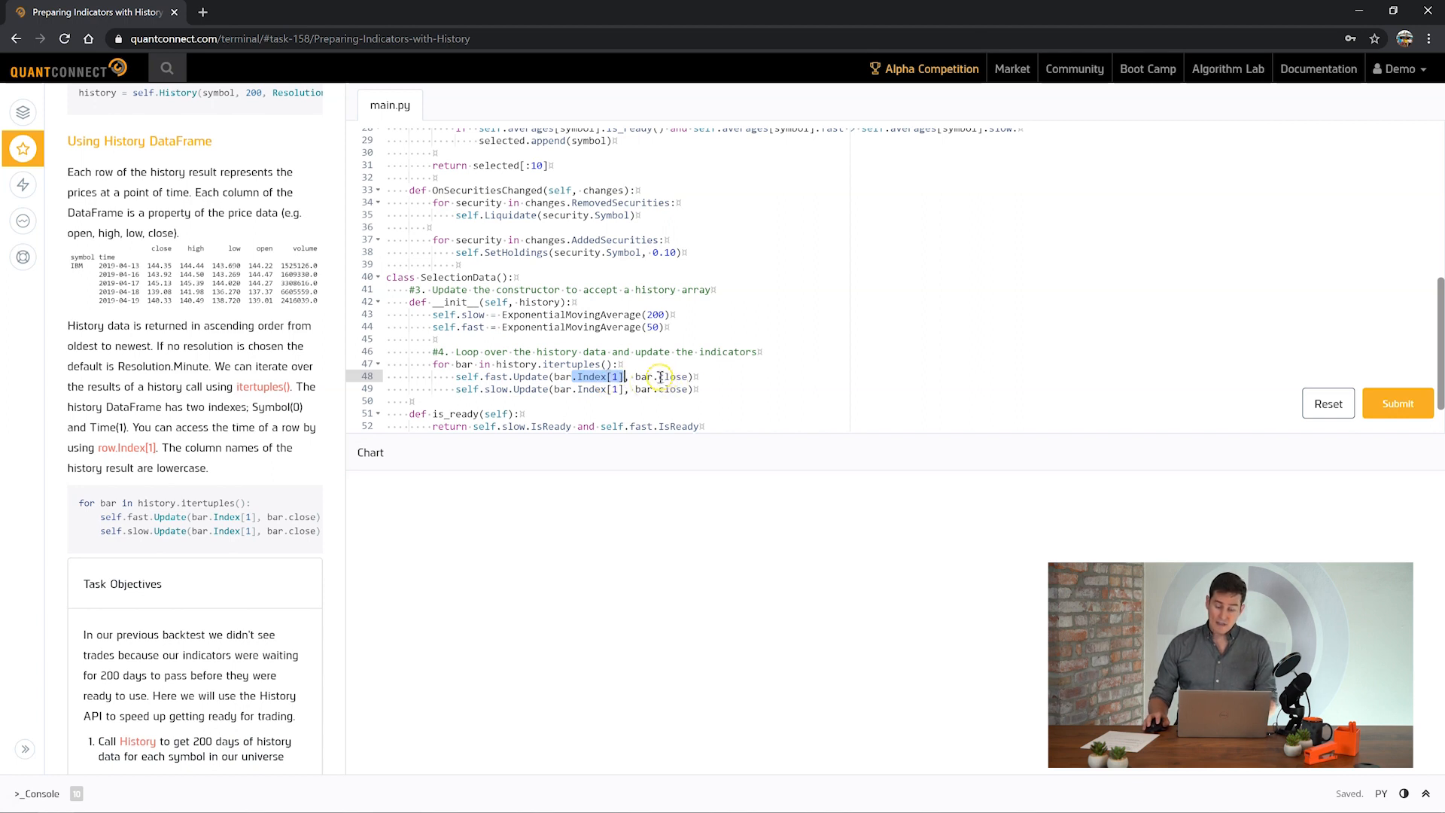
double_click(672, 376)
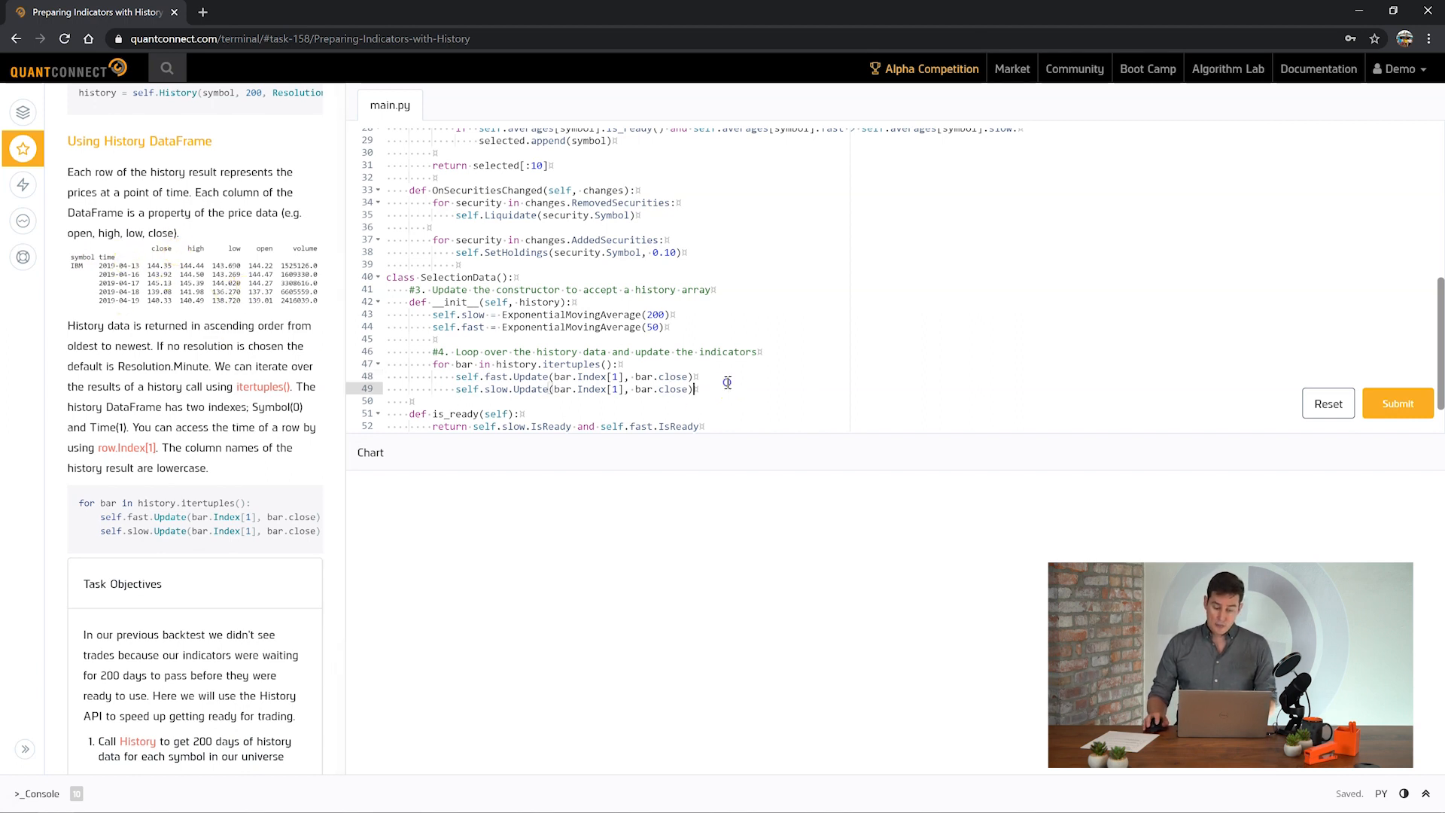
mouse_move(578, 365)
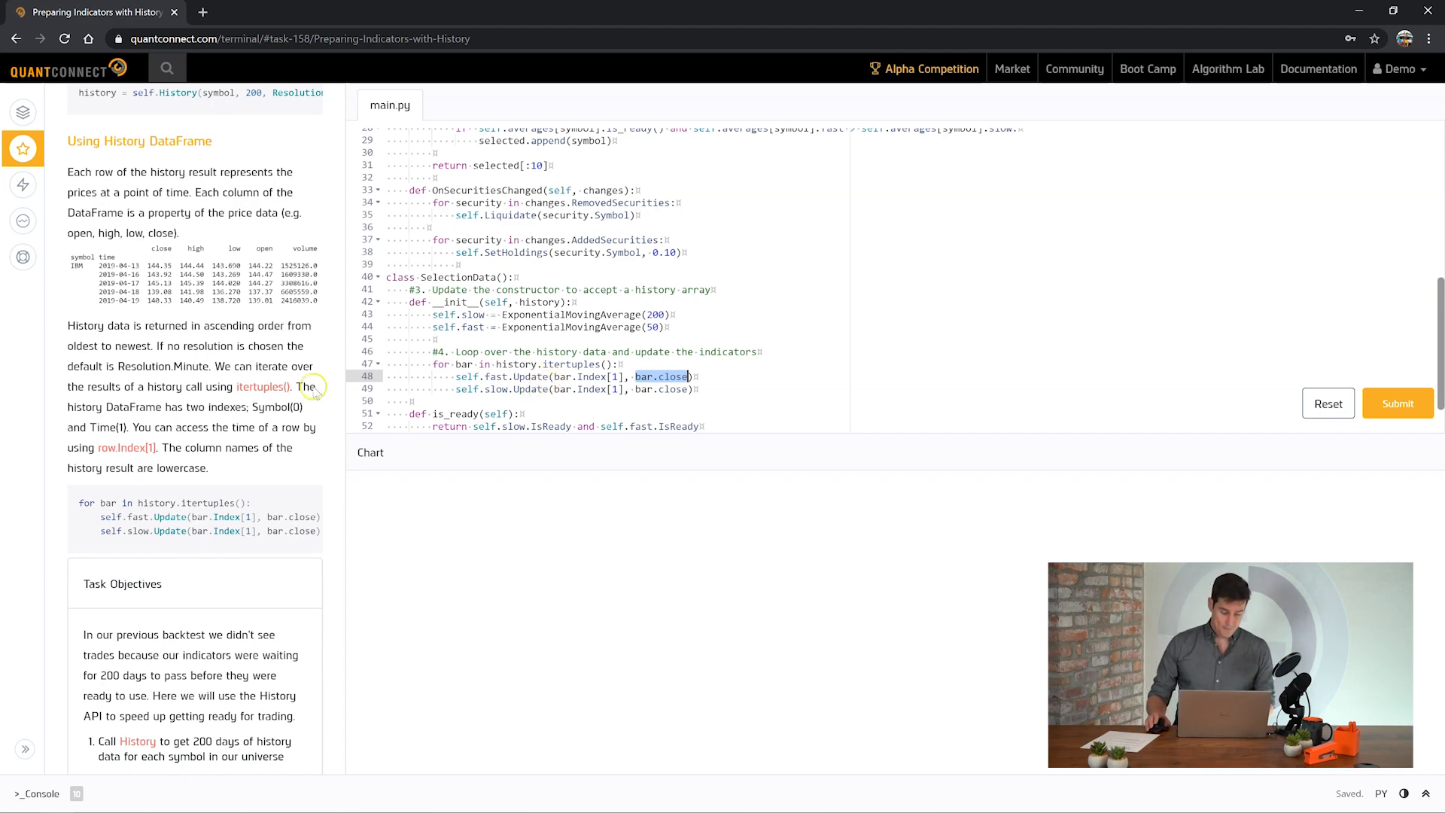
scroll(down, 3)
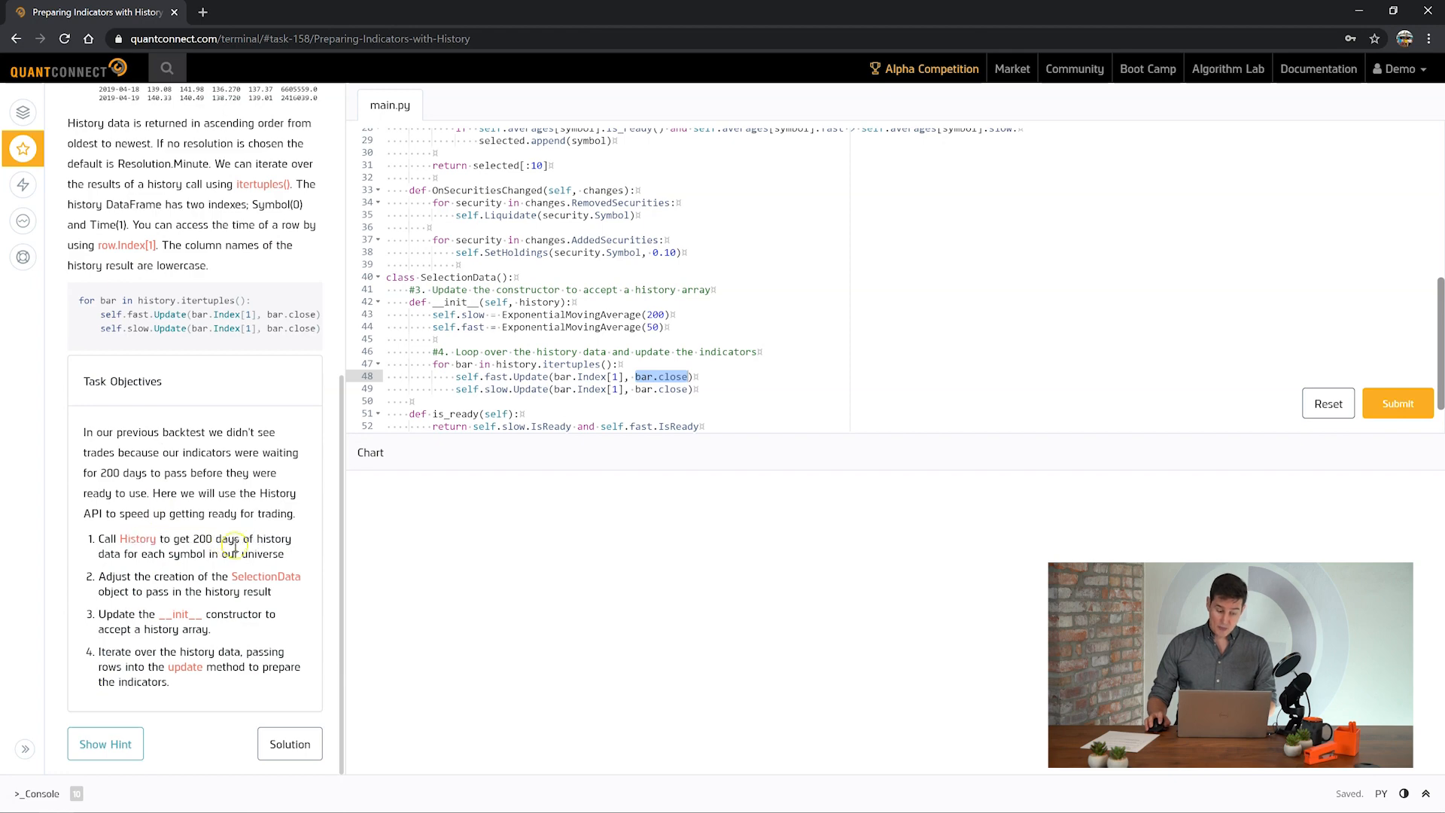
double_click(163, 575)
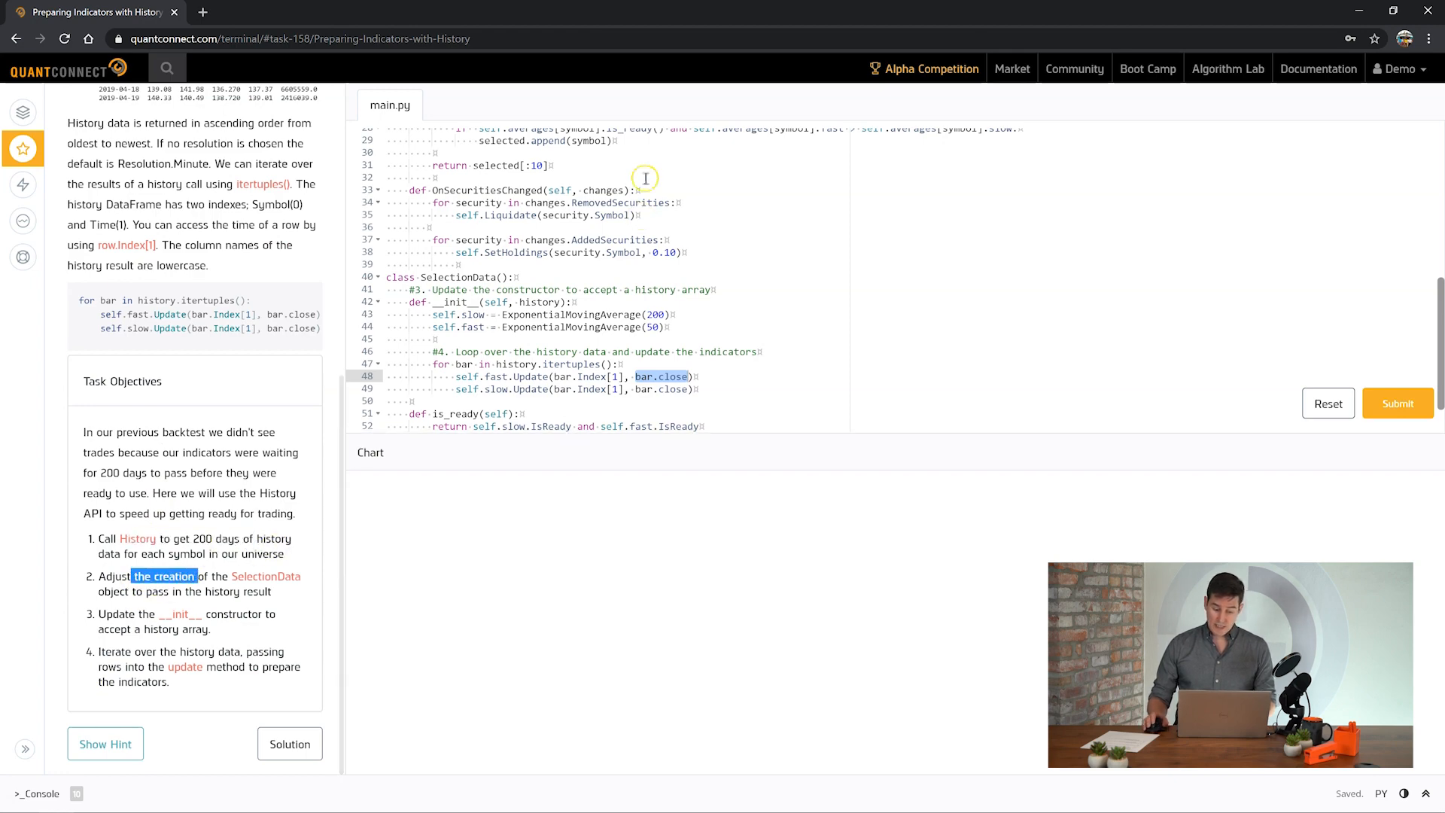
scroll(up, 3)
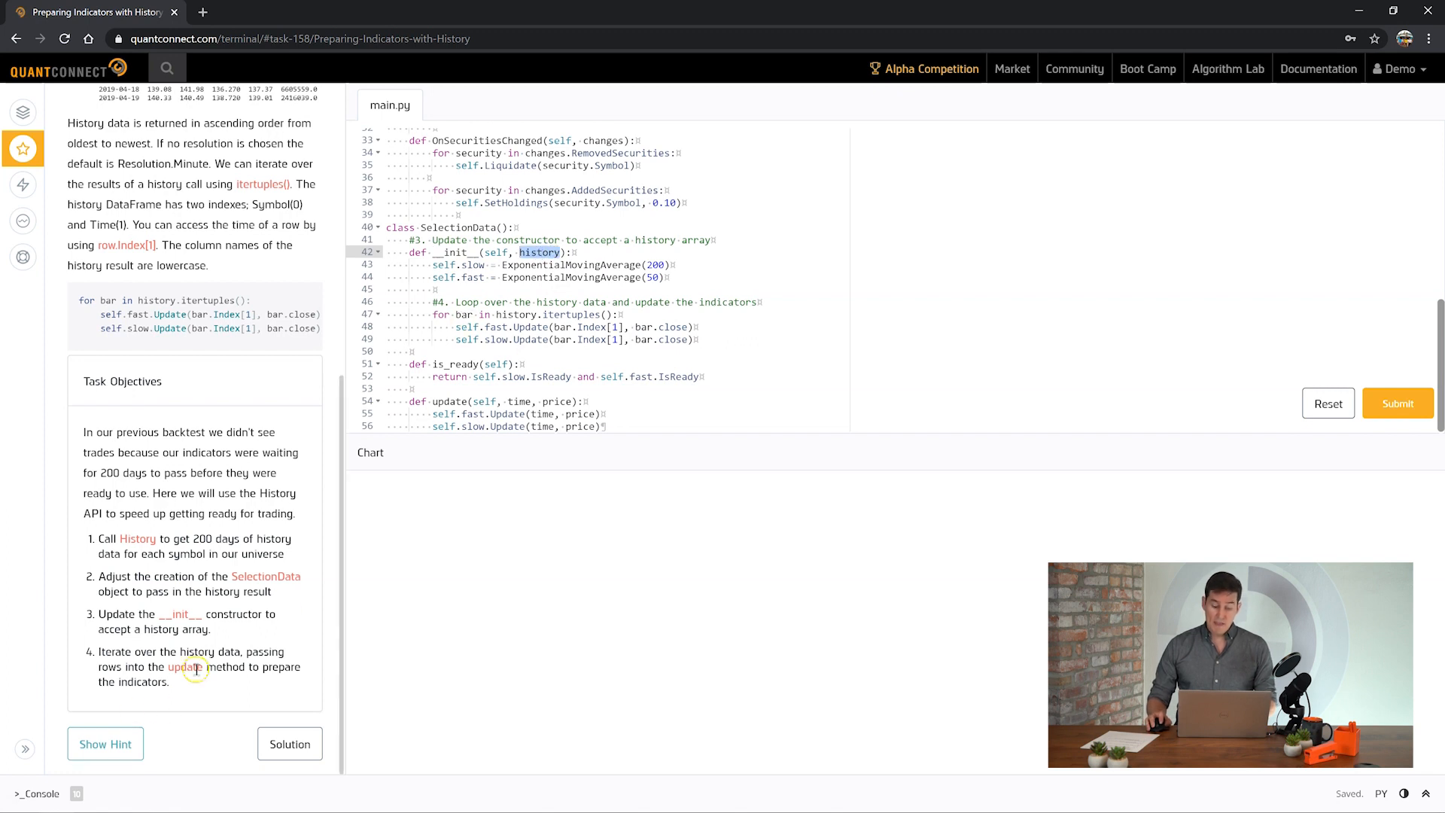
mouse_move(467, 580)
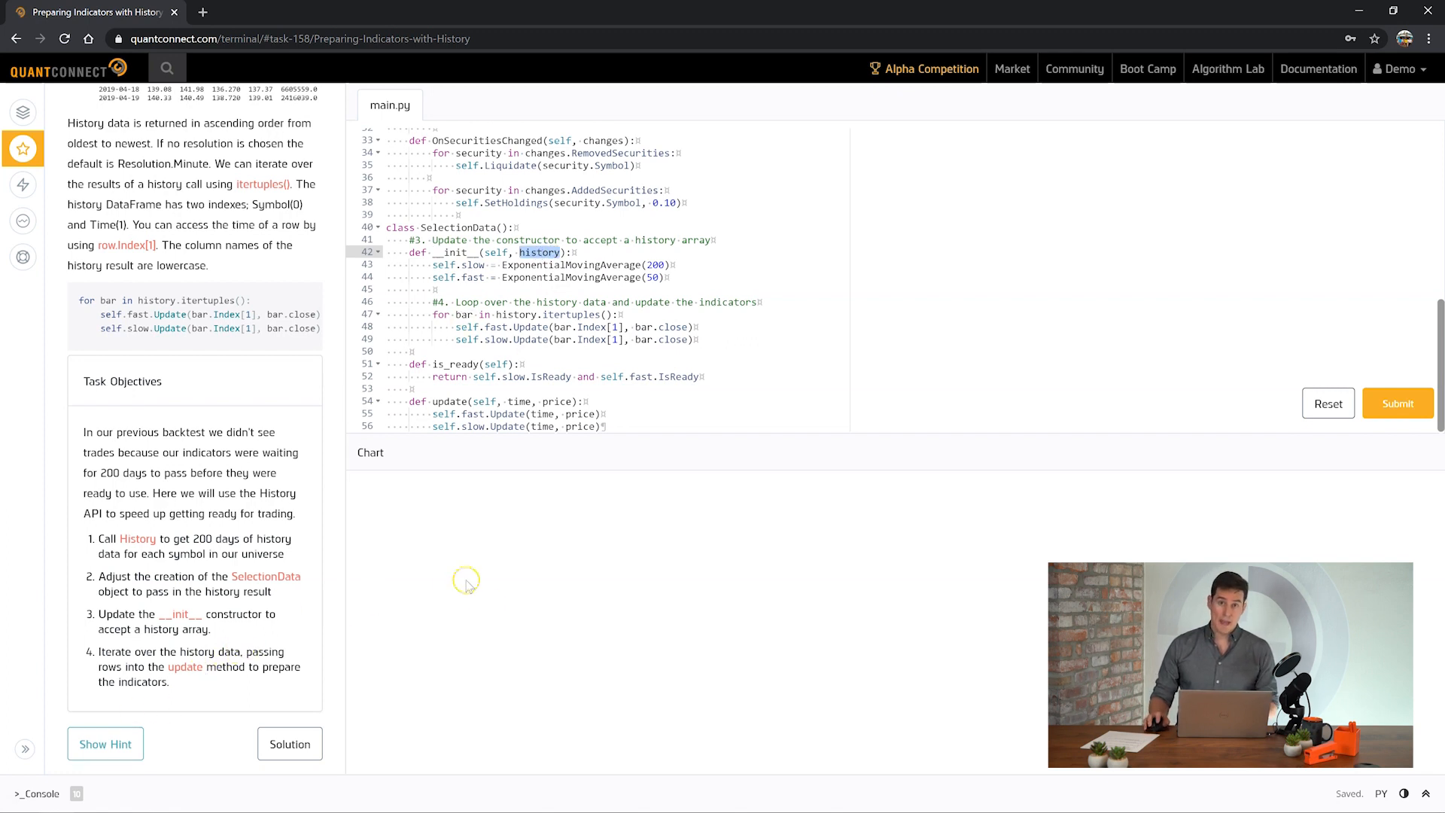
- Submit the history-warmed algorithm and let the backtest finish
click(1396, 402)
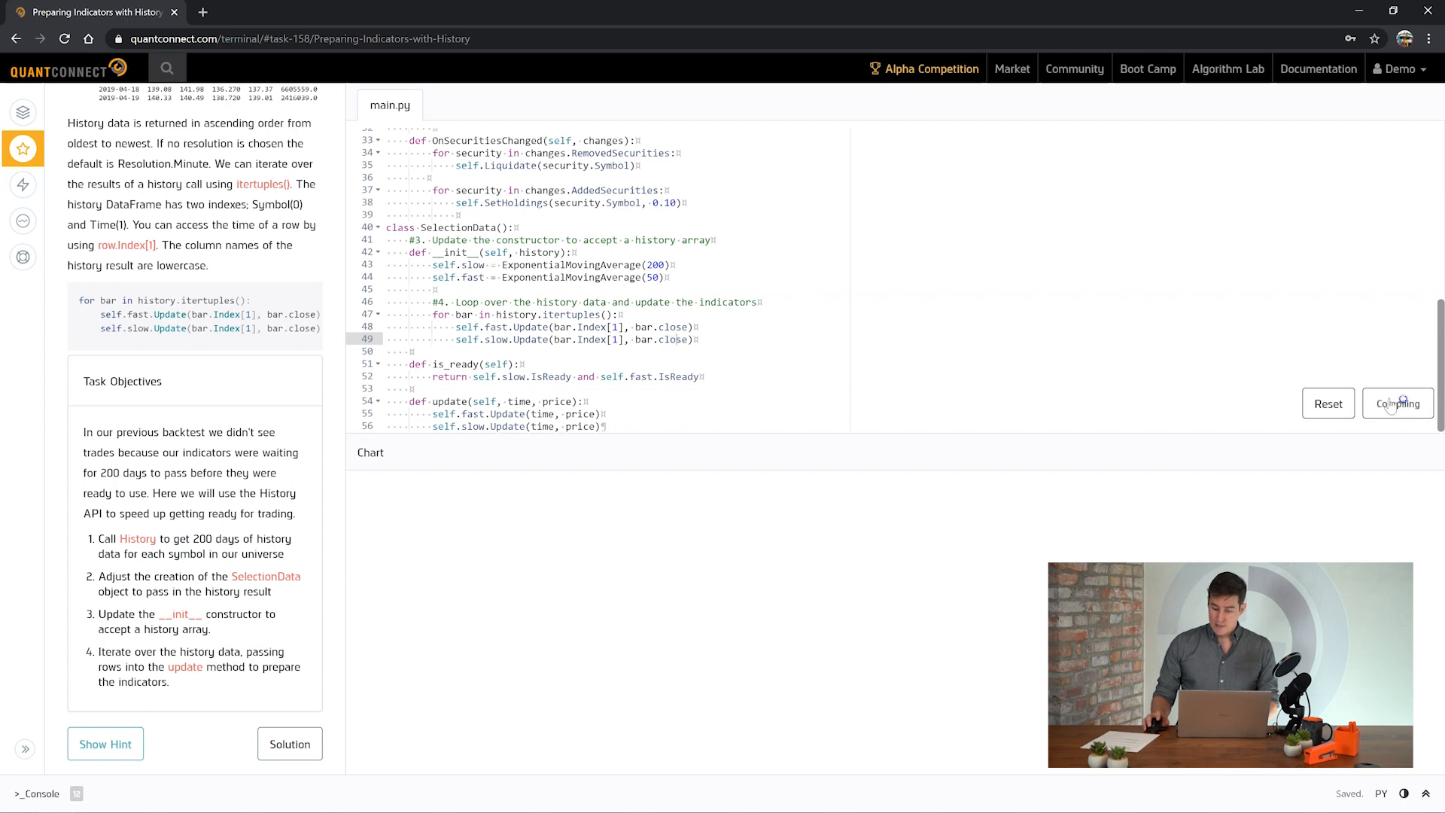
click(1396, 403)
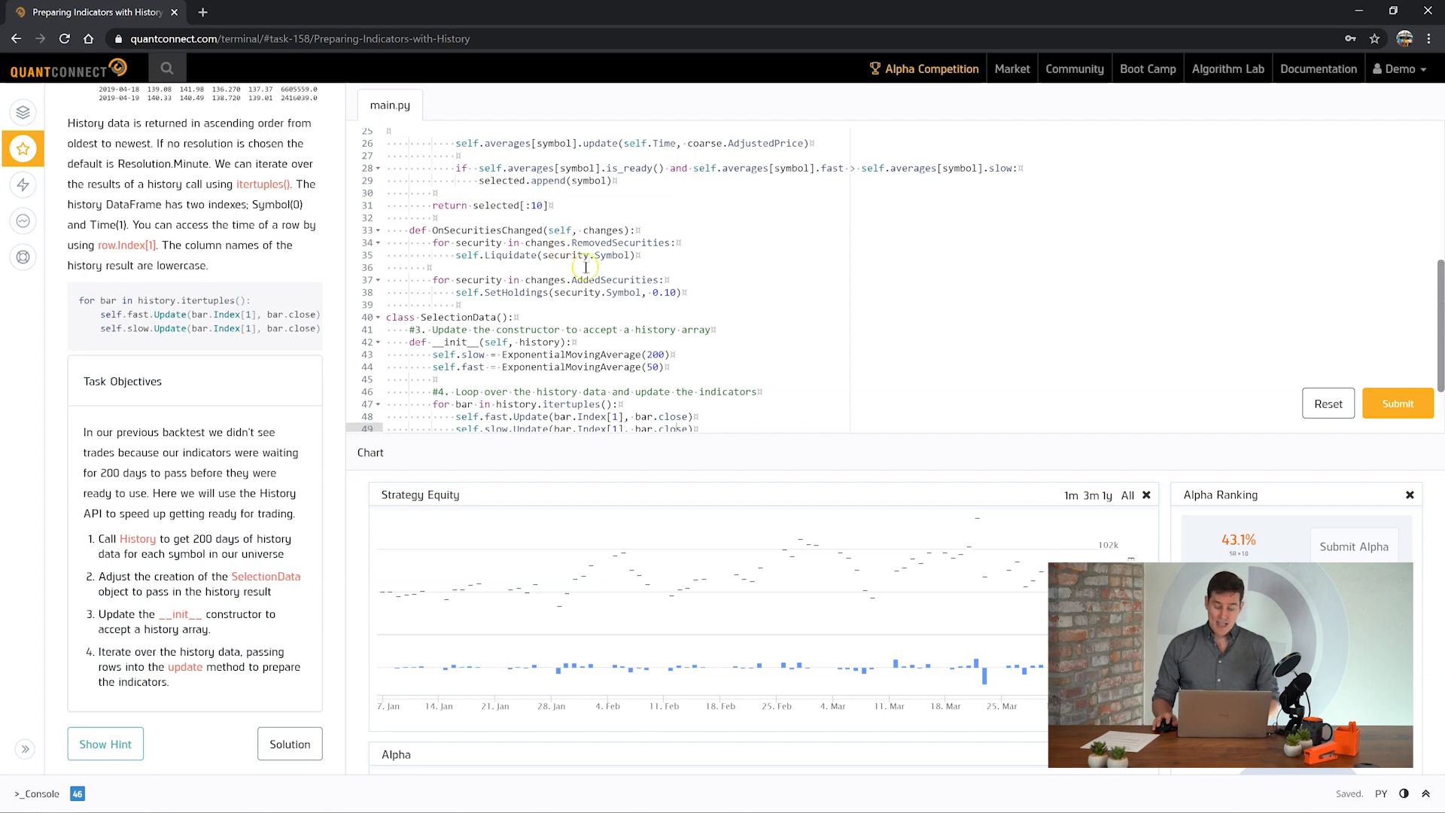
mouse_move(635, 279)
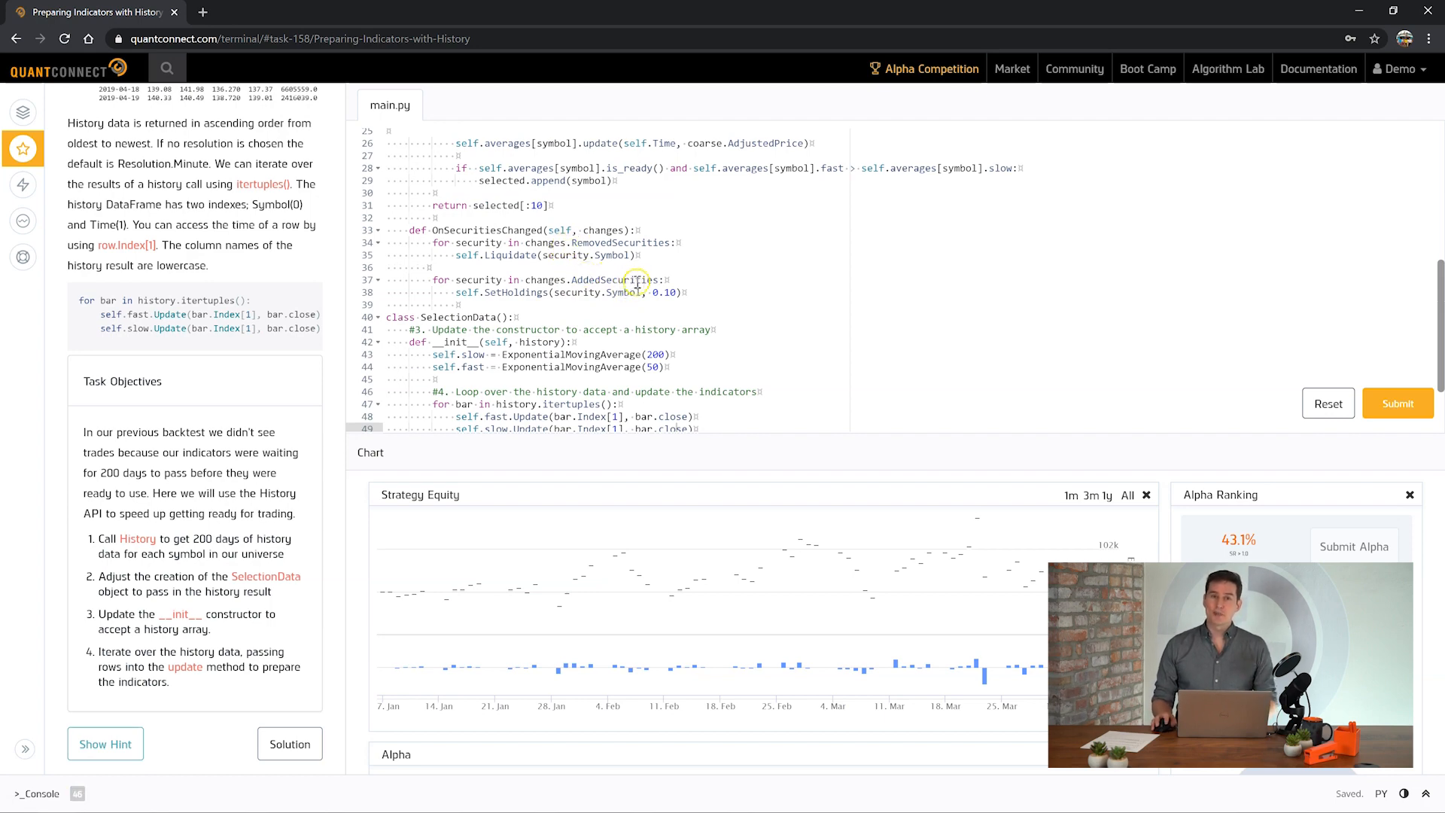